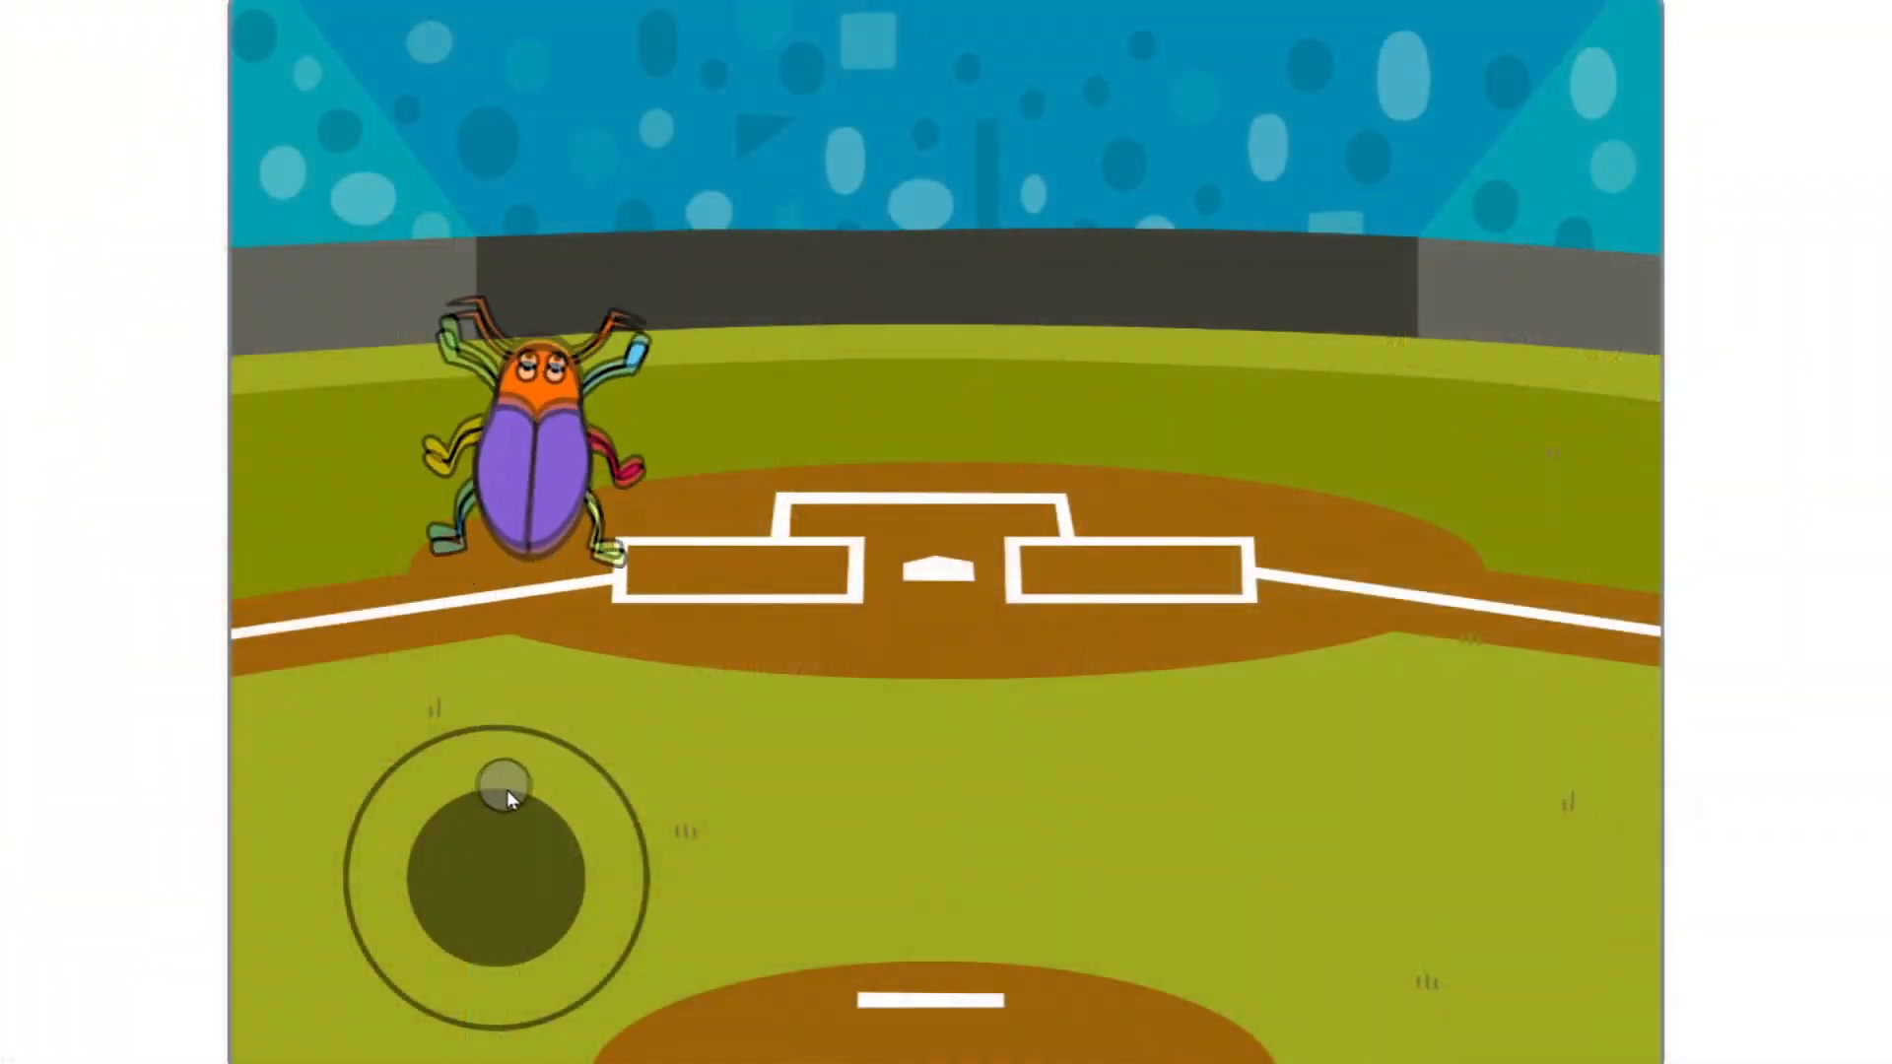
Step: Steer the demo beetle by dragging the joystick knob twice
drag(505, 796, 456, 953)
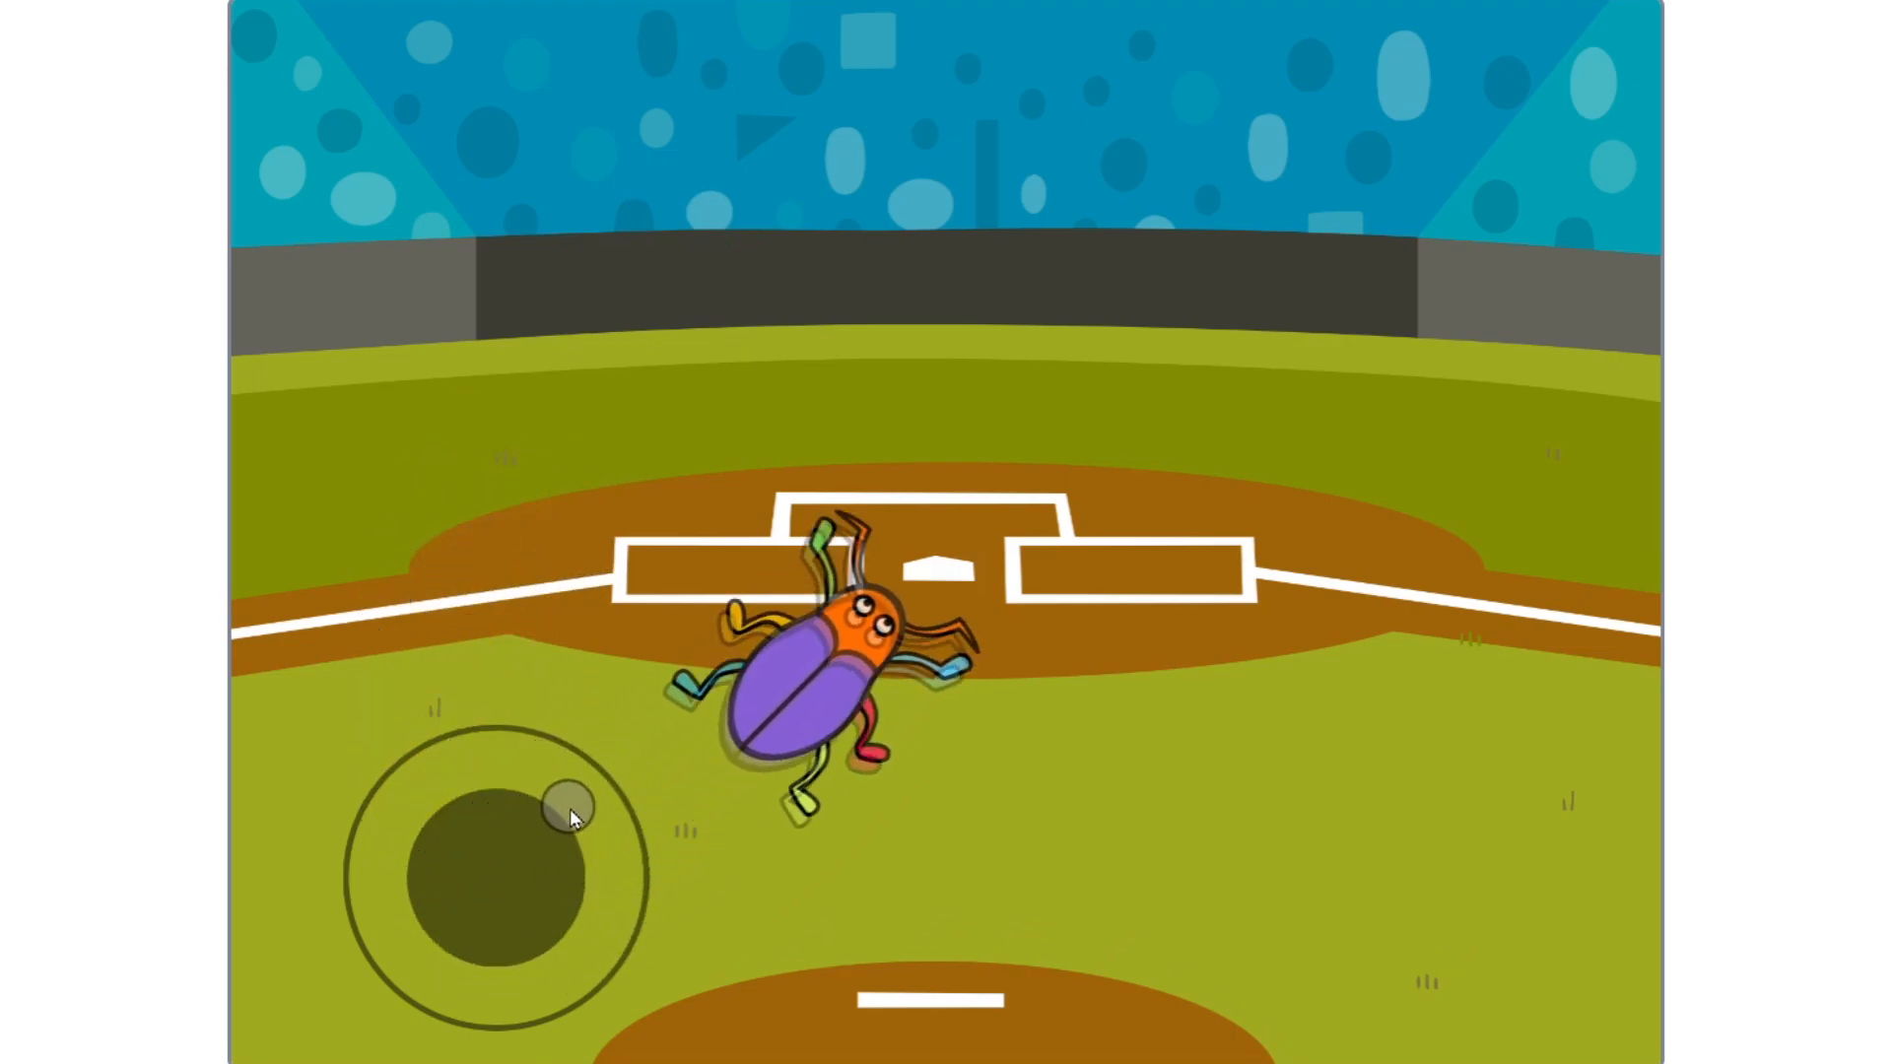
drag(574, 815, 512, 936)
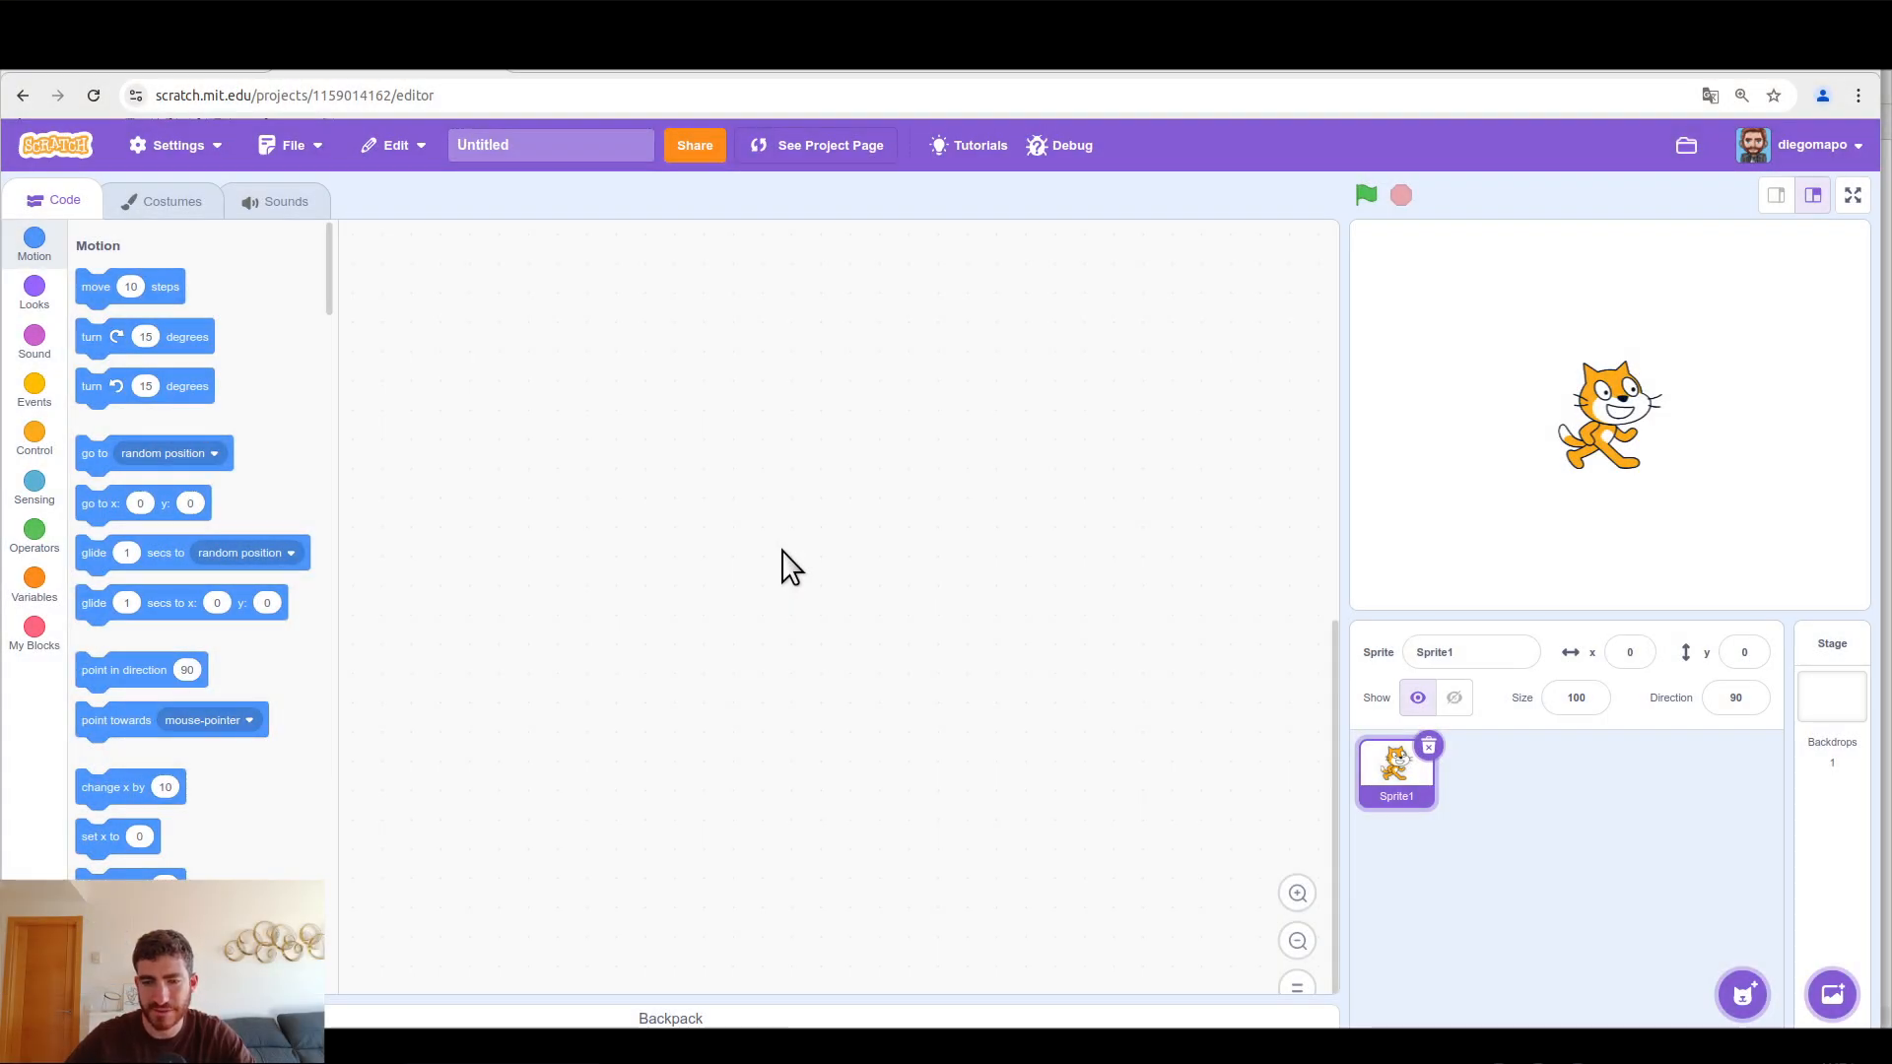
Step: Delete the default cat sprite and open the sprite library to choose Beetle
click(1429, 745)
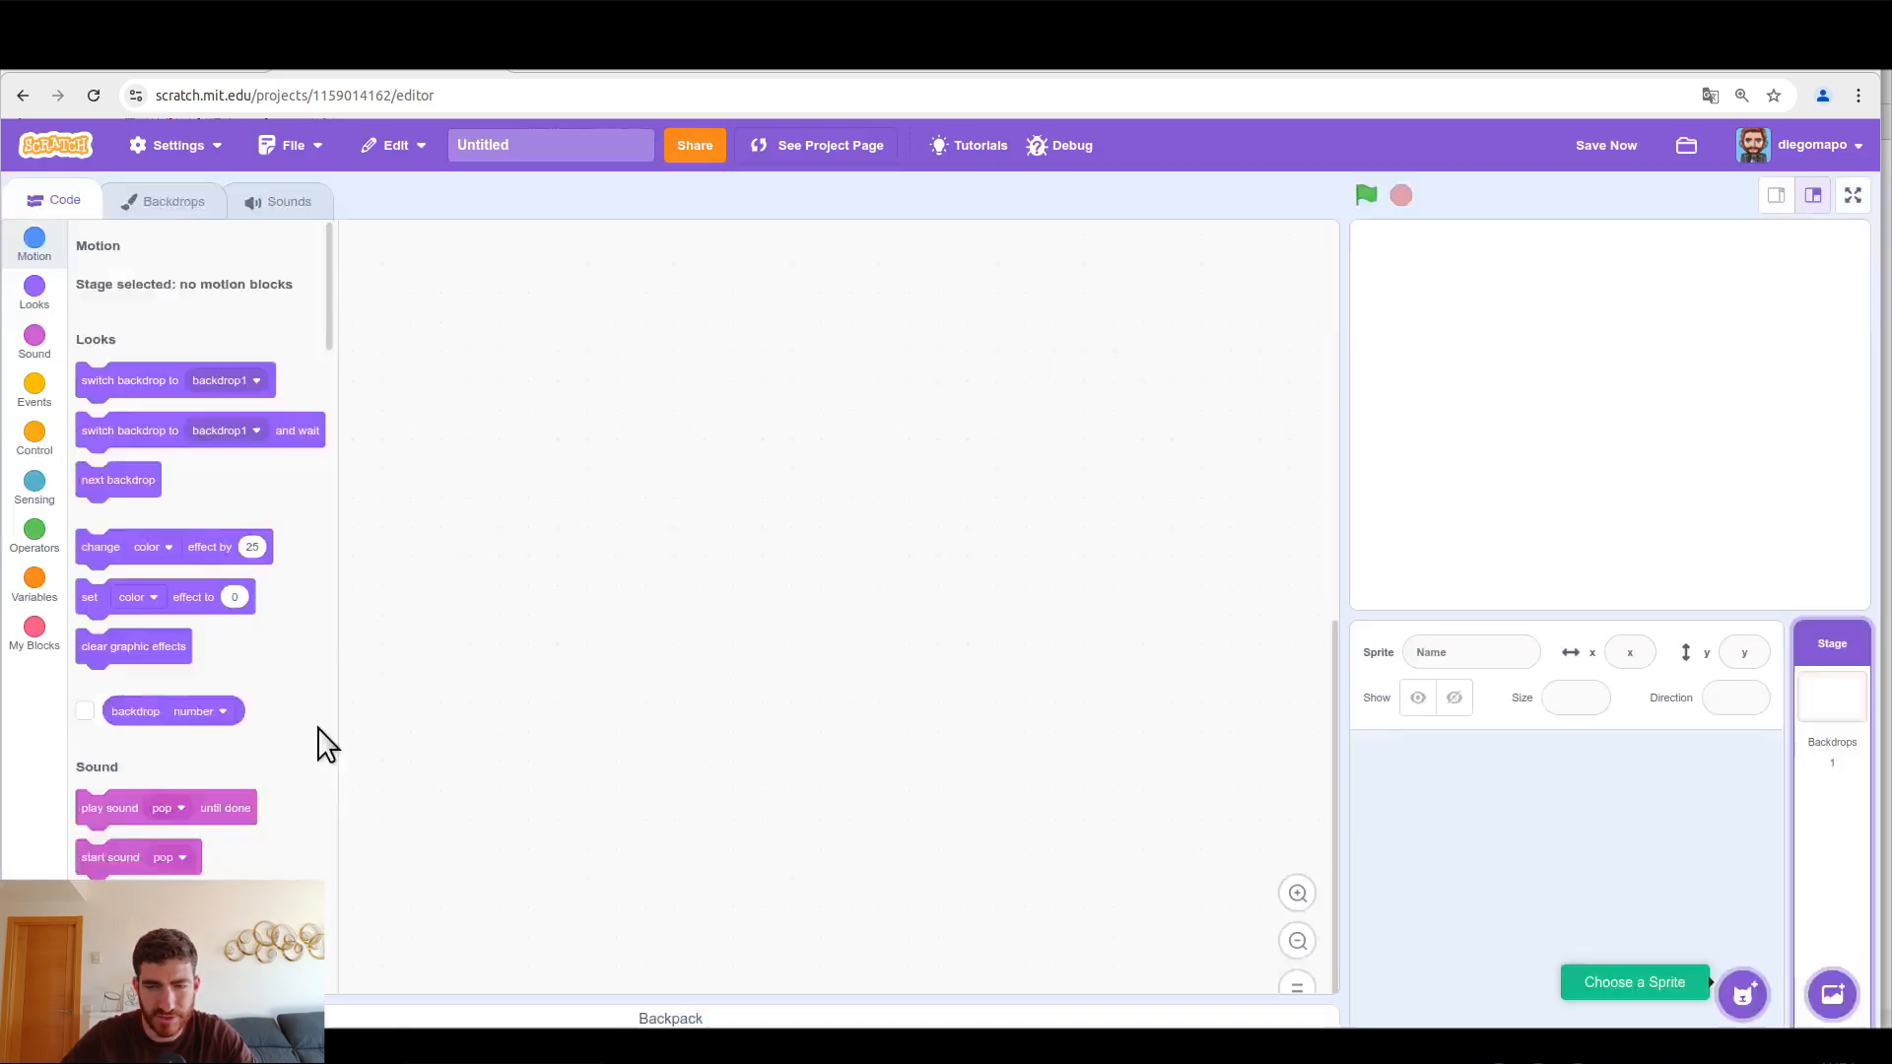
click(1633, 982)
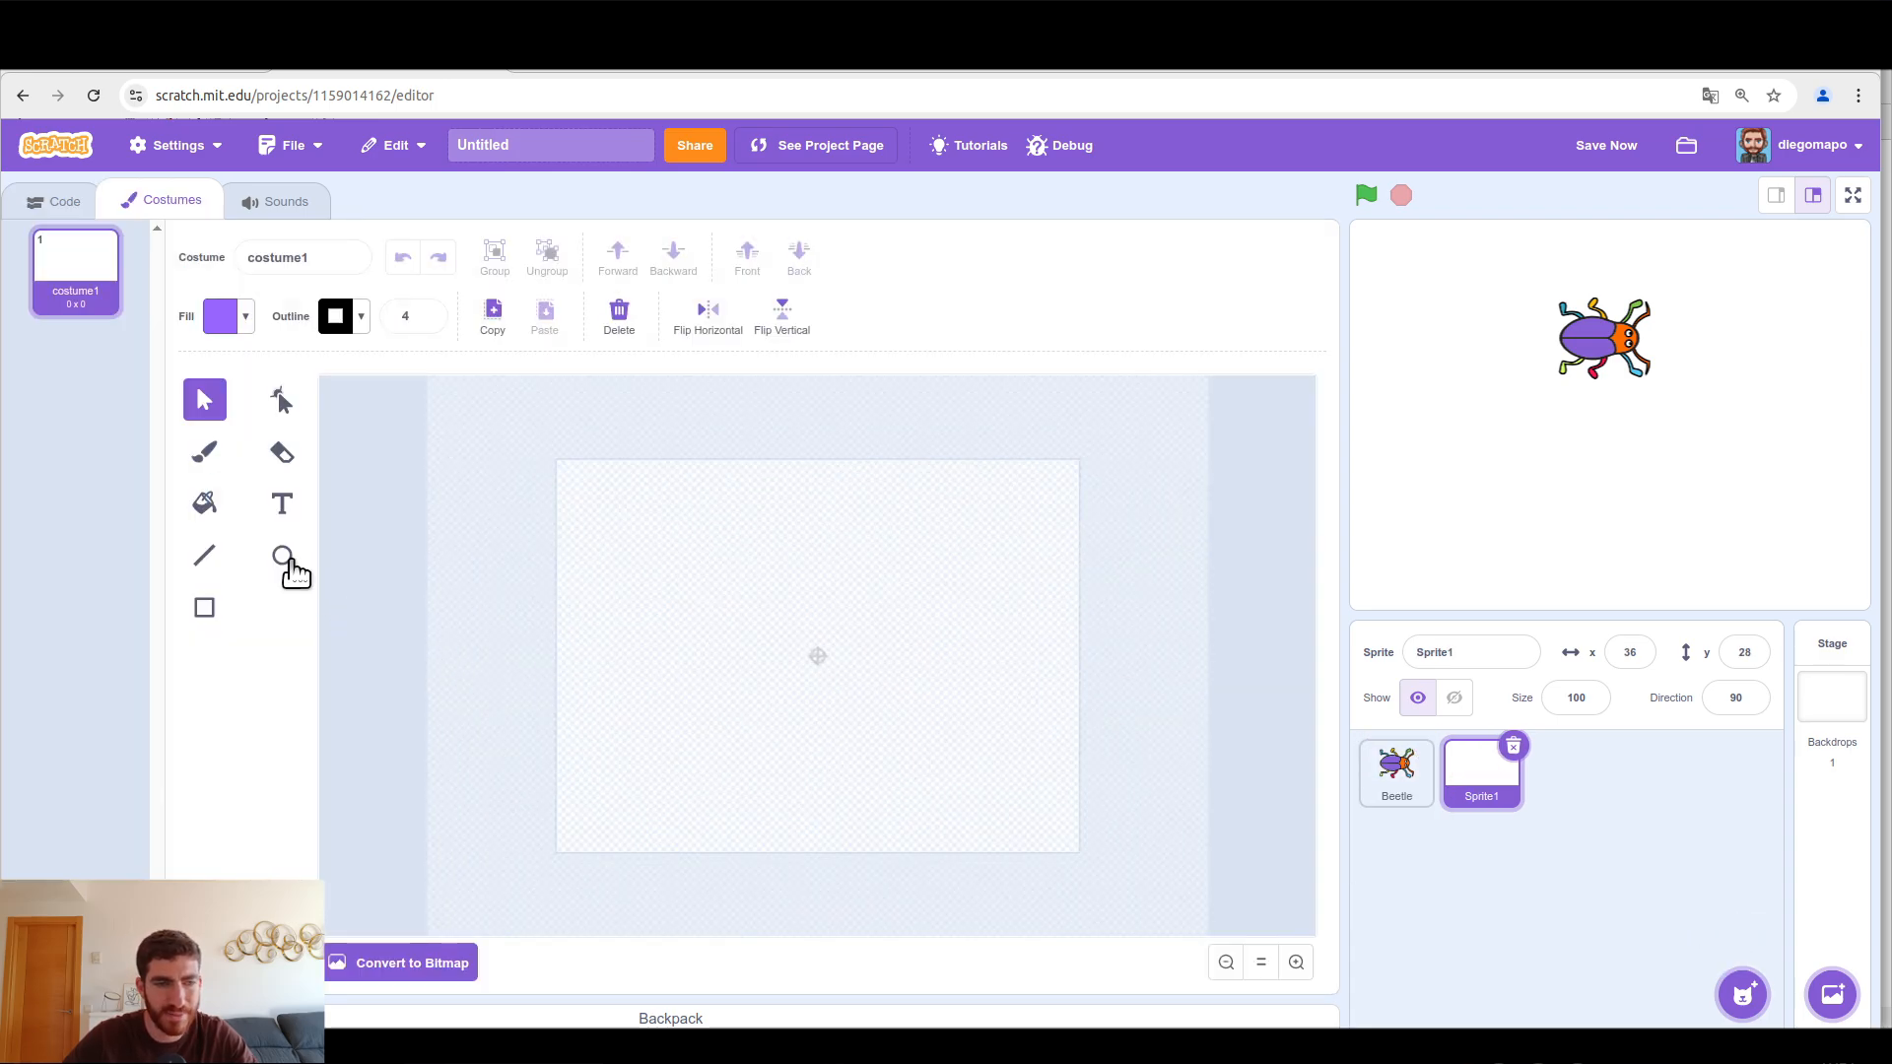
Step: Draw a filled black circle, zoom in twice, and name the sprite 'Base'
click(222, 317)
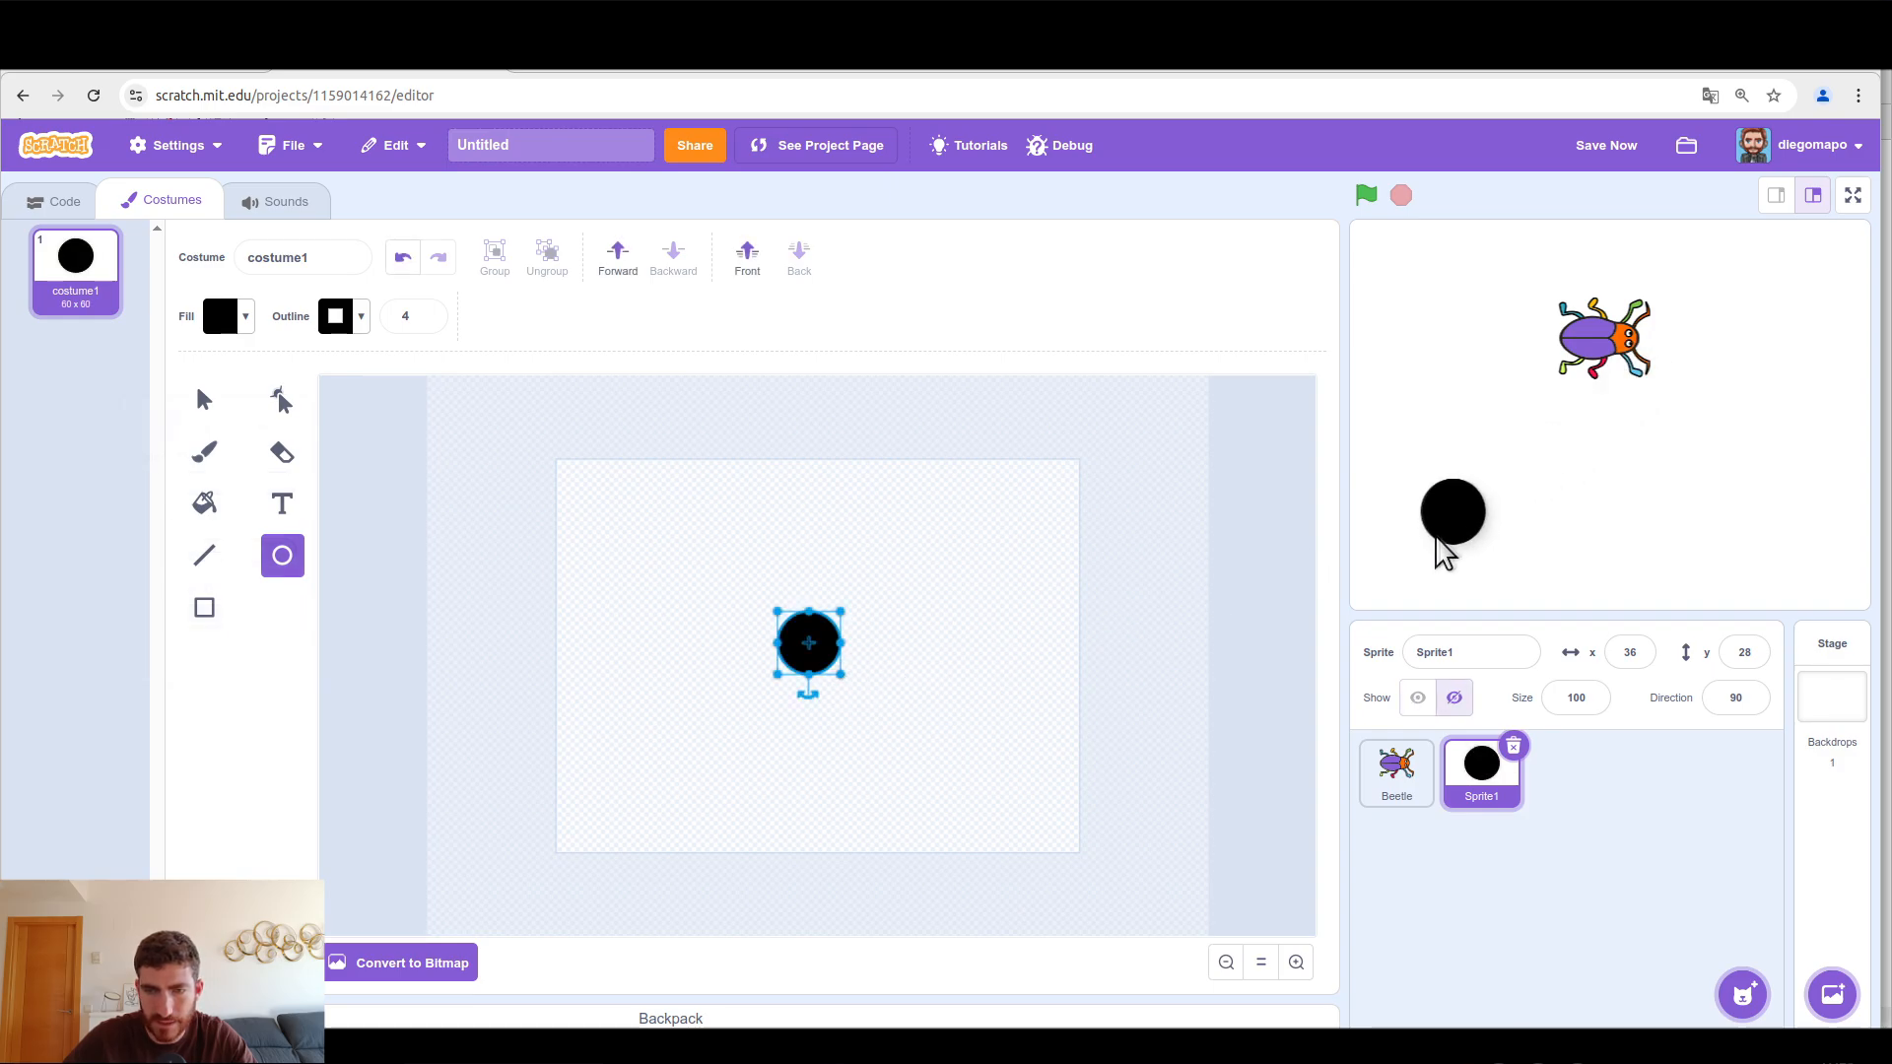
click(1294, 962)
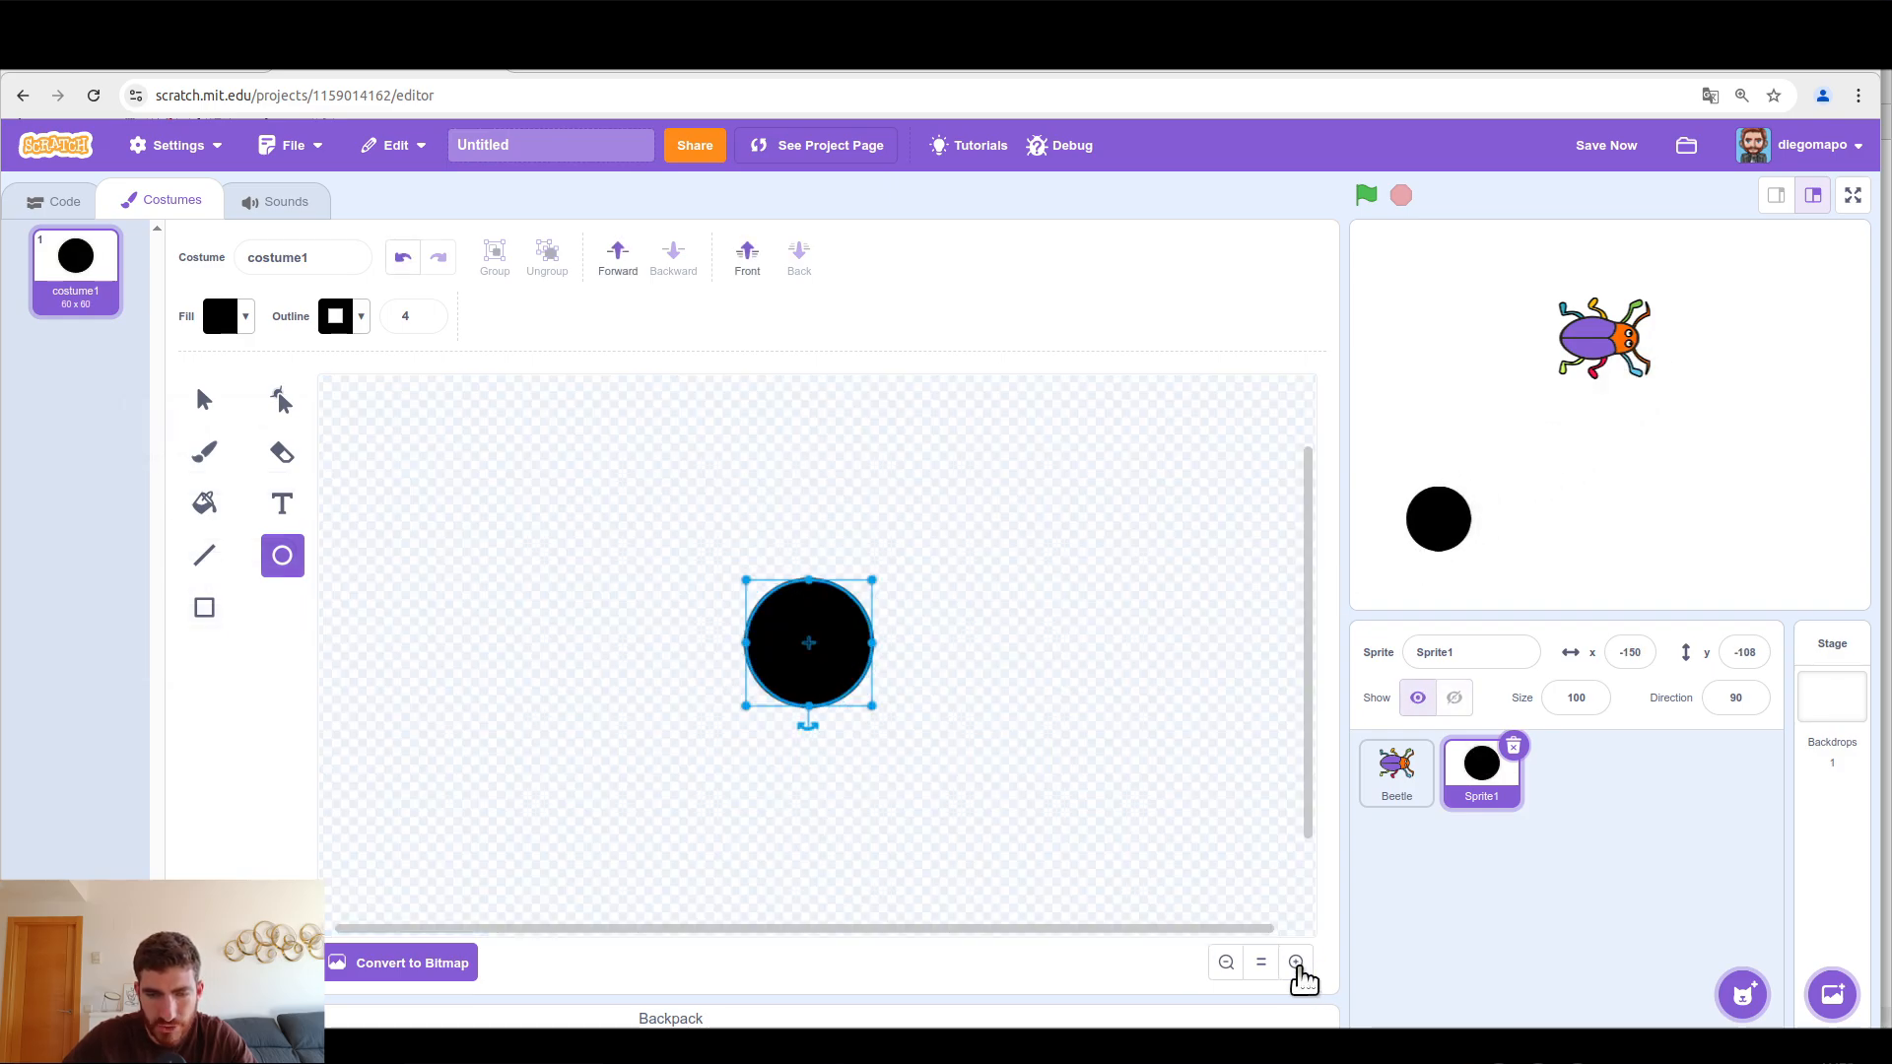
click(1295, 961)
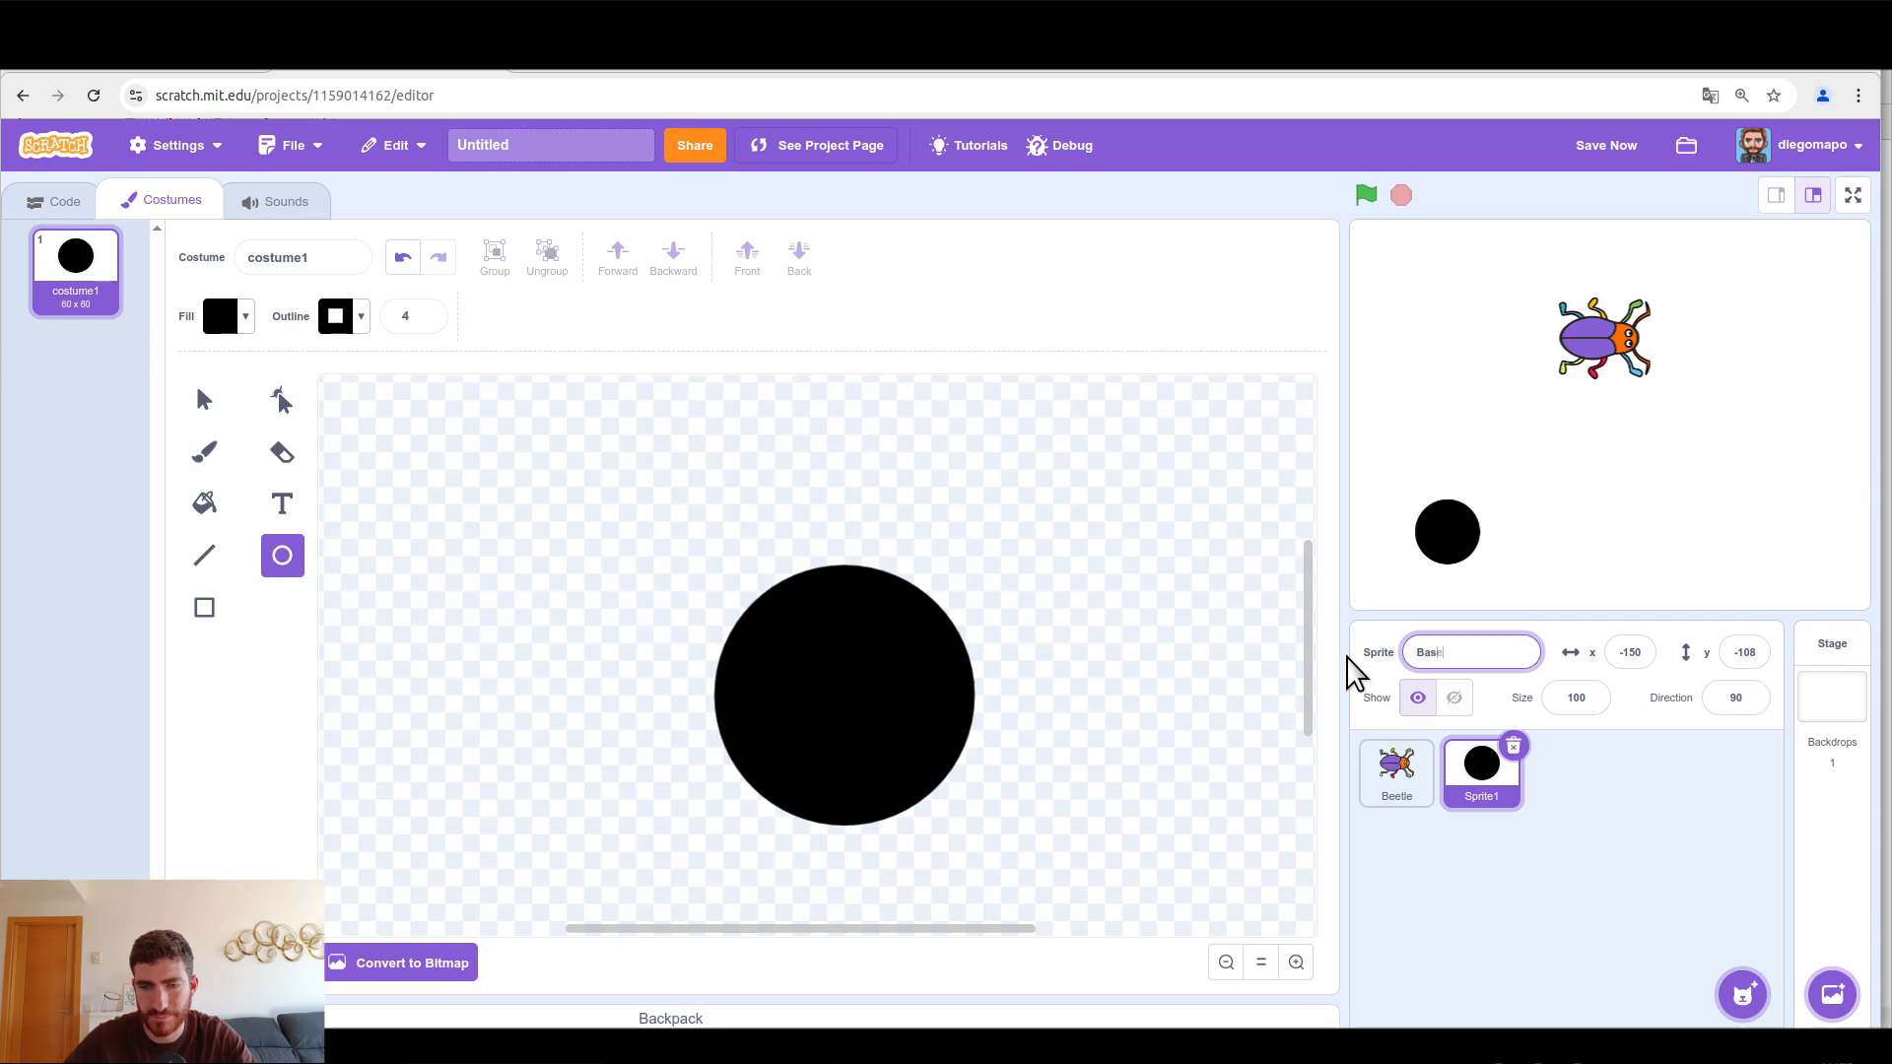
text(Base)
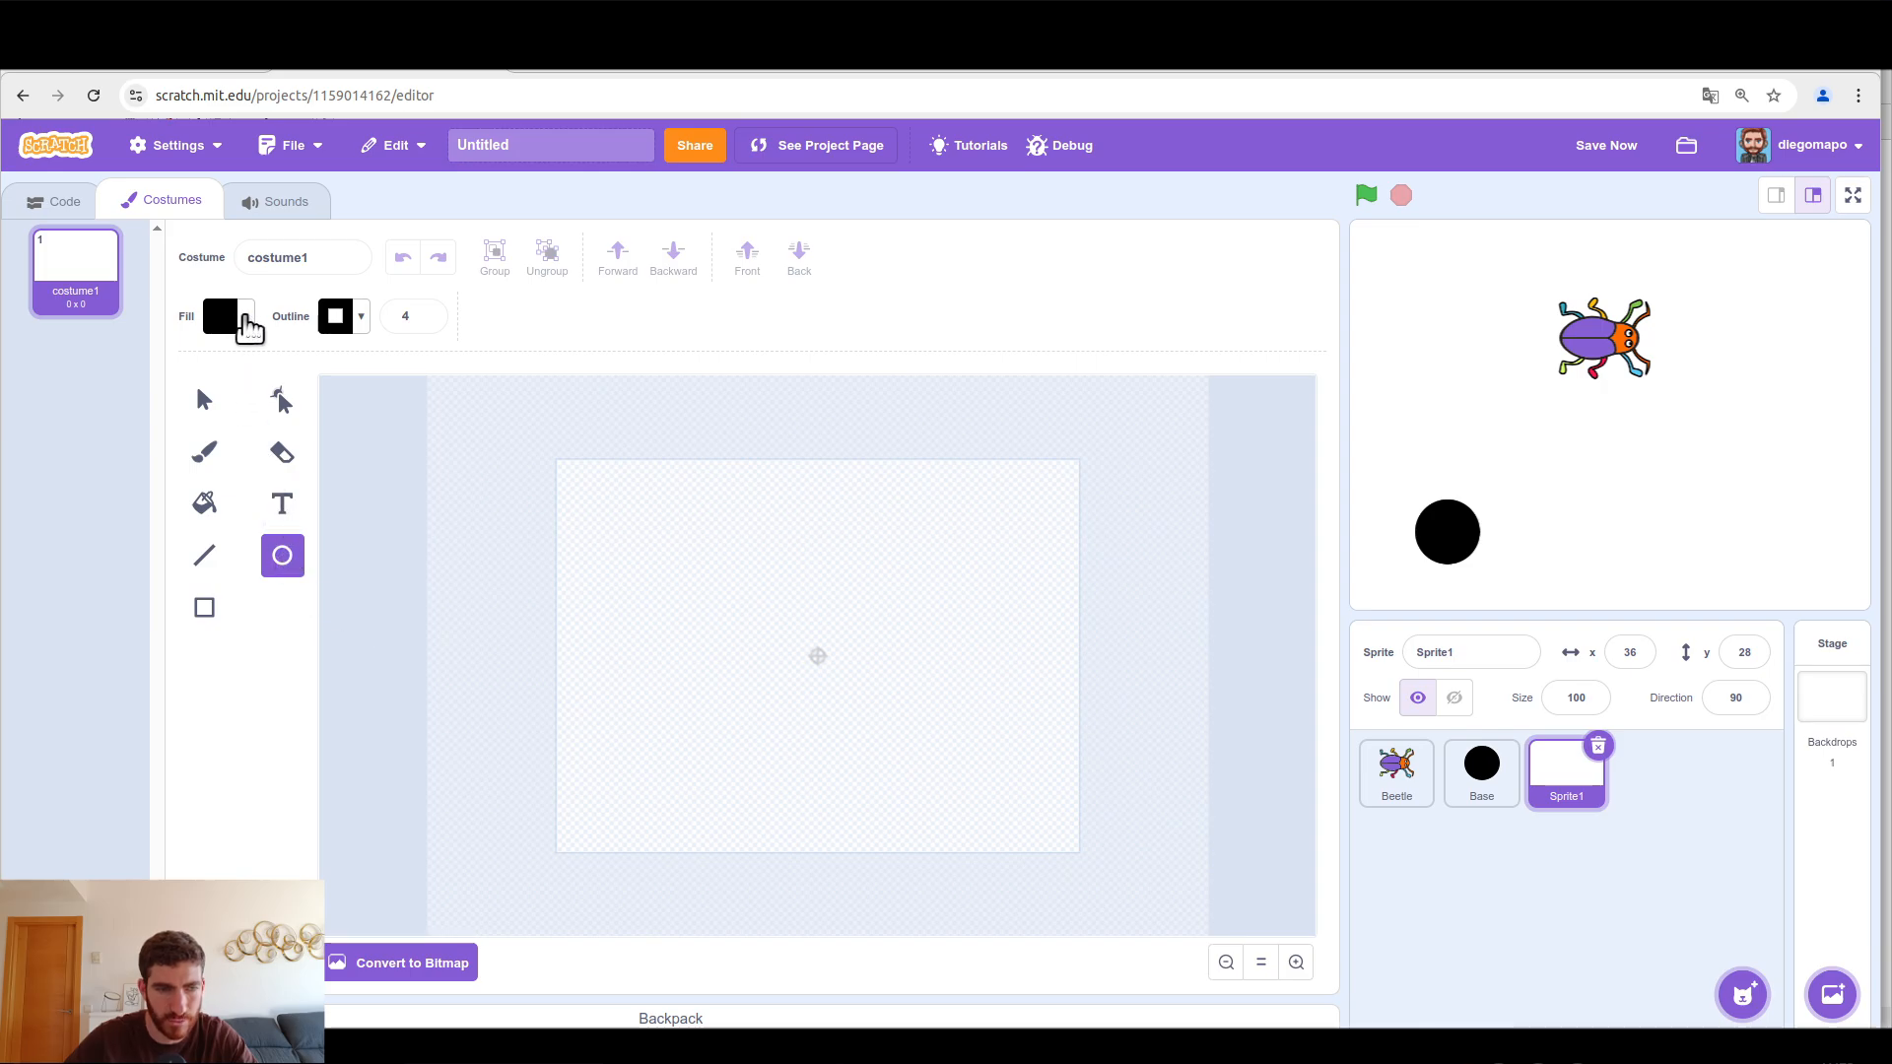
Step: Draw an unfilled black circle outline and centre it on the costume canvas
click(219, 316)
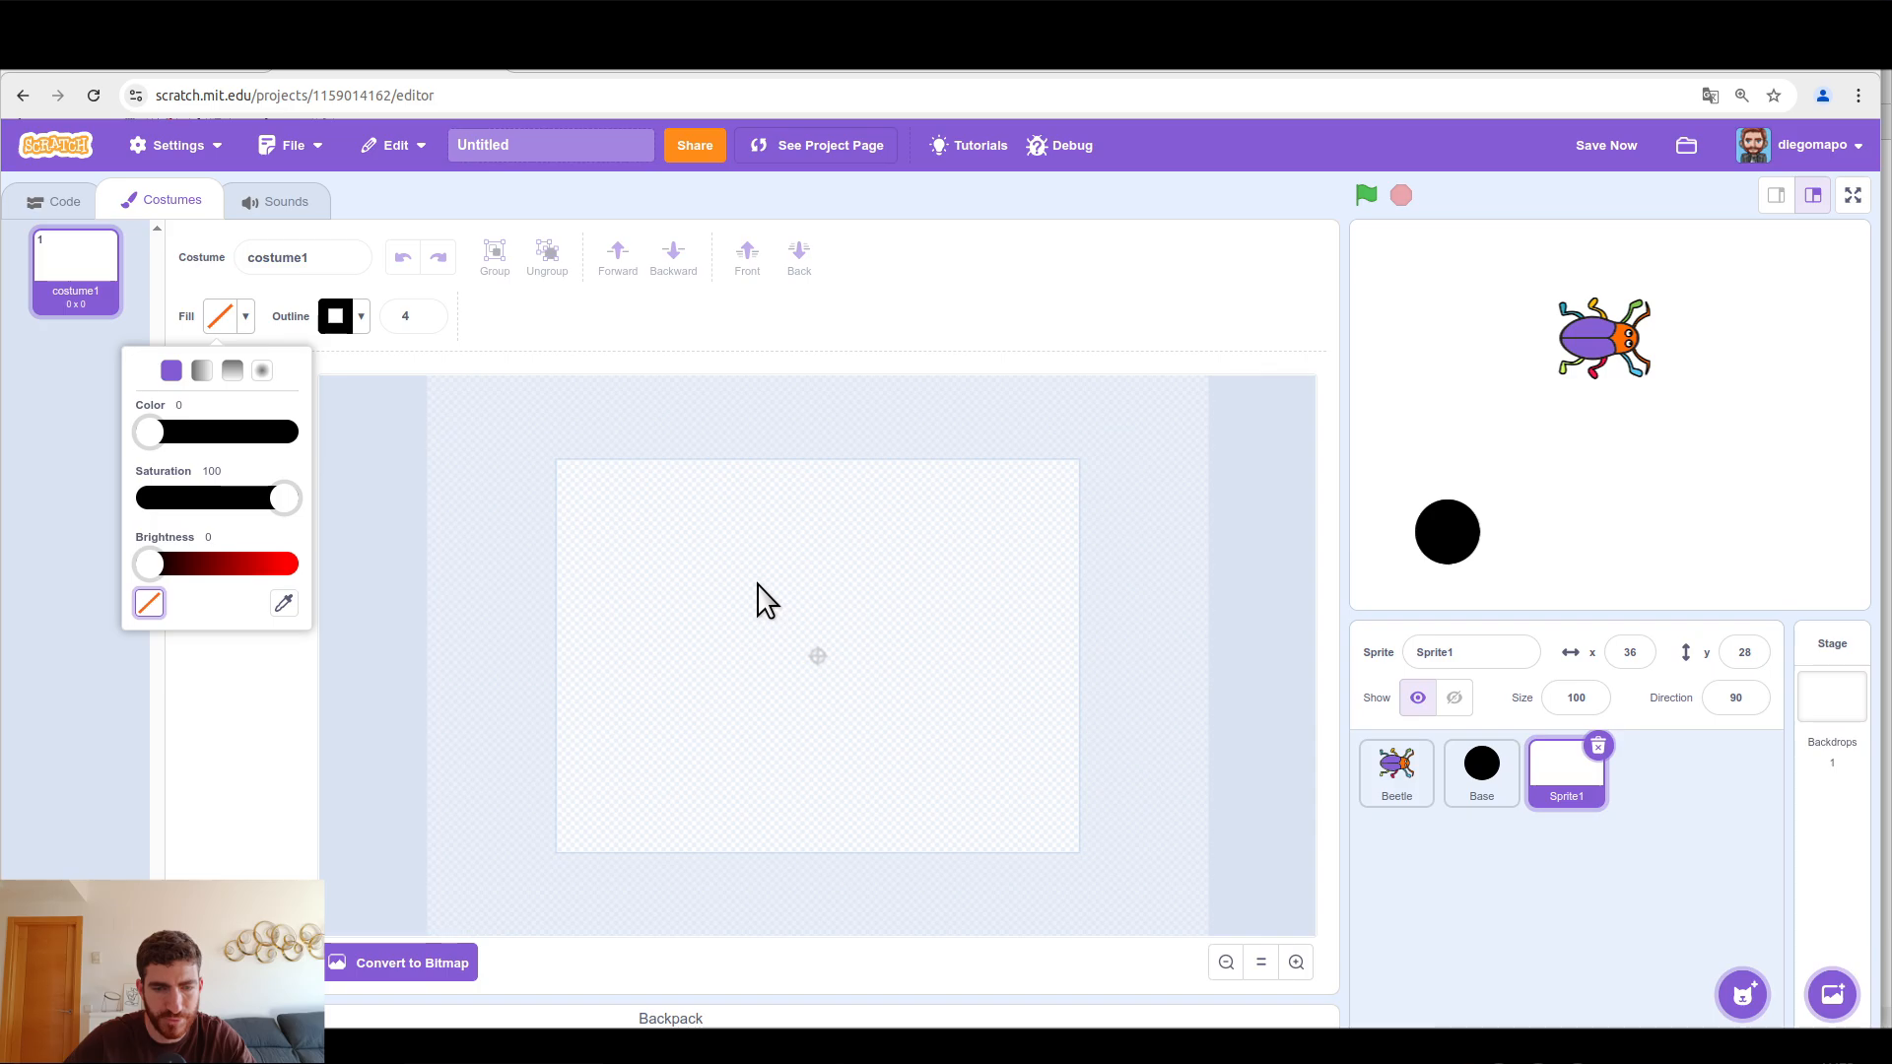
drag(760, 591, 863, 700)
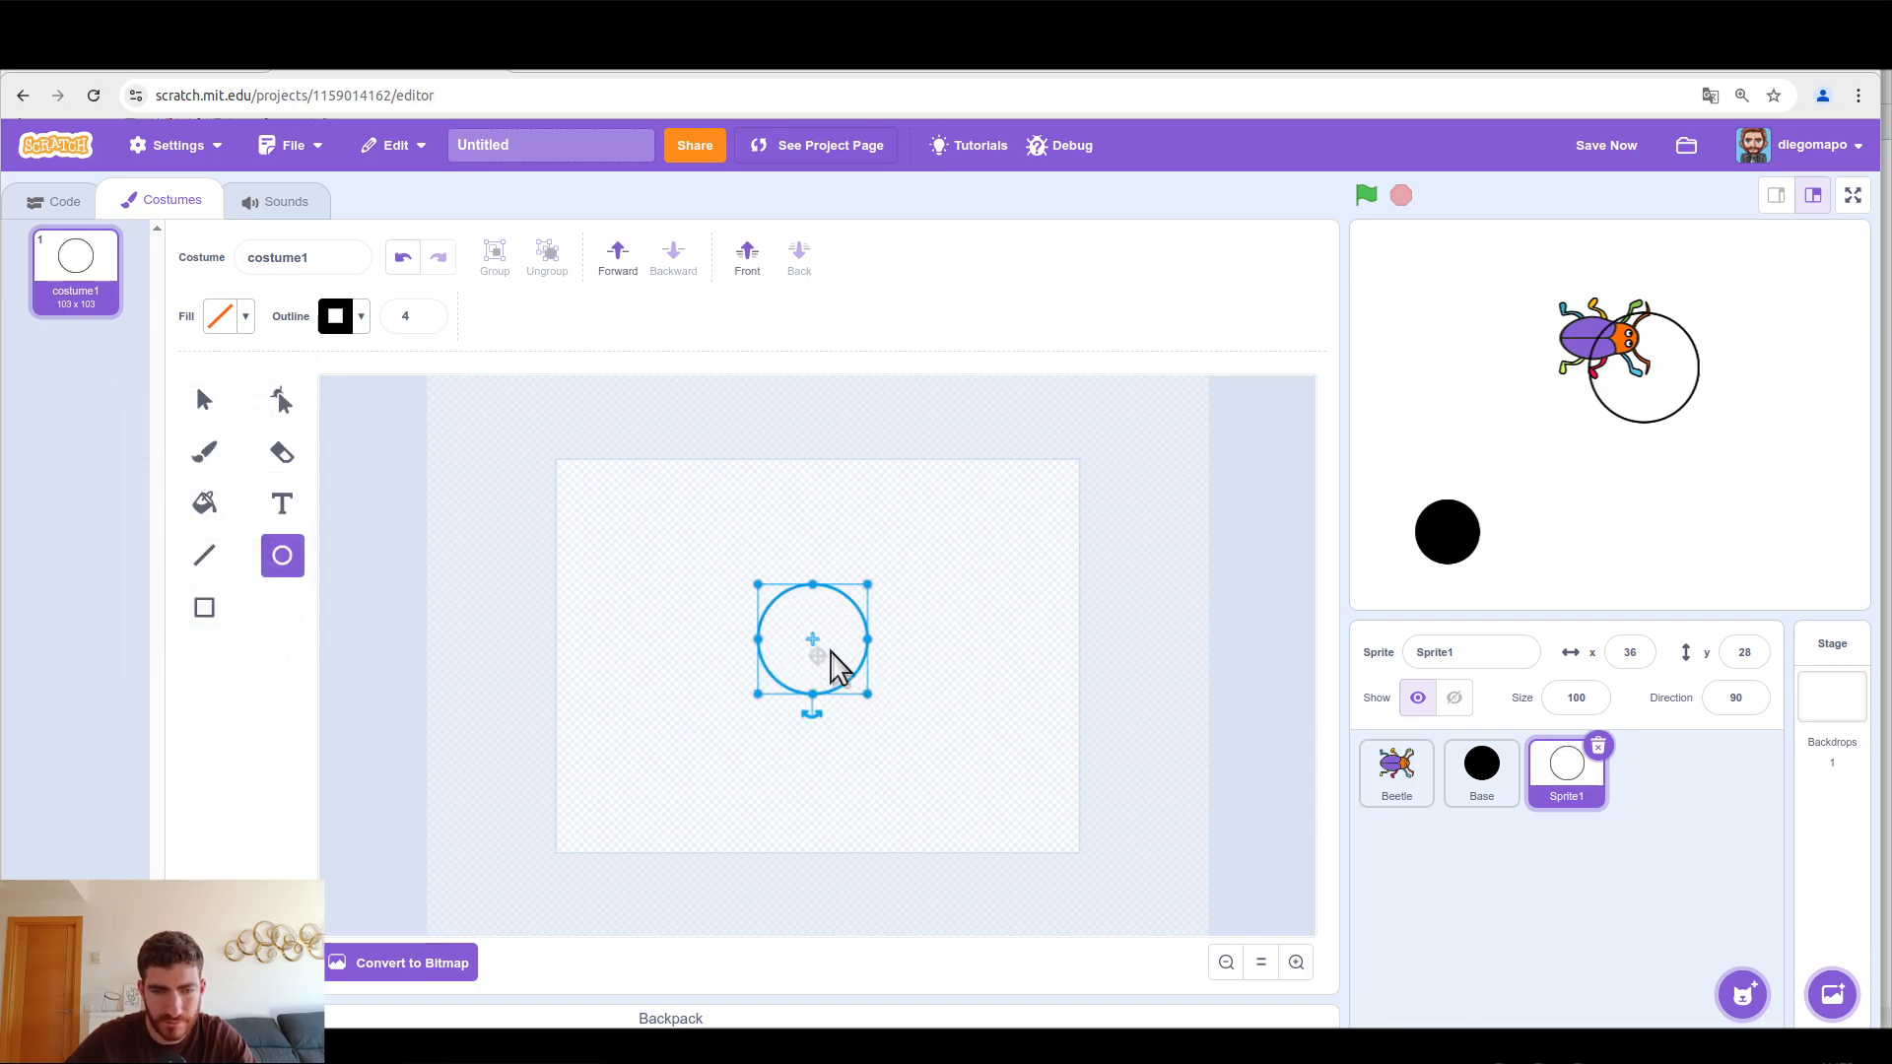
drag(814, 639, 817, 656)
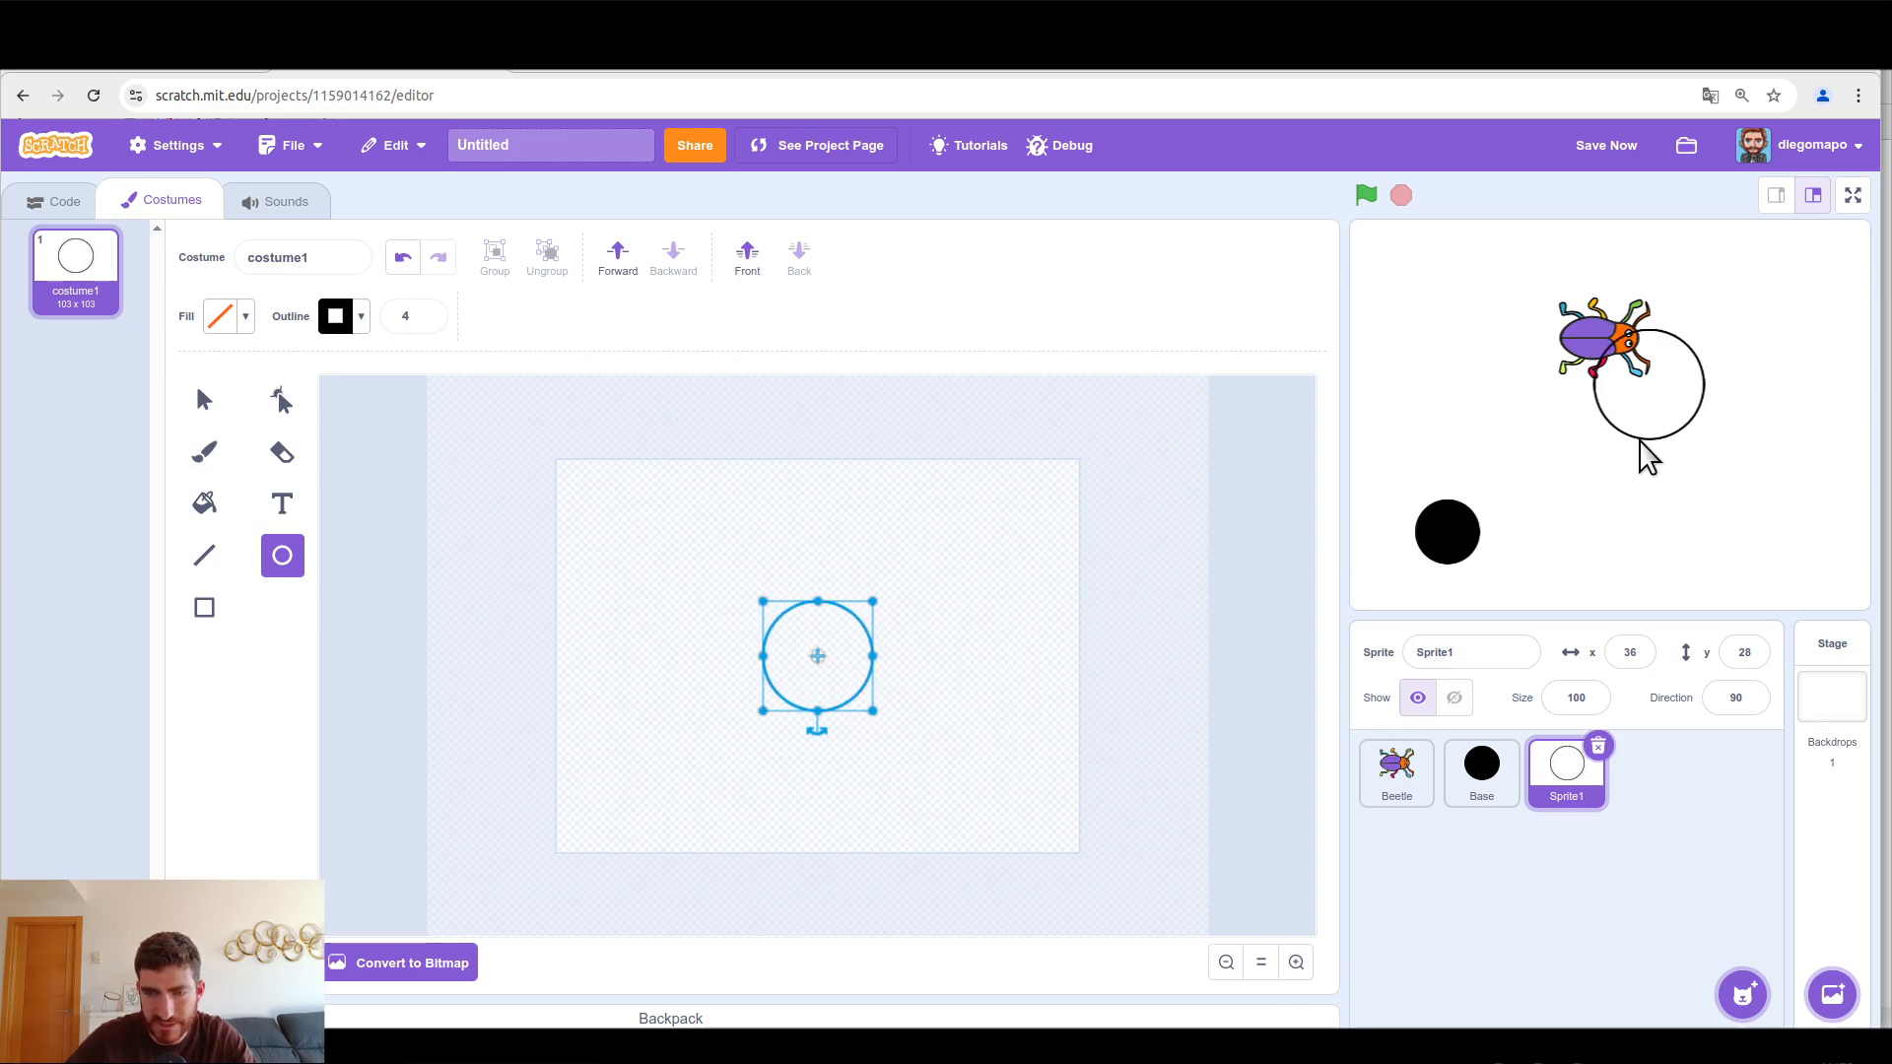
mouse_move(1601, 473)
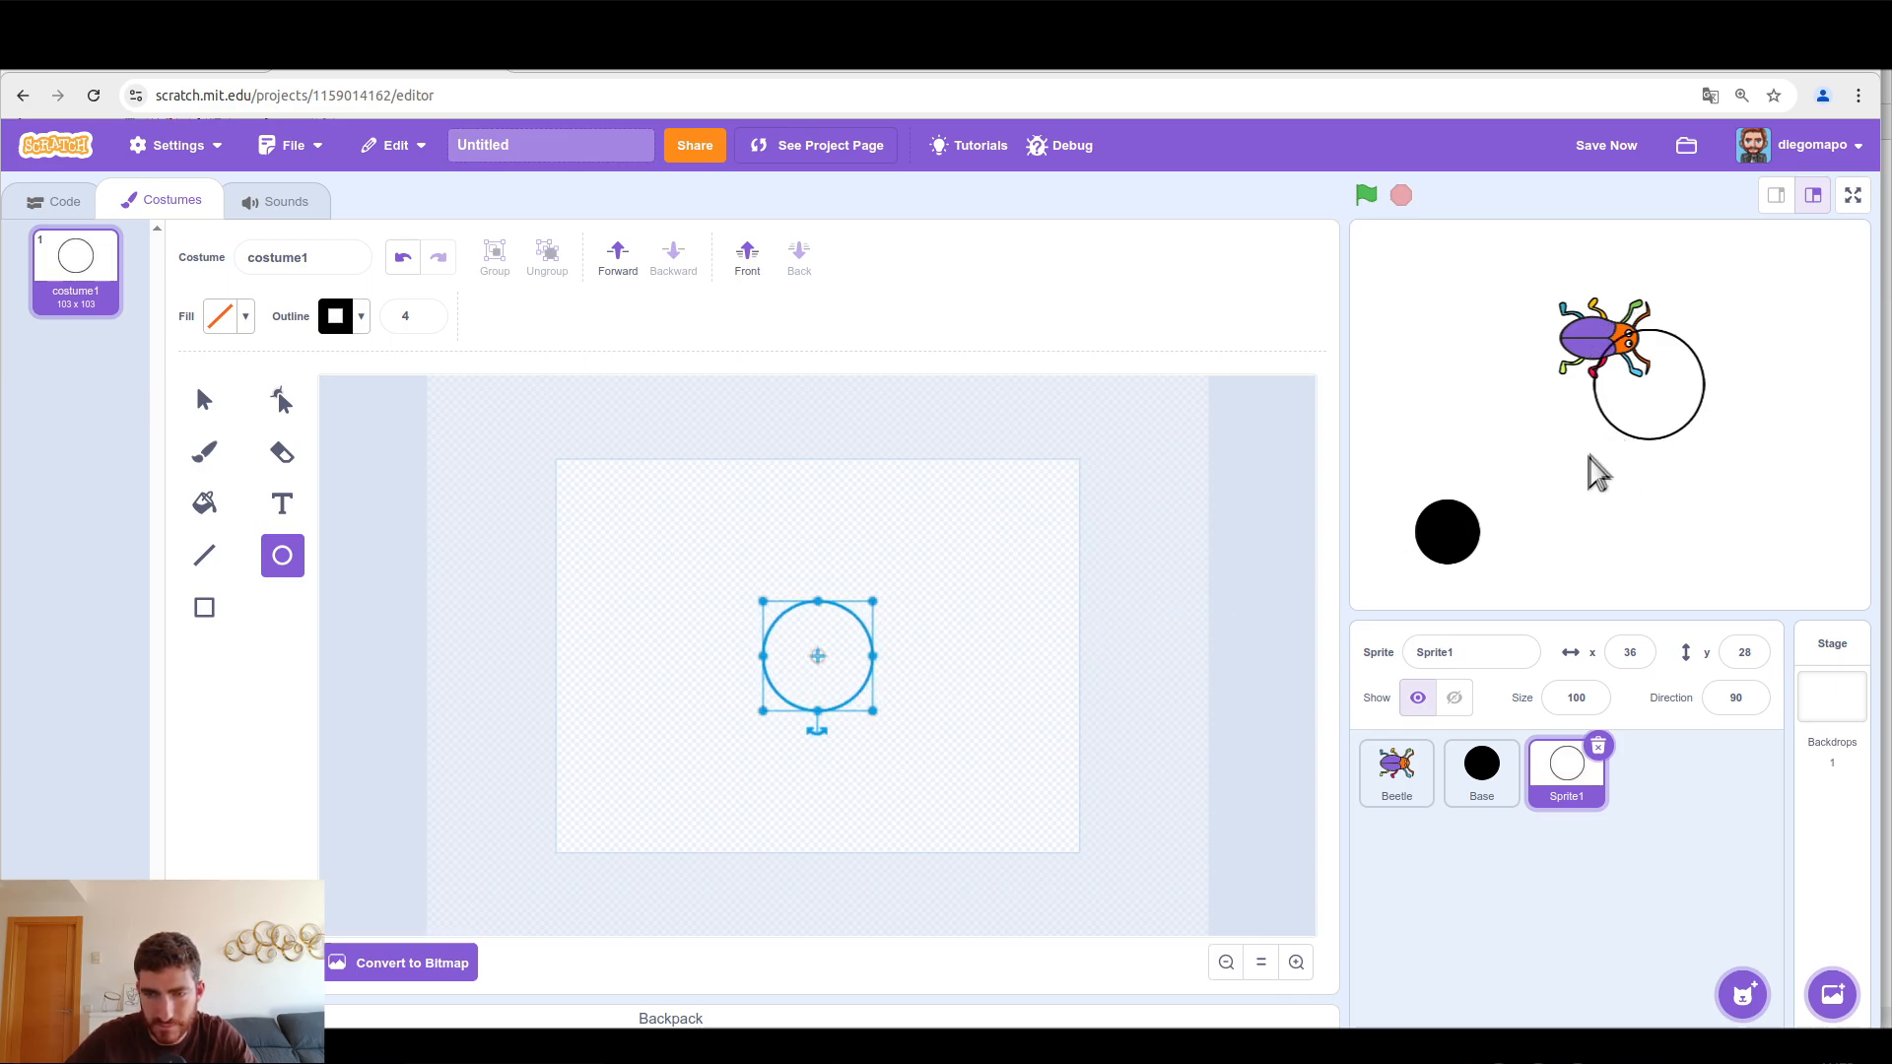
Step: Move the ring over the Base circle on the stage and rename it 'Base 2'
click(1455, 698)
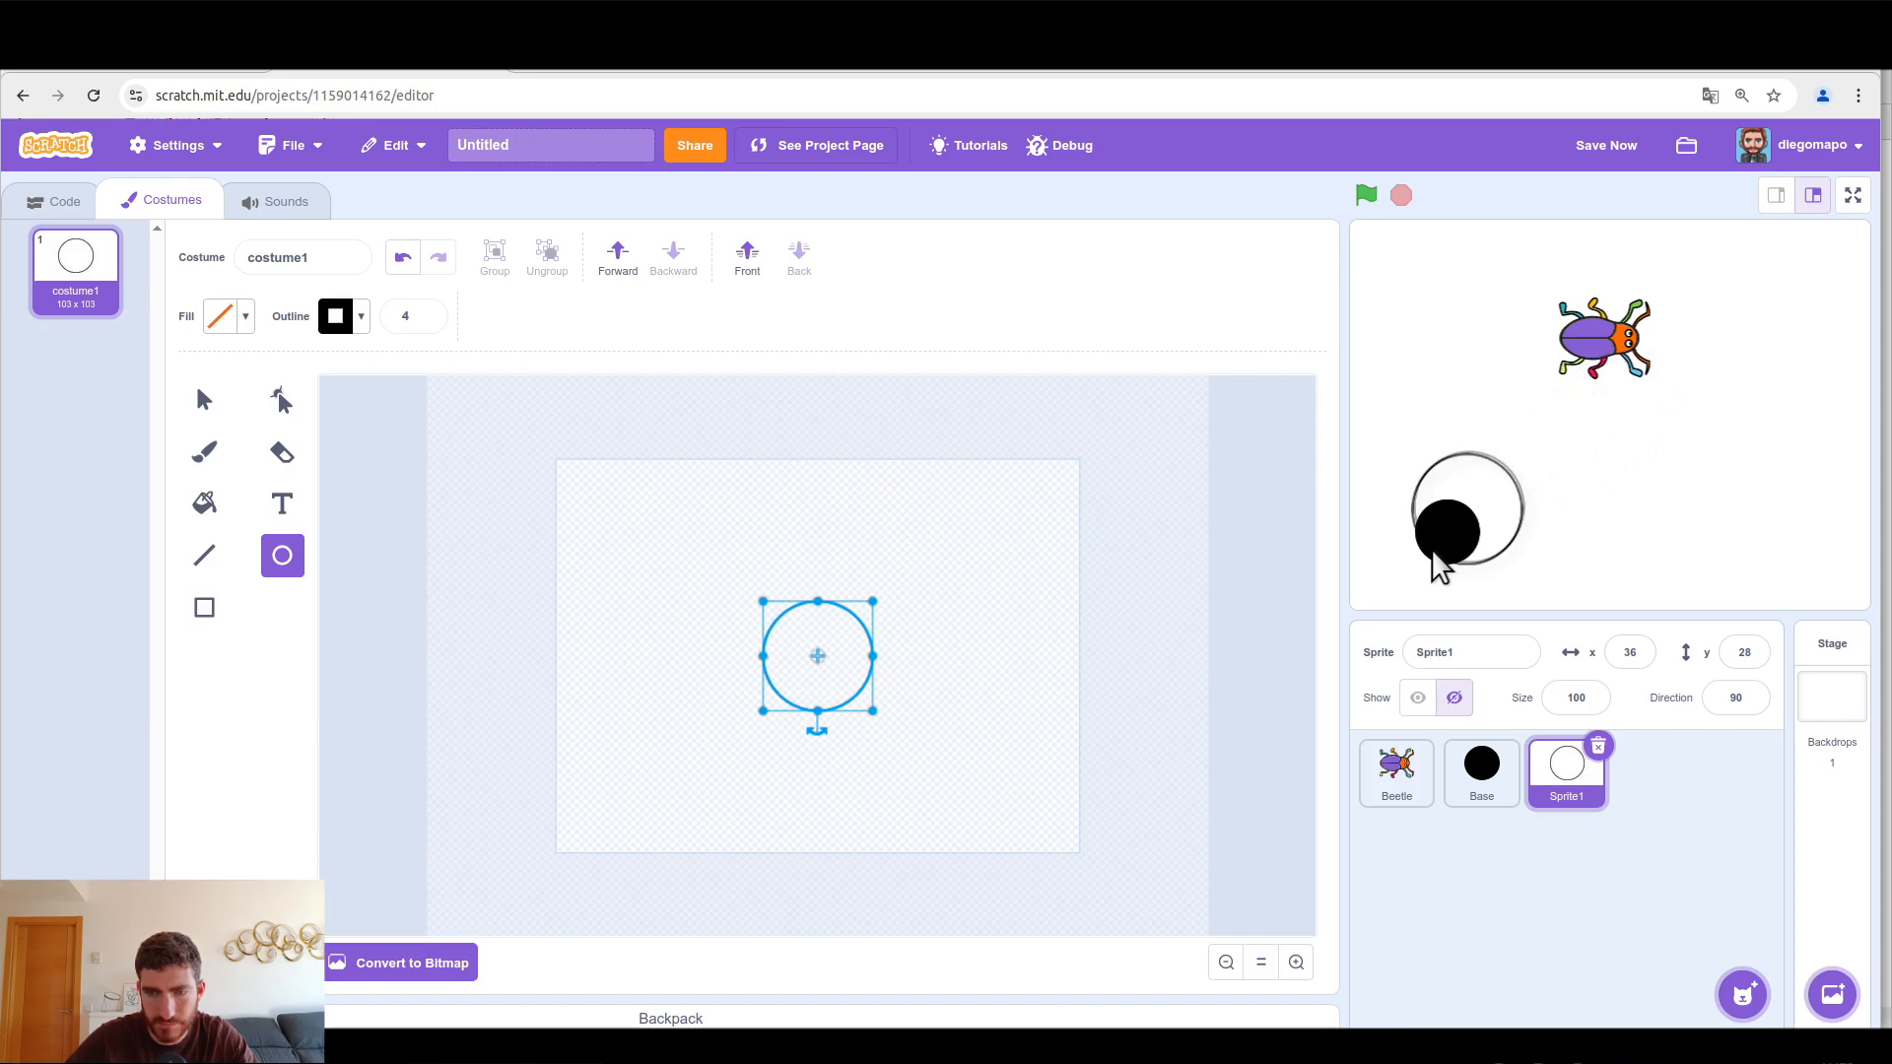
drag(1446, 532, 1446, 532)
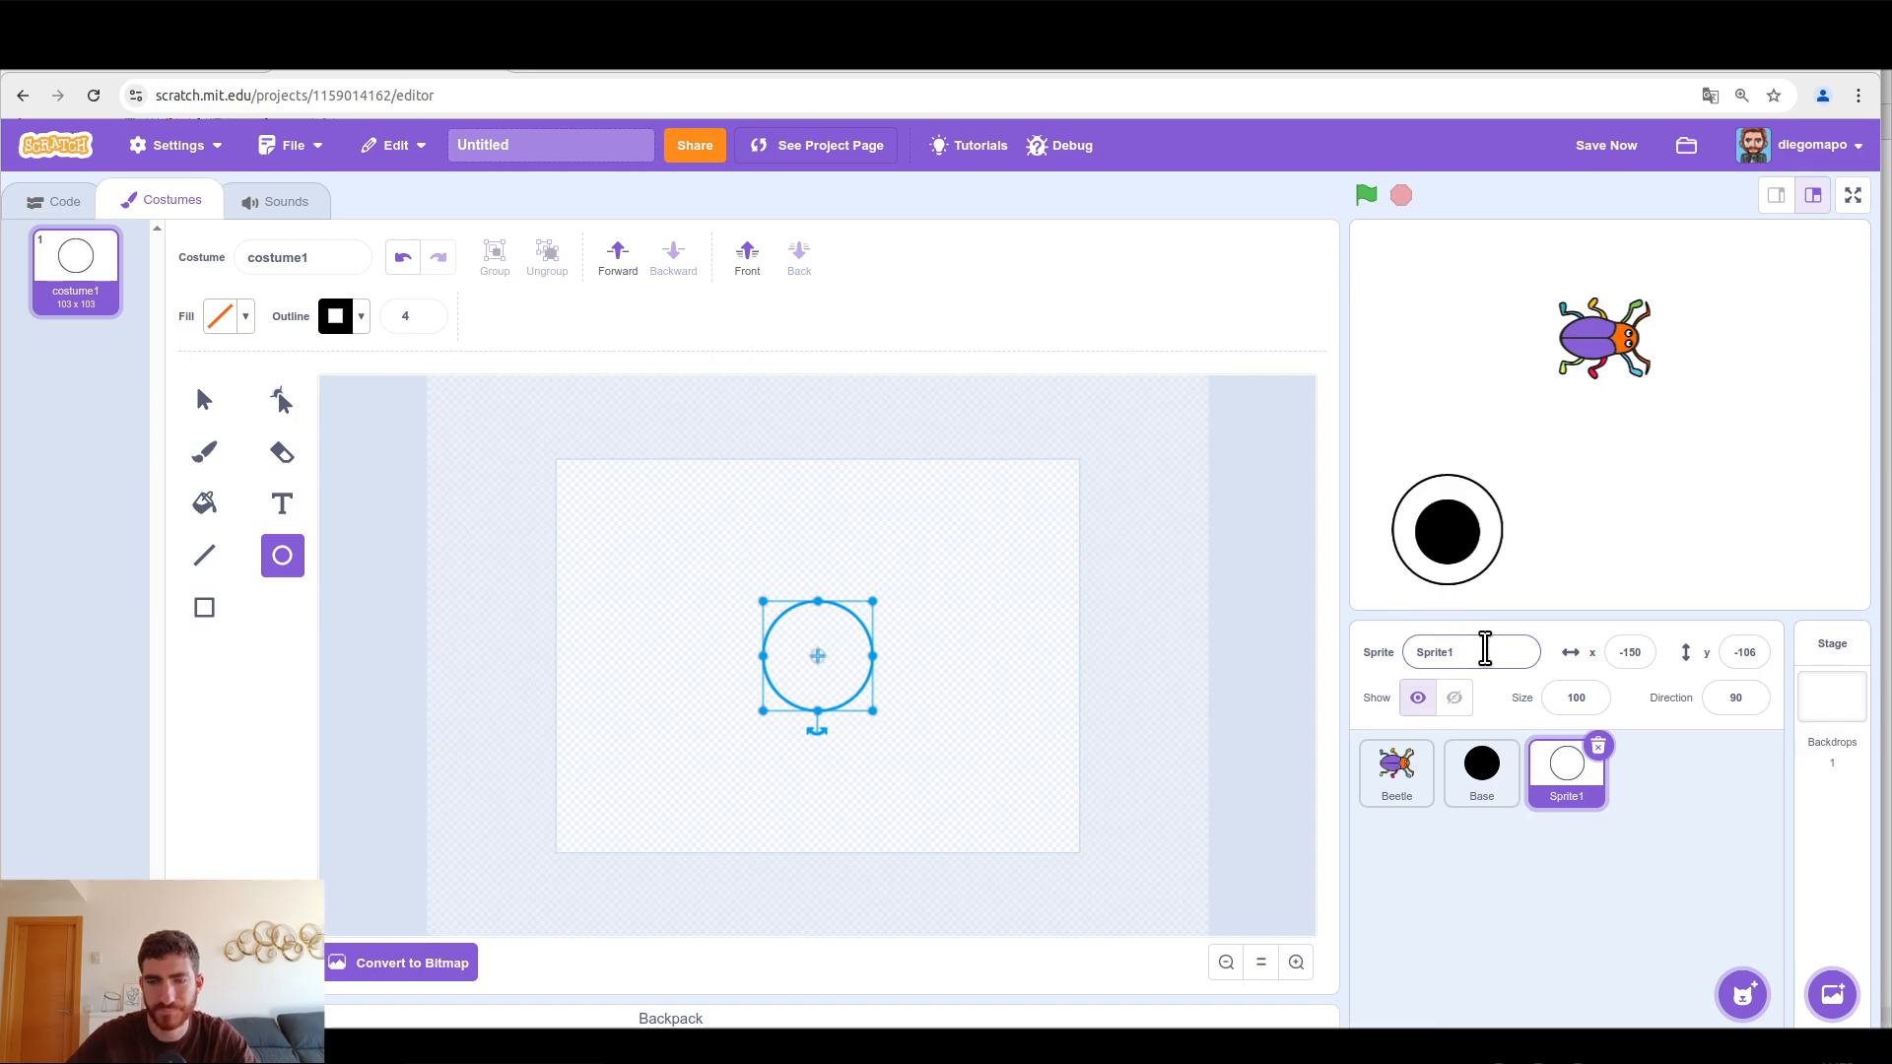
click(1469, 651)
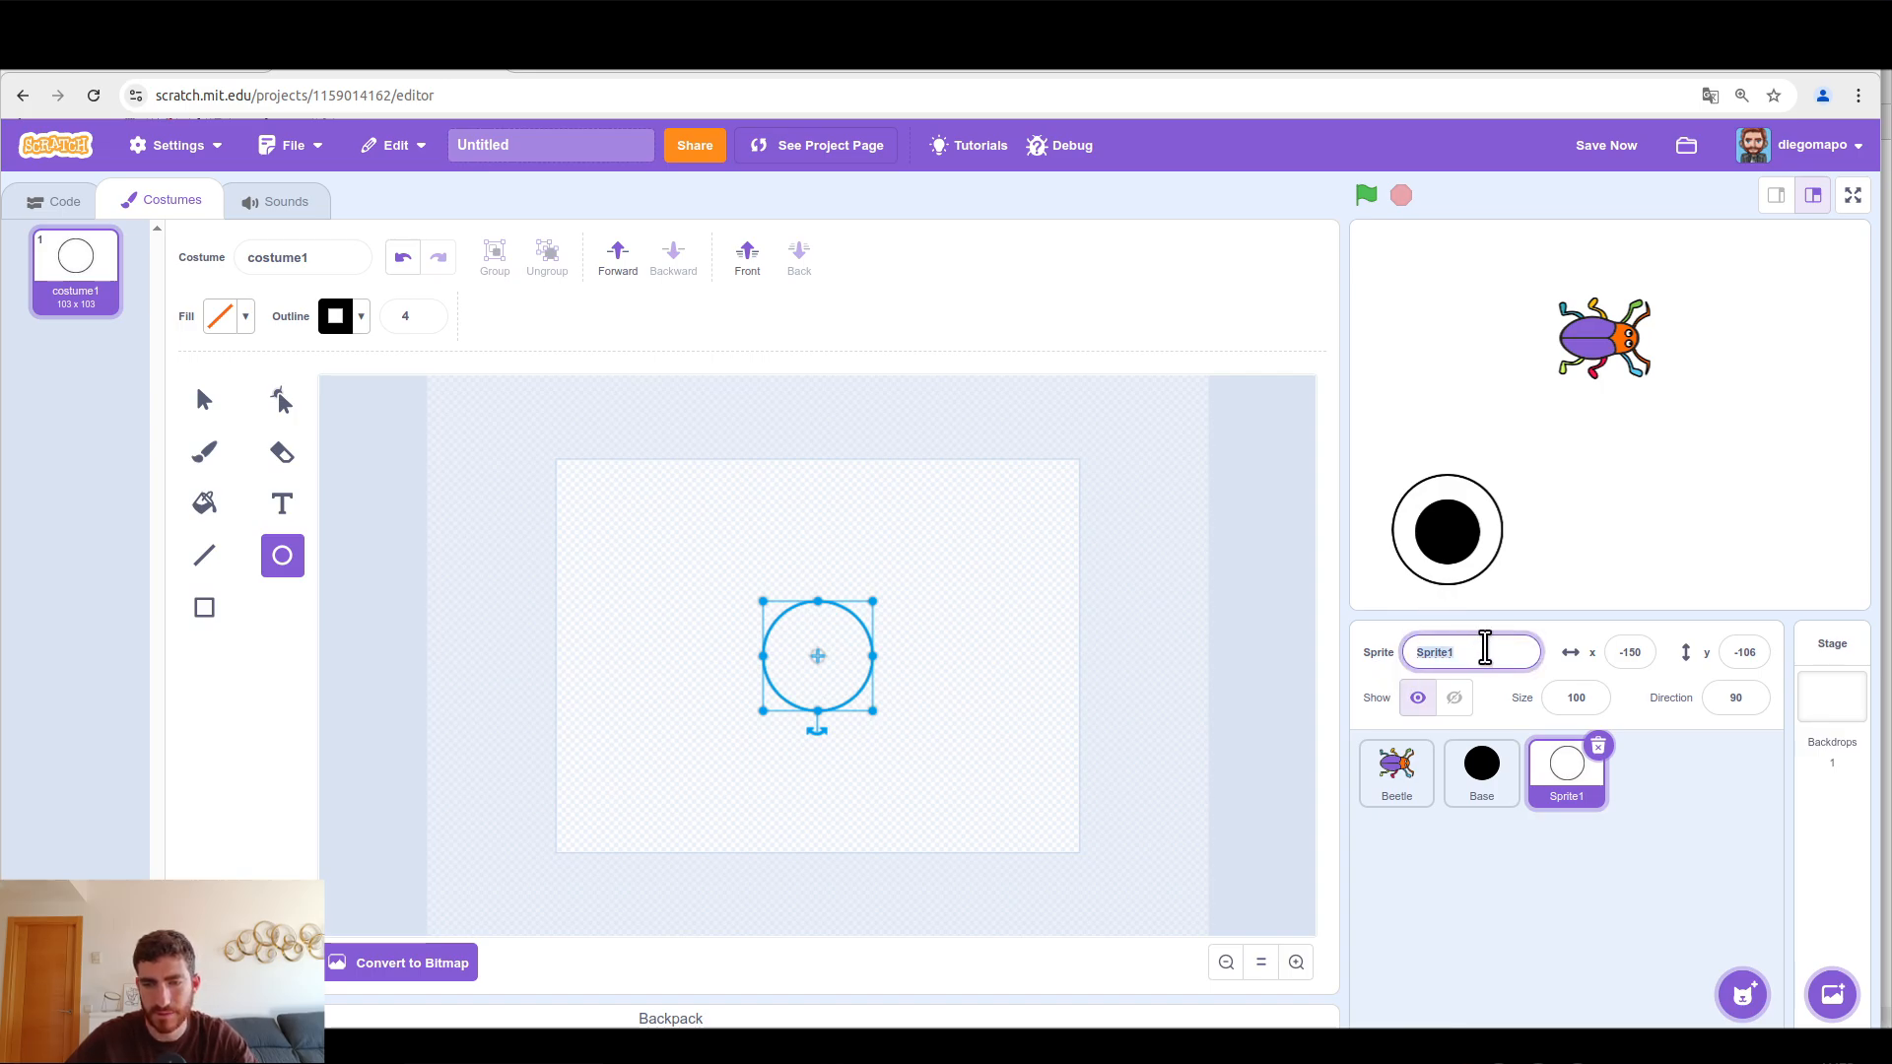
text(Base 2)
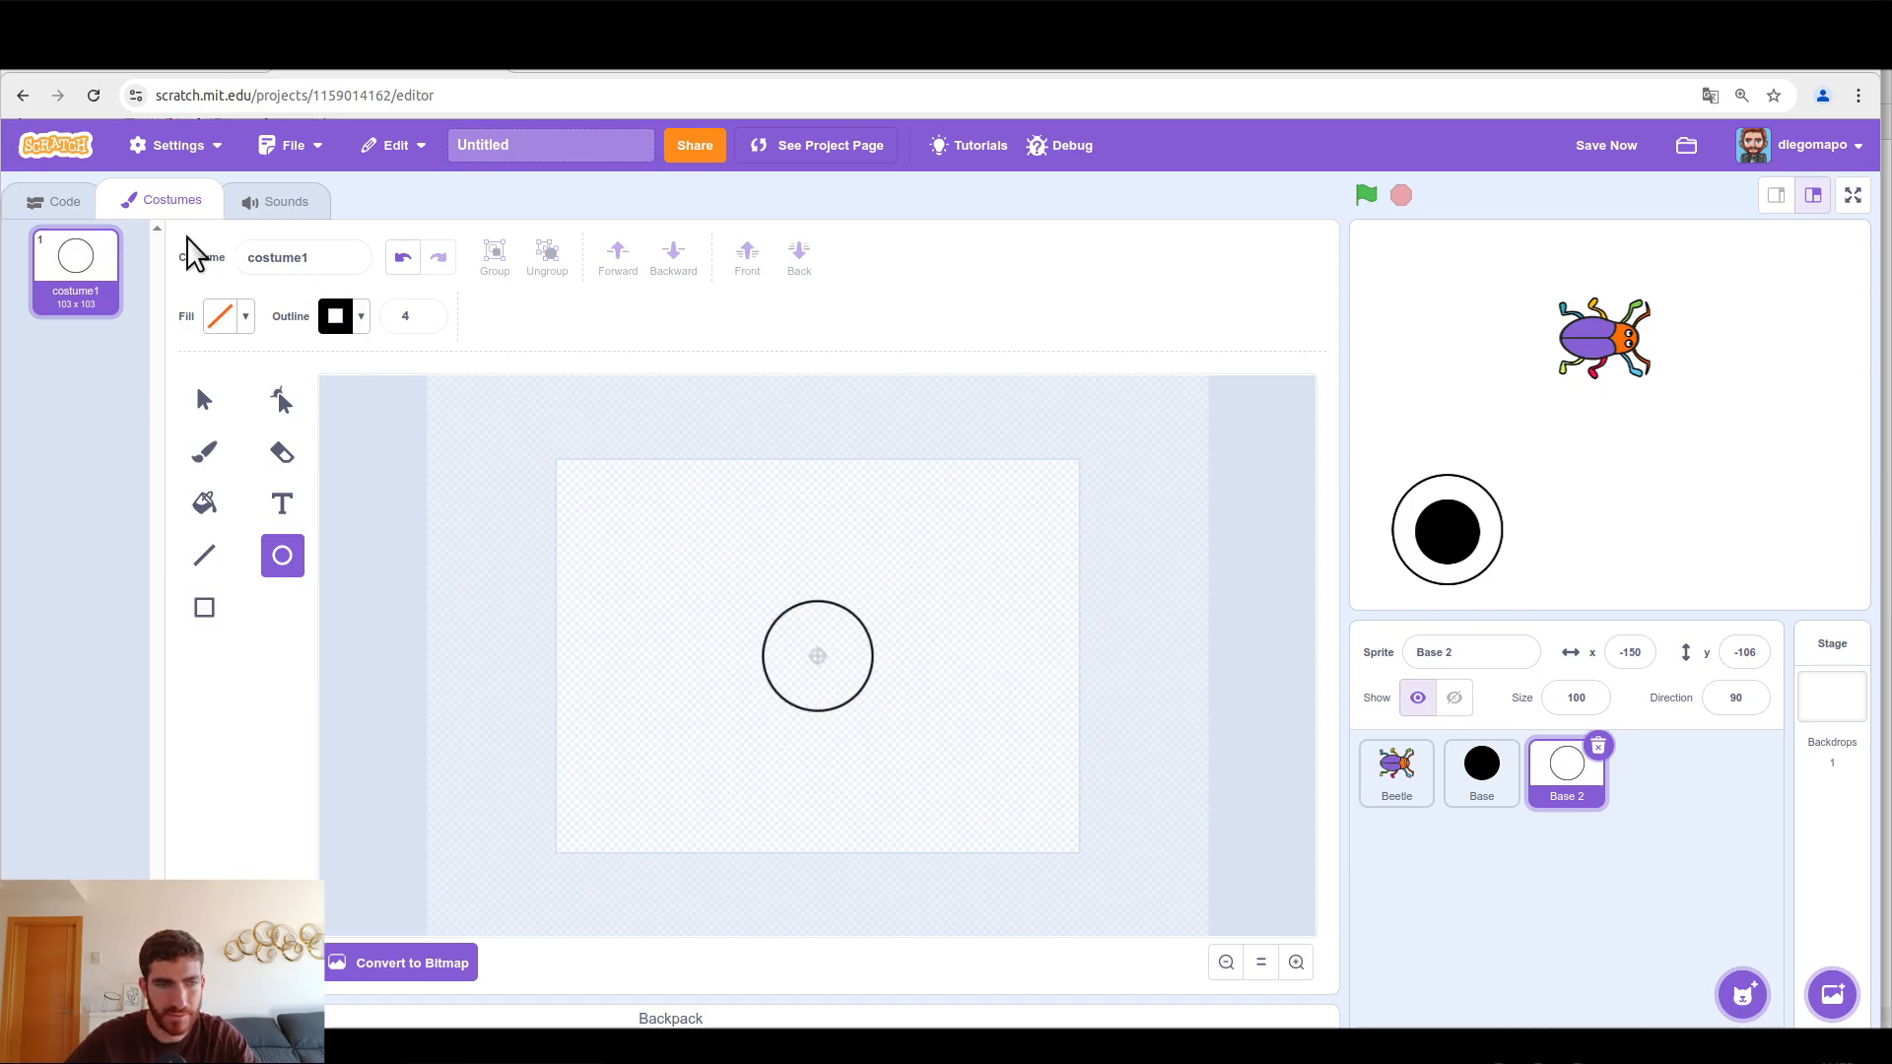
Step: Give Base 2 a 'when green flag clicked, go to Base' script and run it
click(55, 200)
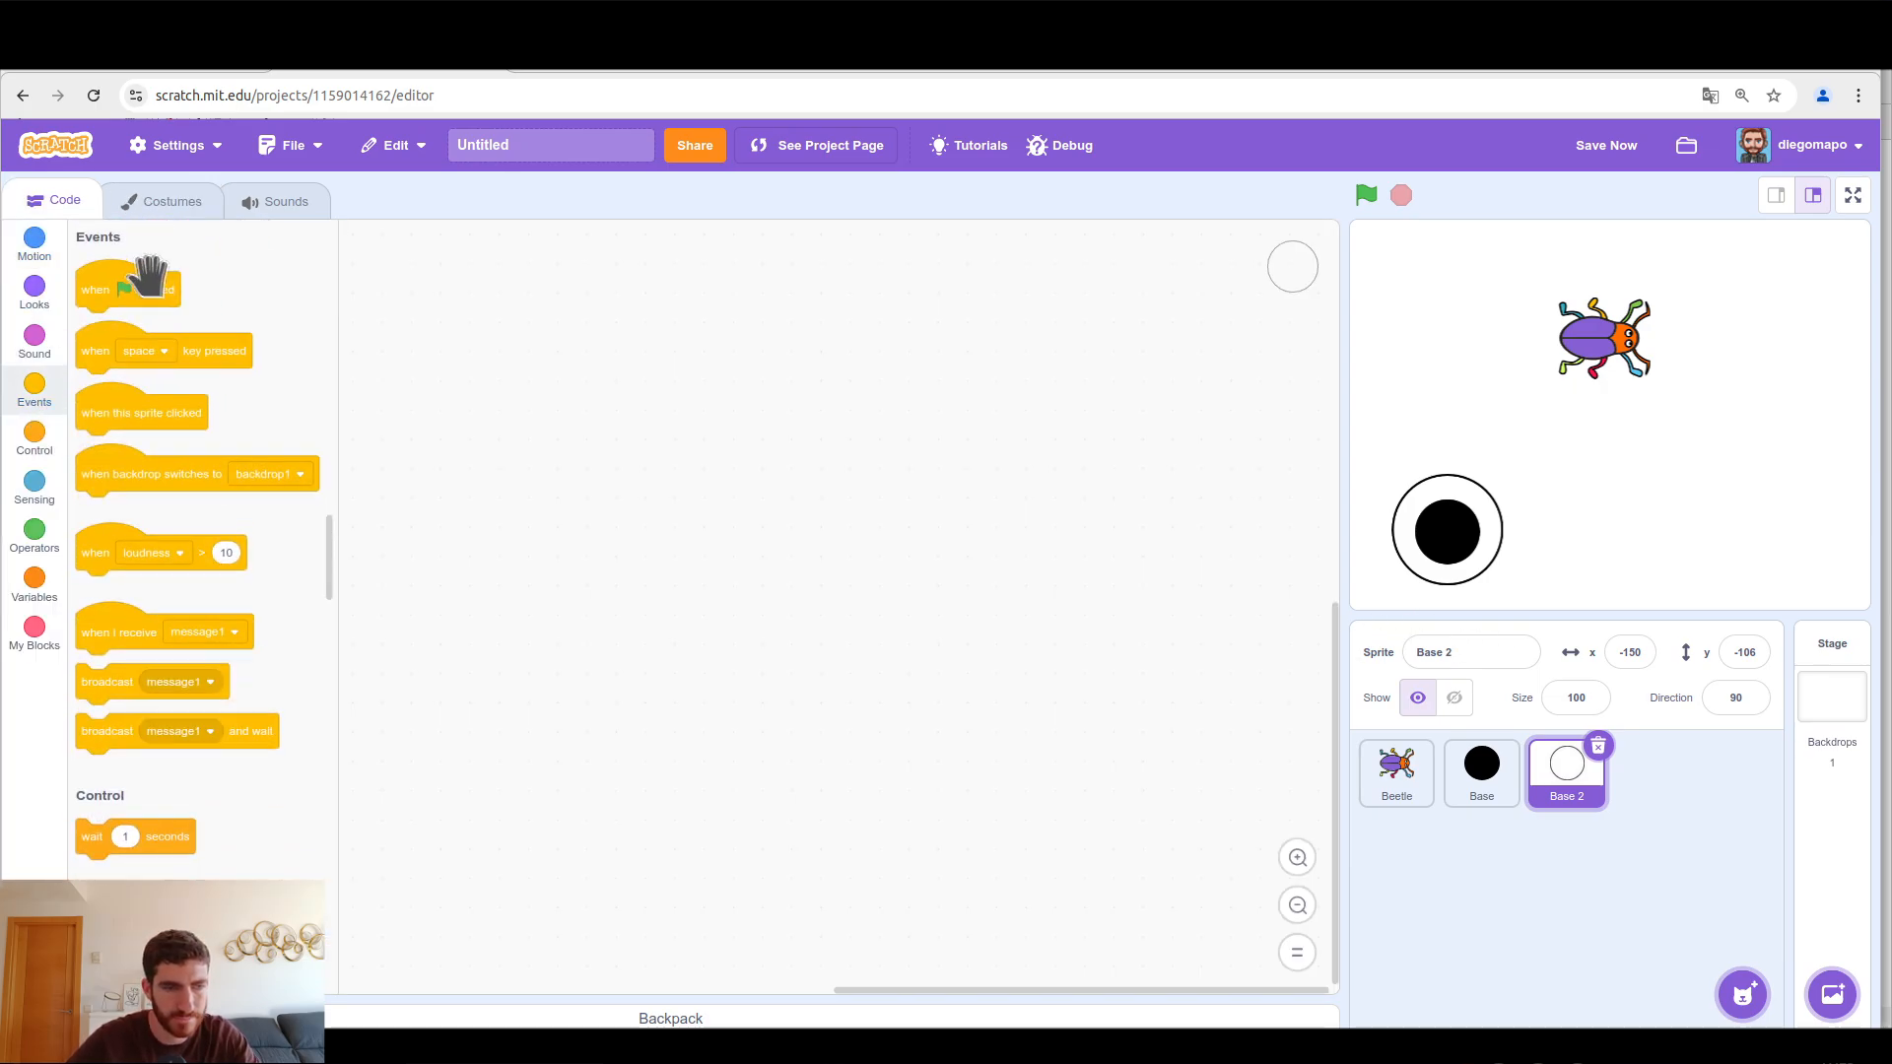
drag(128, 289, 523, 251)
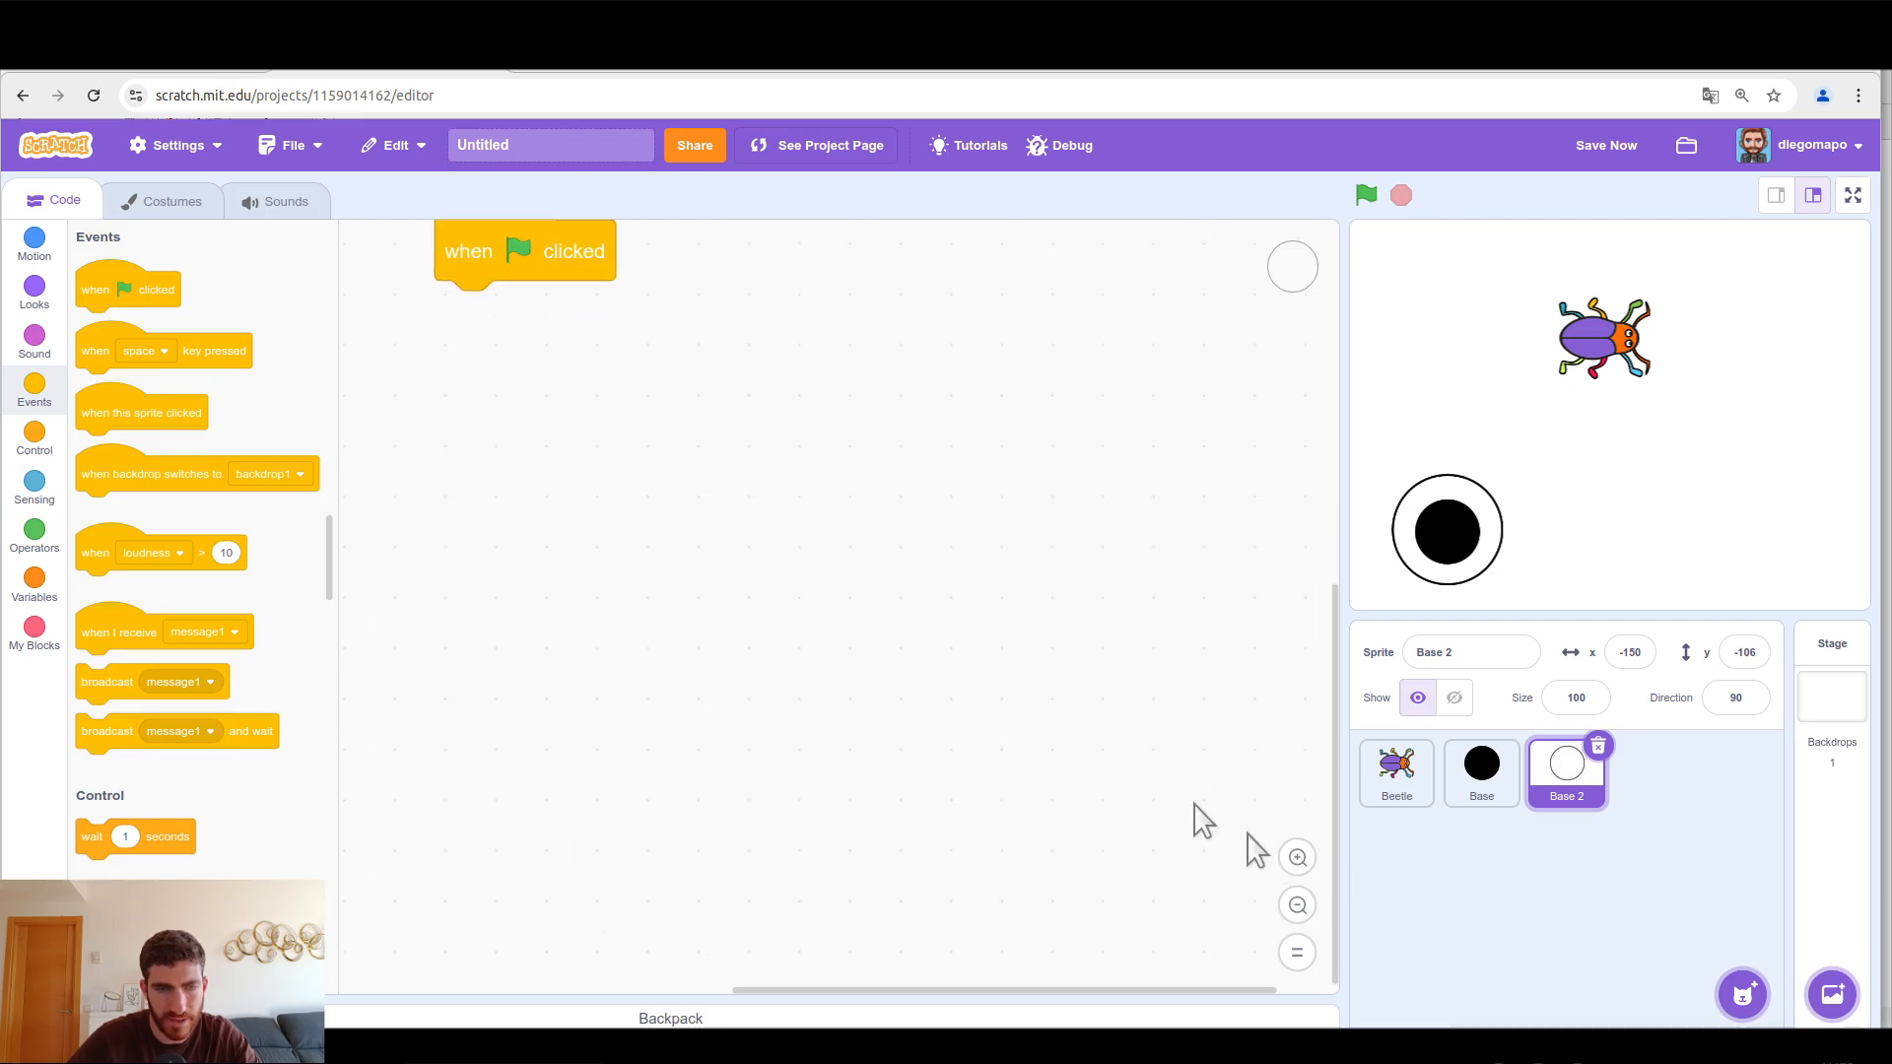
click(34, 245)
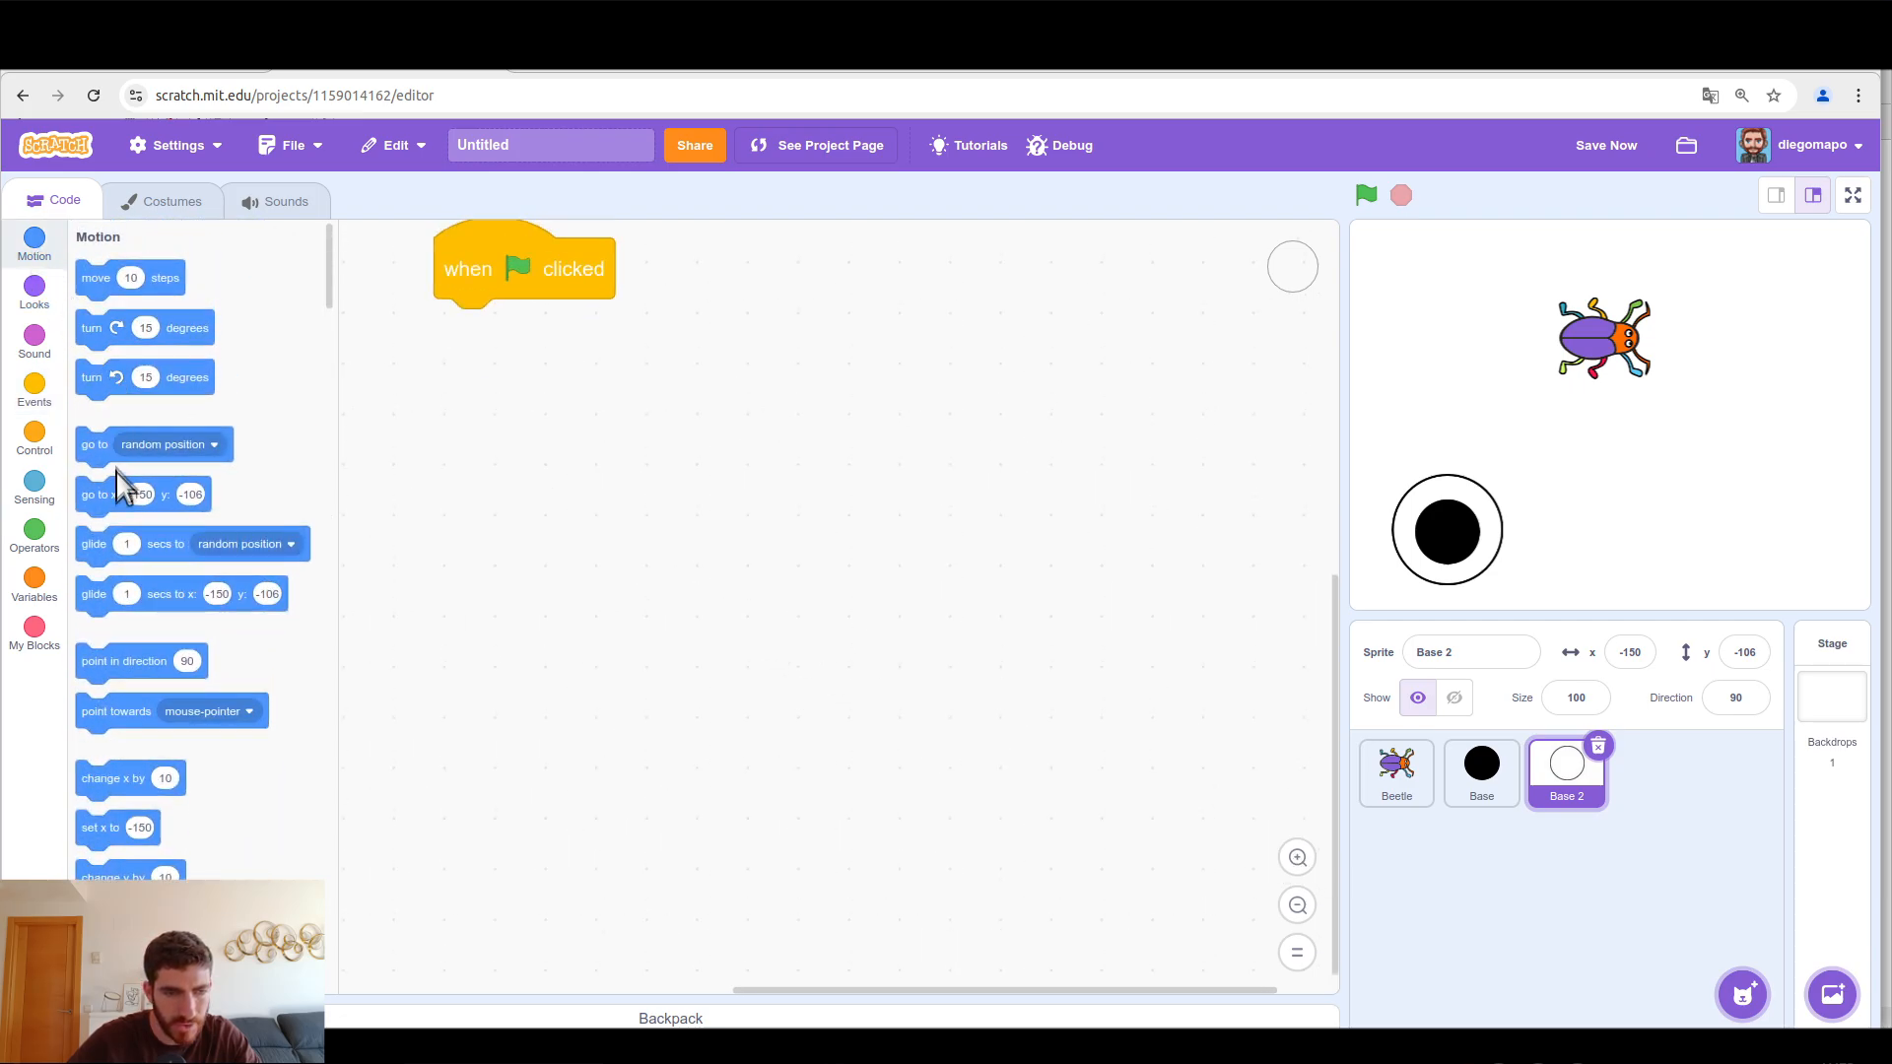
click(599, 329)
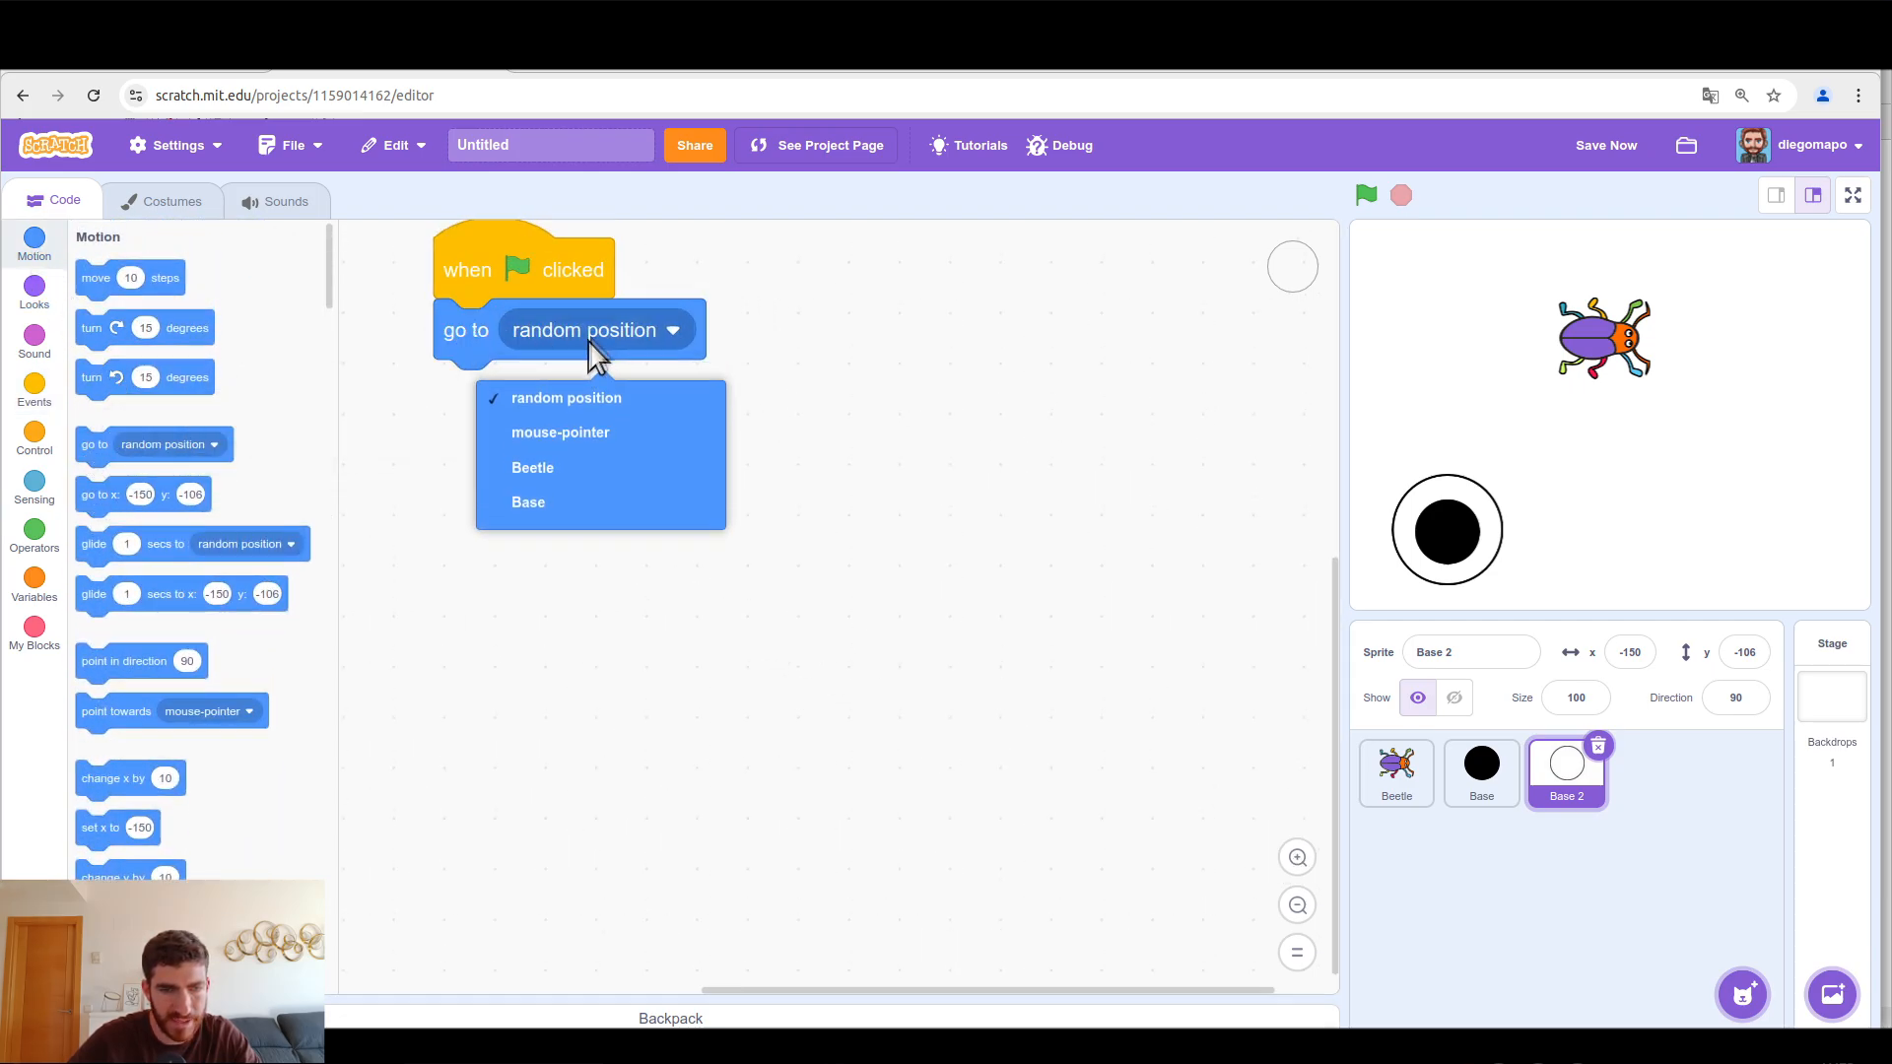
click(527, 501)
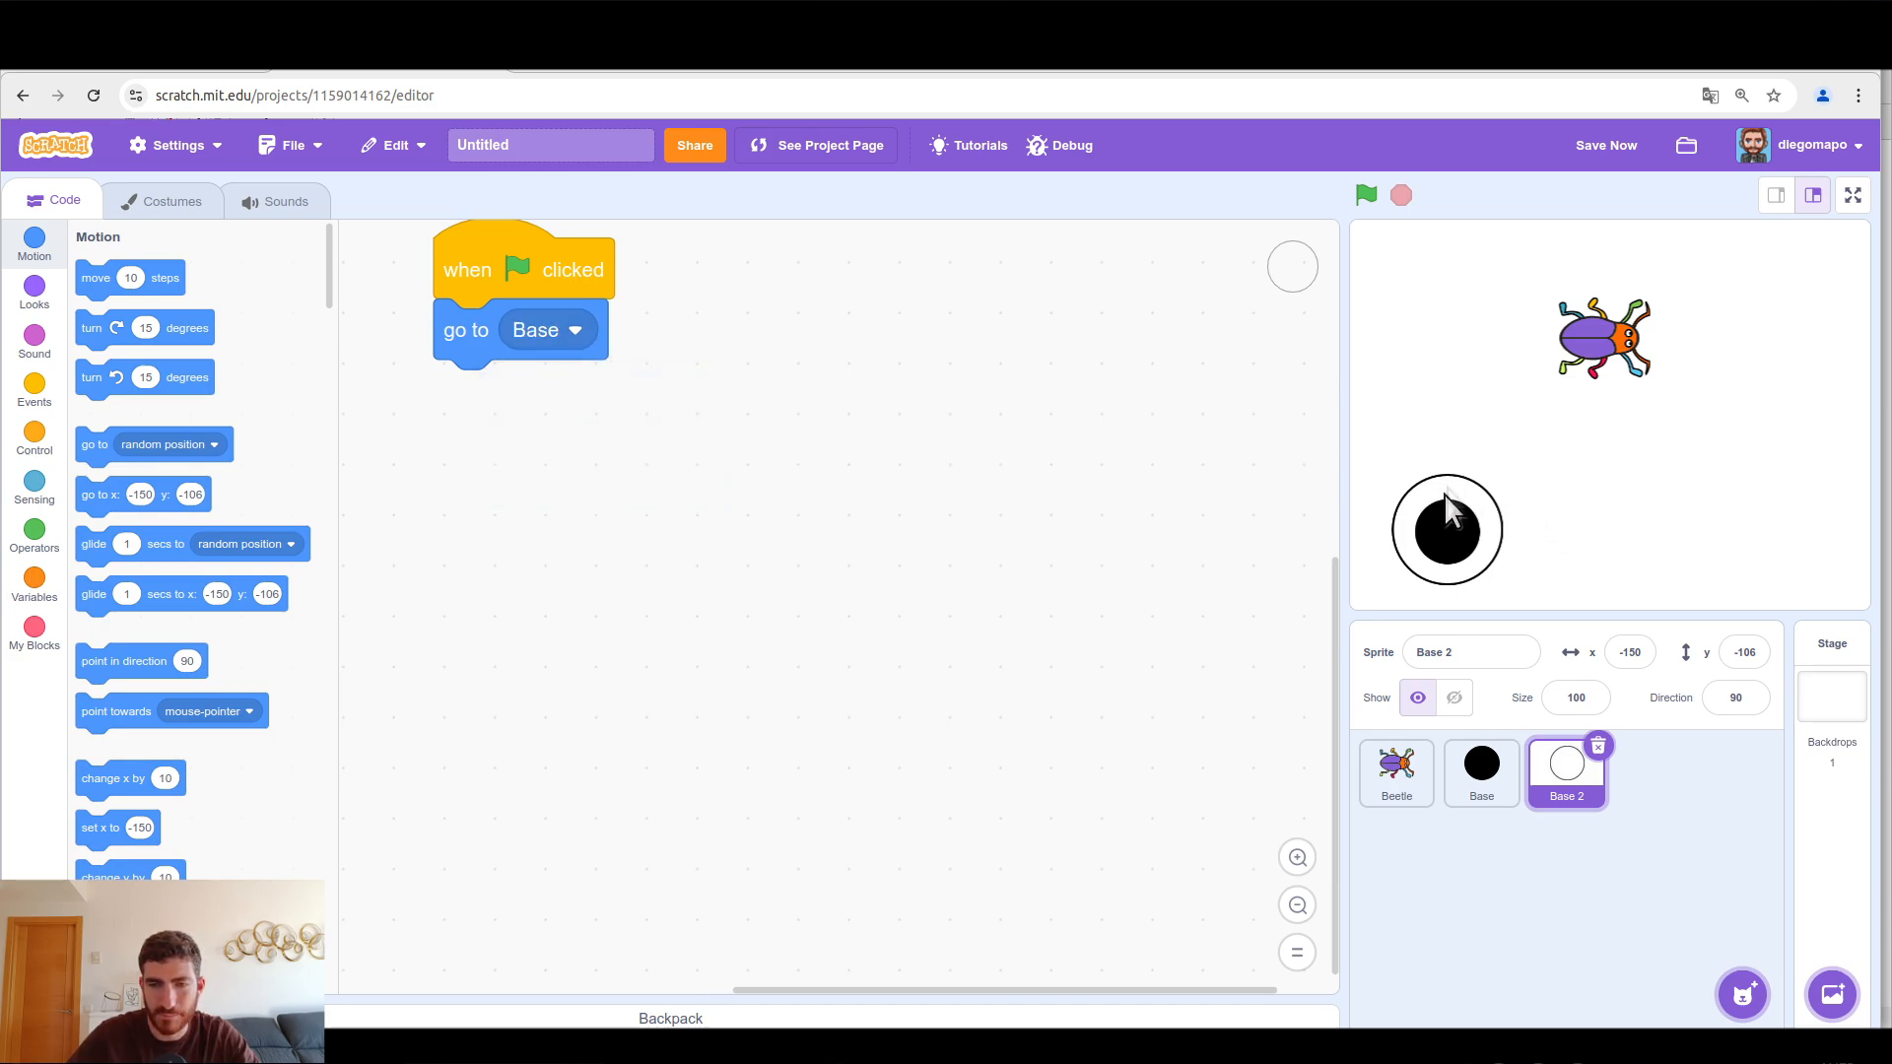
click(1366, 194)
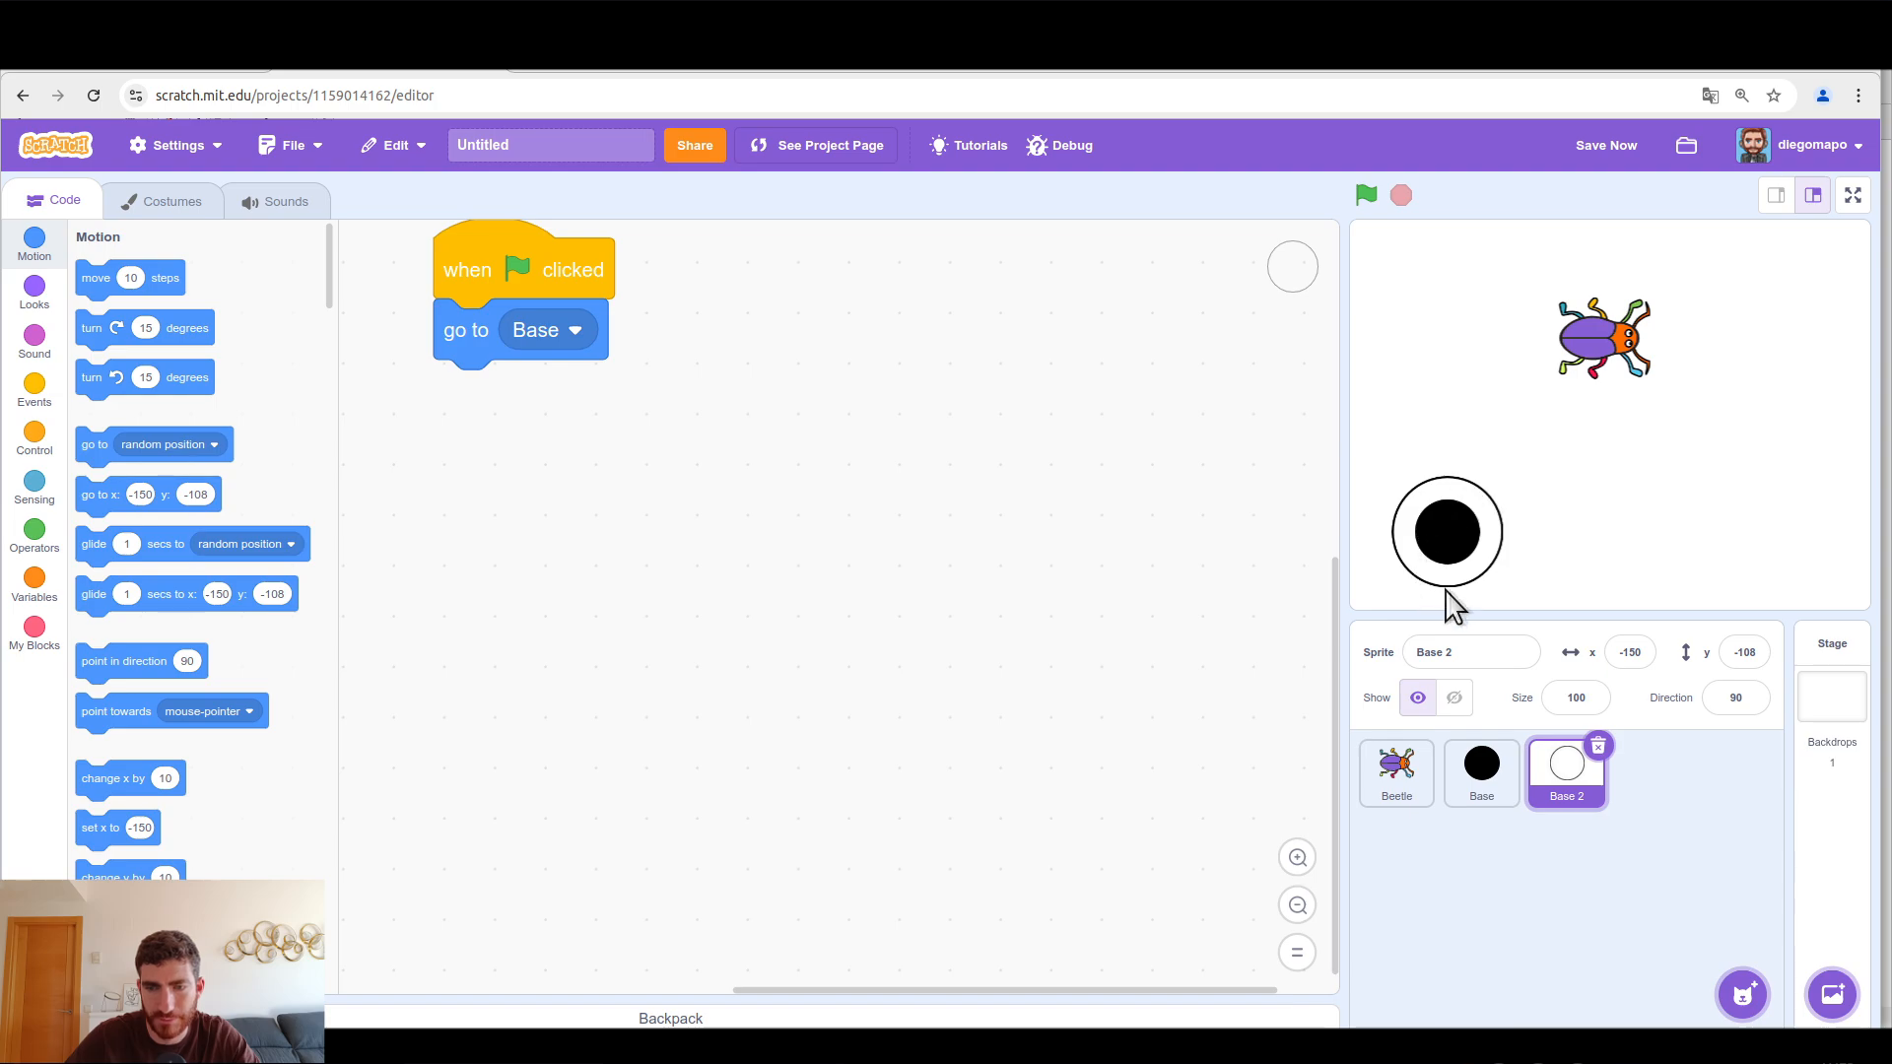
mouse_move(1490, 522)
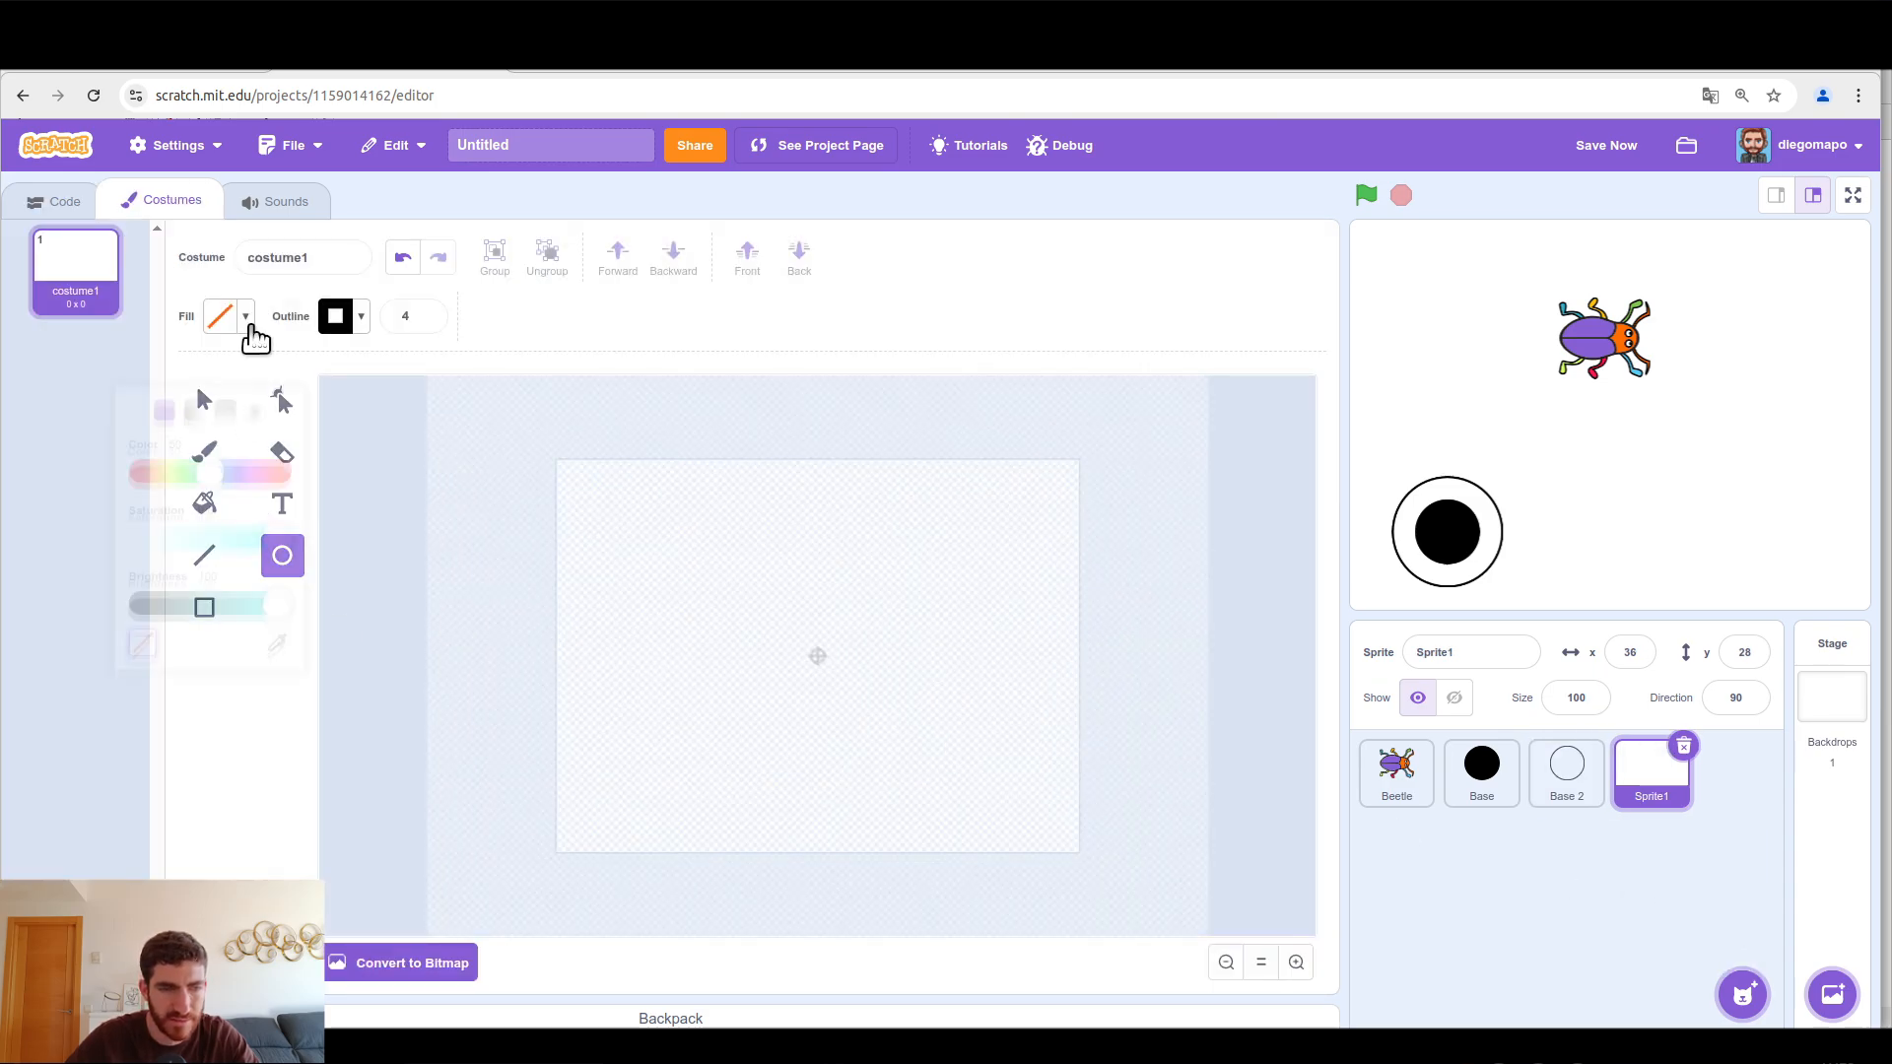
Step: Draw a medium-grey filled circle and centre it on the costume canvas
click(230, 317)
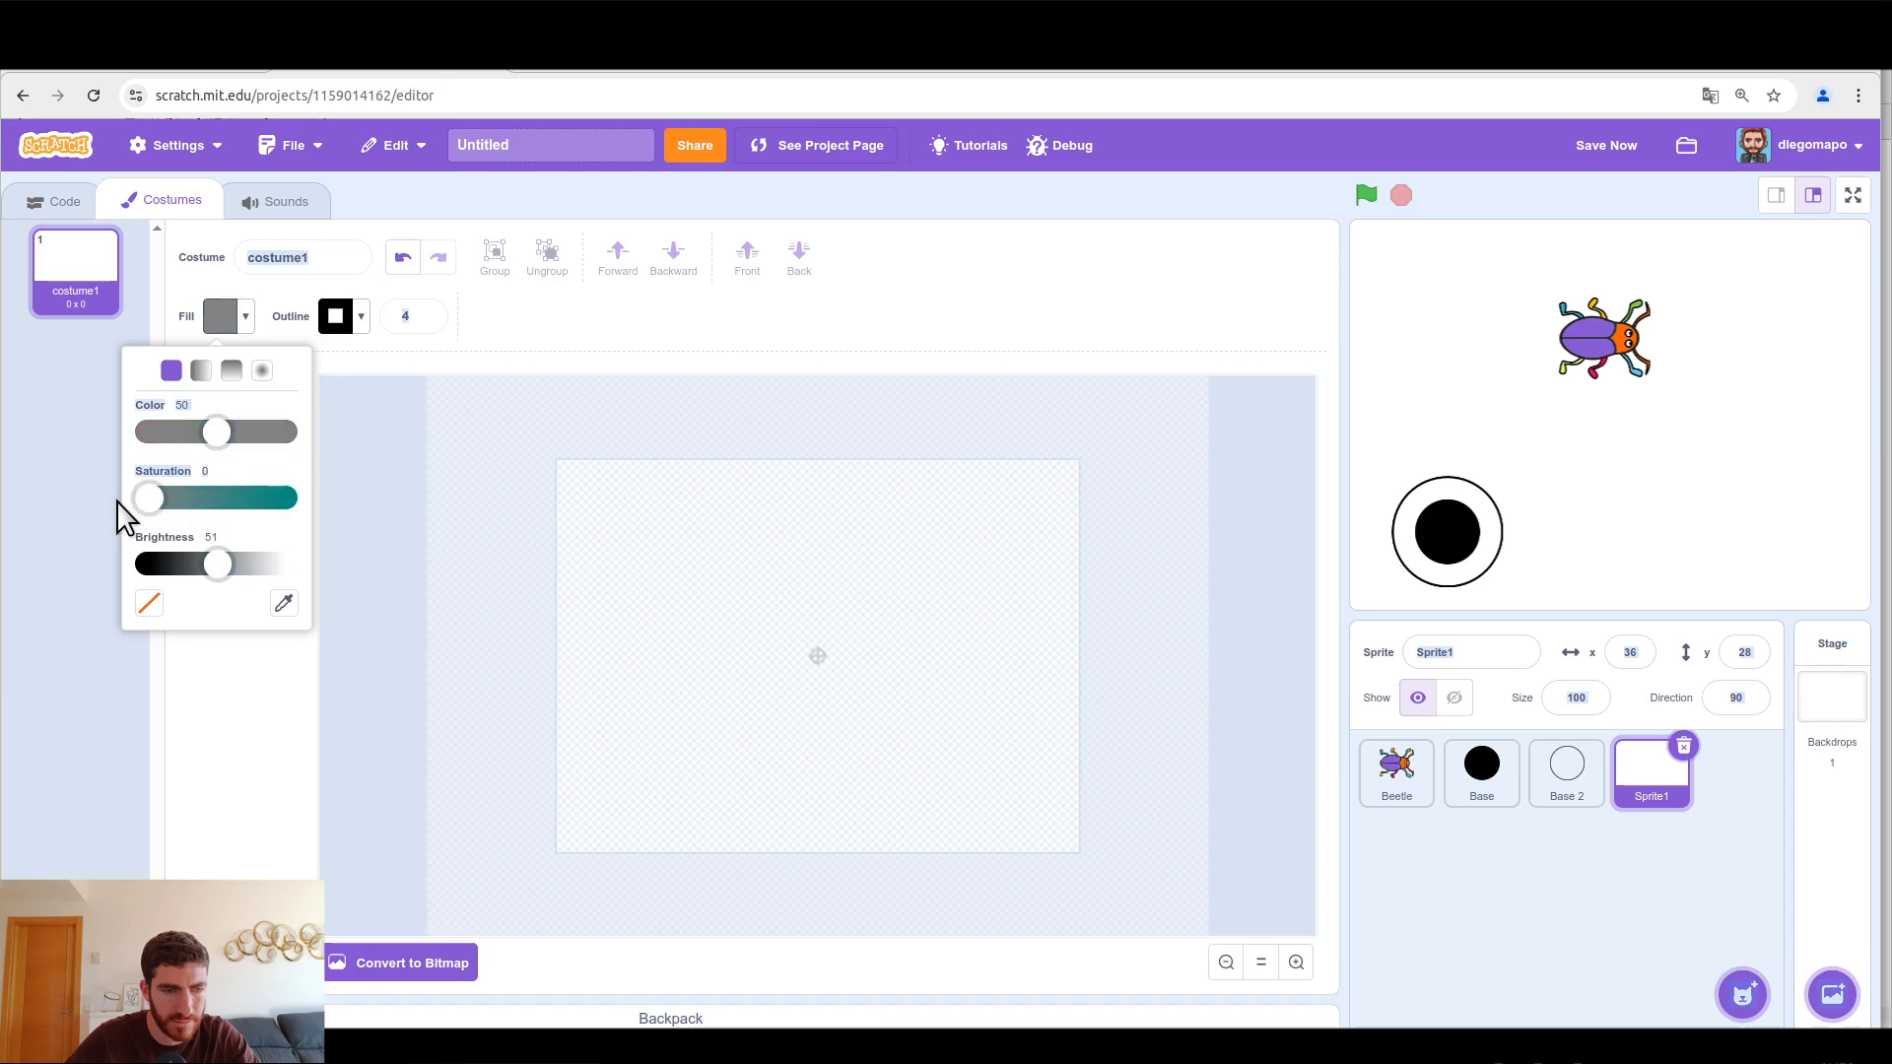
drag(217, 563, 214, 564)
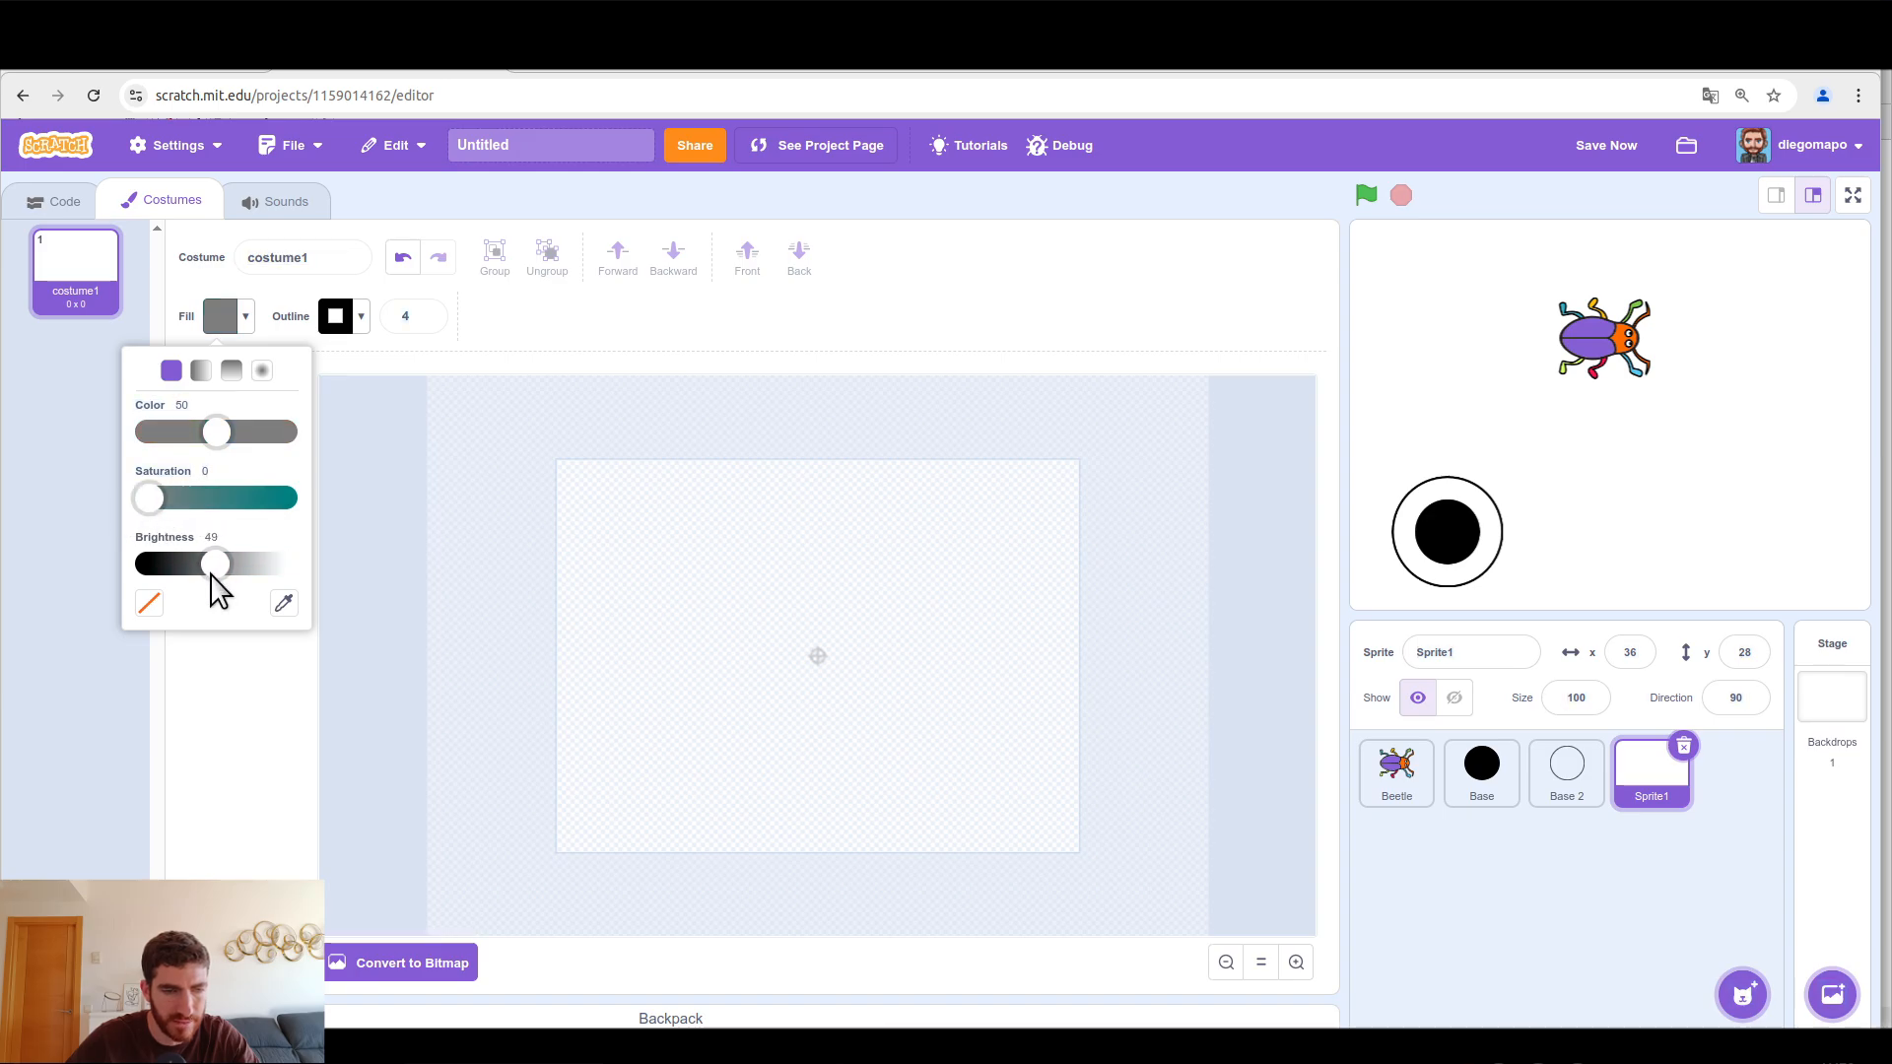
drag(215, 564, 219, 563)
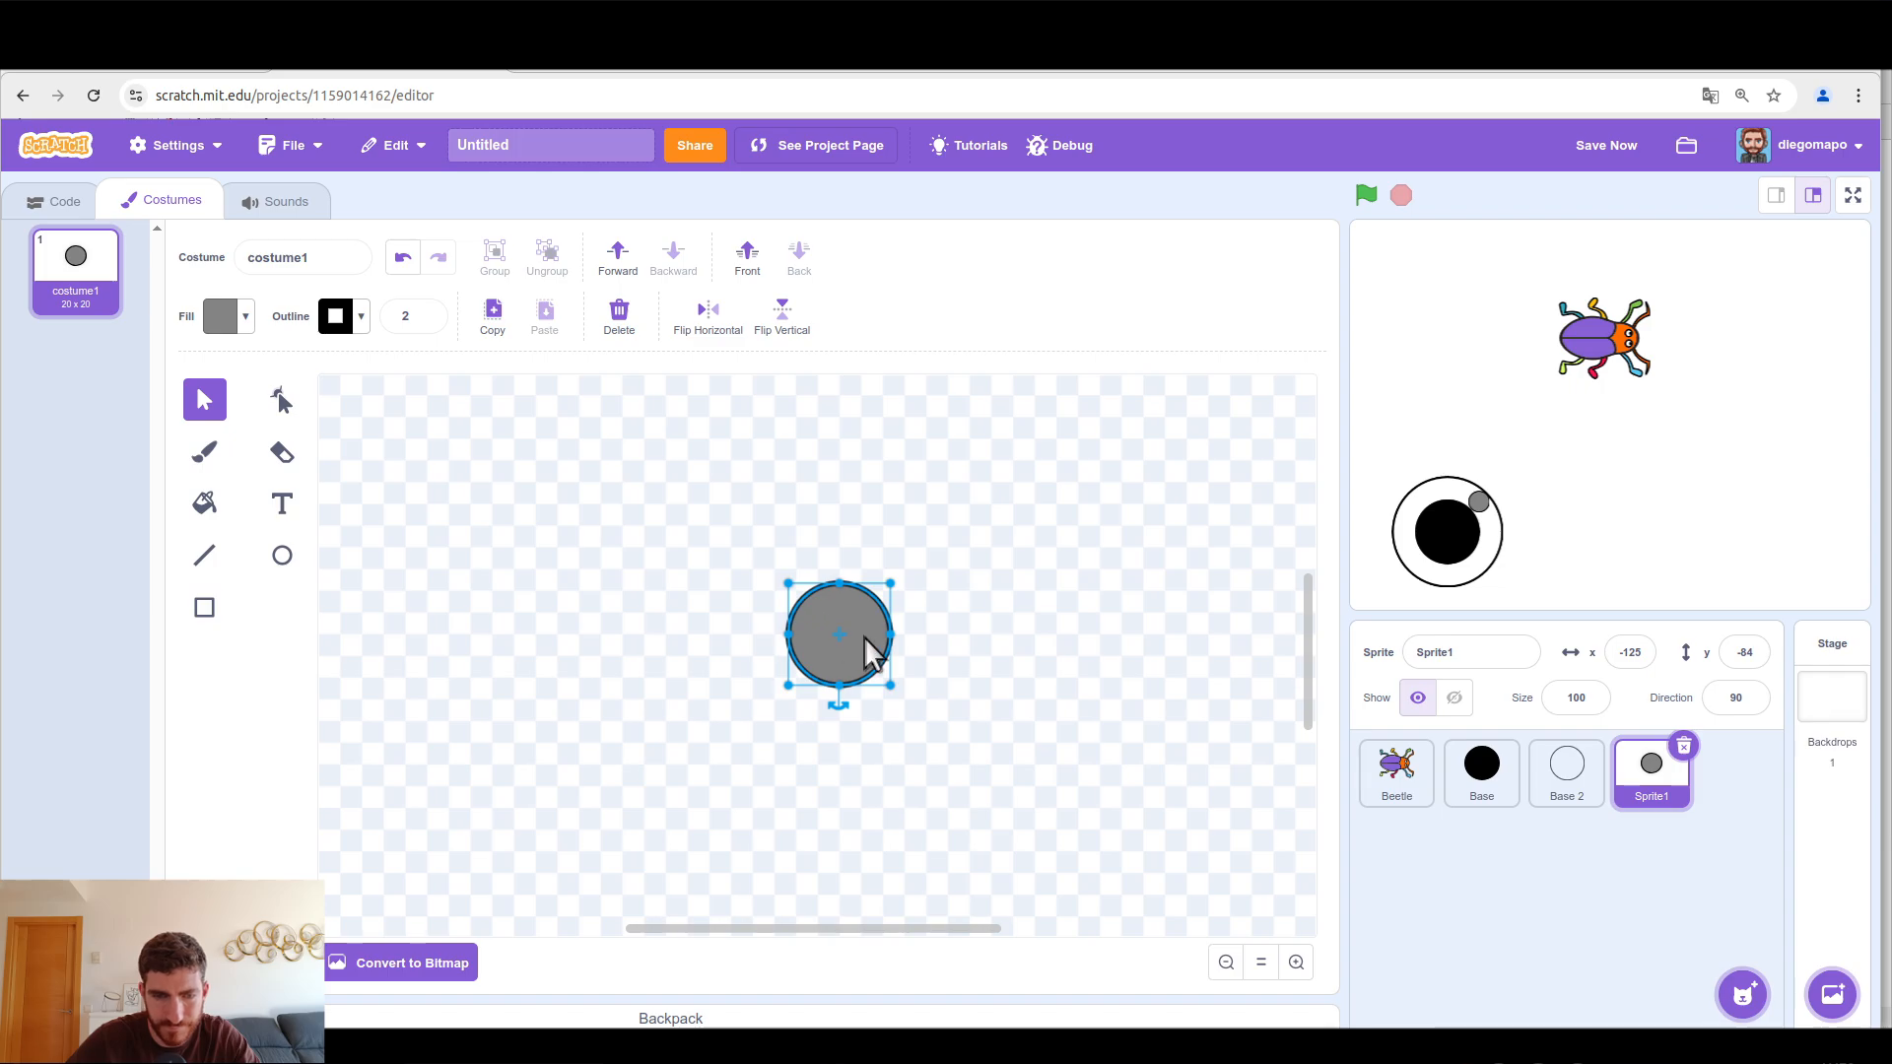
drag(838, 636, 818, 656)
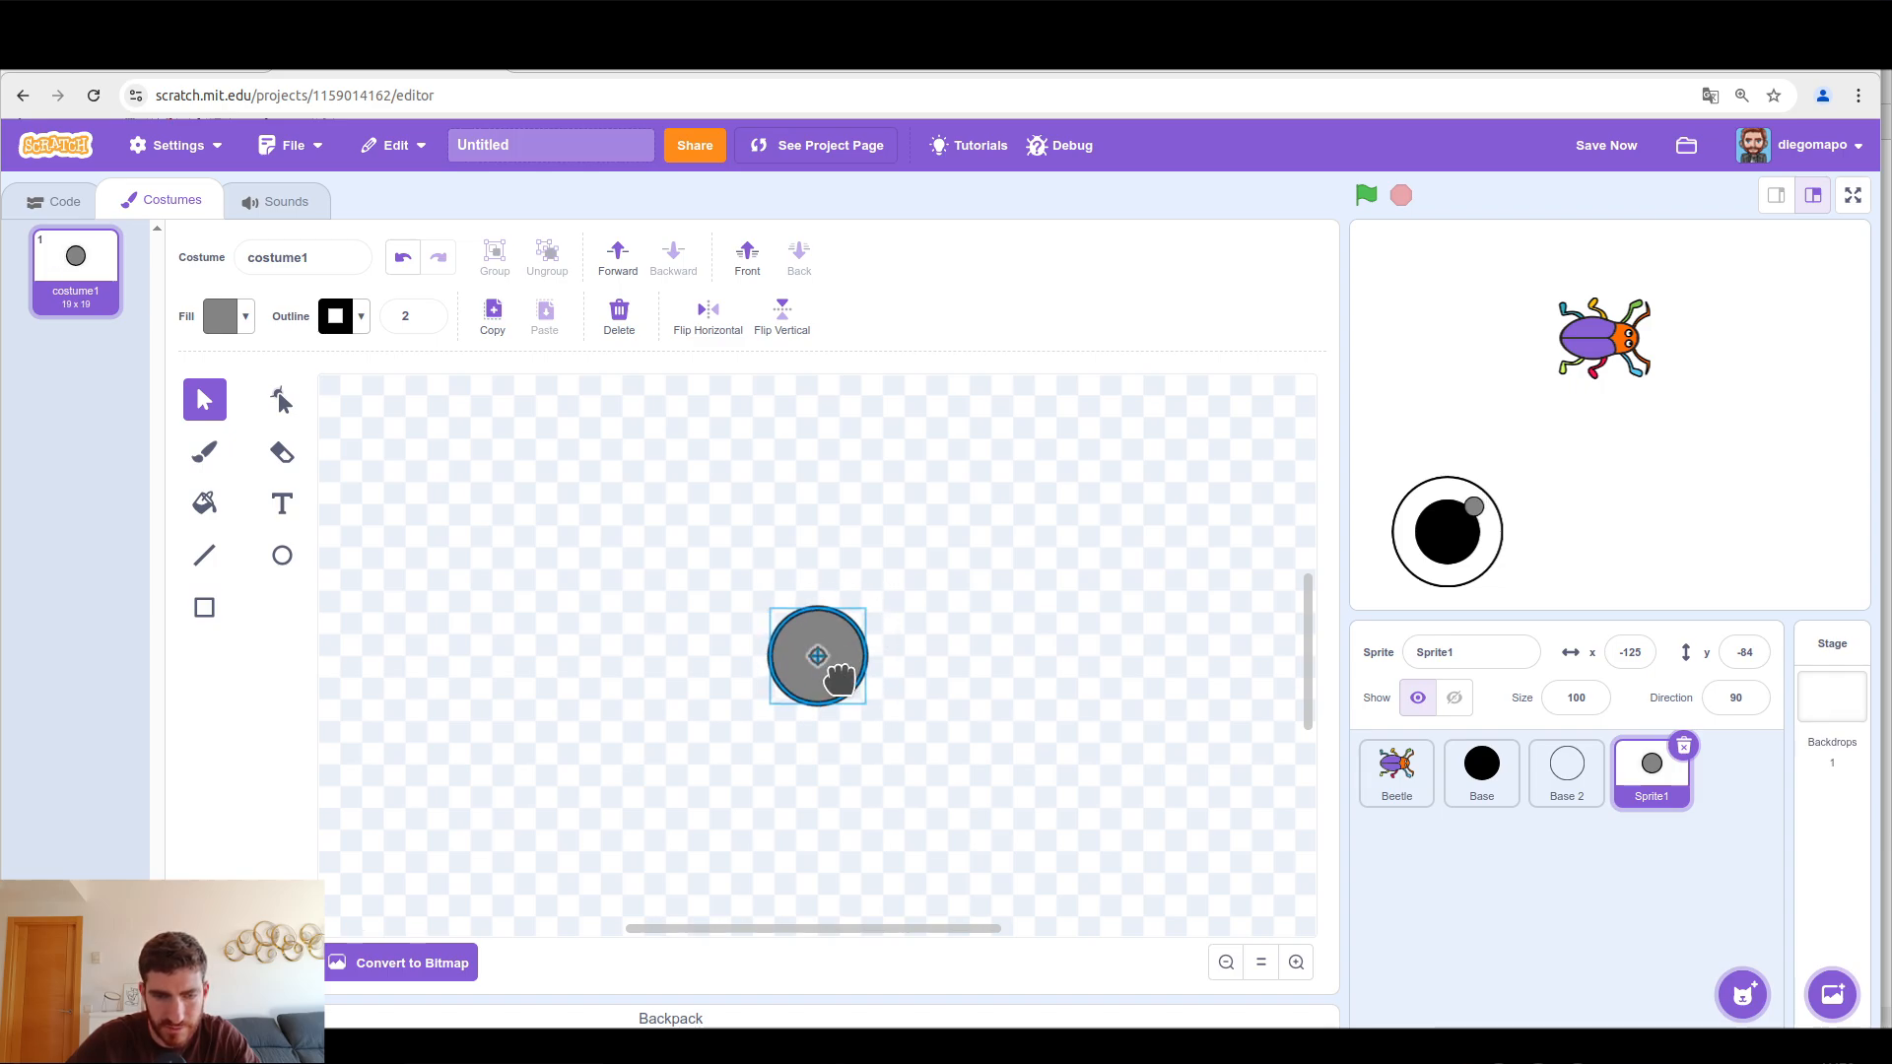
Step: Place the grey circle at Base's centre and rename the sprite 'Joystick'
click(1454, 697)
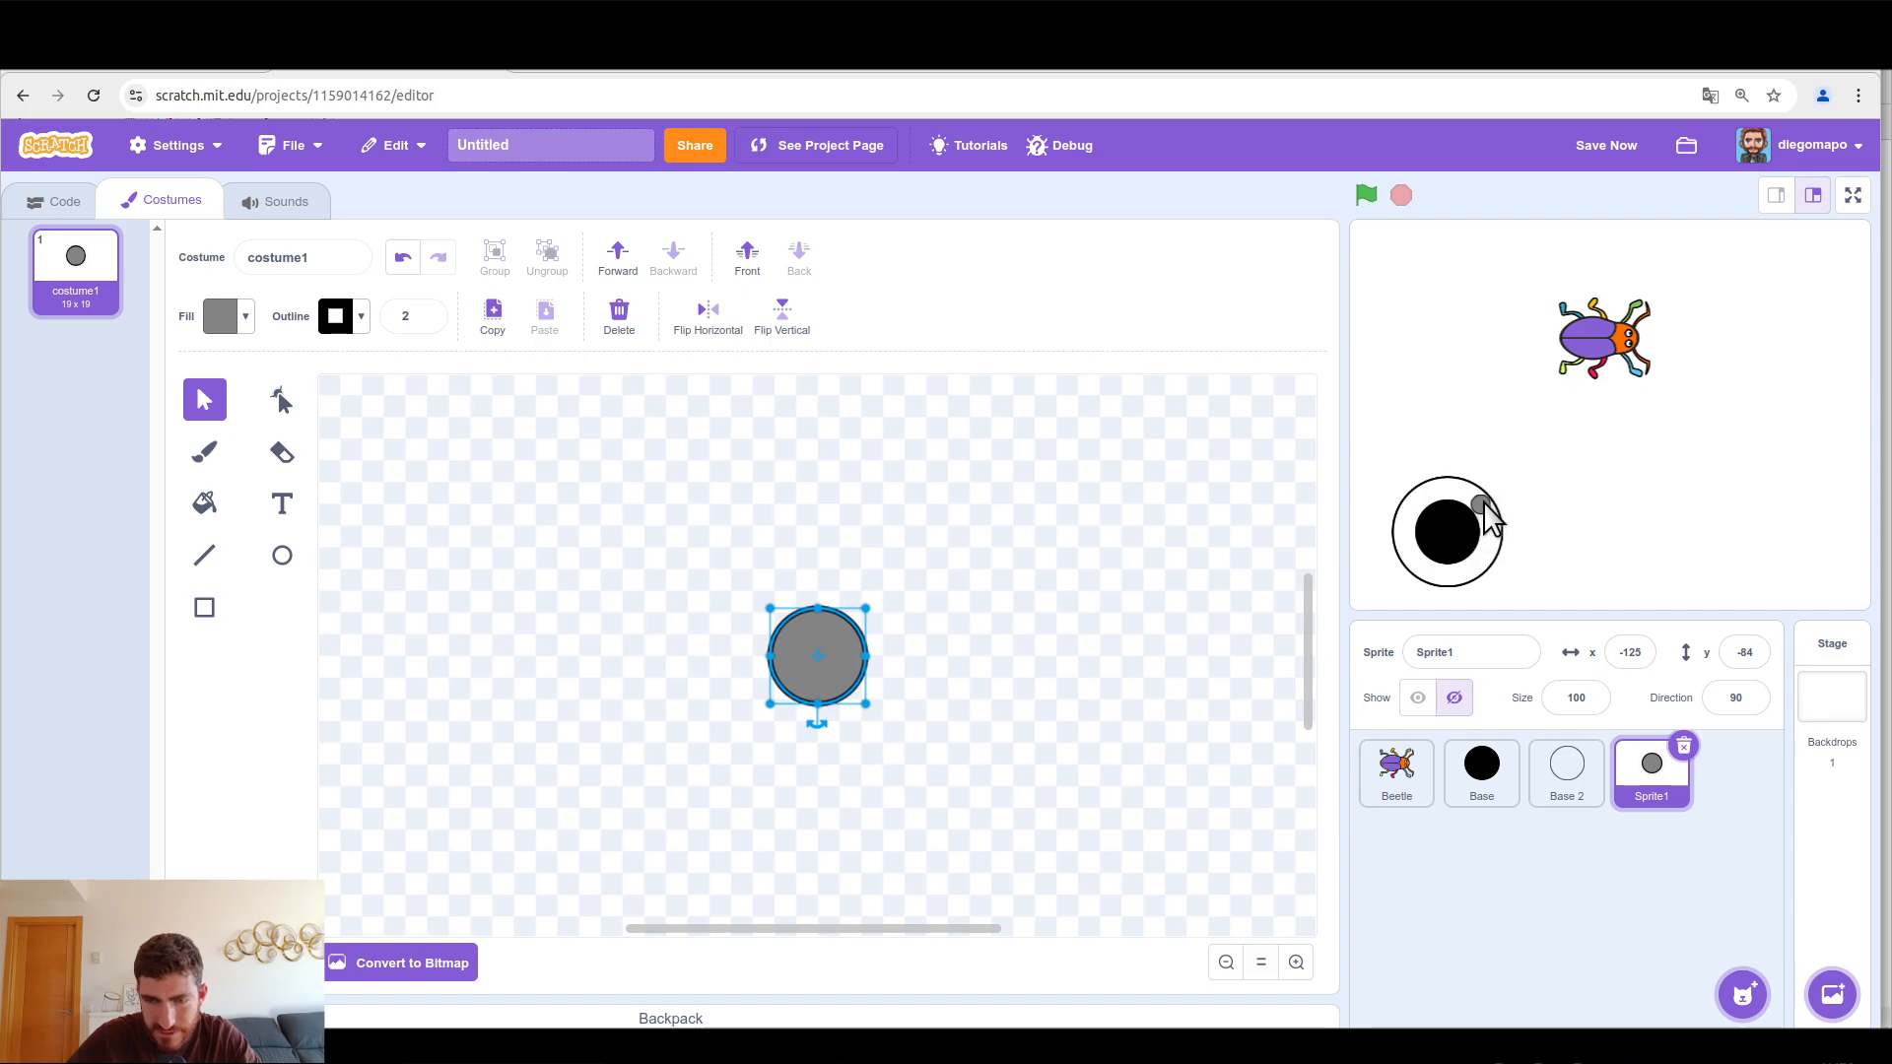
mouse_move(1447, 543)
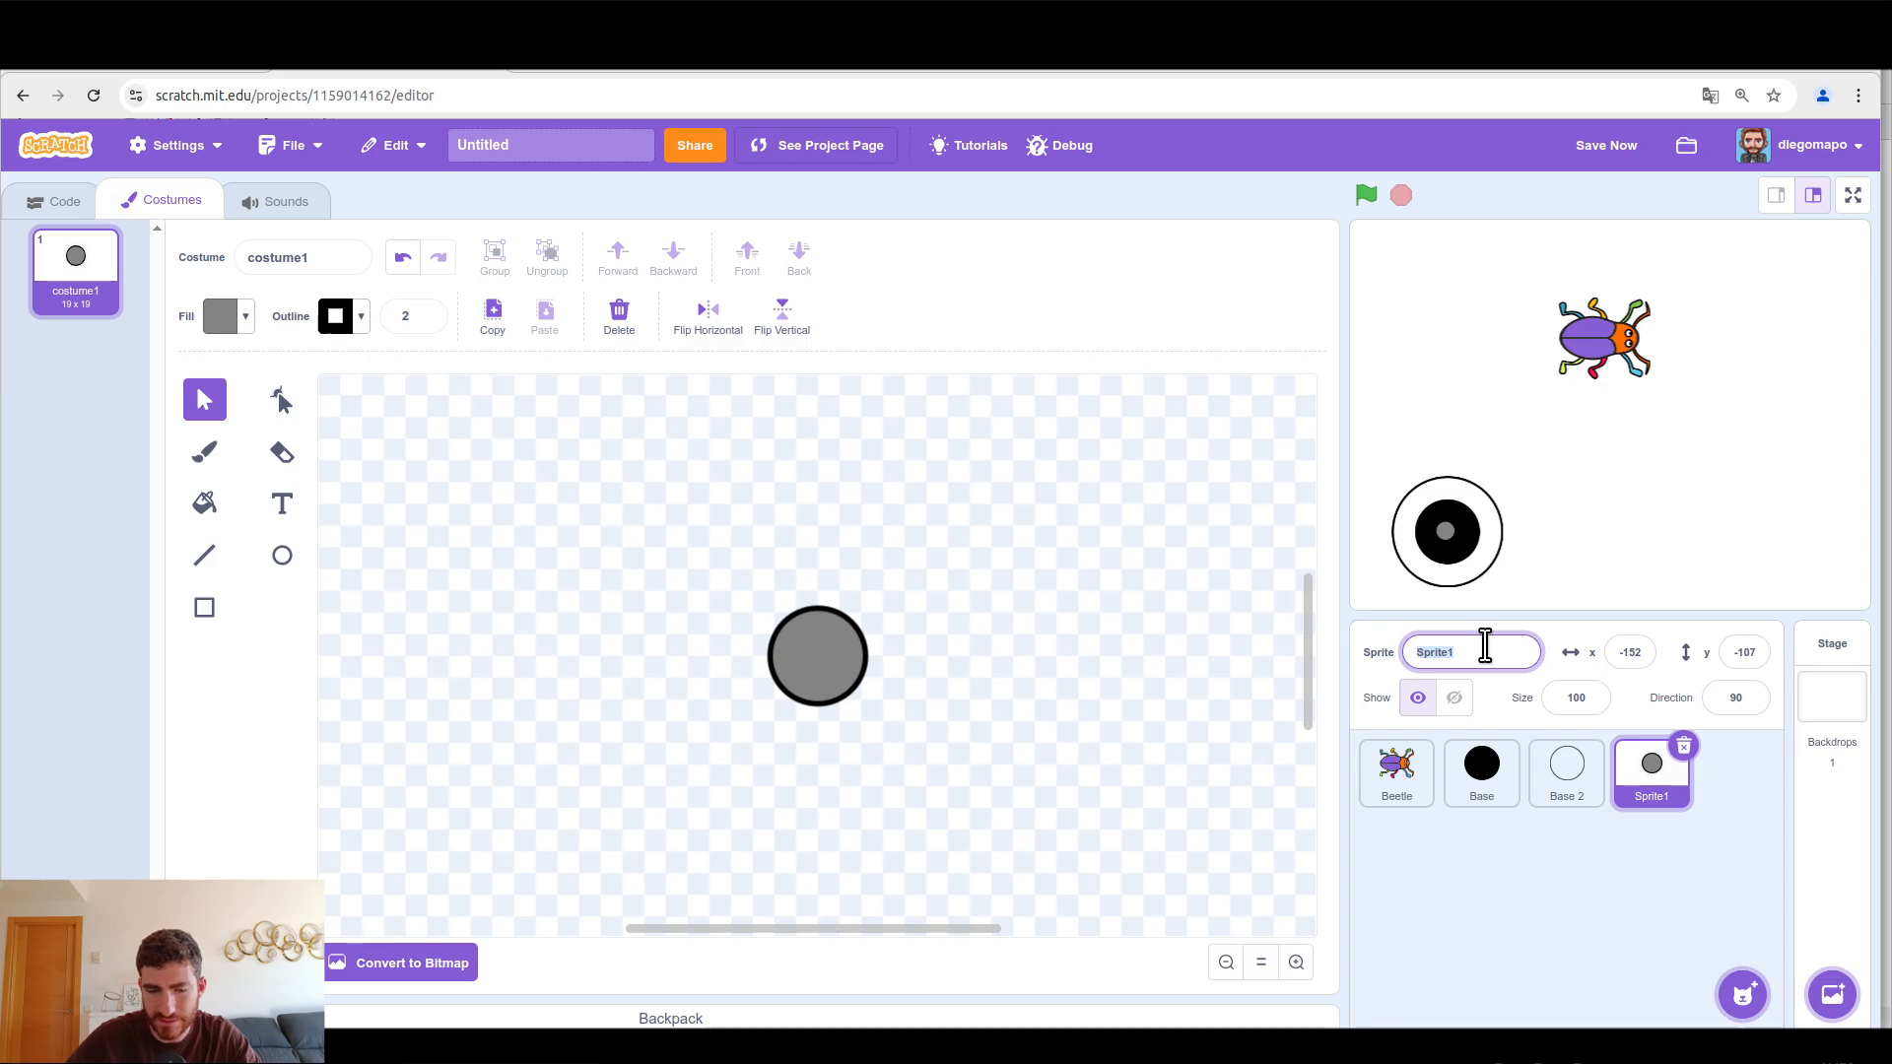
text(Joystick)
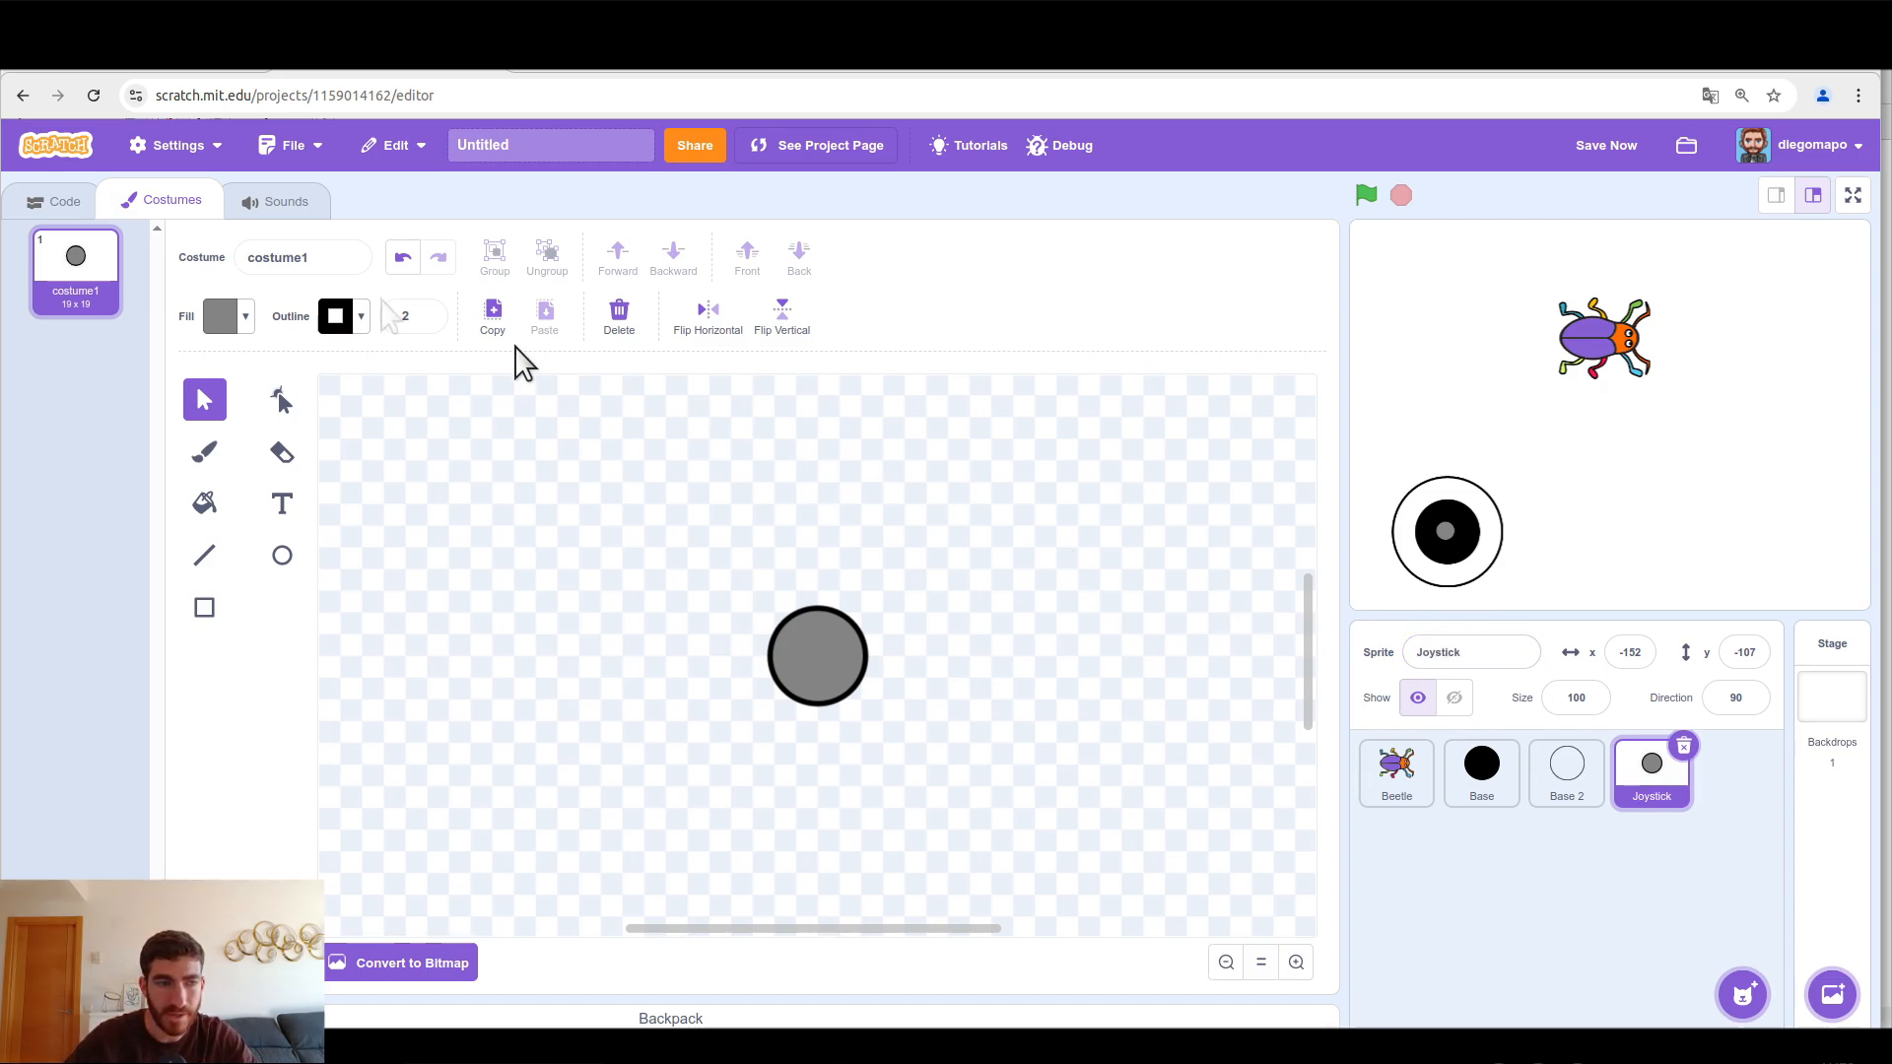
click(53, 199)
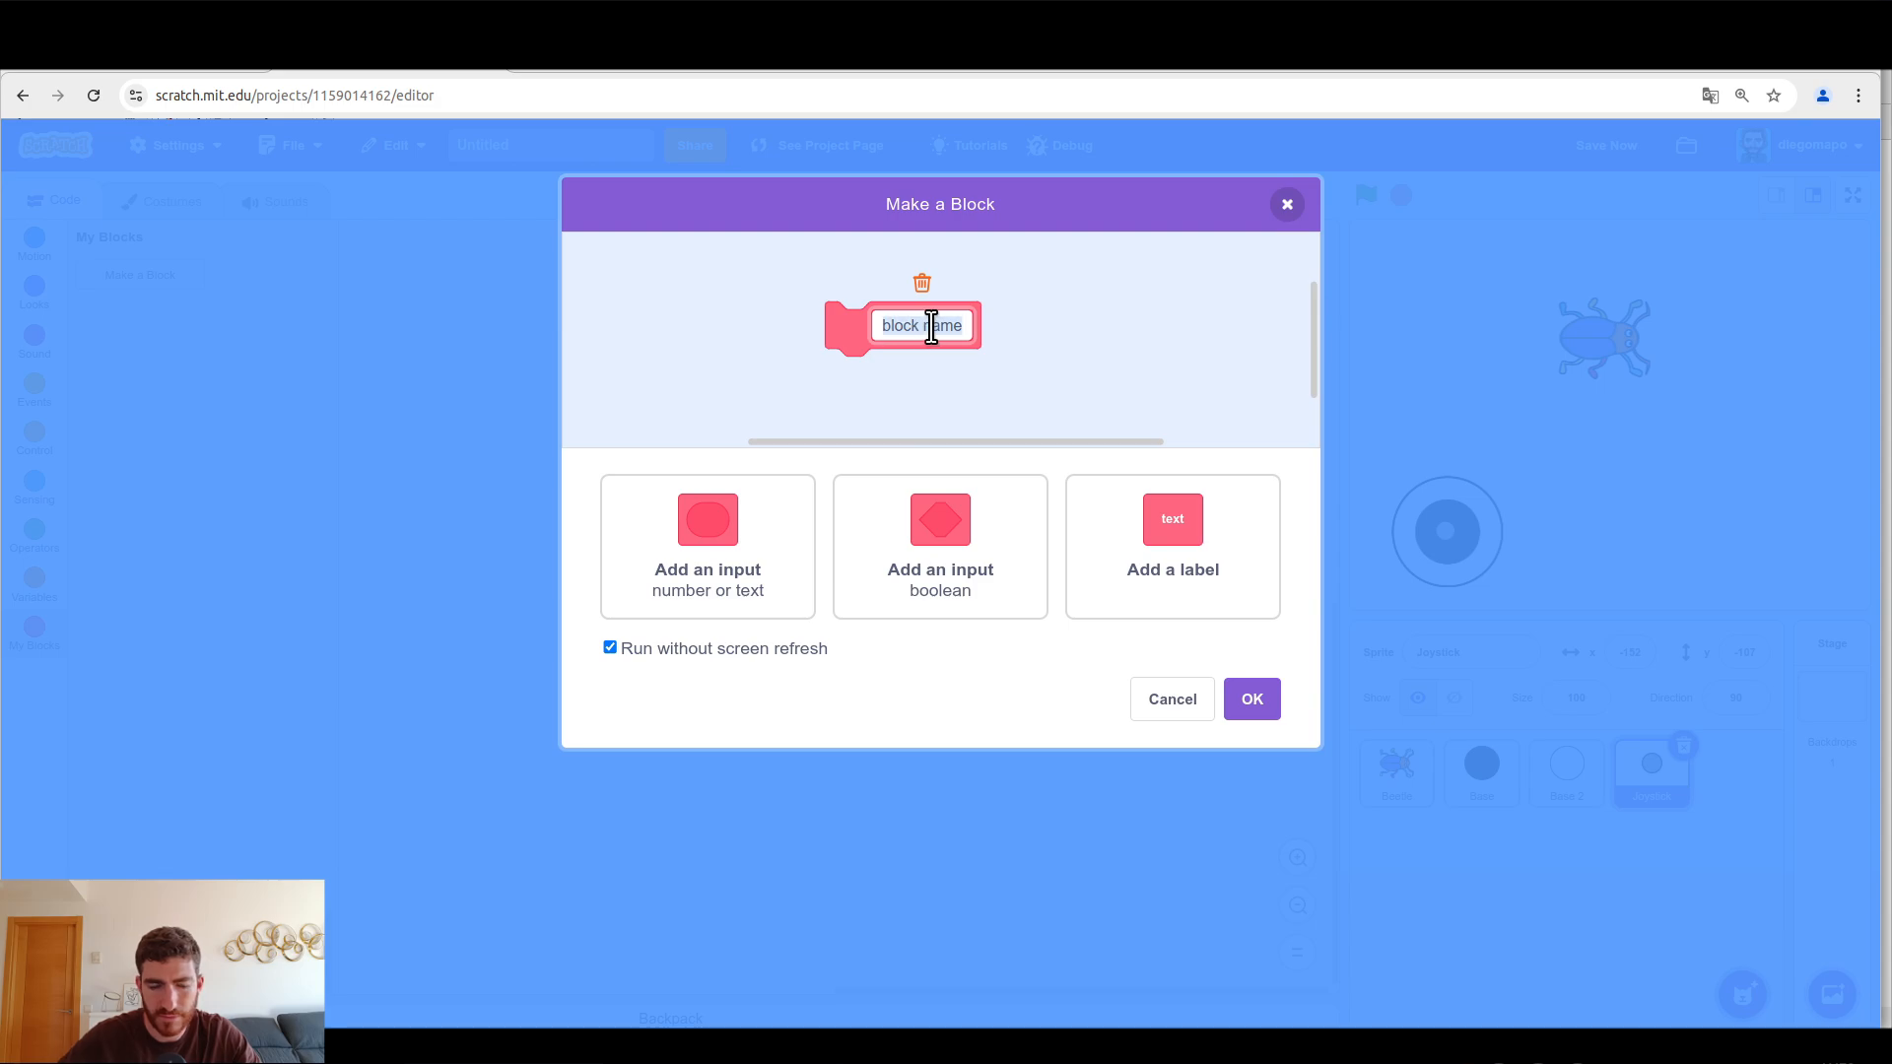
Step: Name the new custom block 'move' and confirm it with OK
text(move)
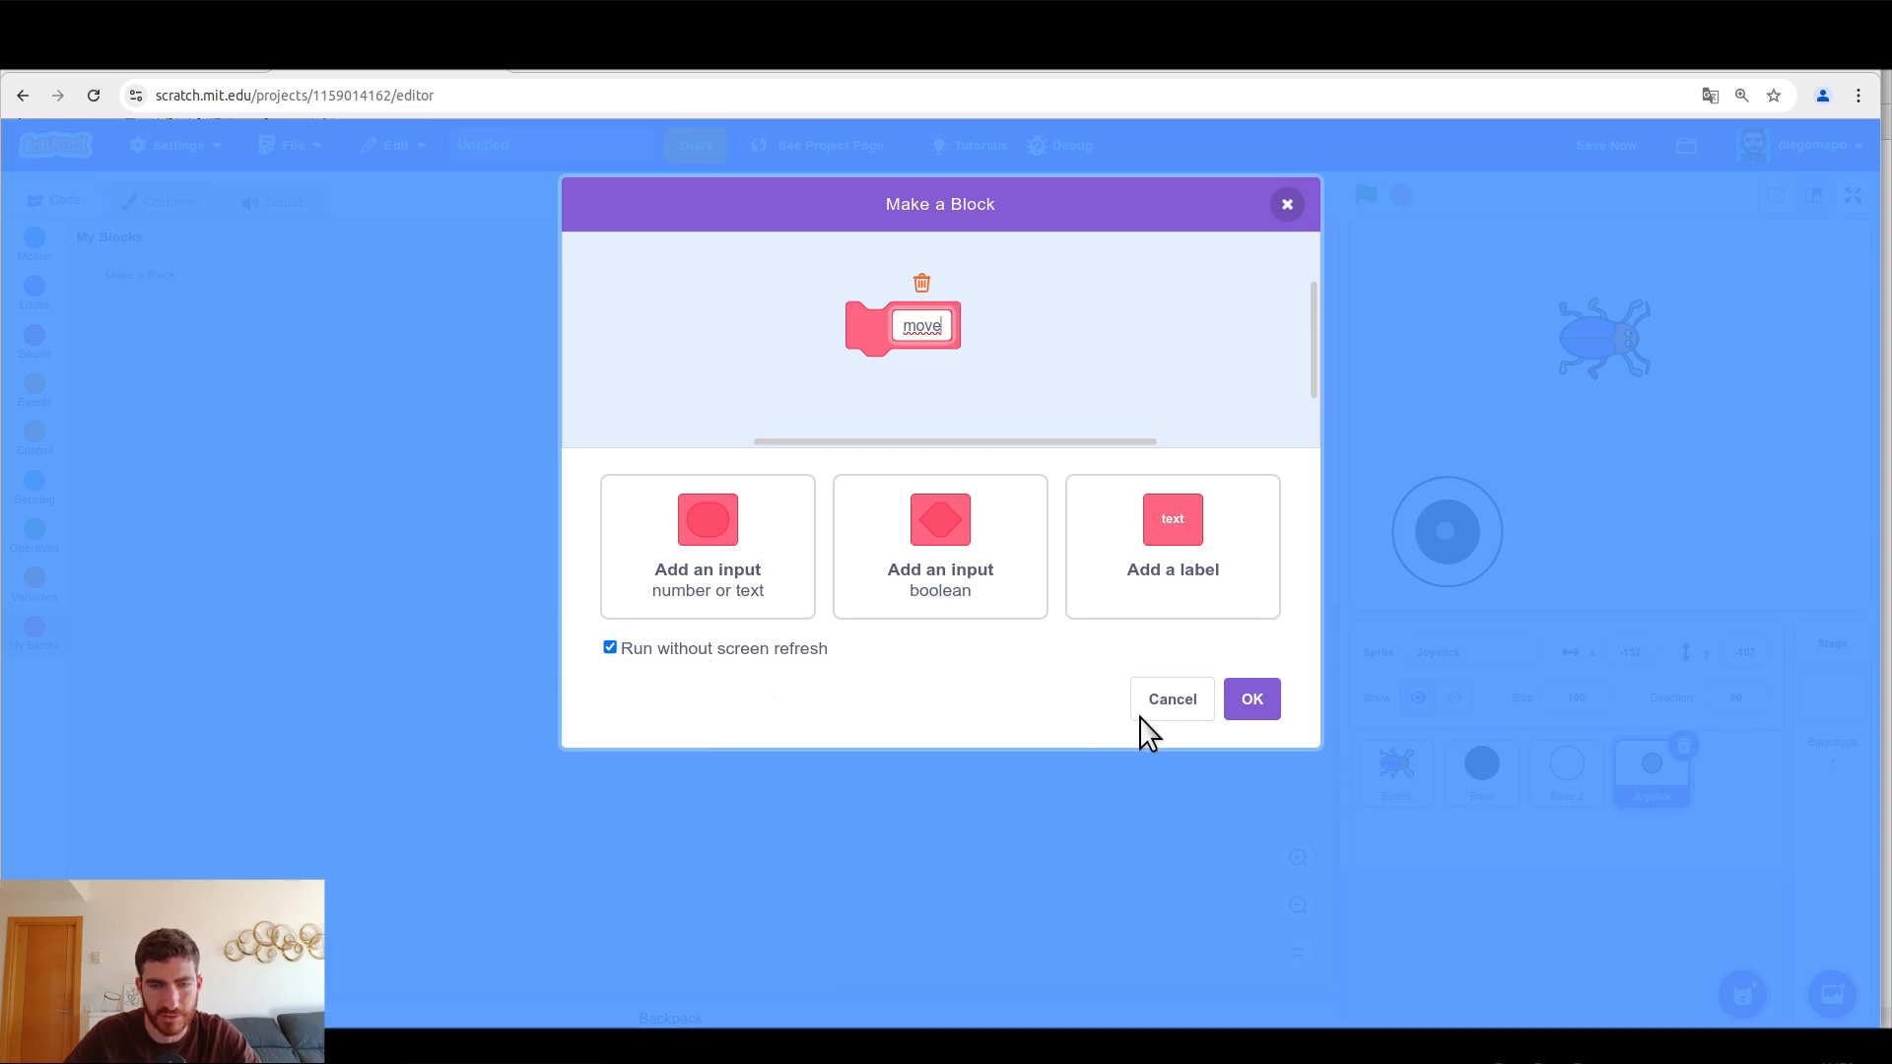
click(1250, 699)
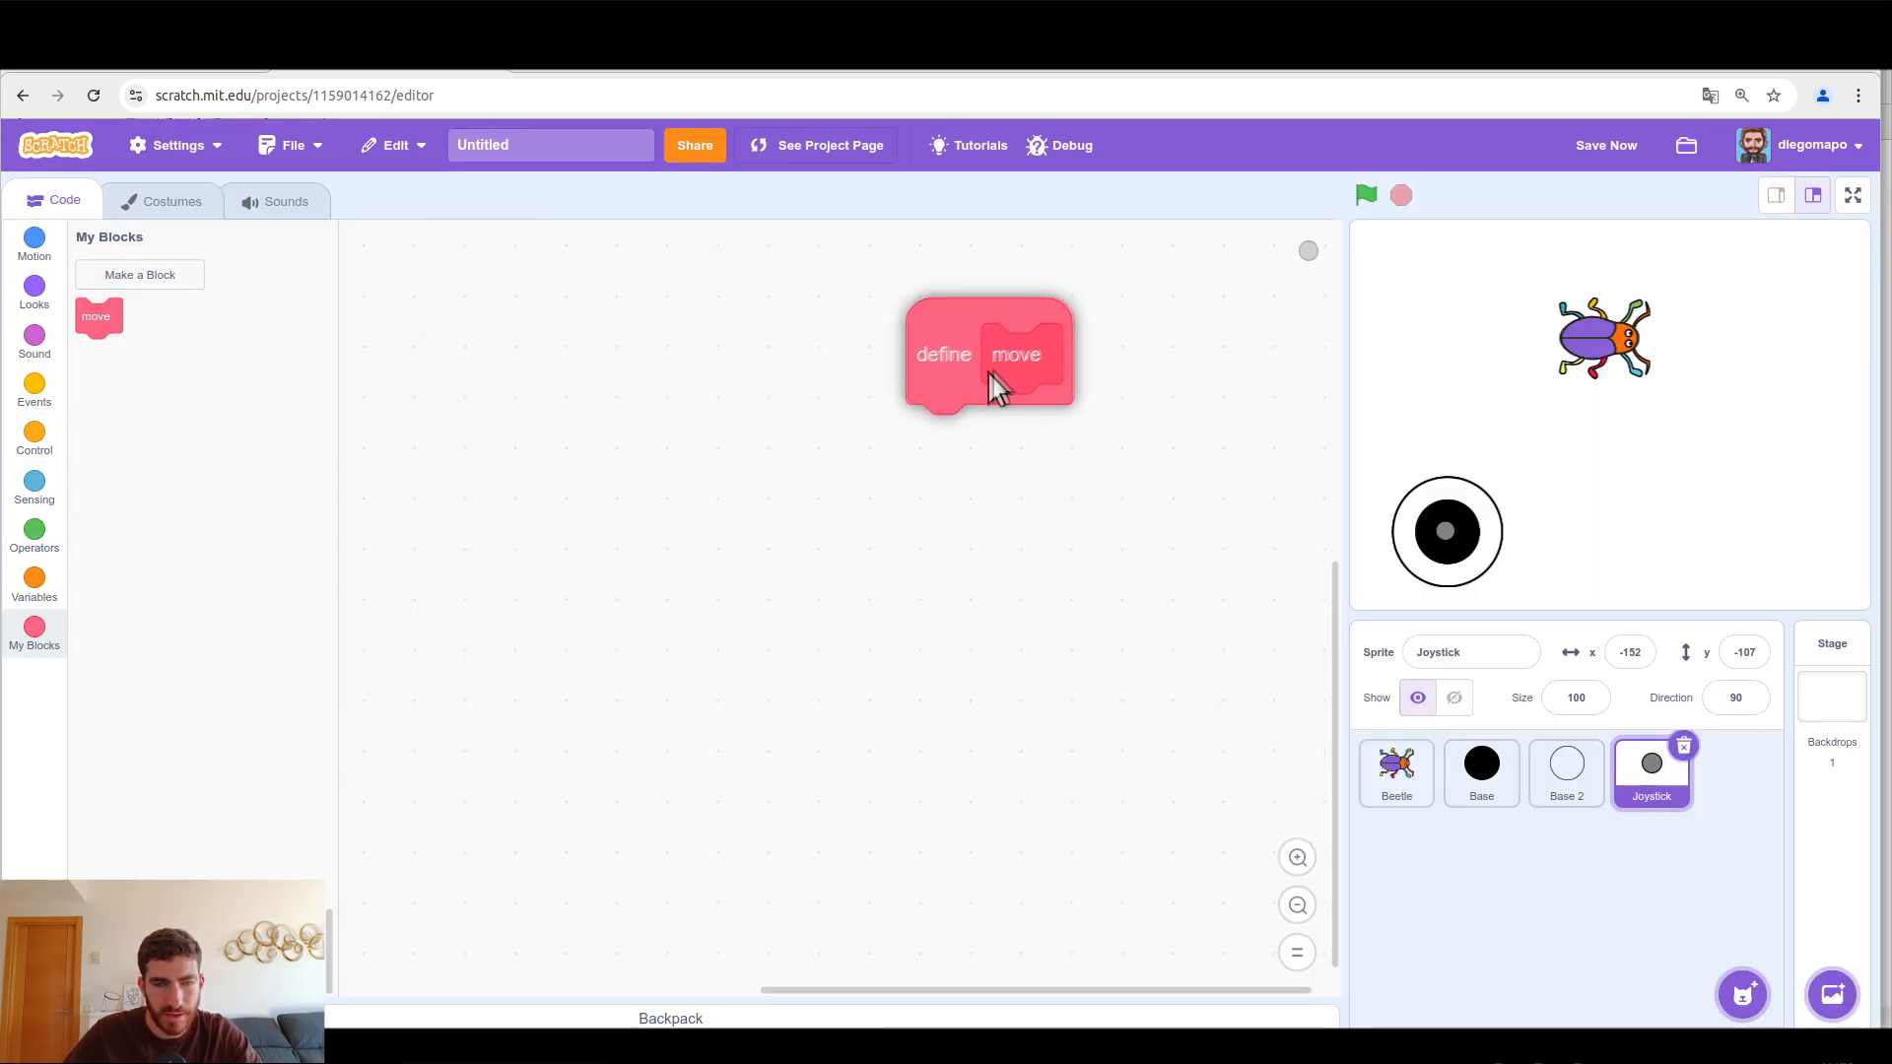
Step: Add a green-flag forever loop calling move, with define move starting with go to Base
click(34, 391)
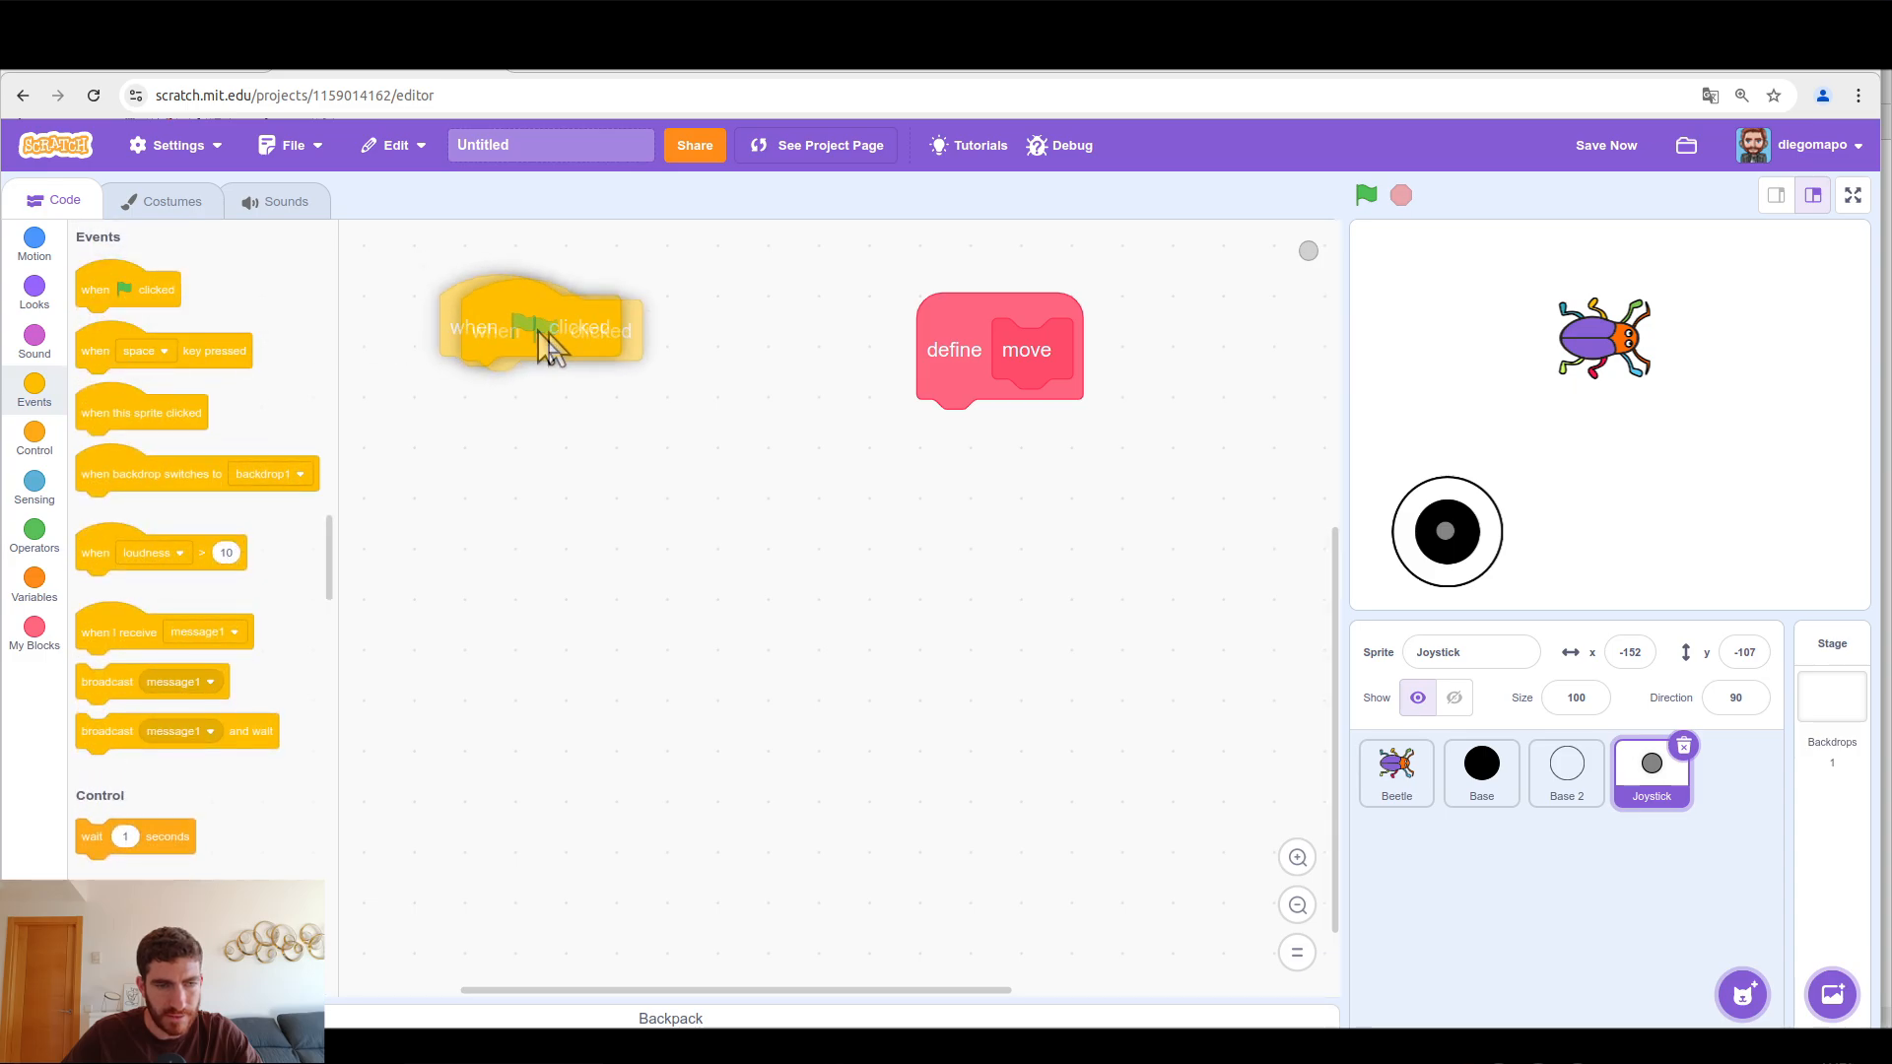
click(34, 441)
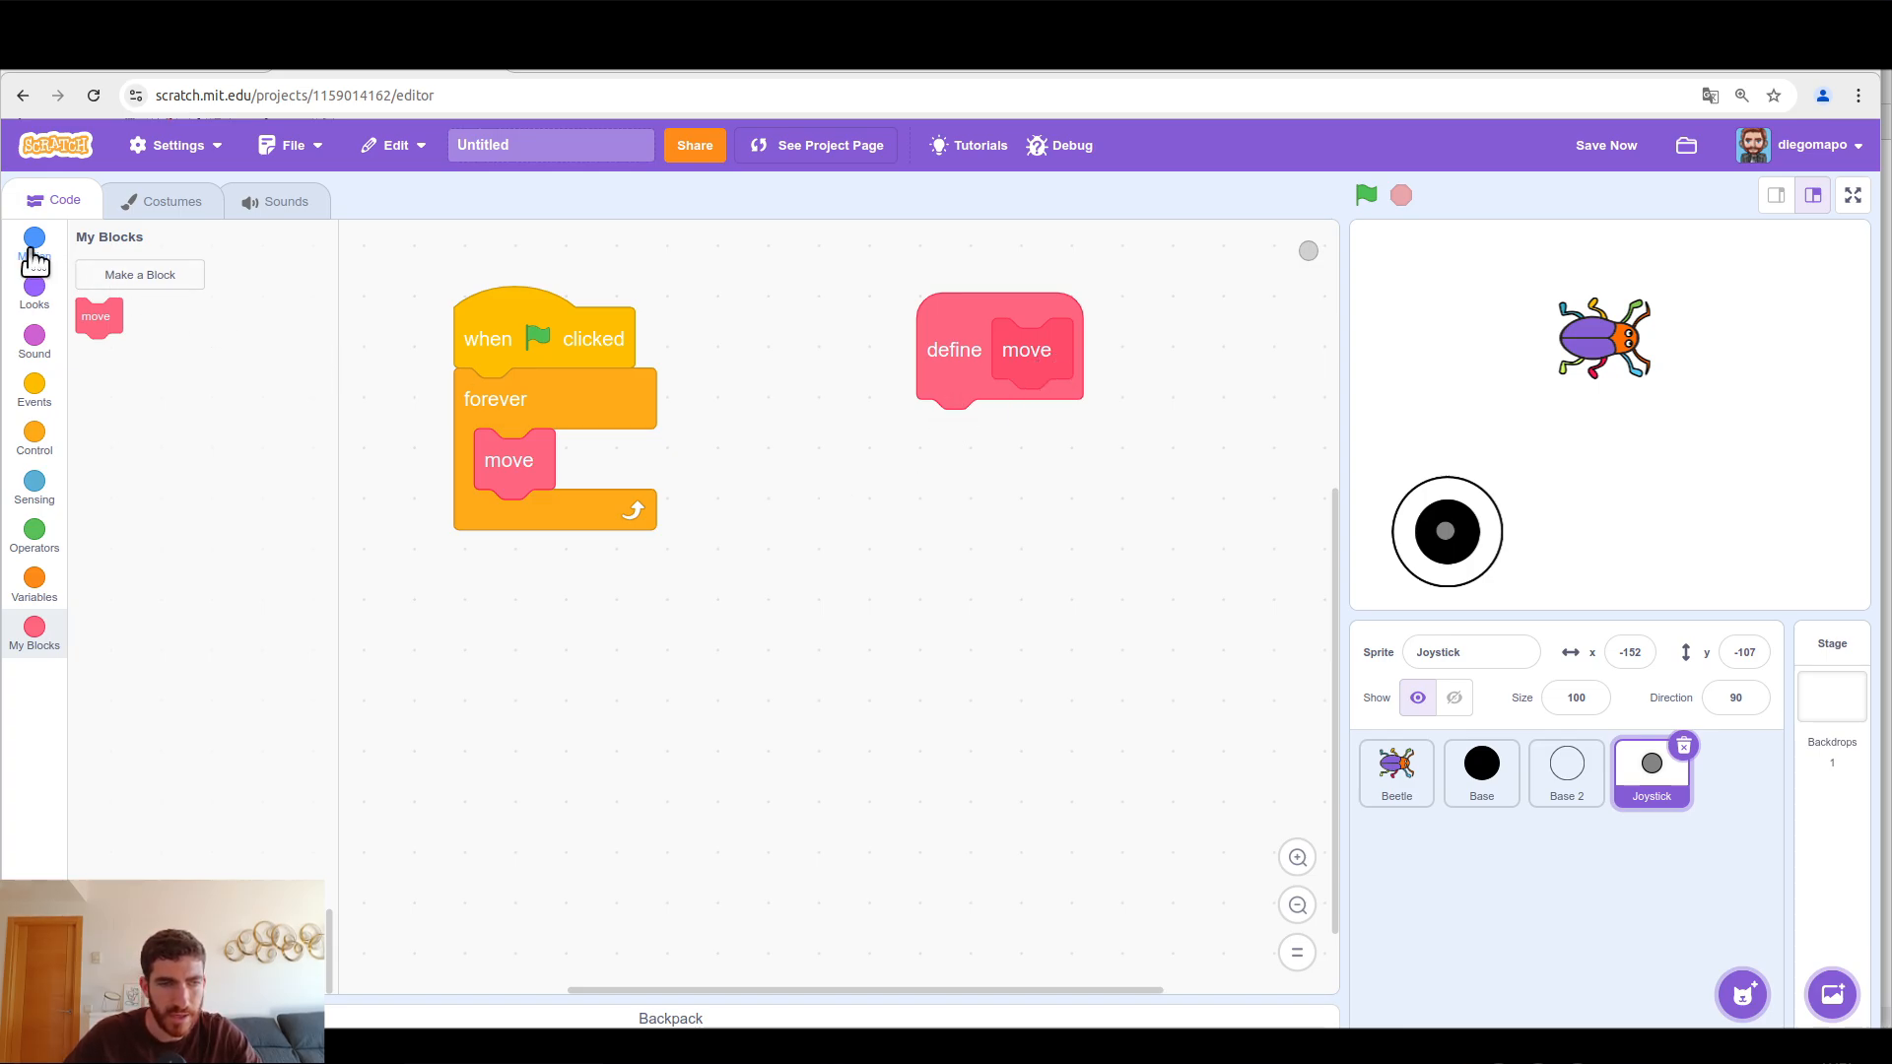
click(34, 238)
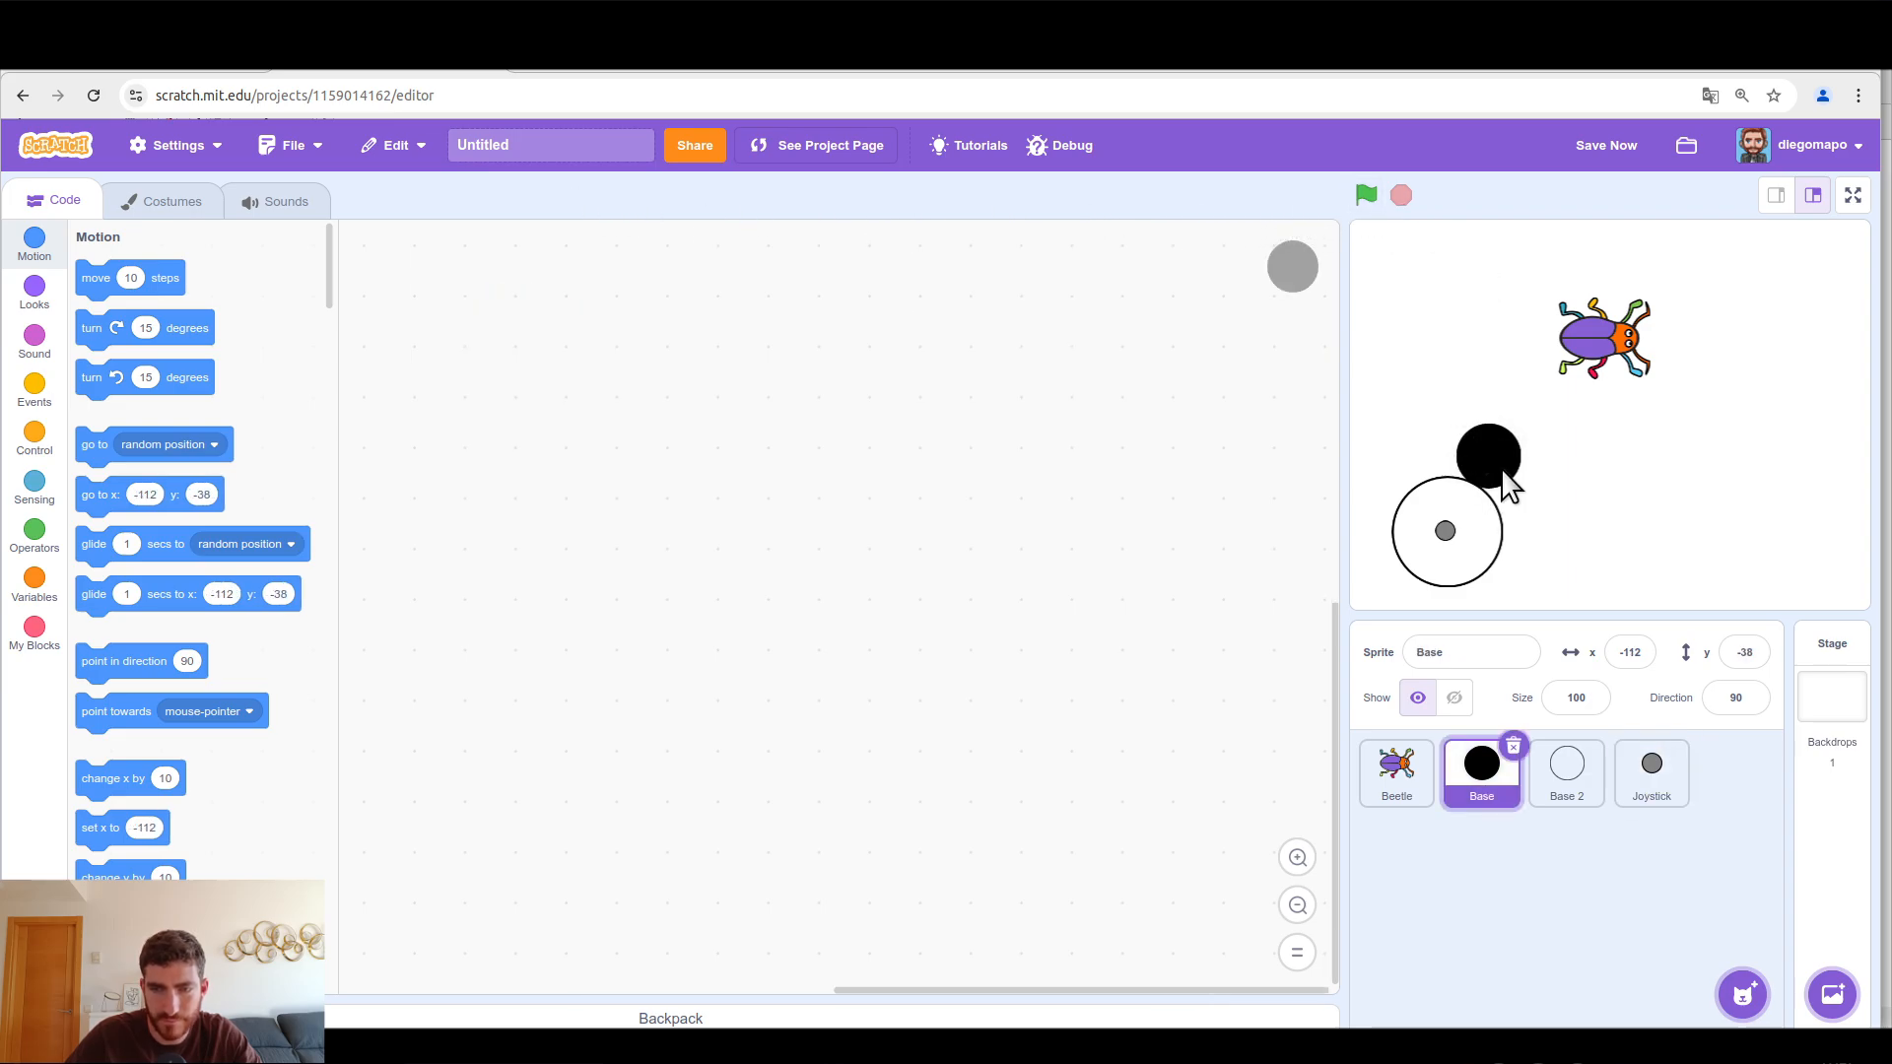
click(1649, 773)
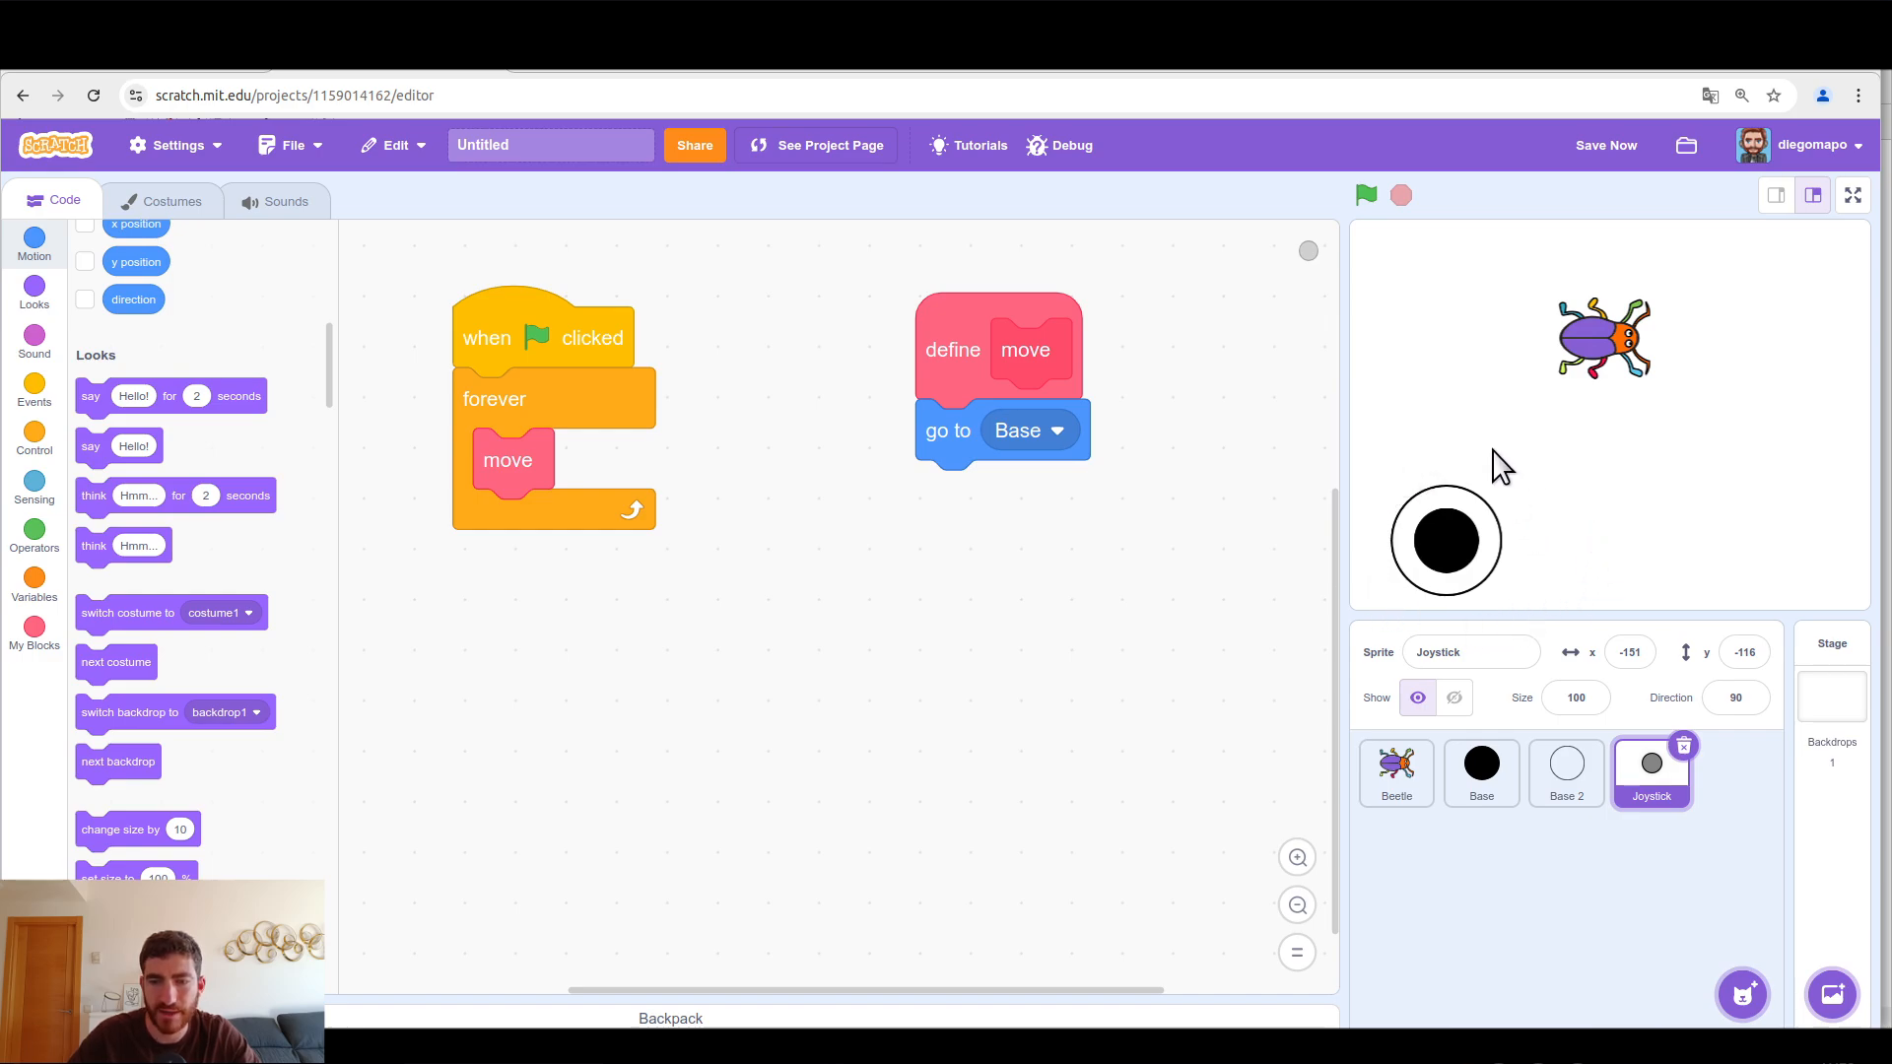
mouse_move(1508, 561)
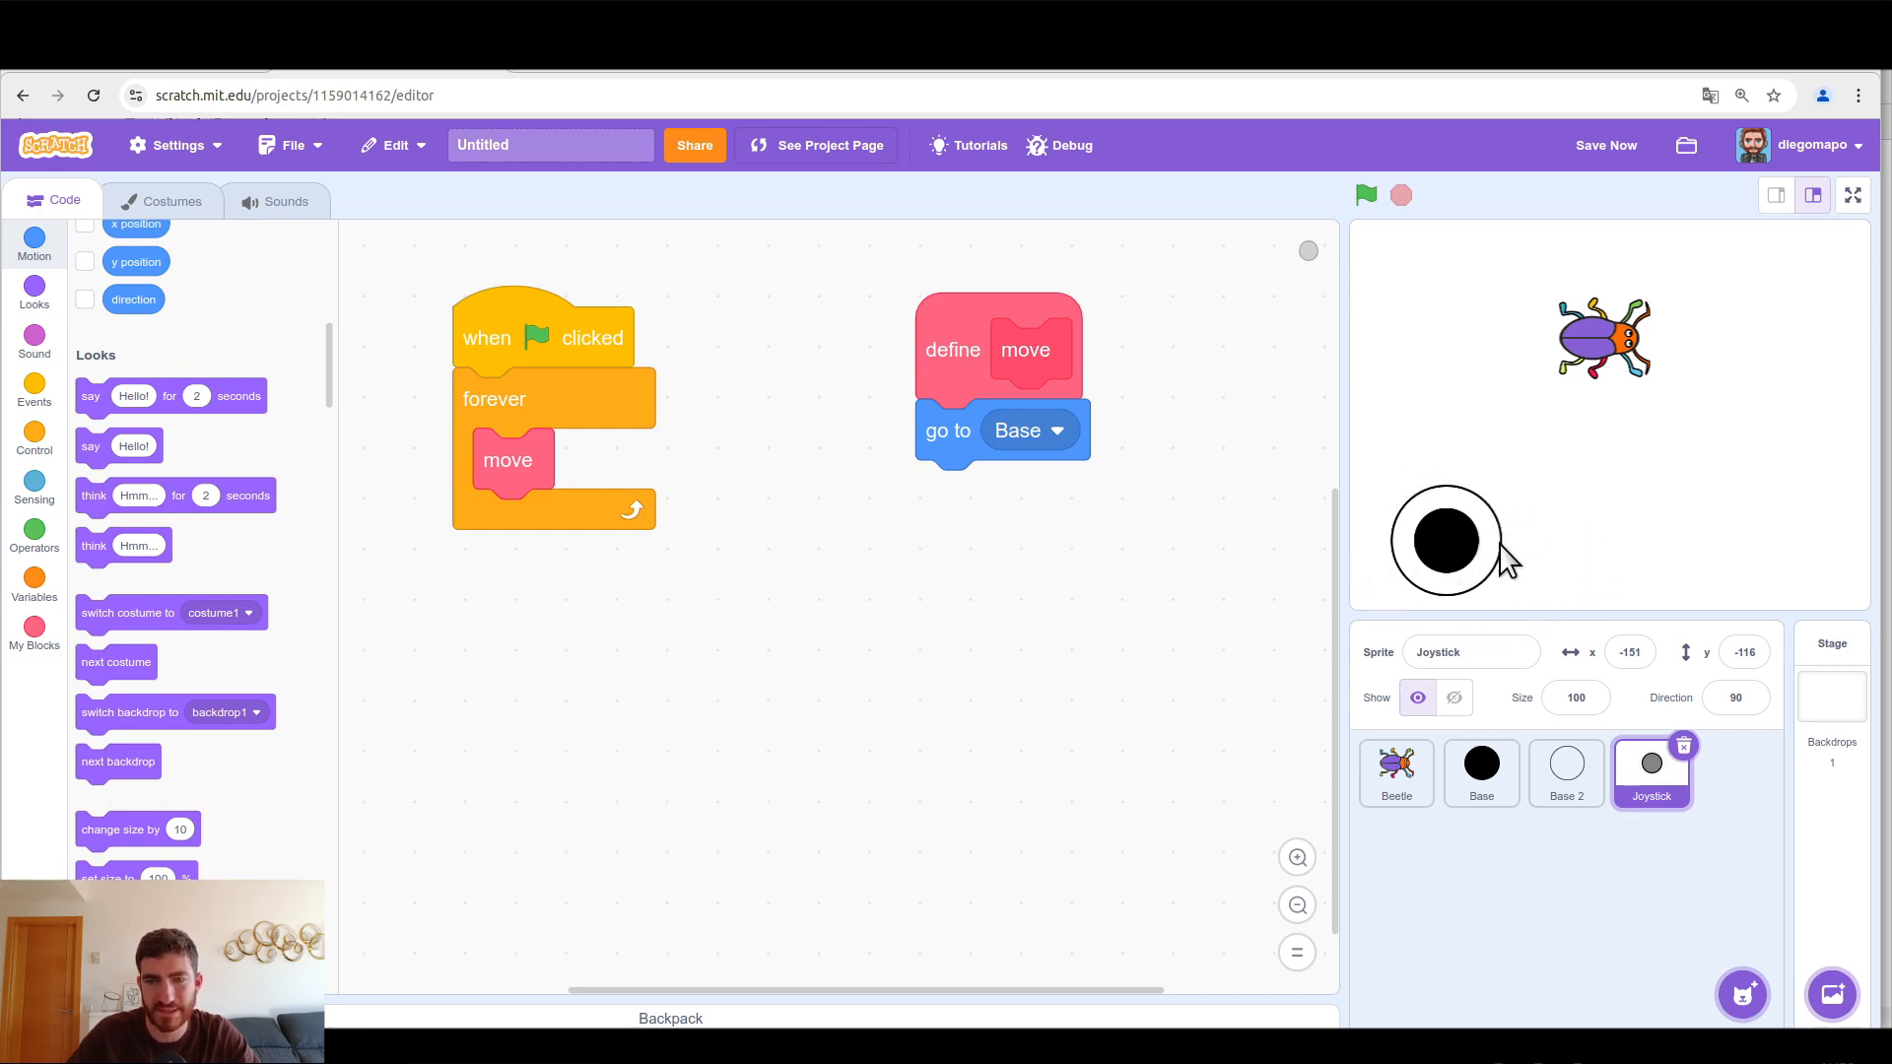
Step: On Base, add a green-flag script that goes to the back layer
click(1480, 773)
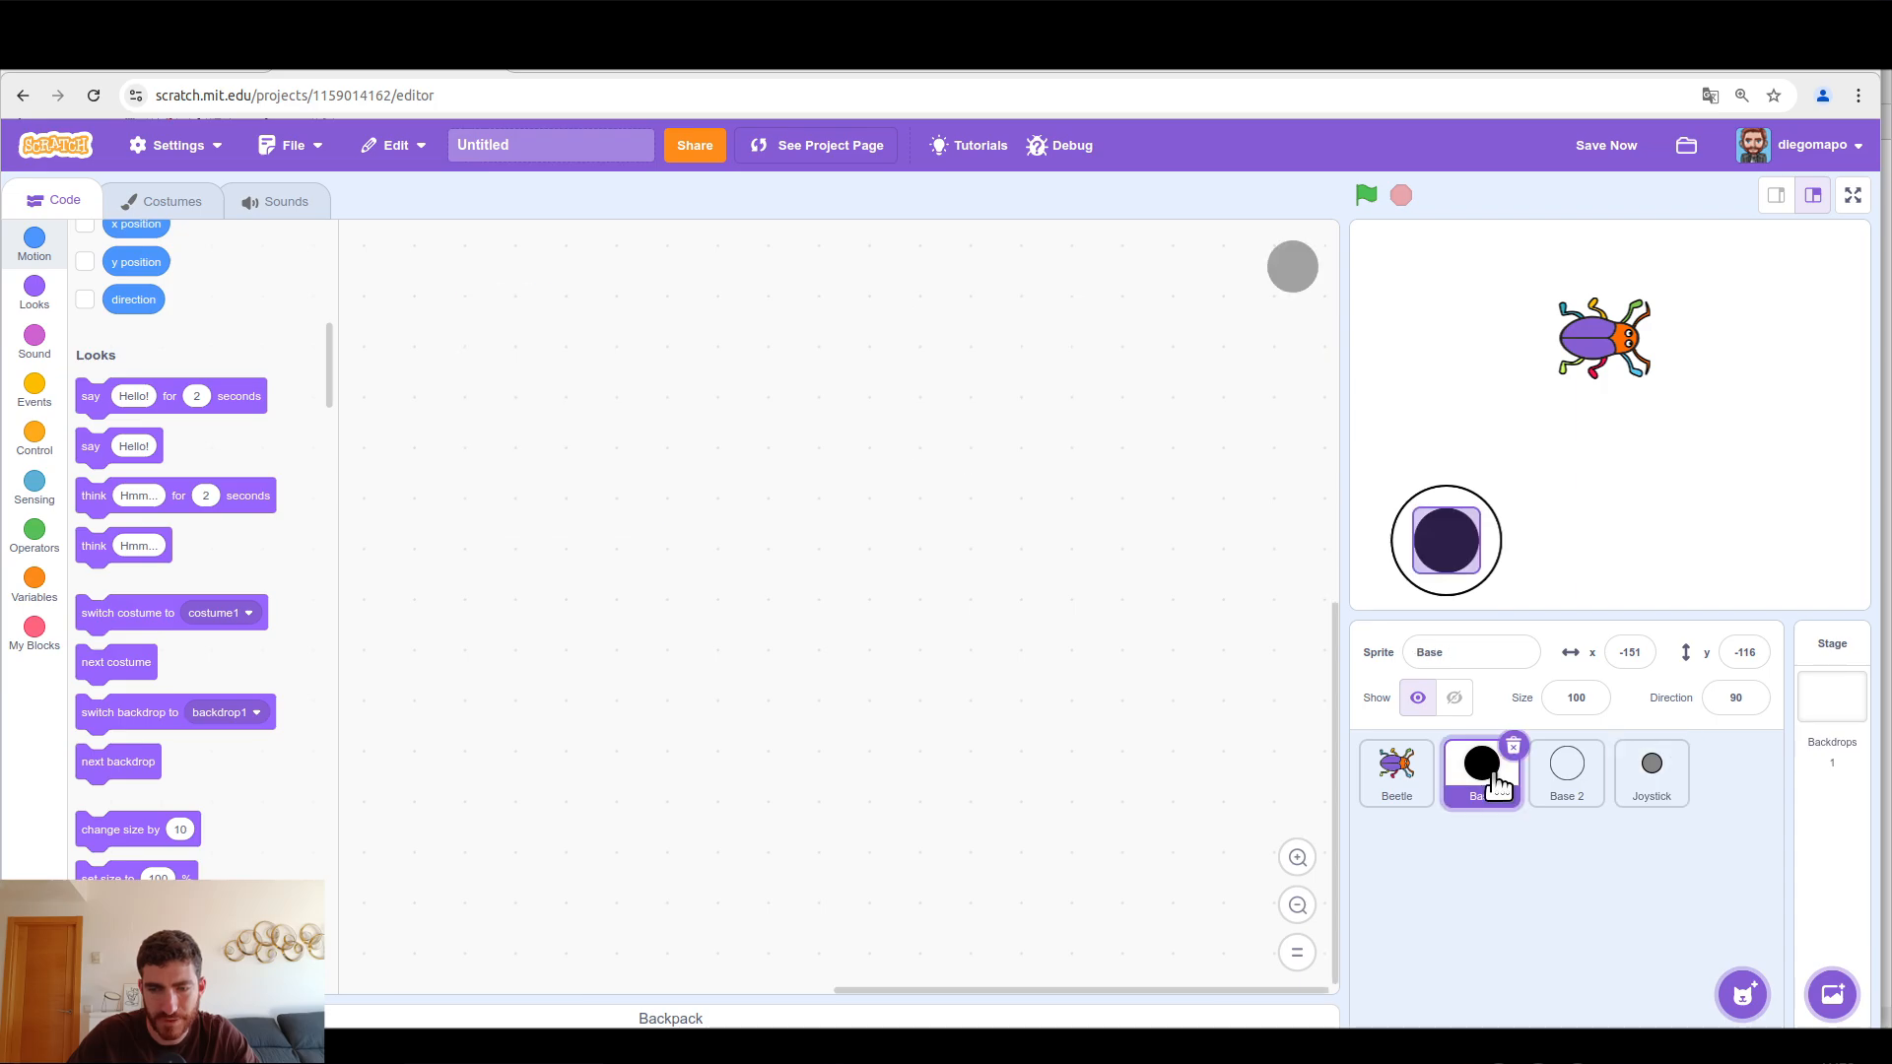
click(34, 390)
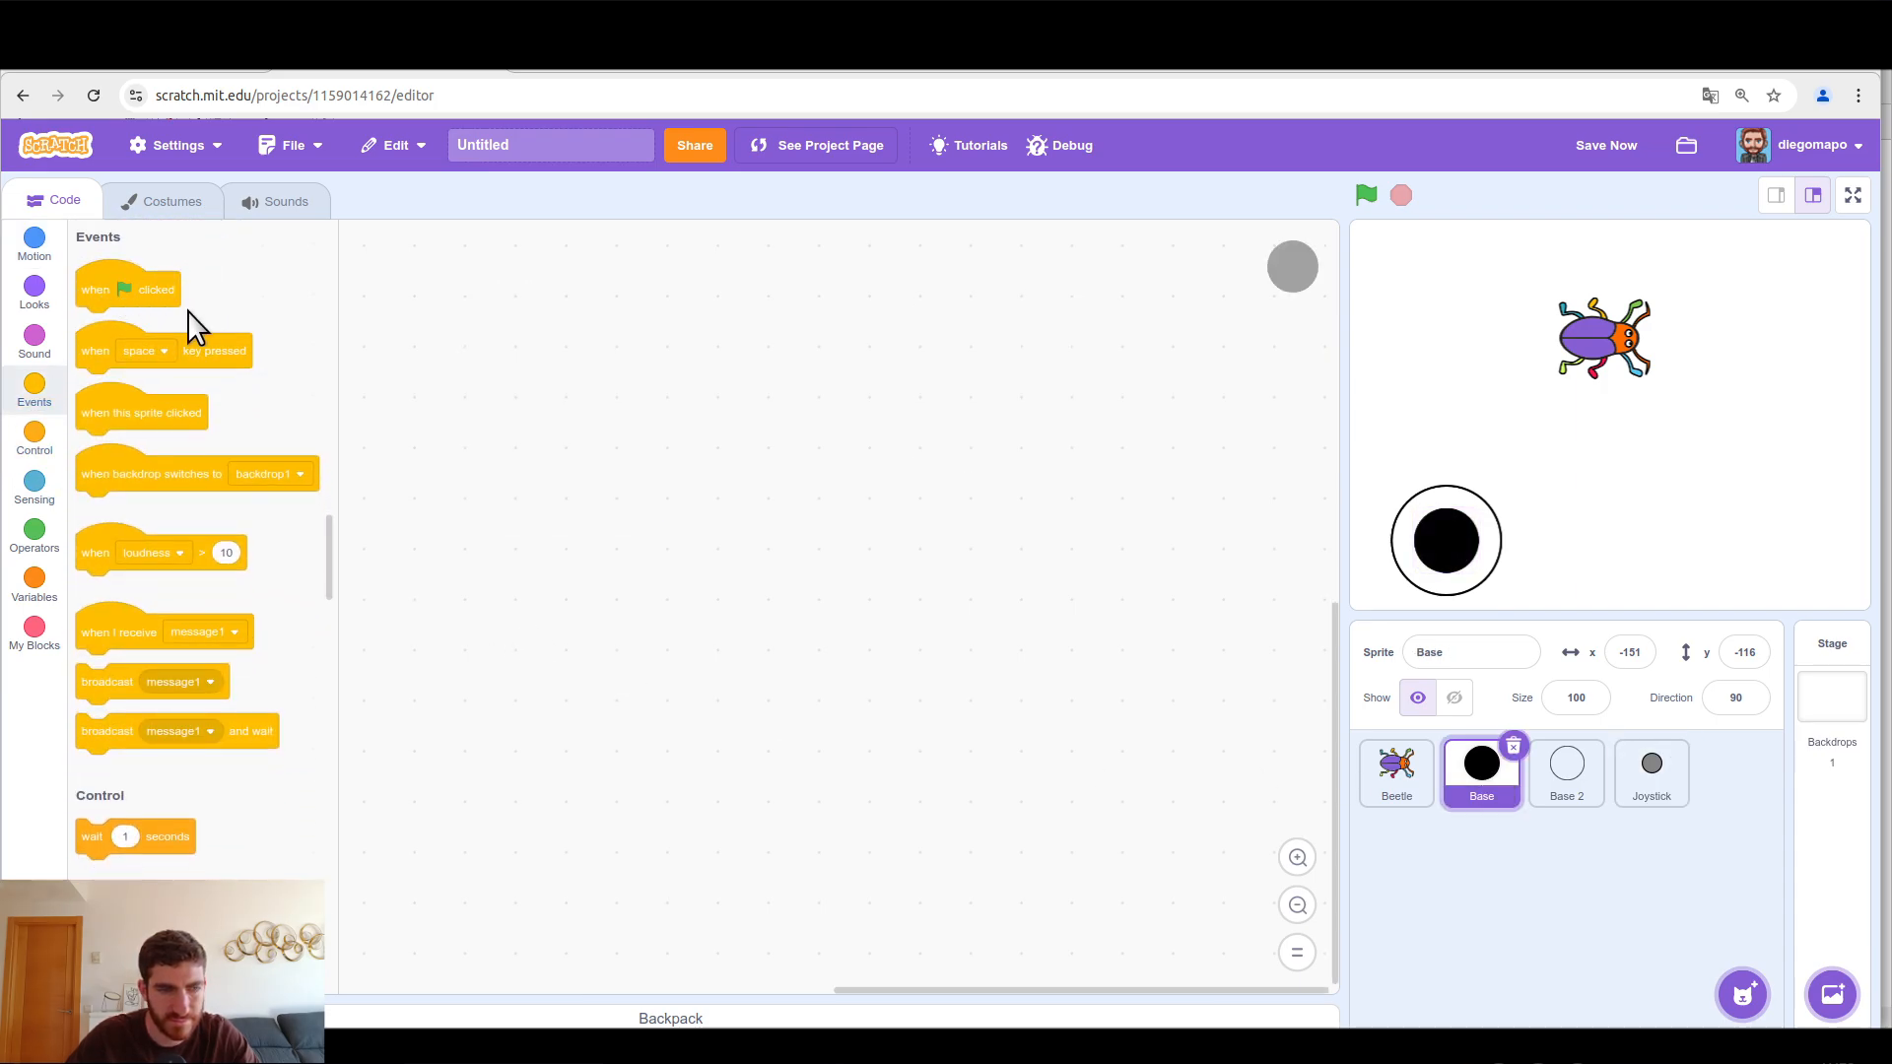
drag(127, 290, 461, 368)
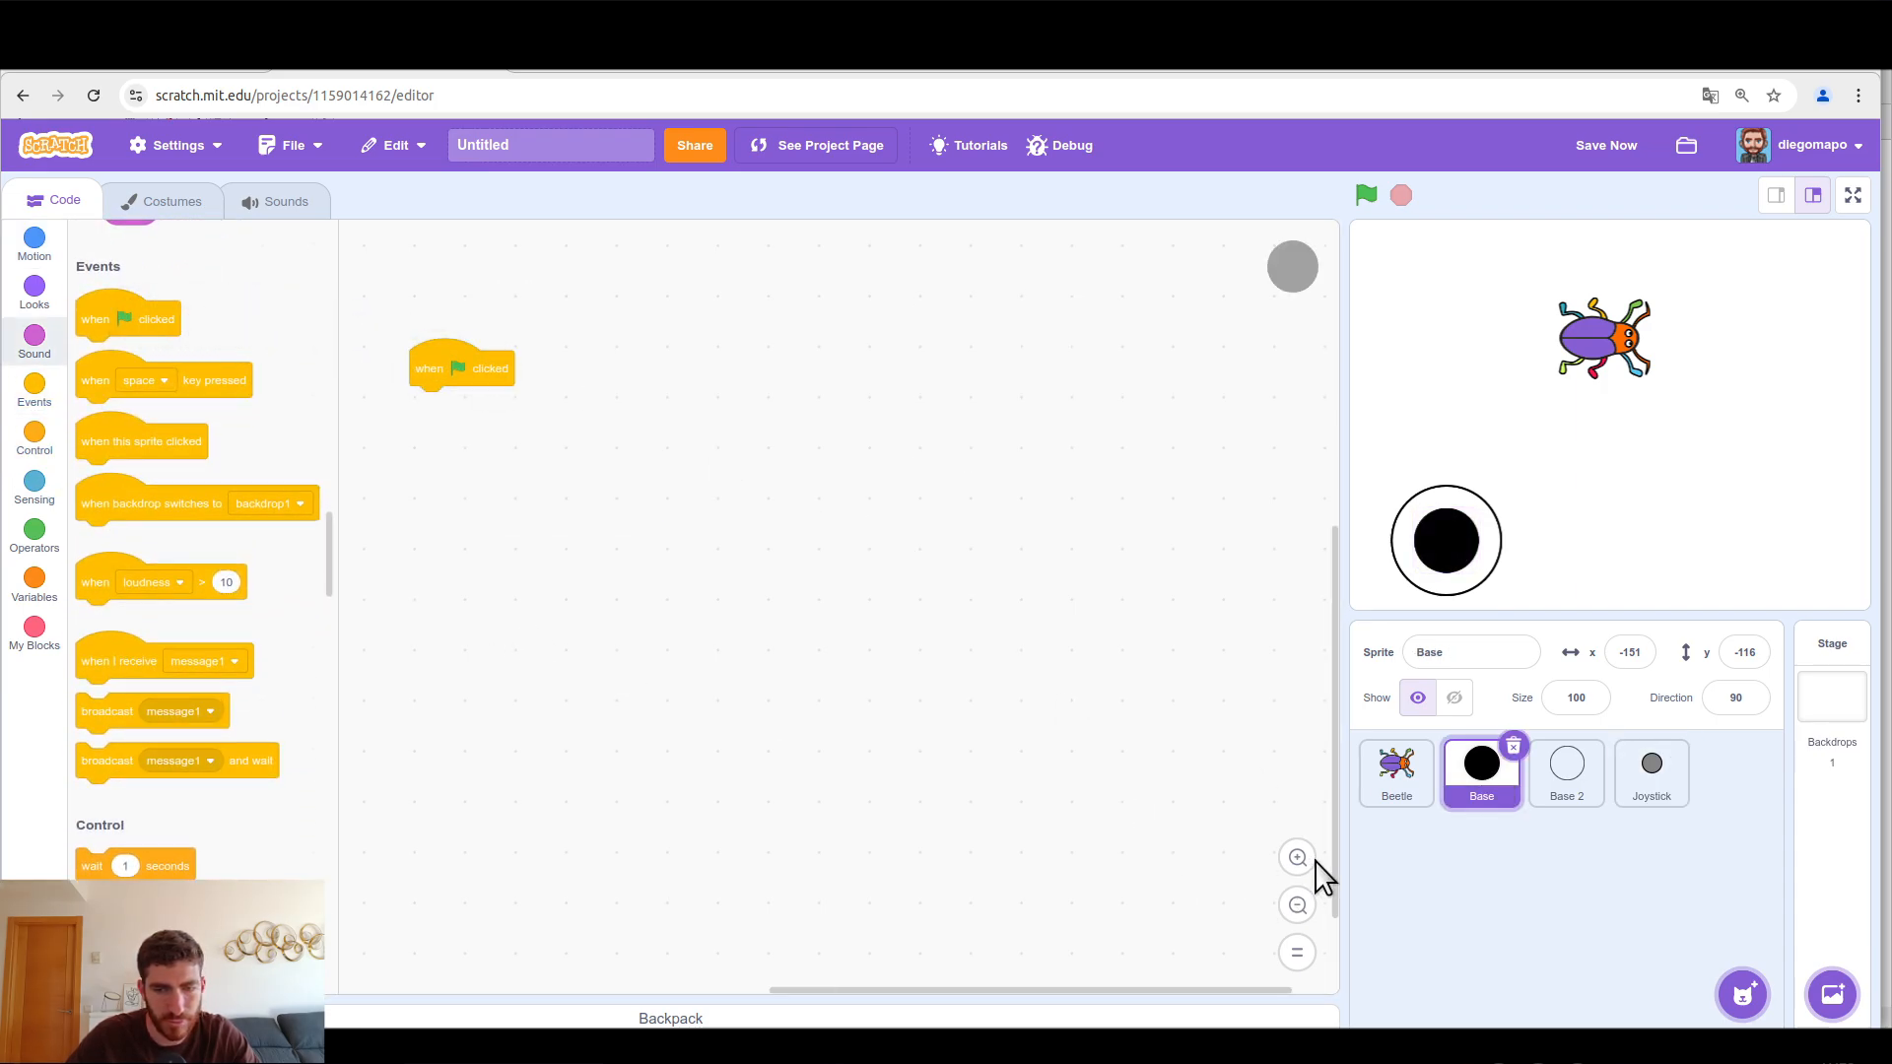
click(34, 293)
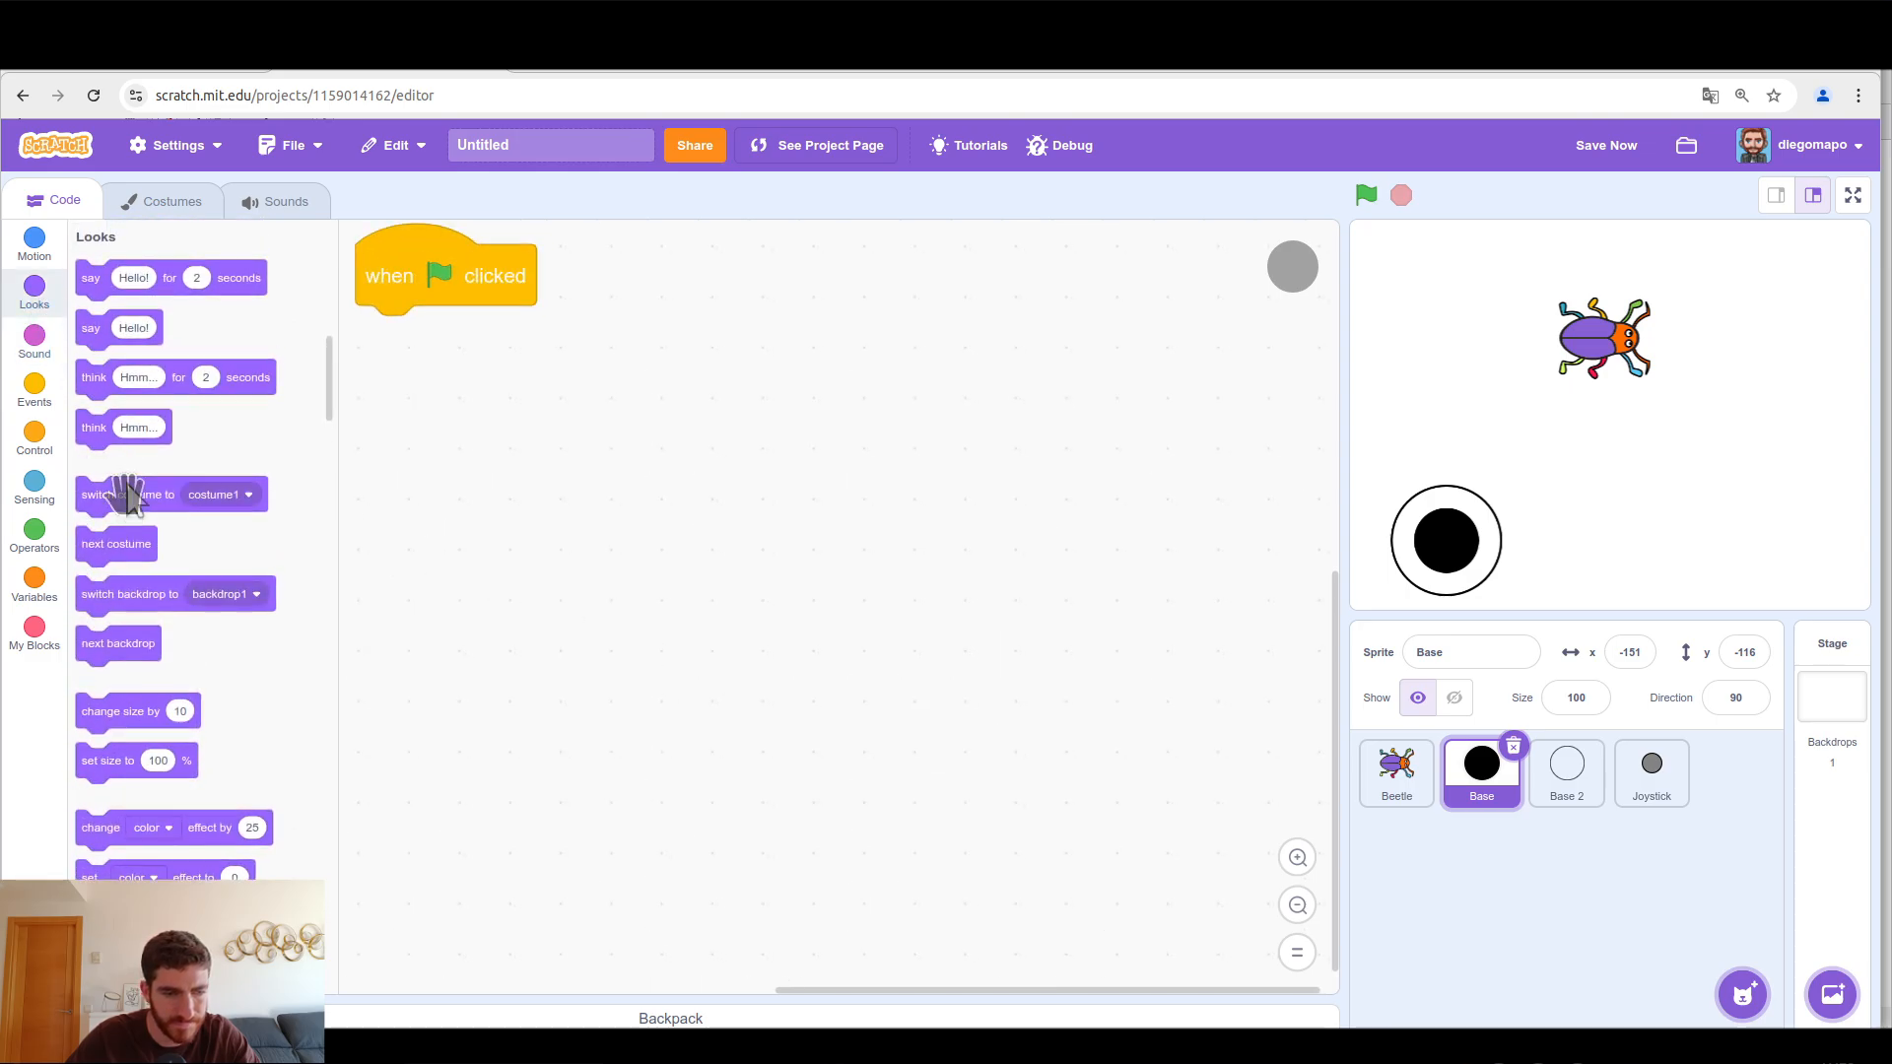
scroll(down, 3)
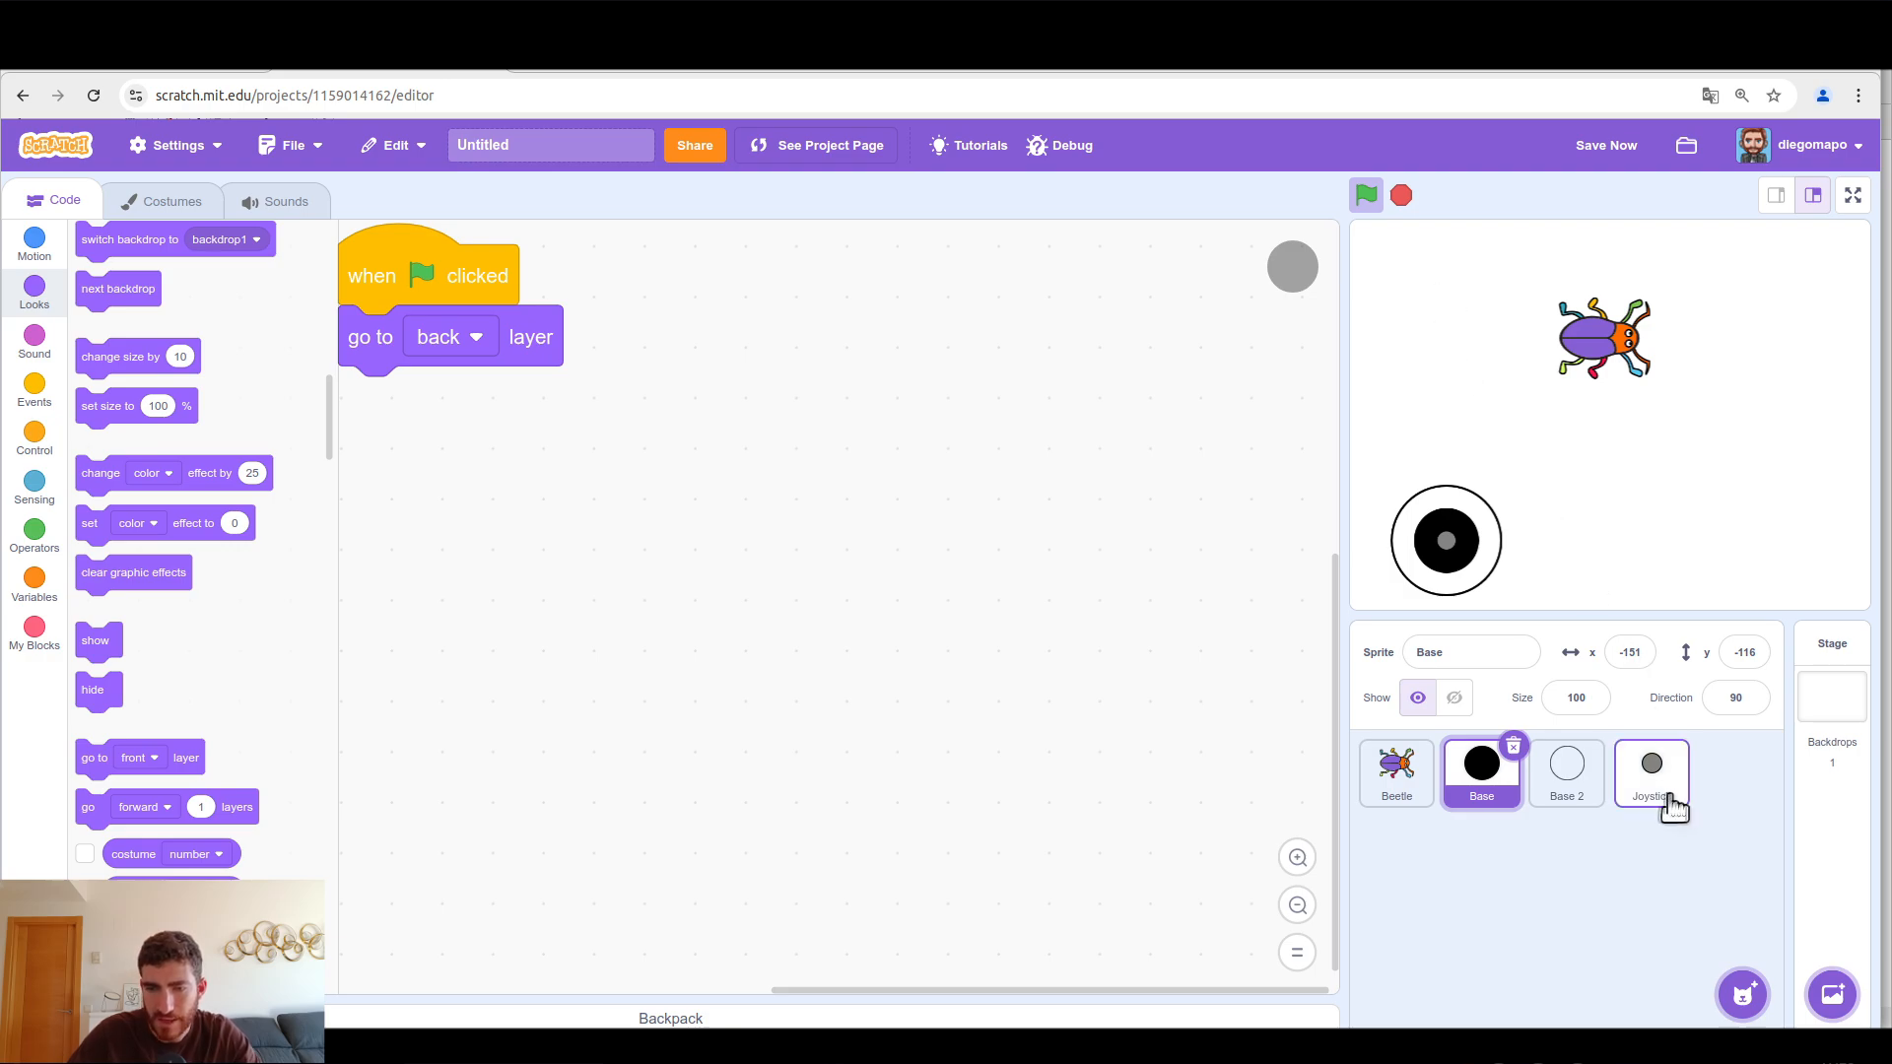
Step: Add 'if mouse down?' with point towards and go to mouse-pointer to define move, then test full screen
click(1650, 773)
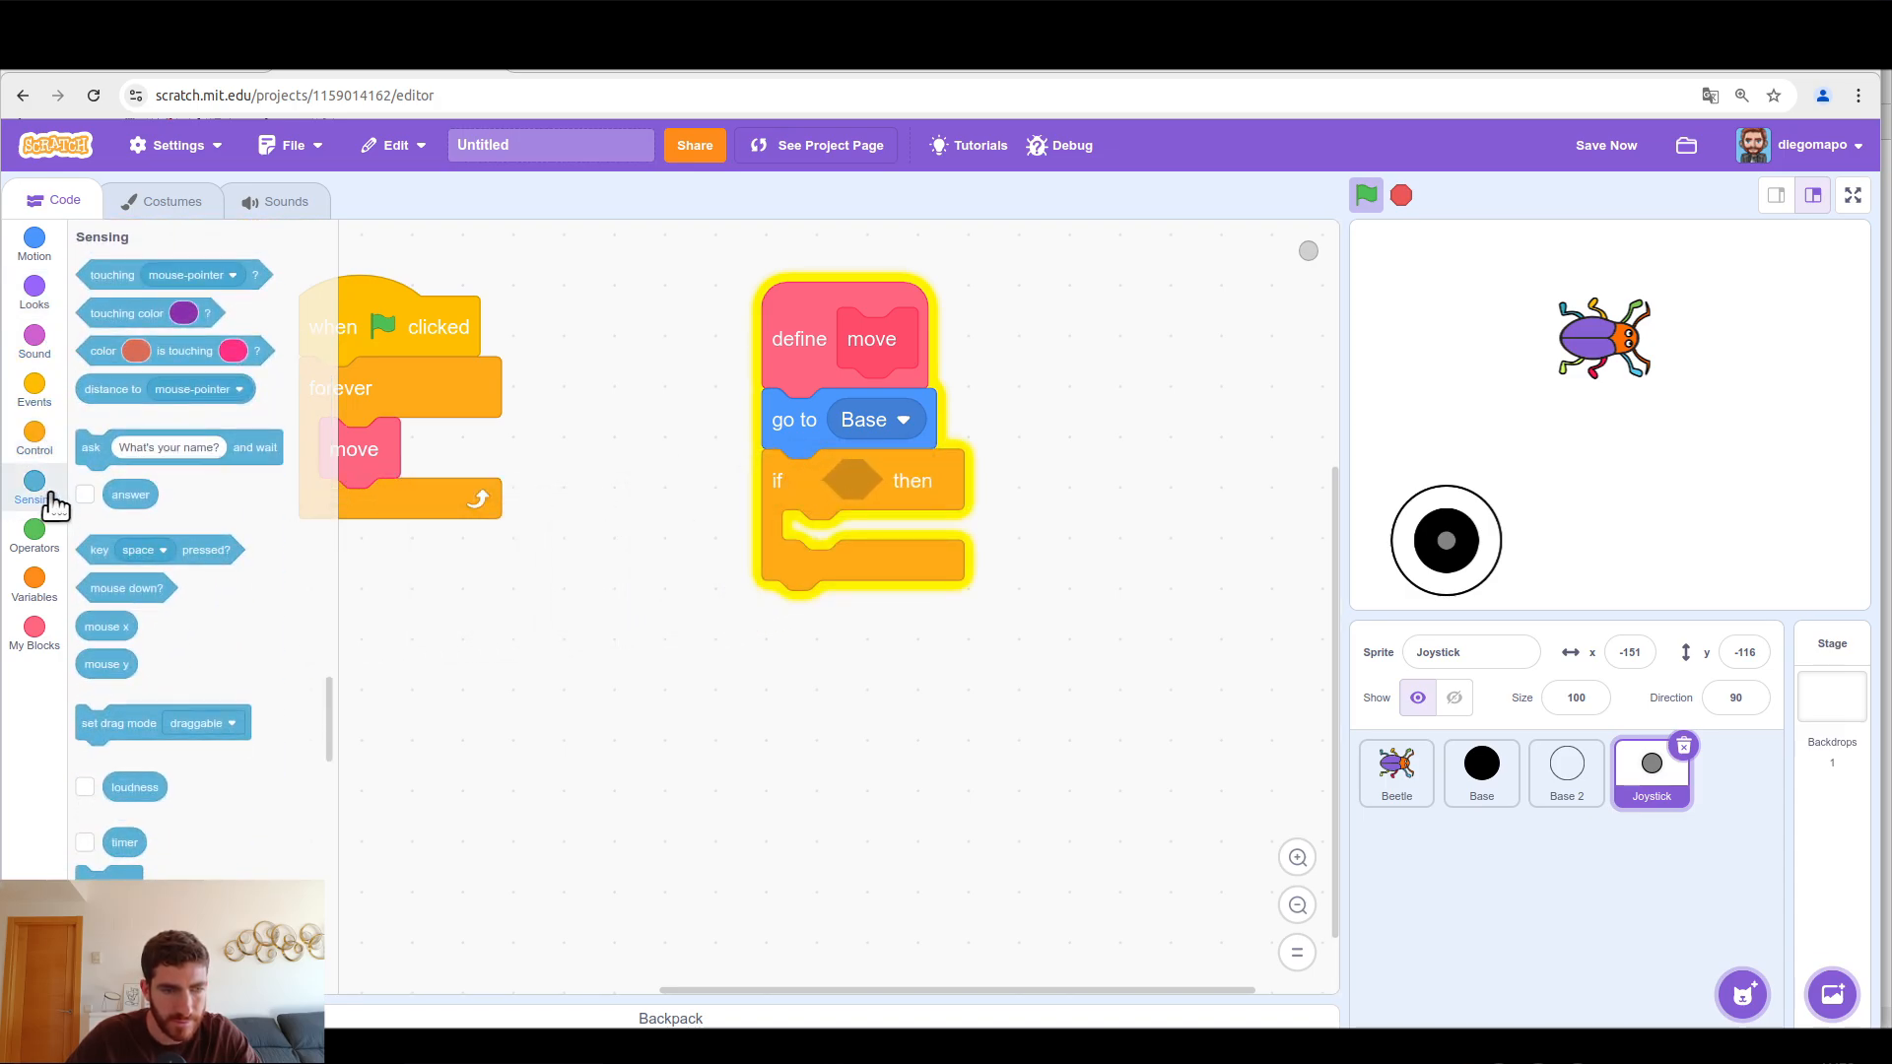
drag(128, 587, 856, 488)
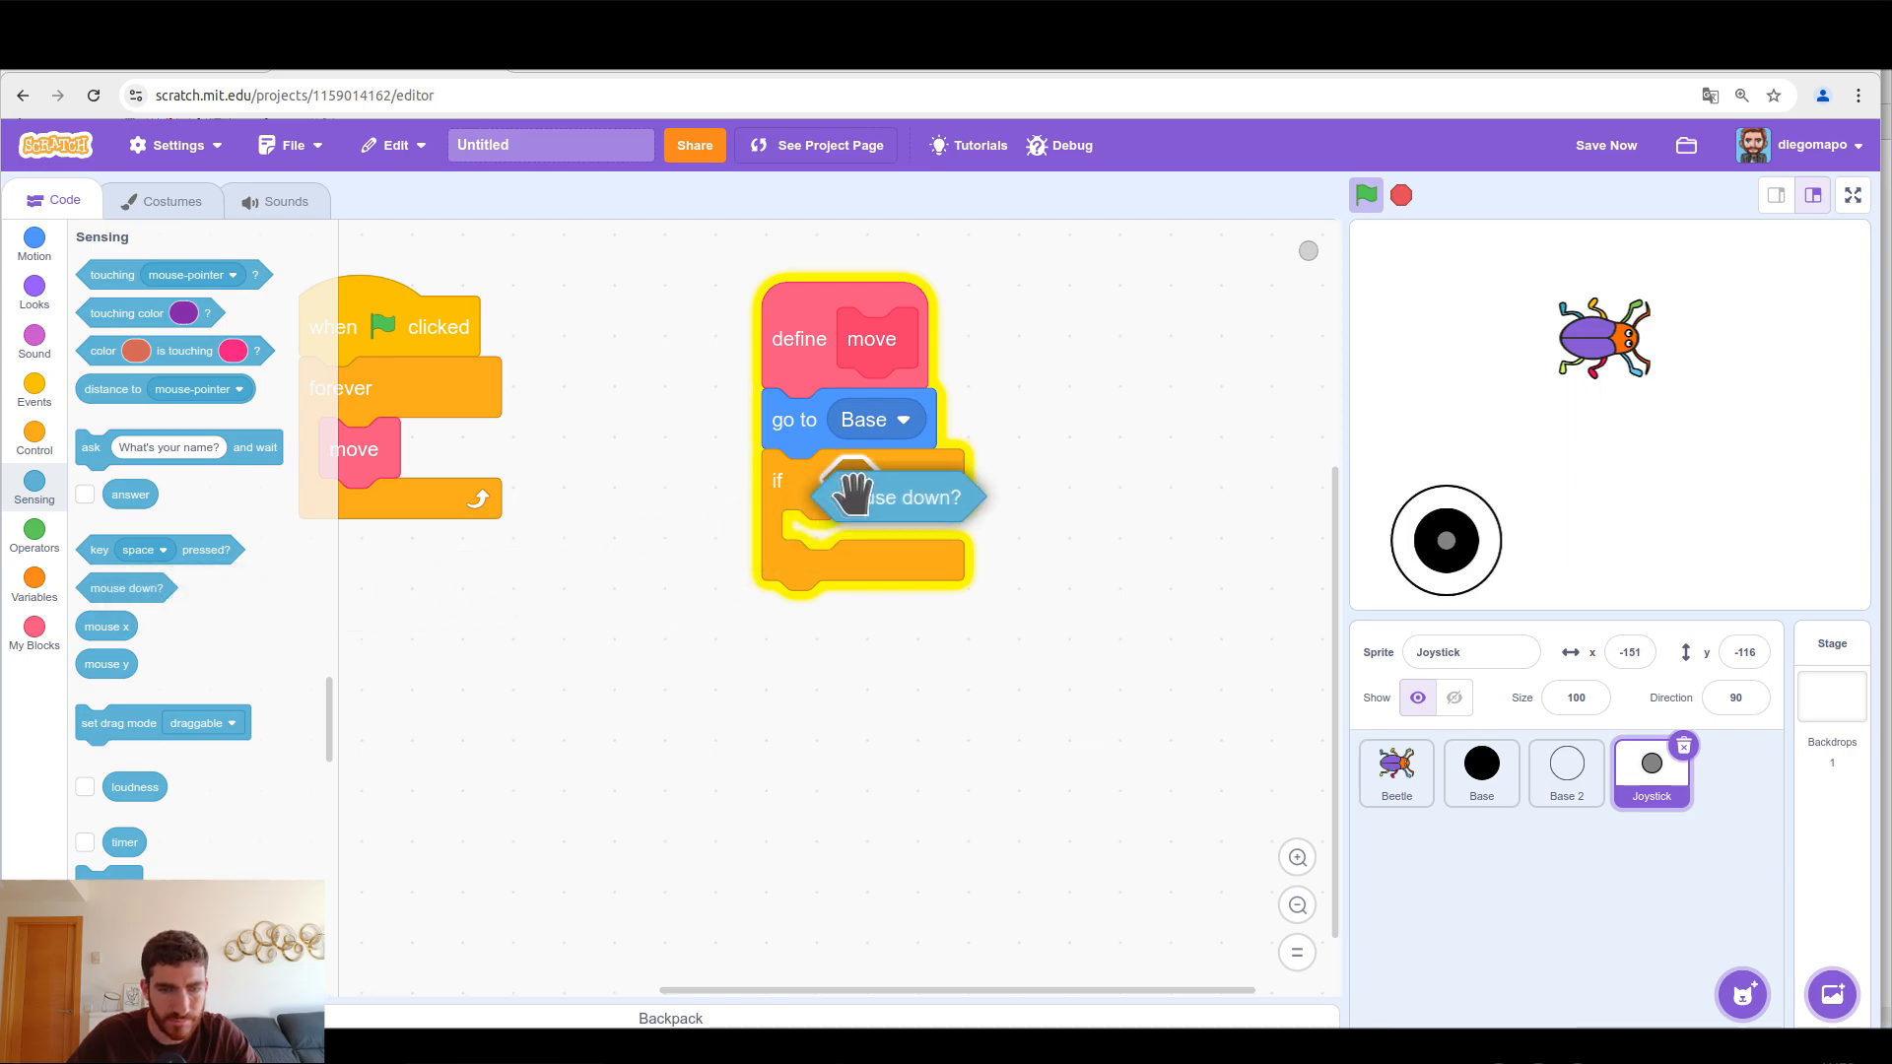
click(34, 245)
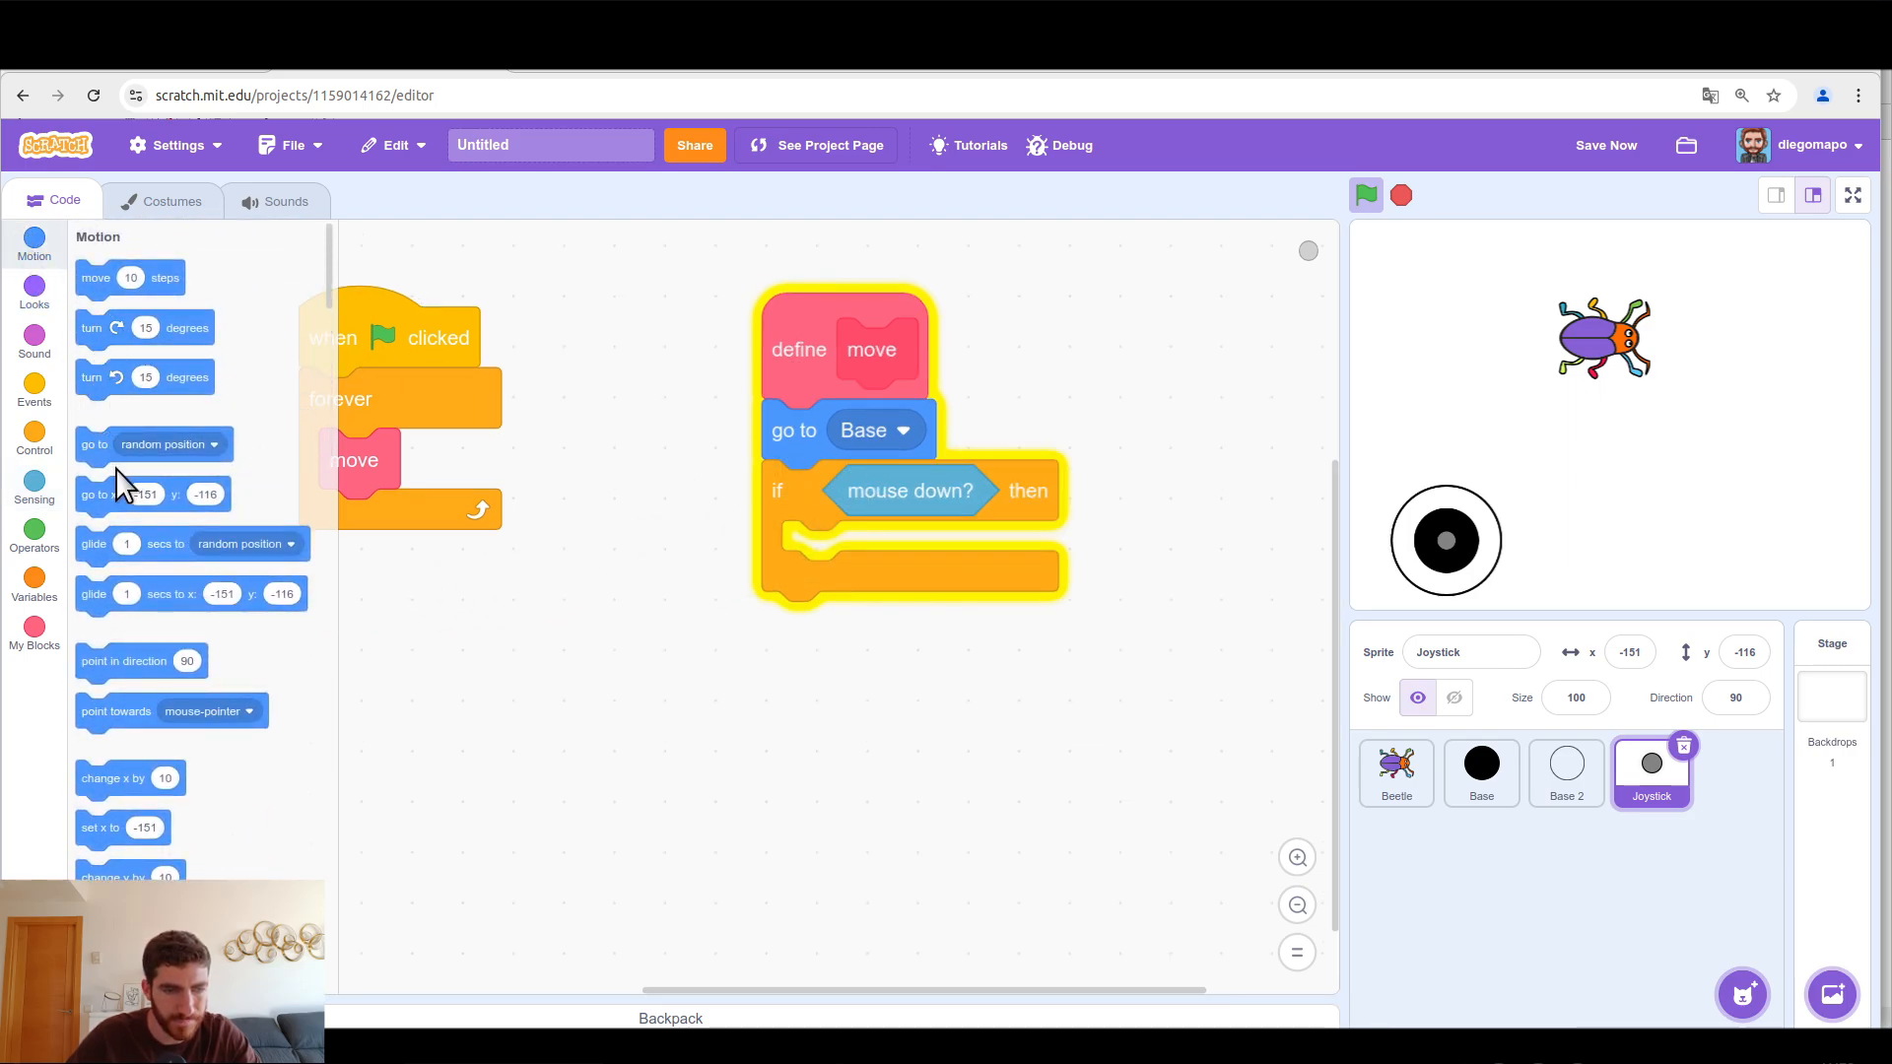
drag(169, 711, 773, 593)
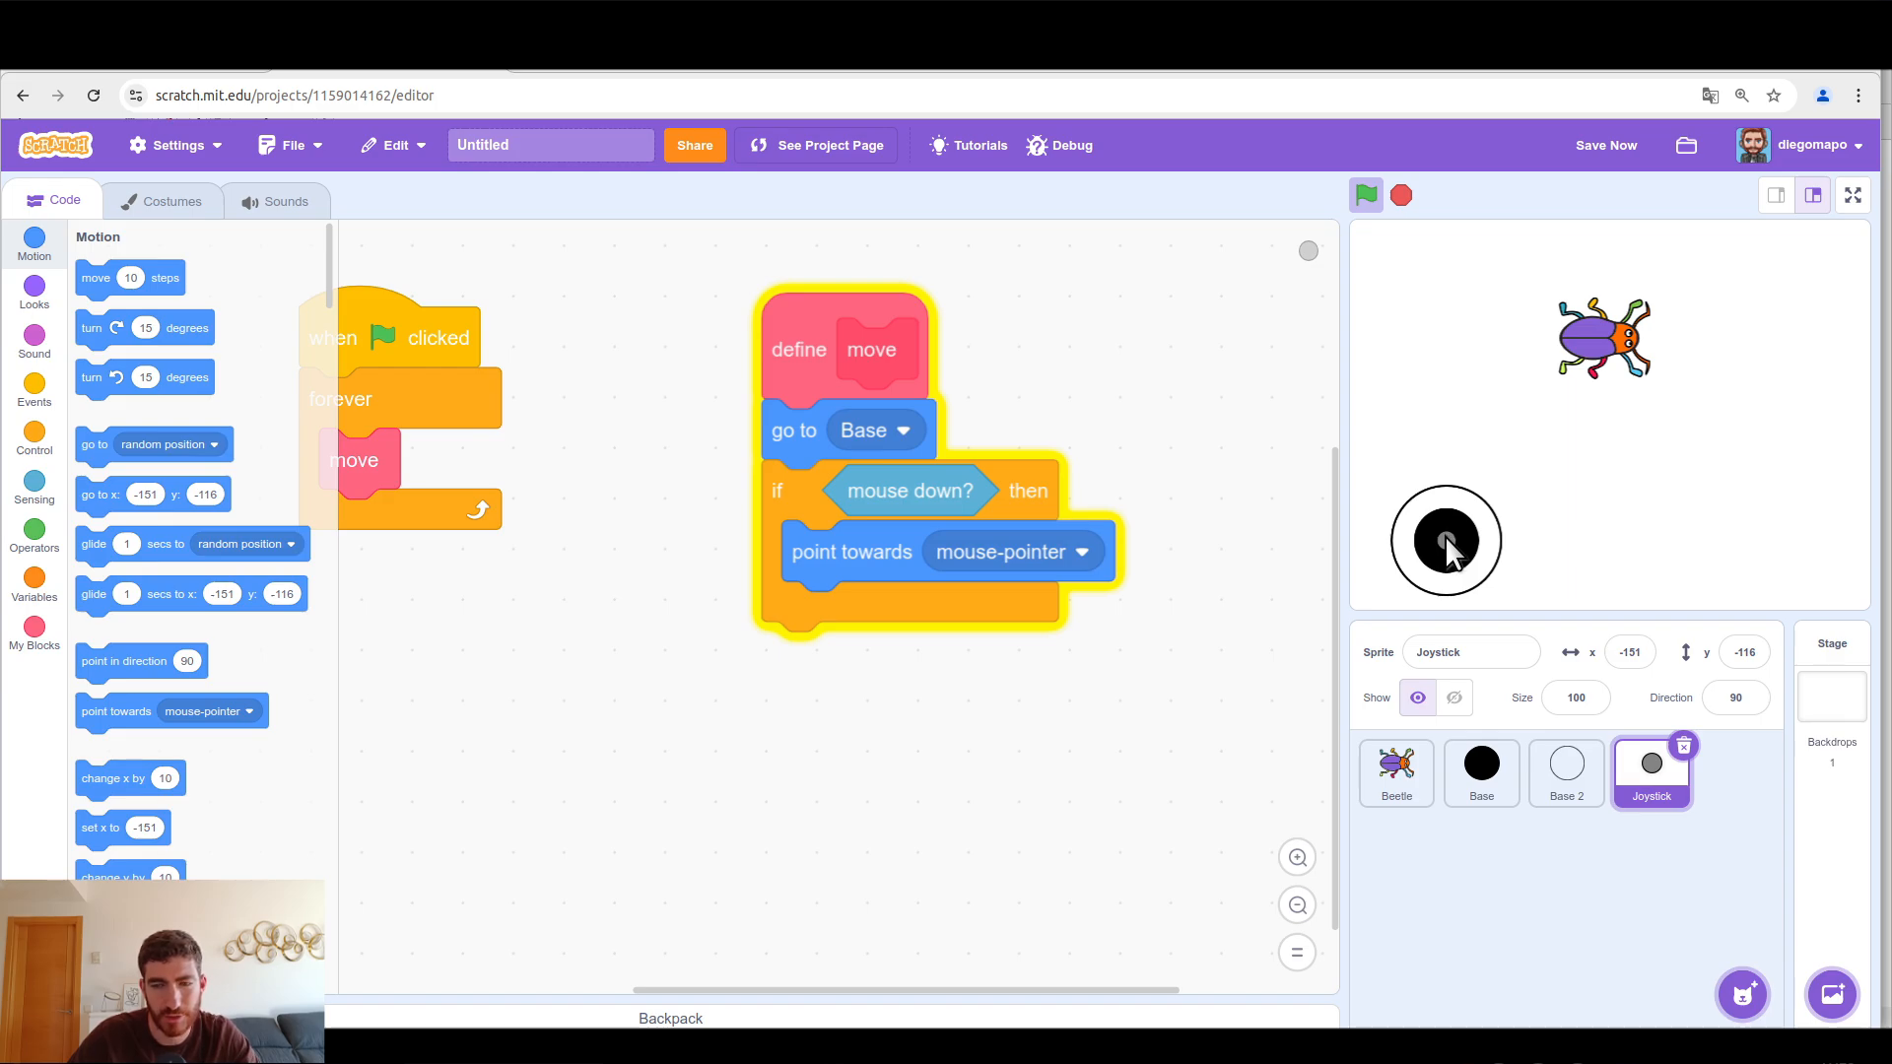
mouse_move(182, 543)
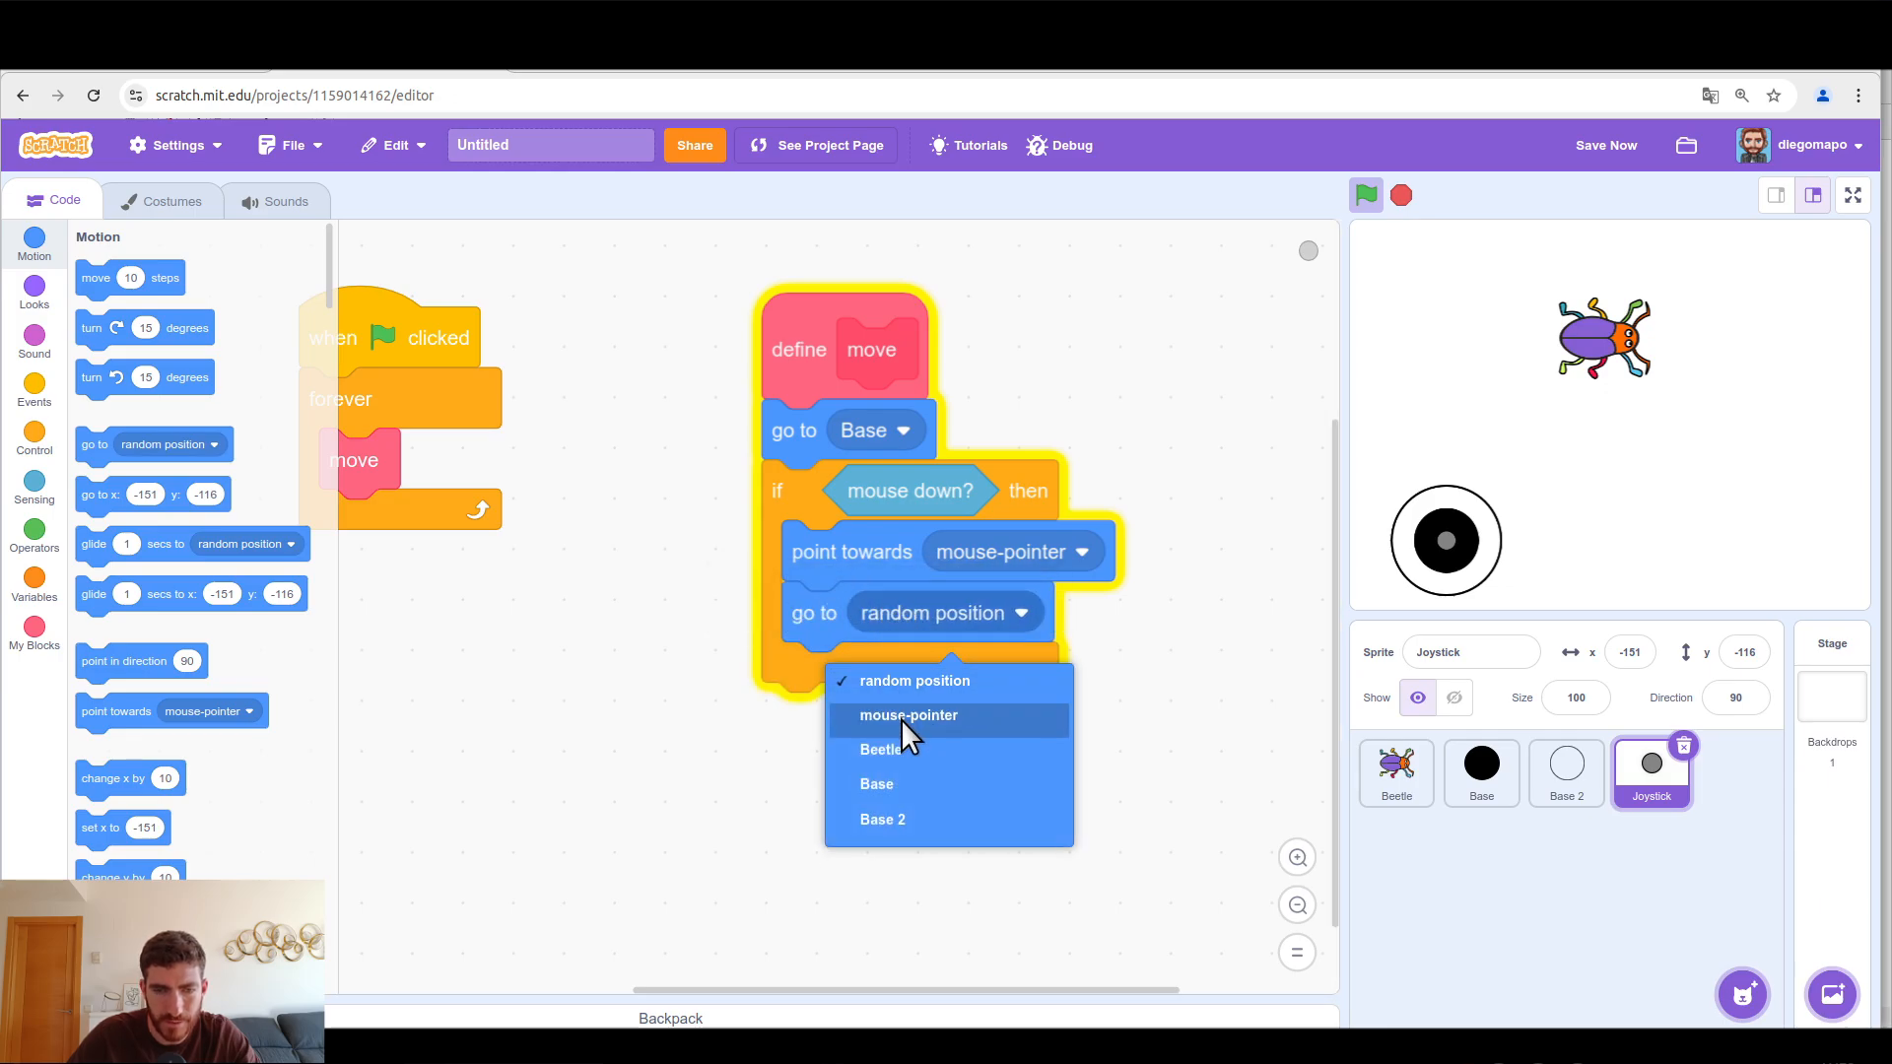
click(1856, 194)
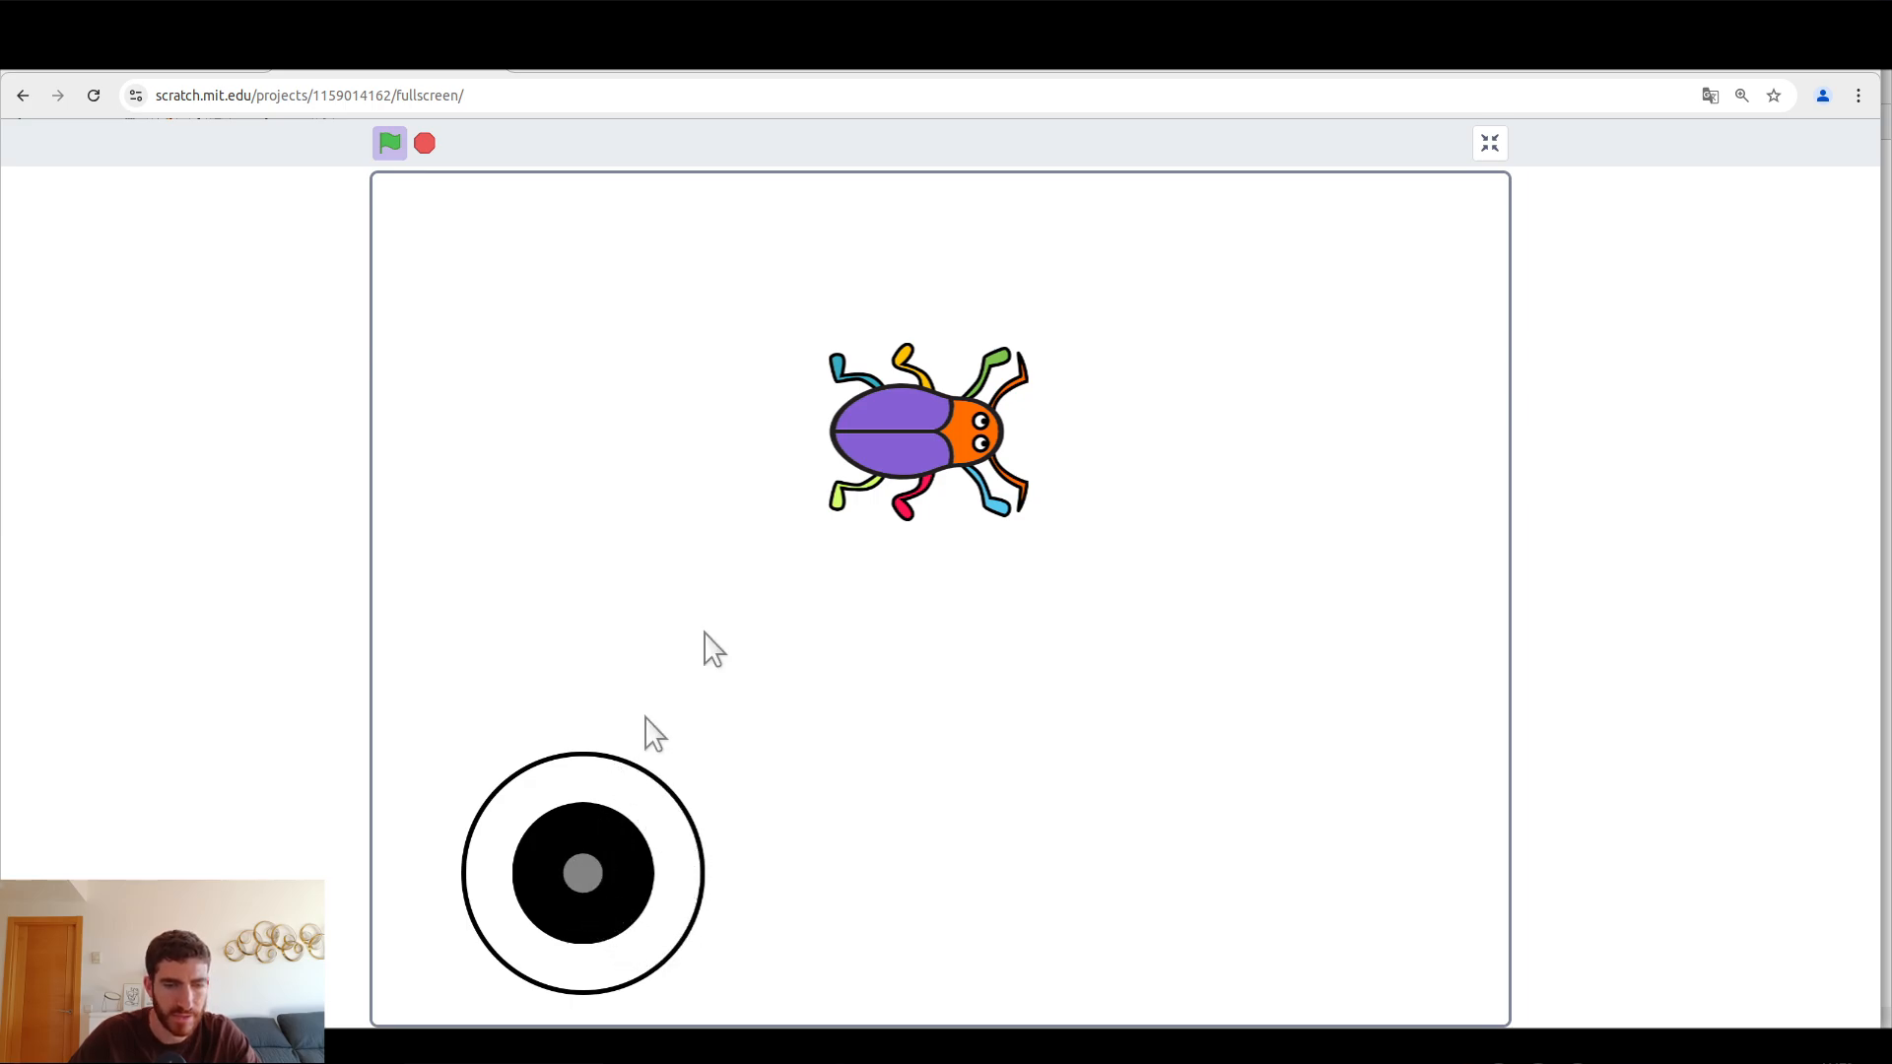
click(1489, 142)
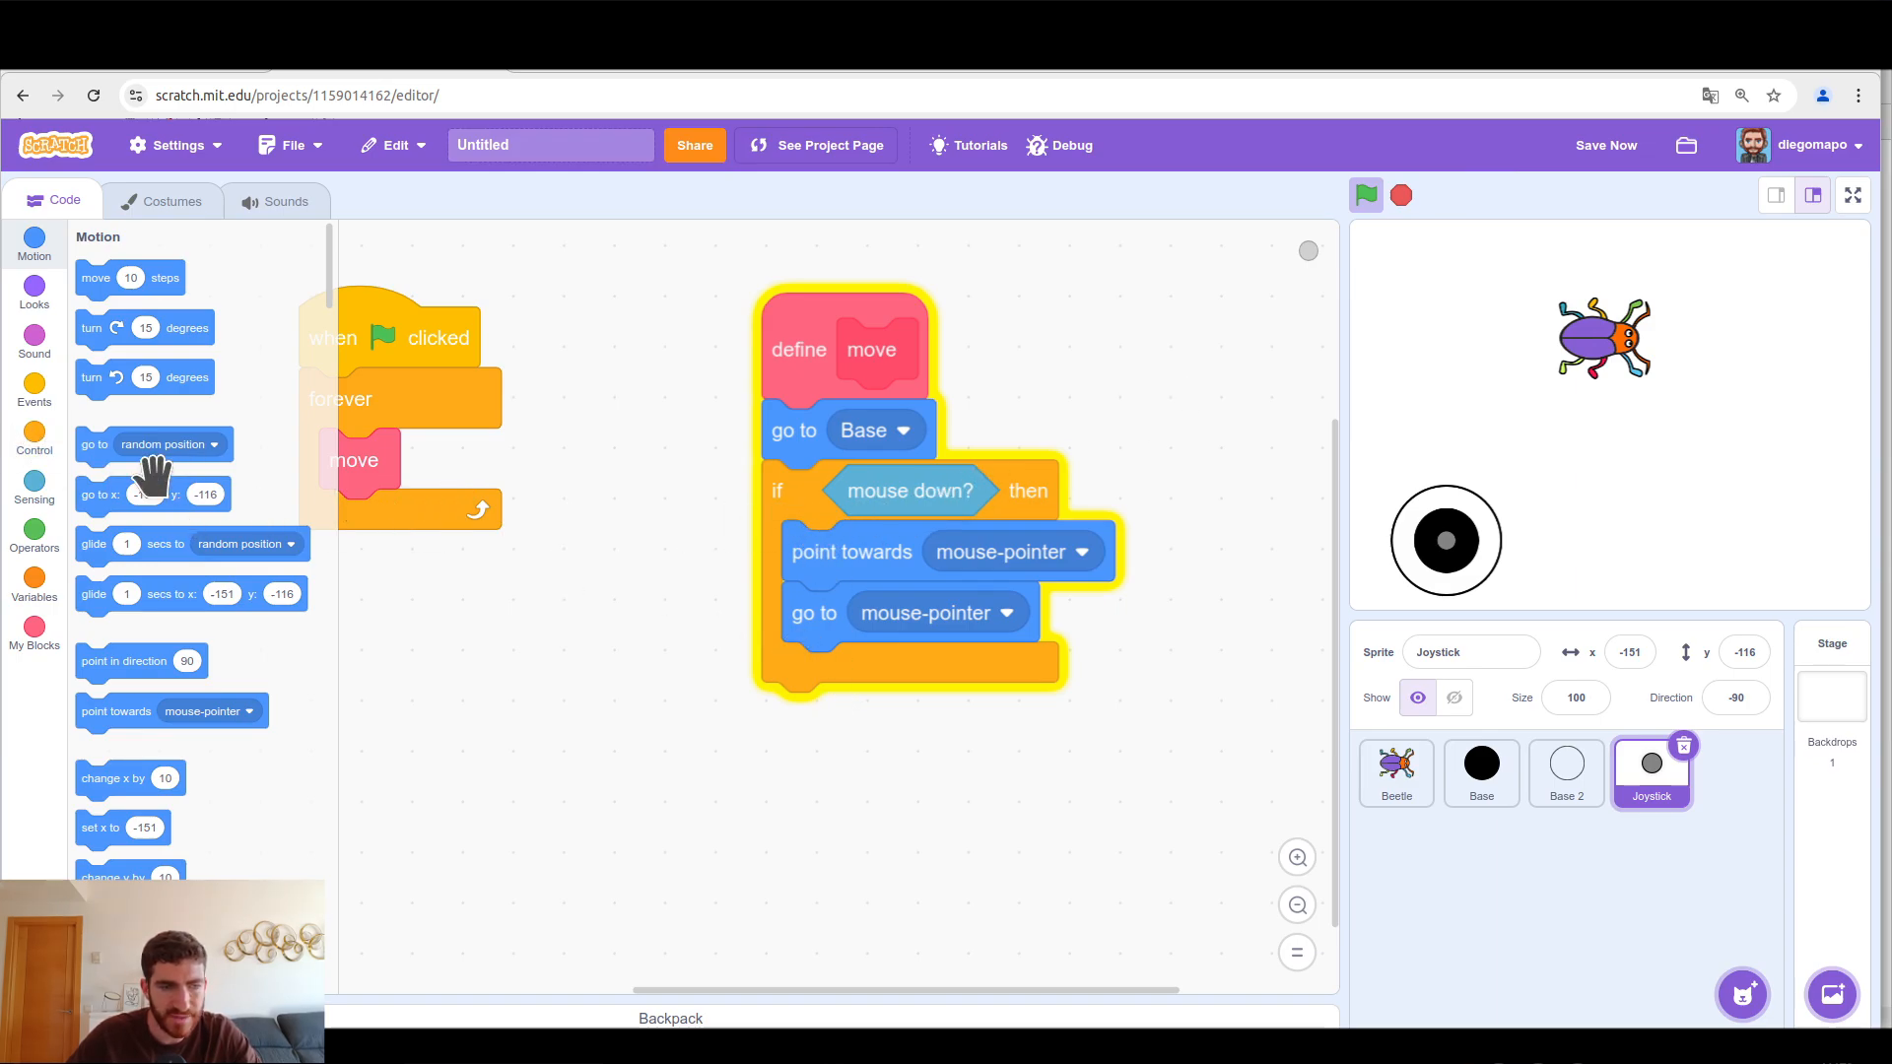
Step: Put 'if not touching Base?' with 'go to Base' inside the Joystick's mouse-down branch
click(34, 431)
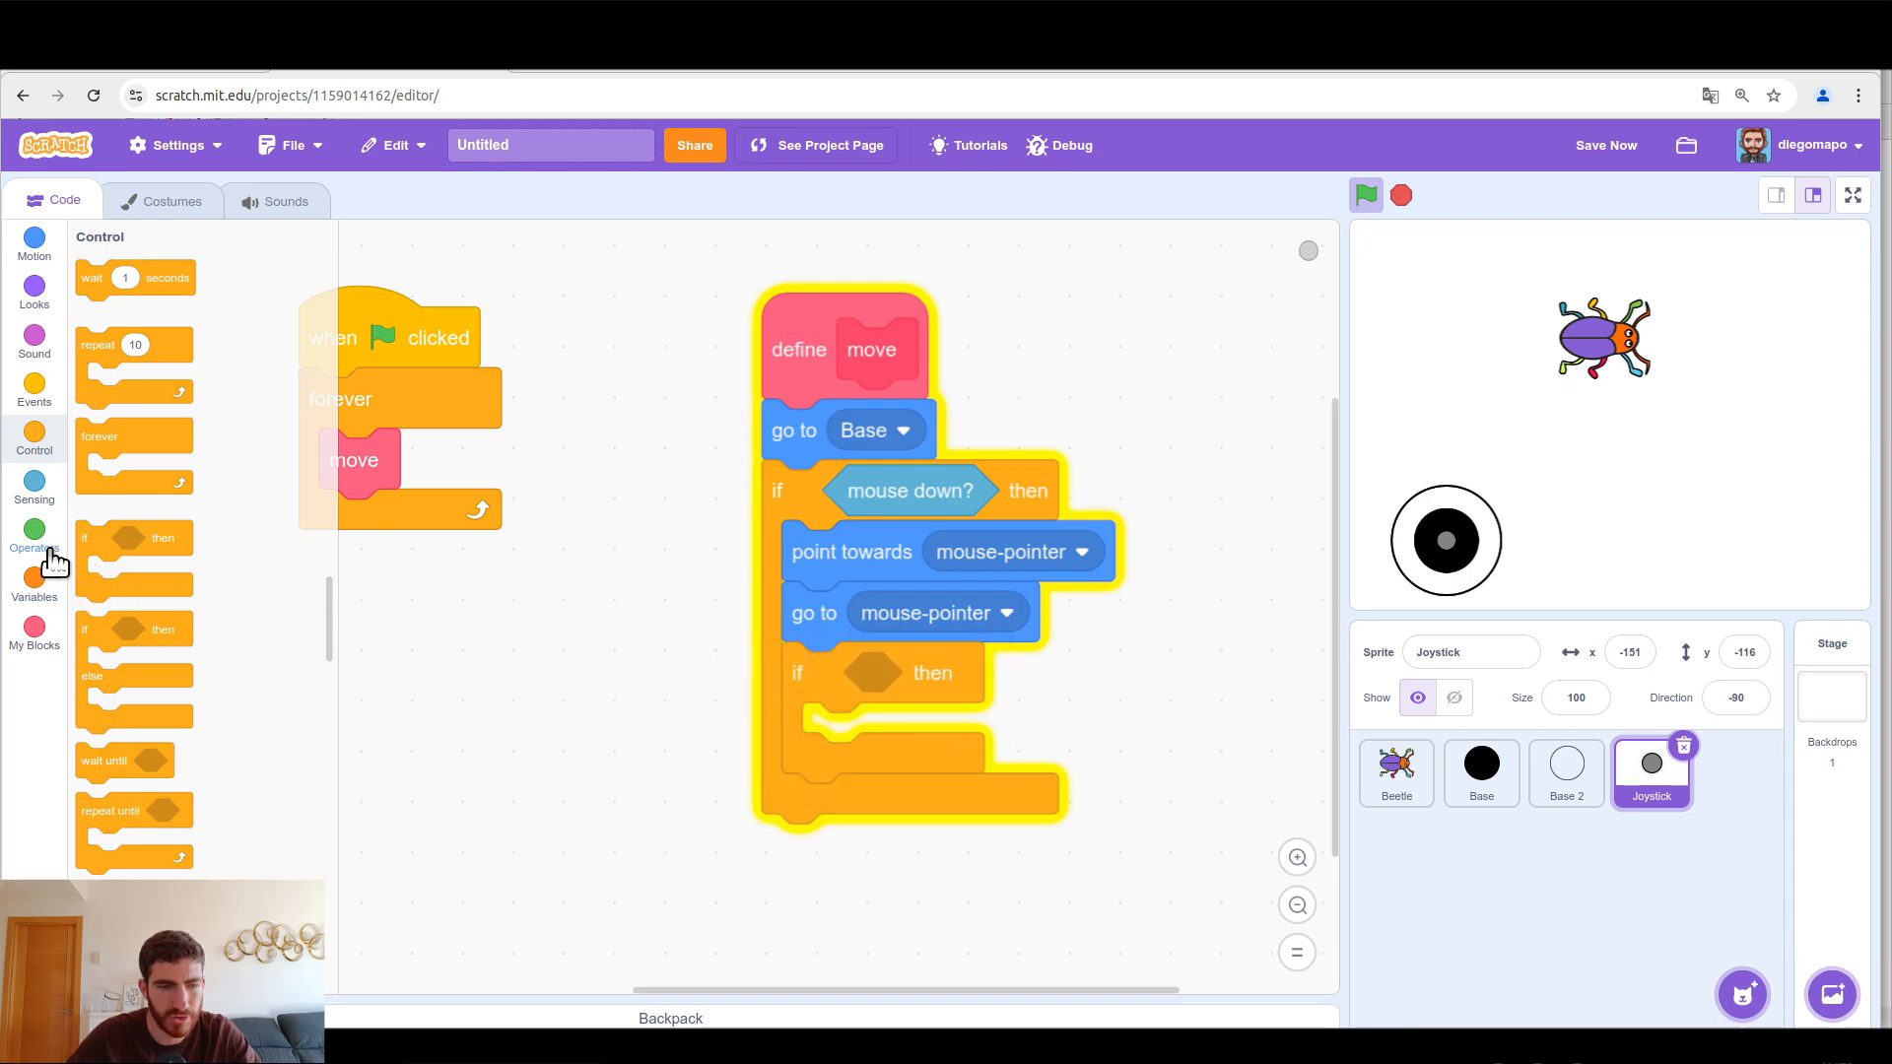
click(34, 537)
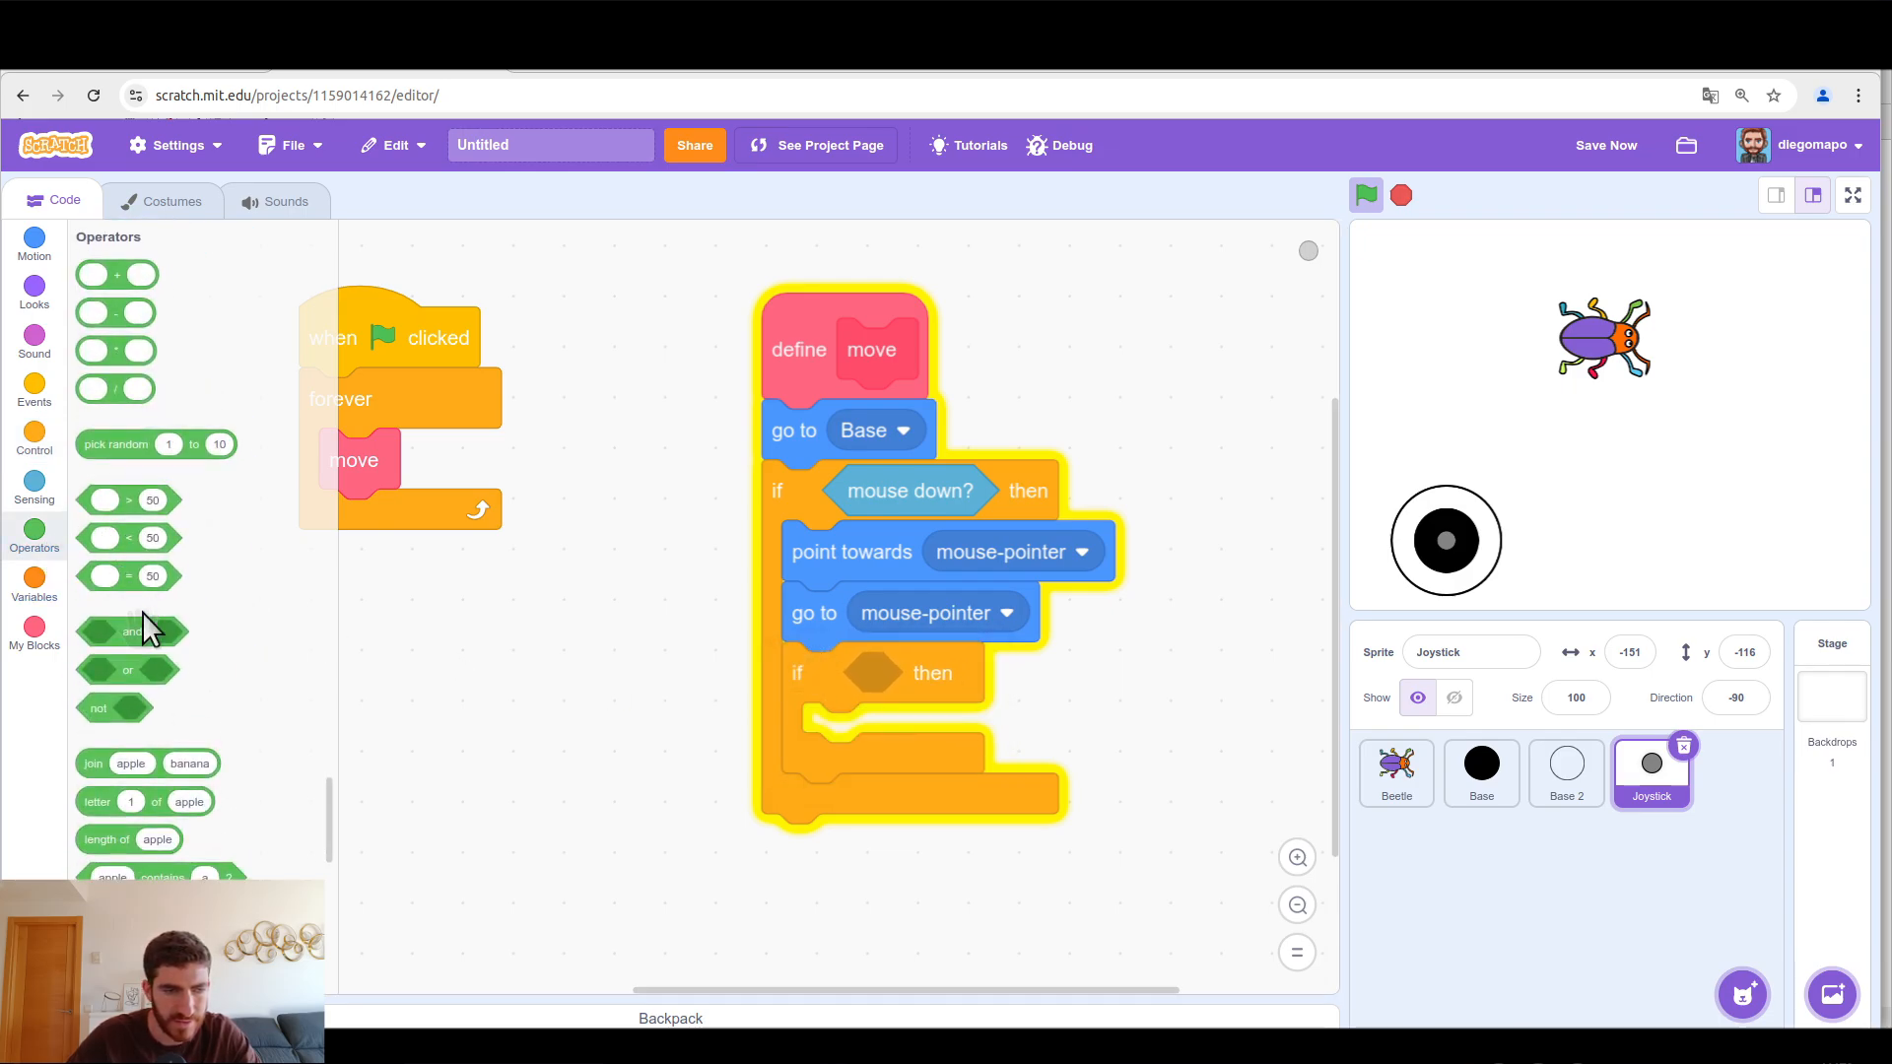
drag(97, 709, 881, 673)
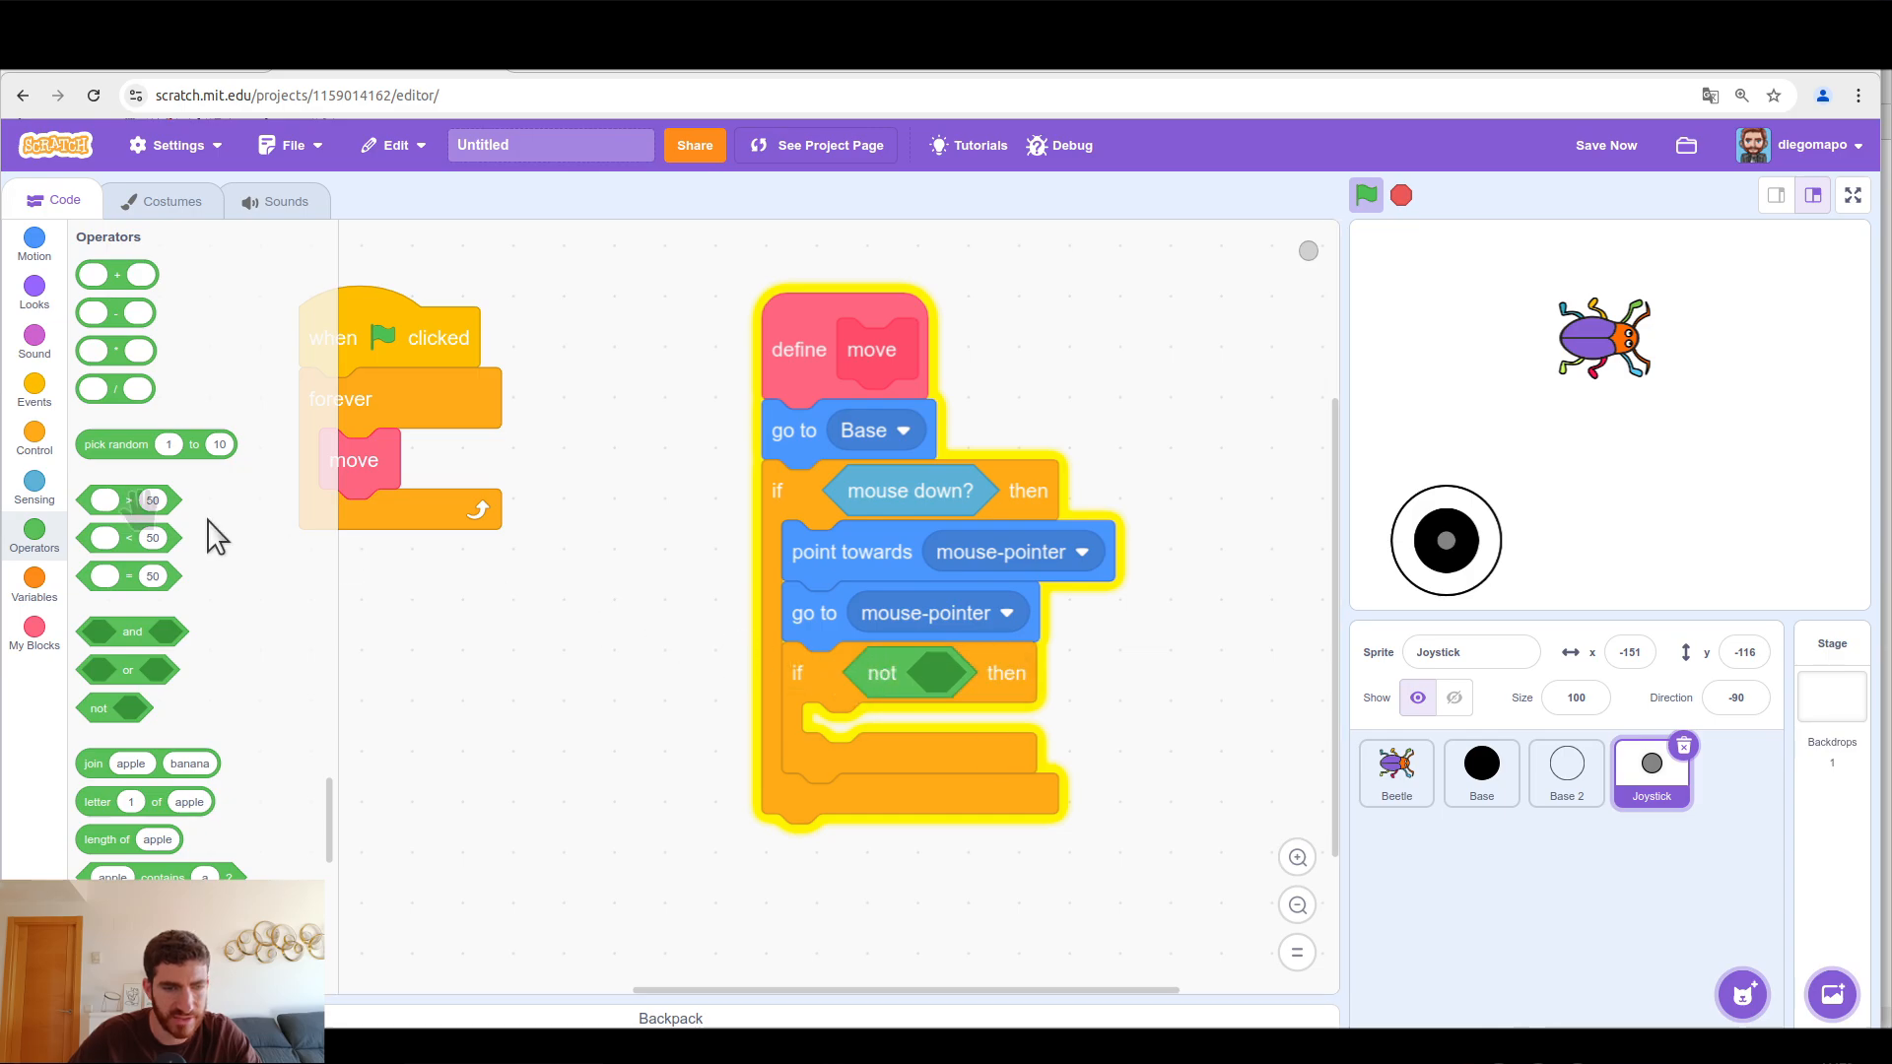
click(33, 488)
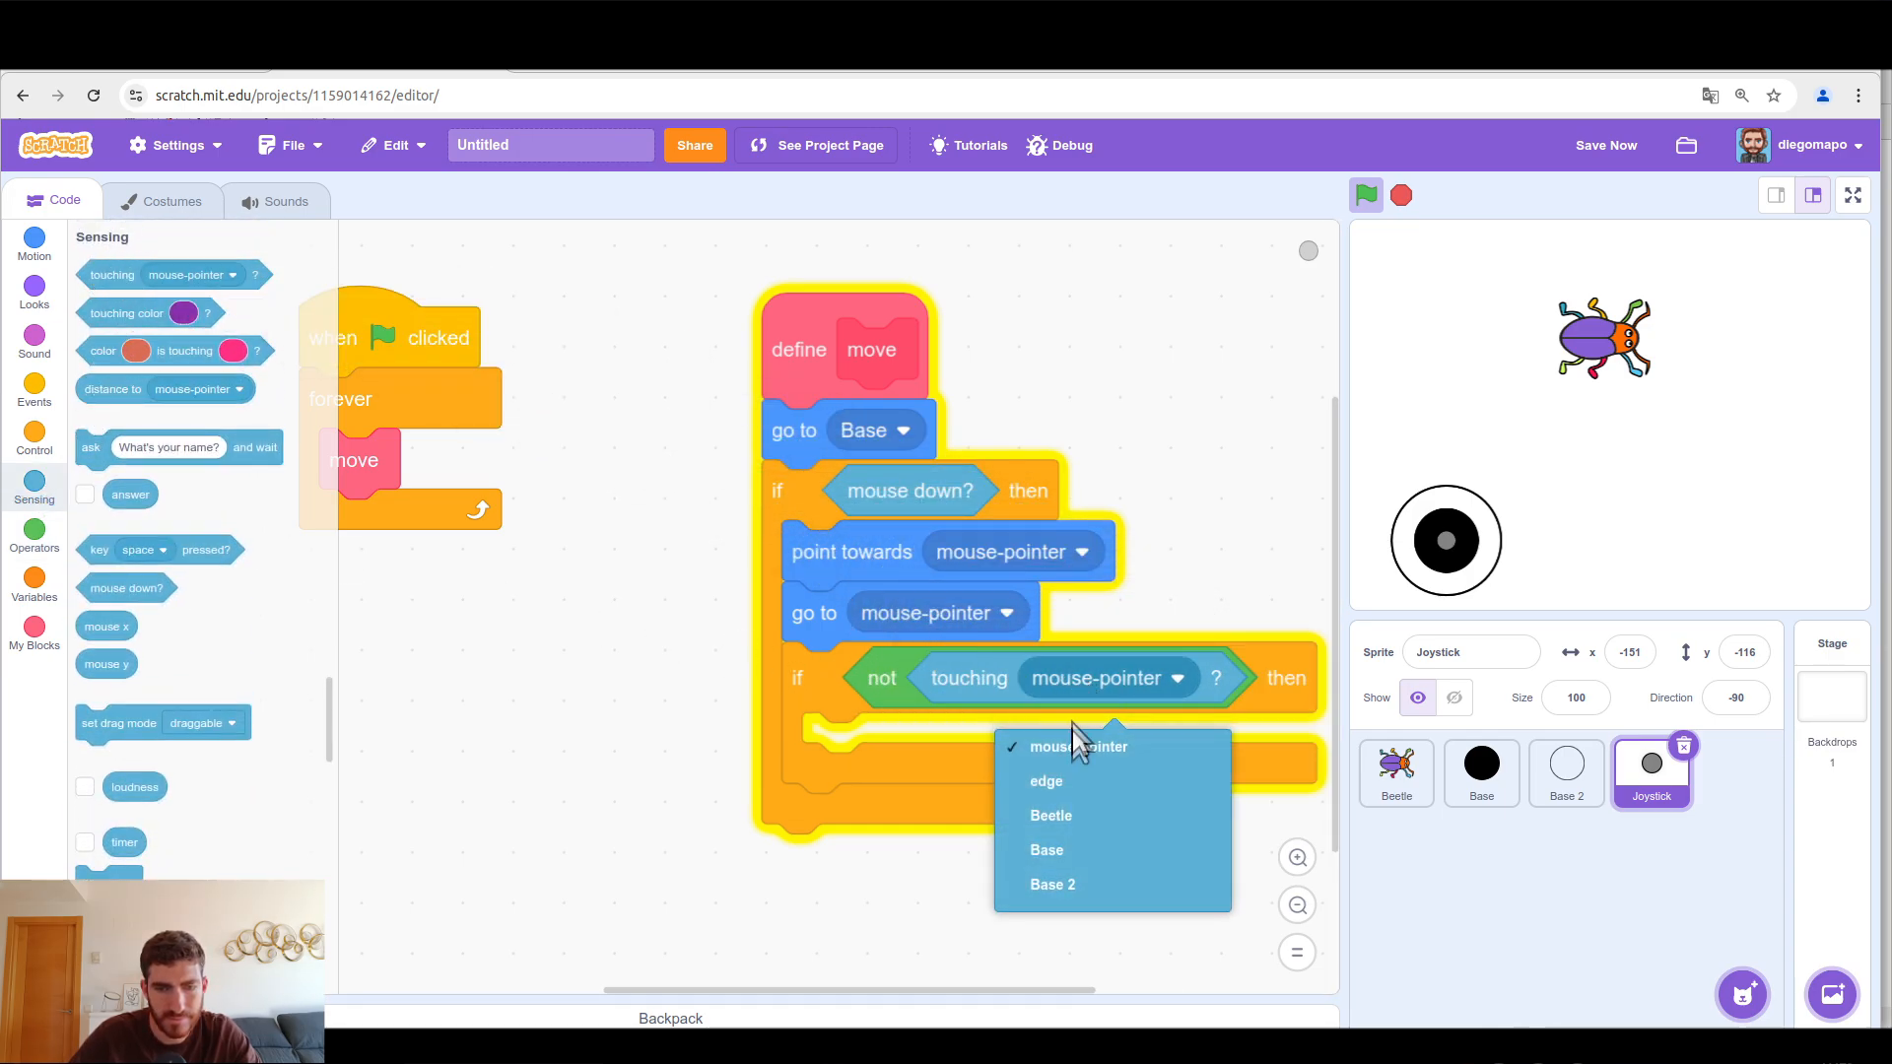
click(1047, 850)
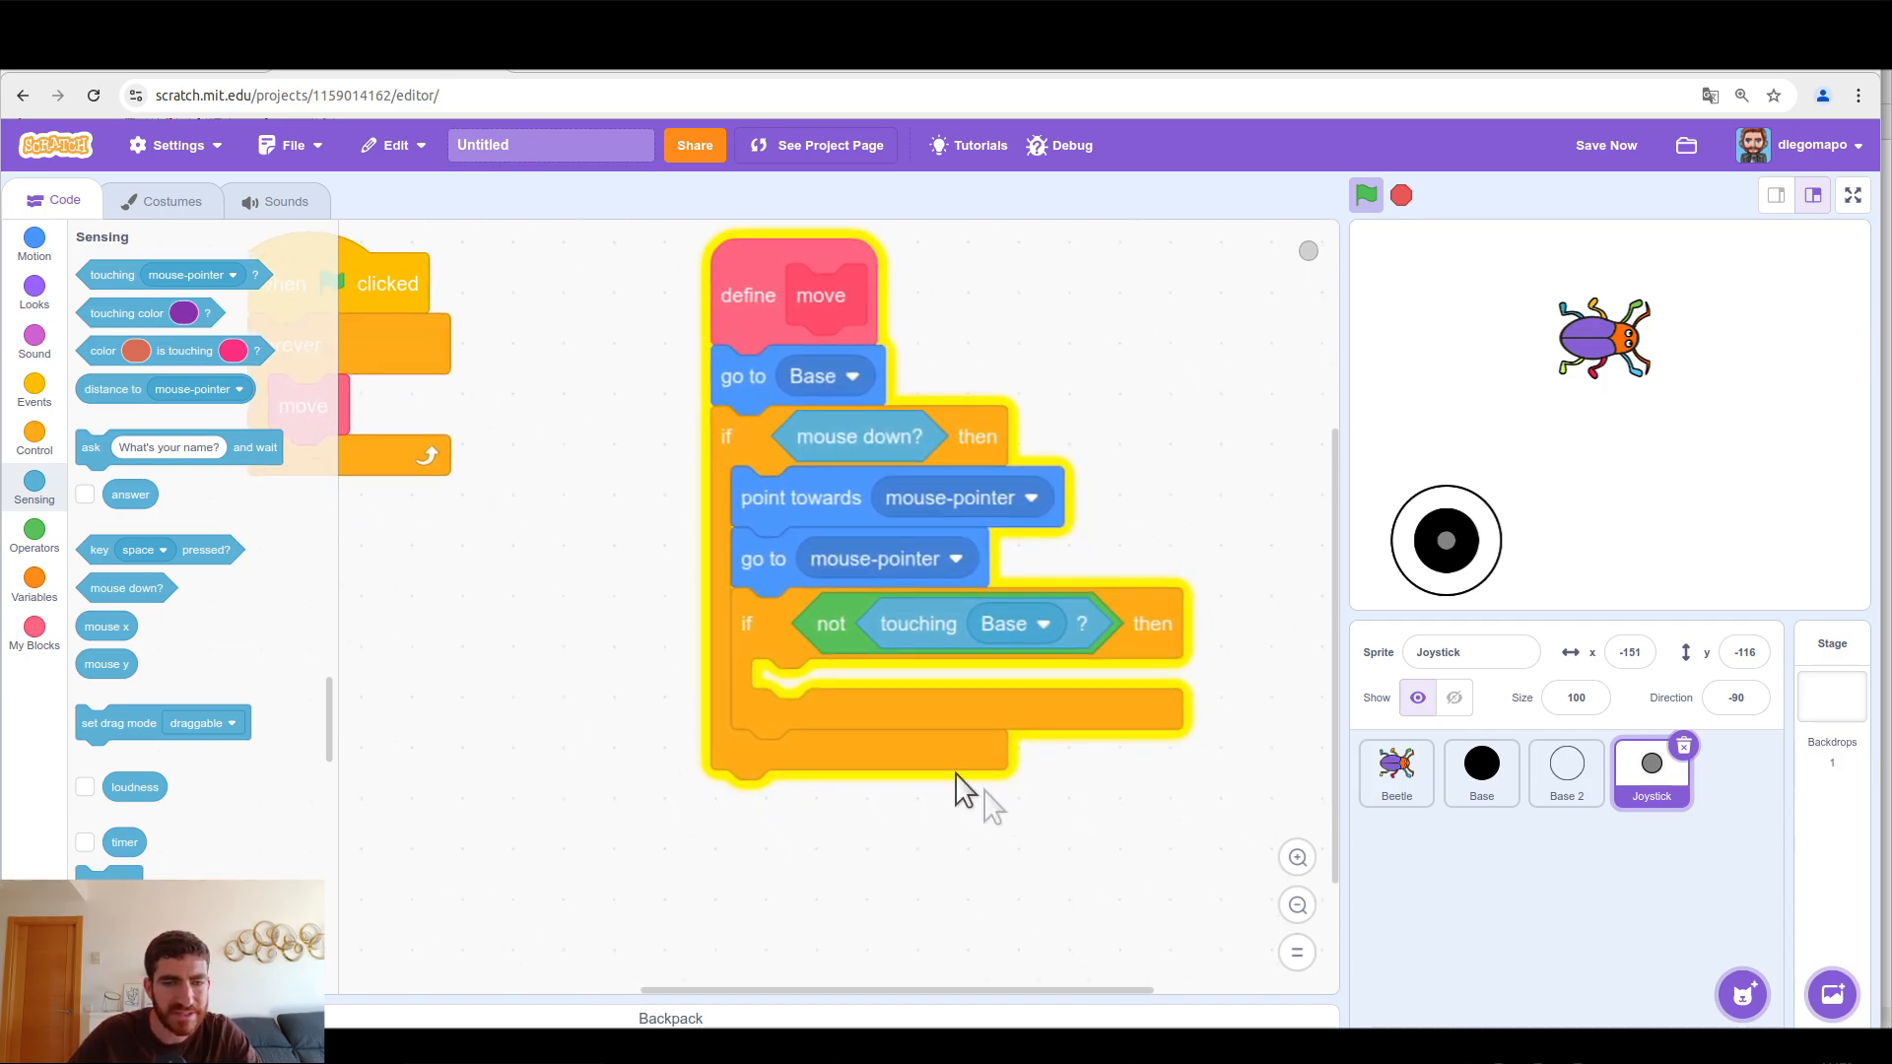
click(34, 243)
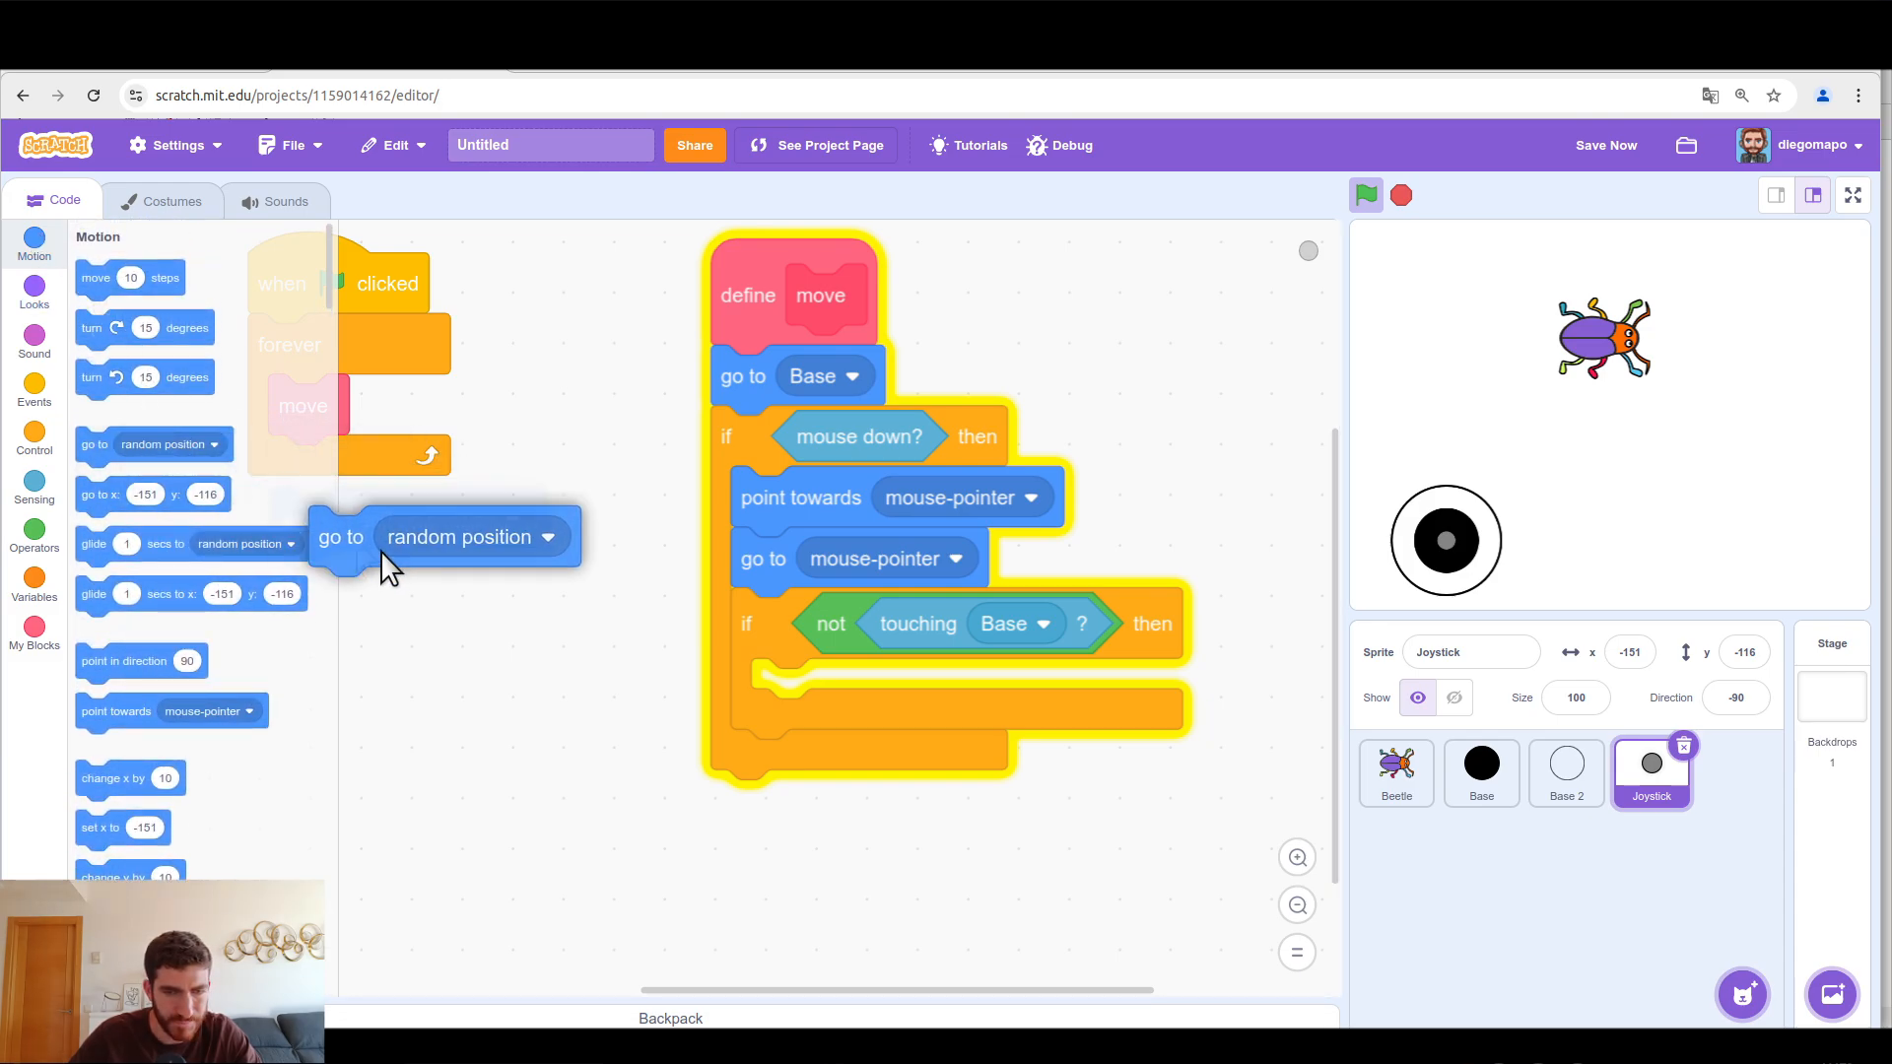
click(959, 688)
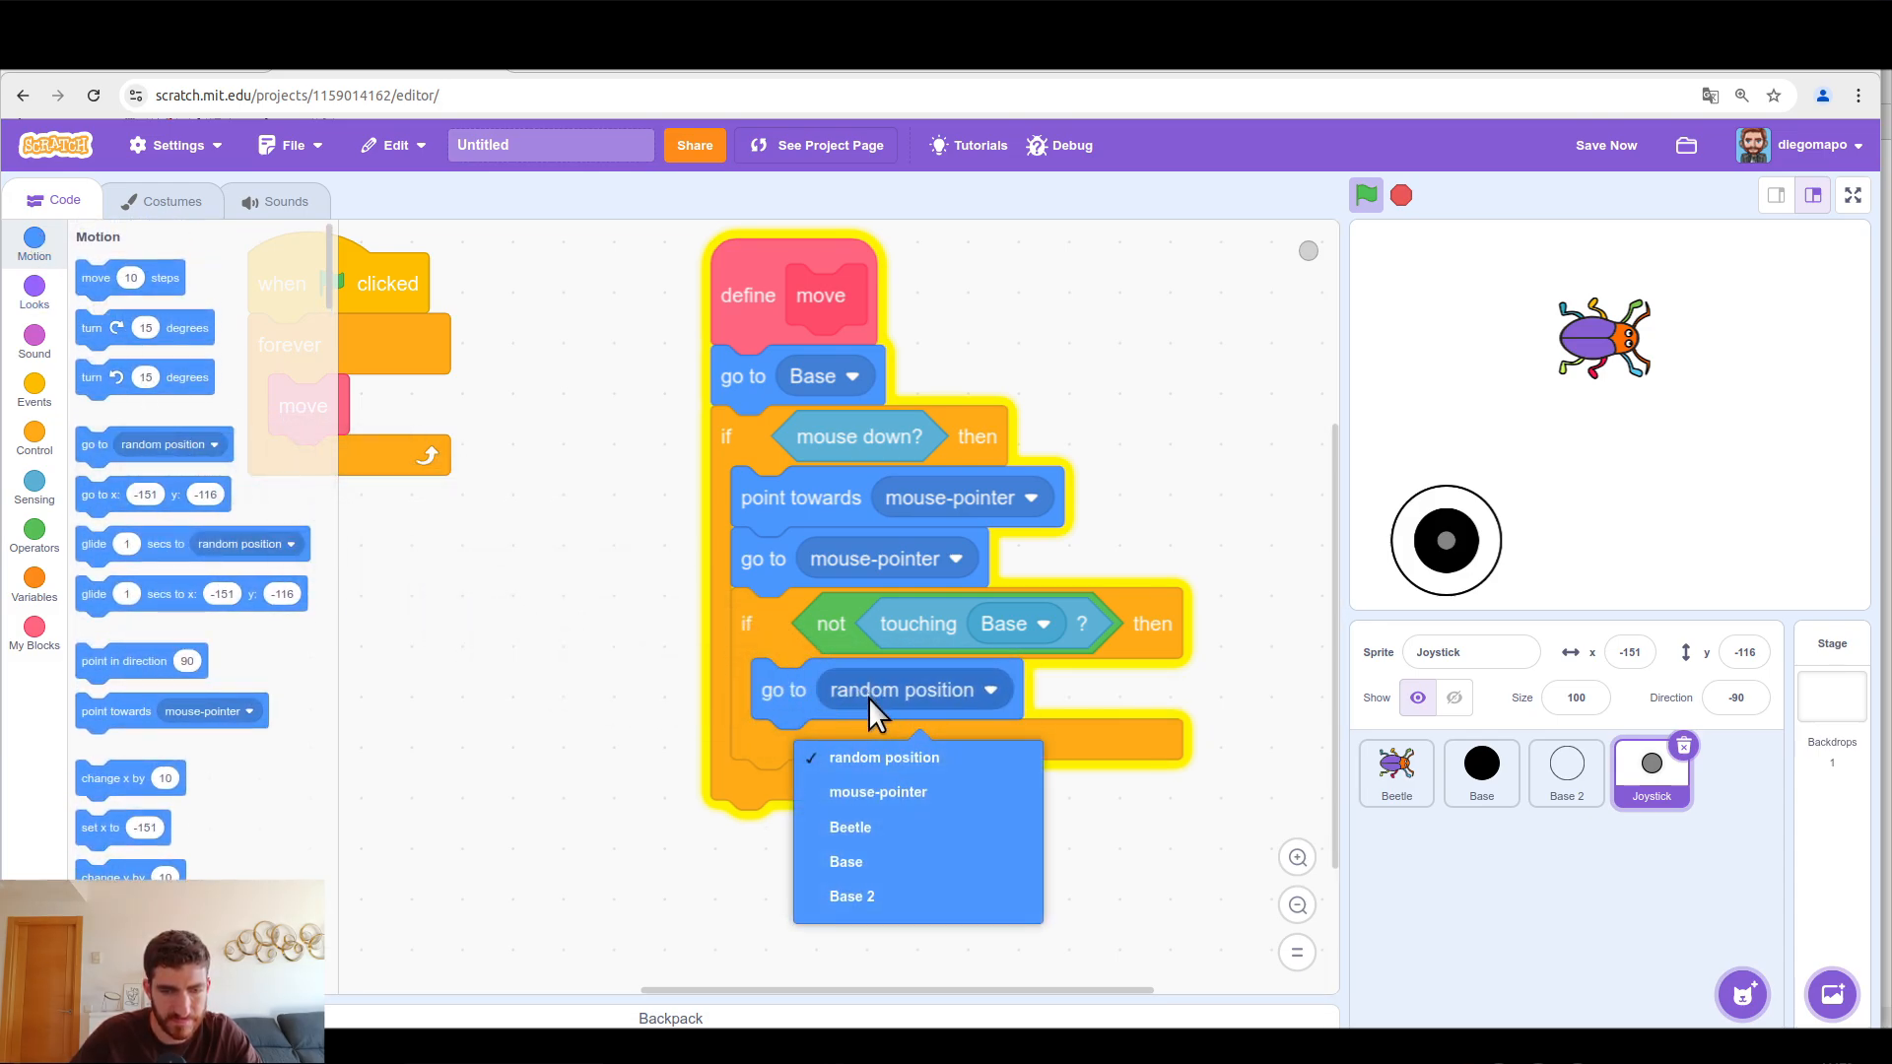
click(844, 861)
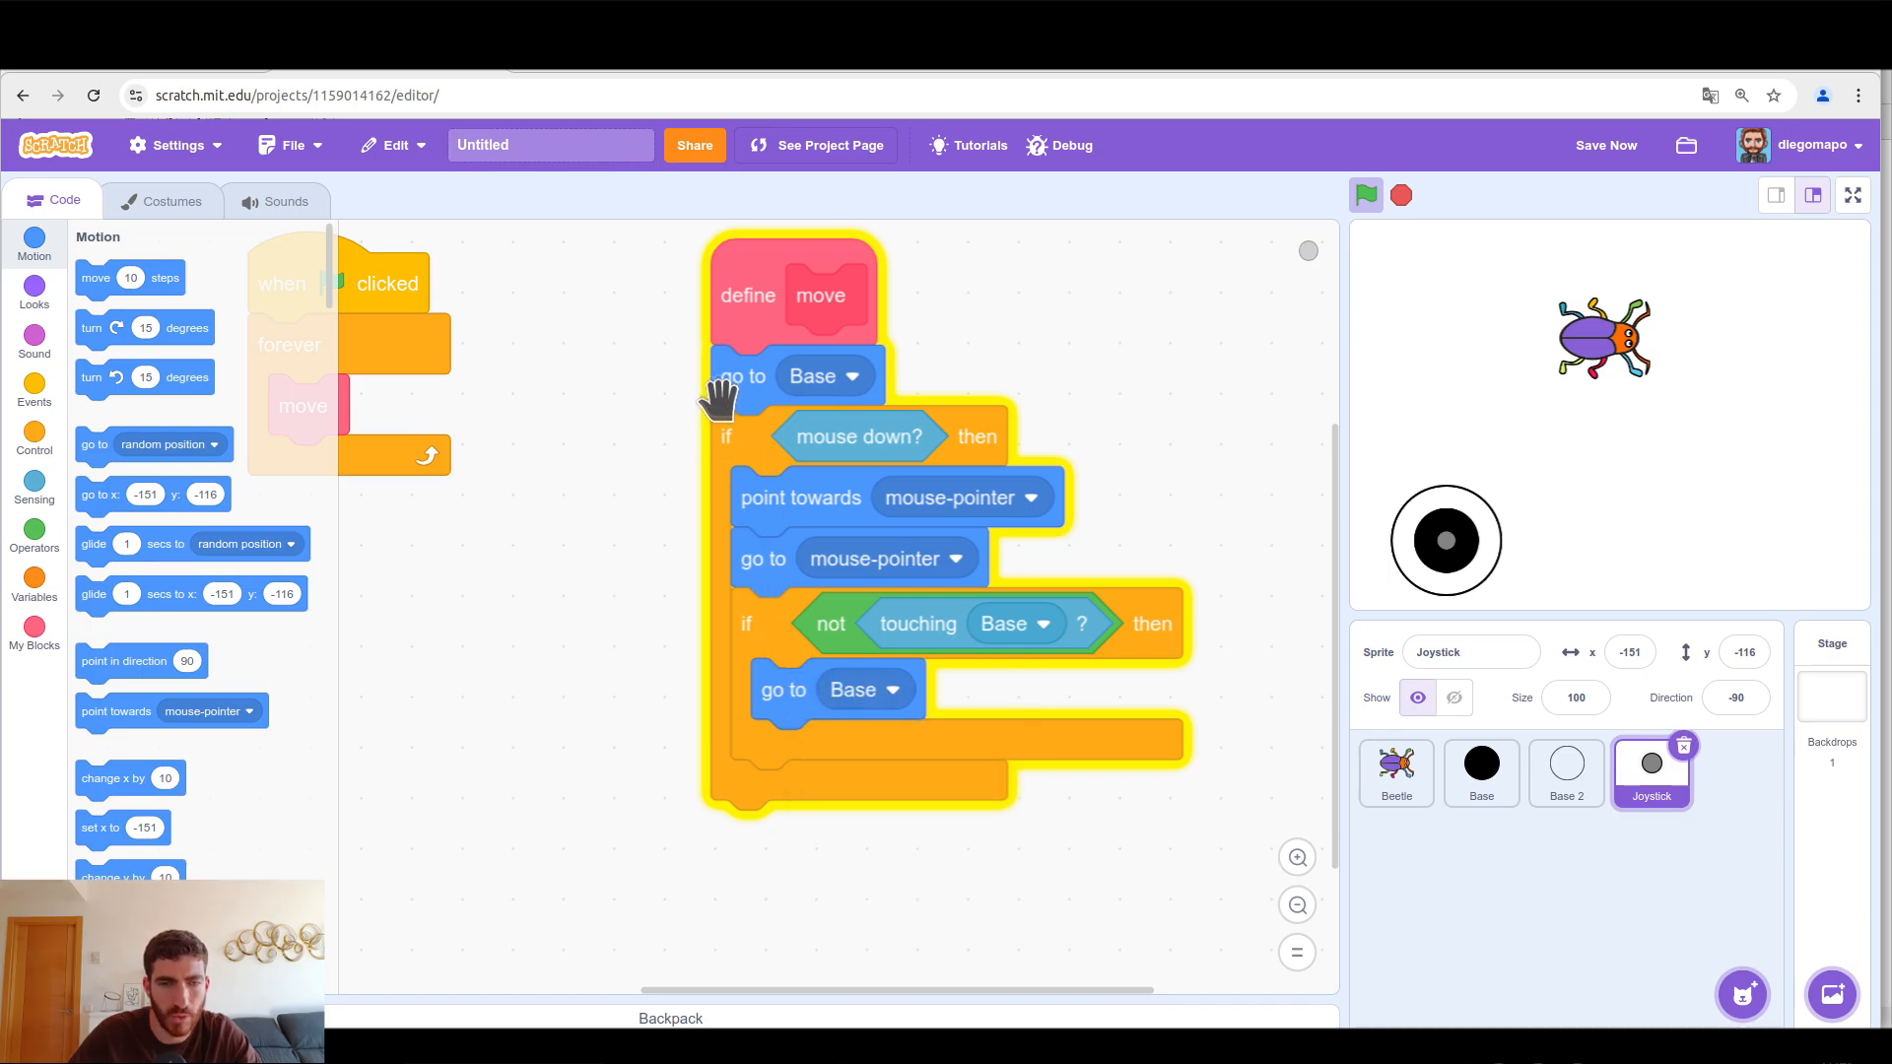
mouse_move(772, 856)
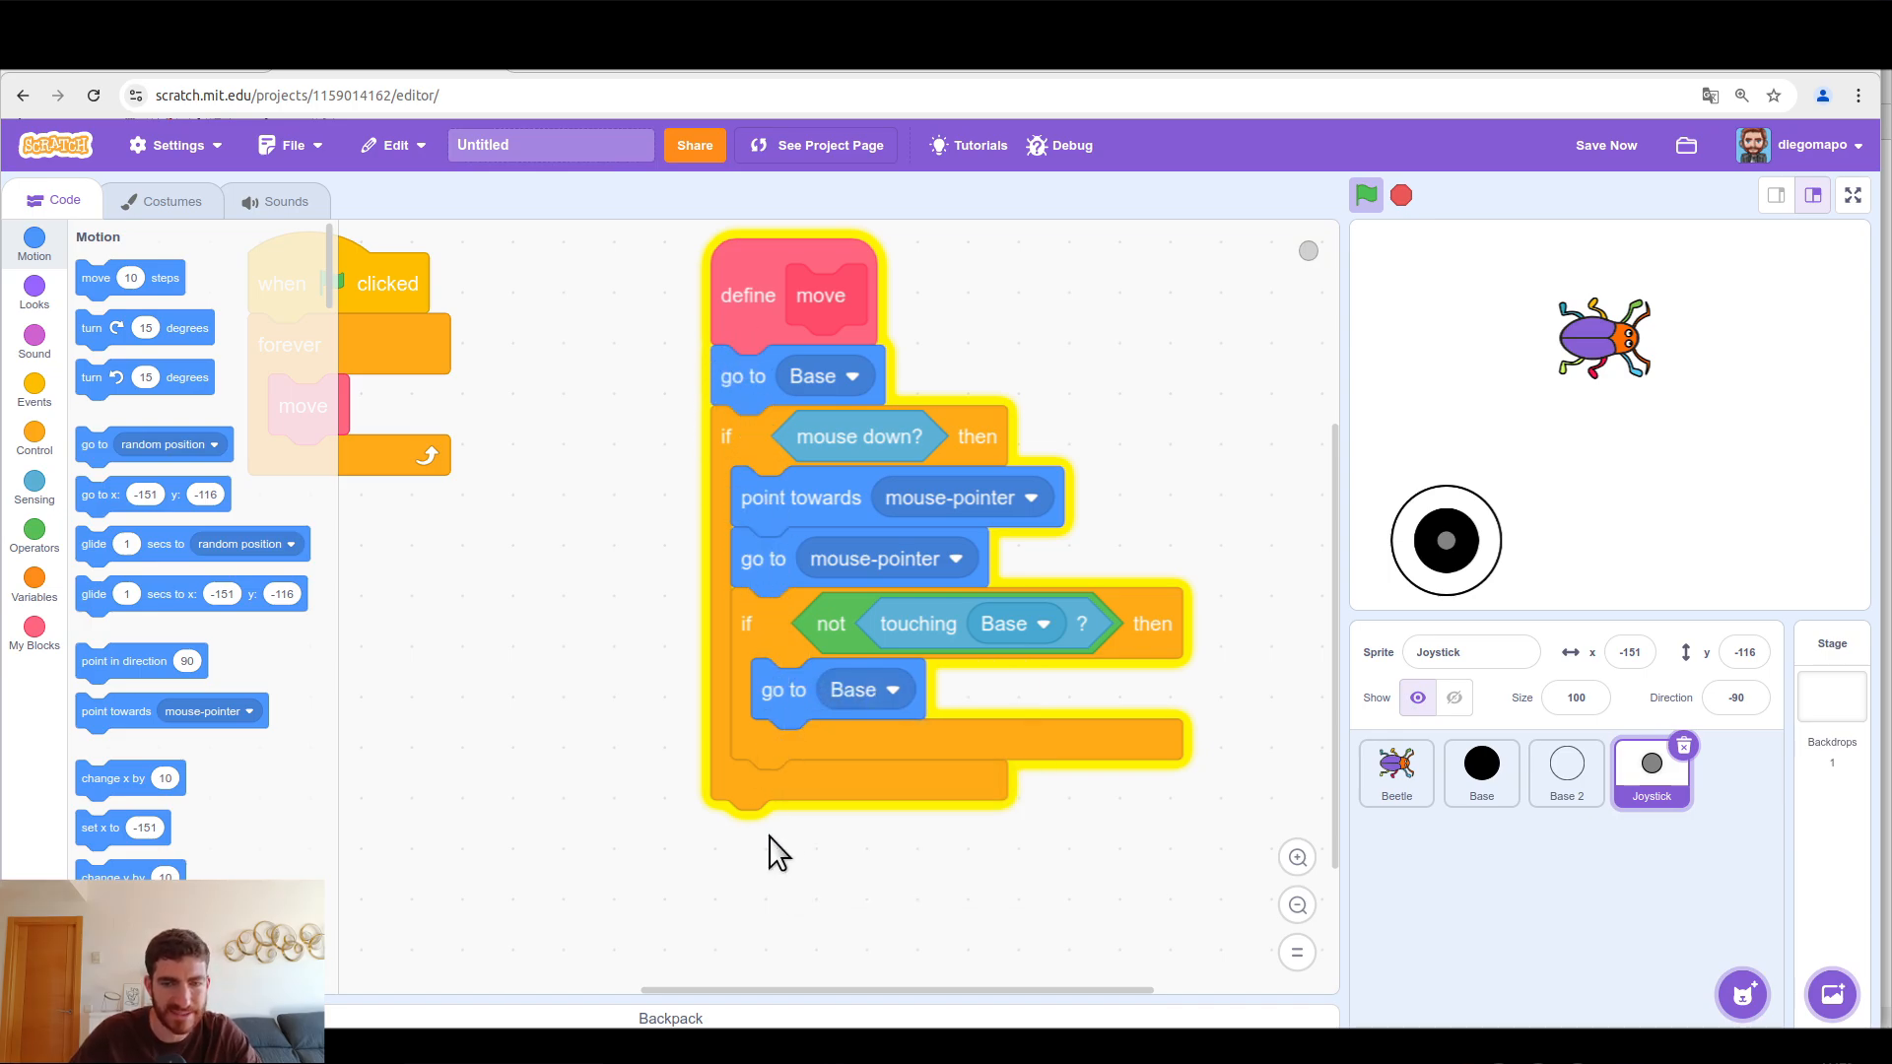
mouse_move(1406, 555)
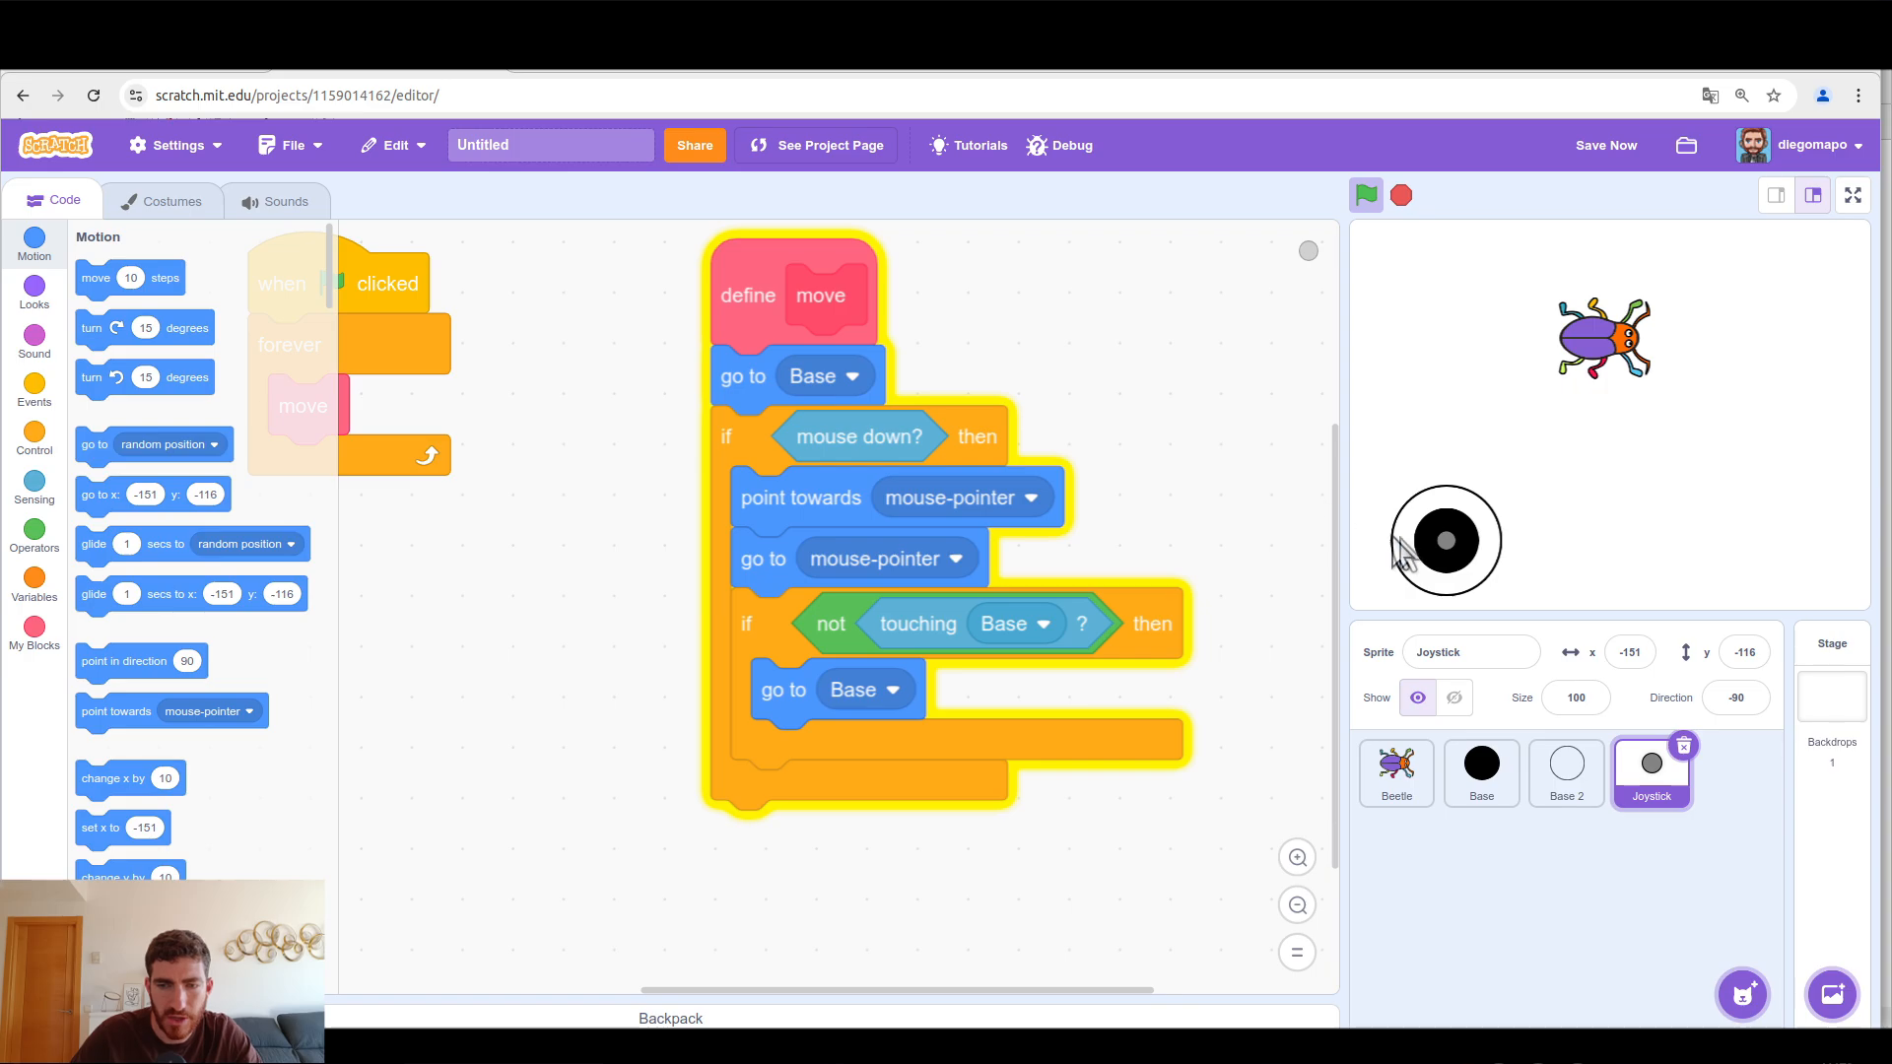
mouse_move(1461, 555)
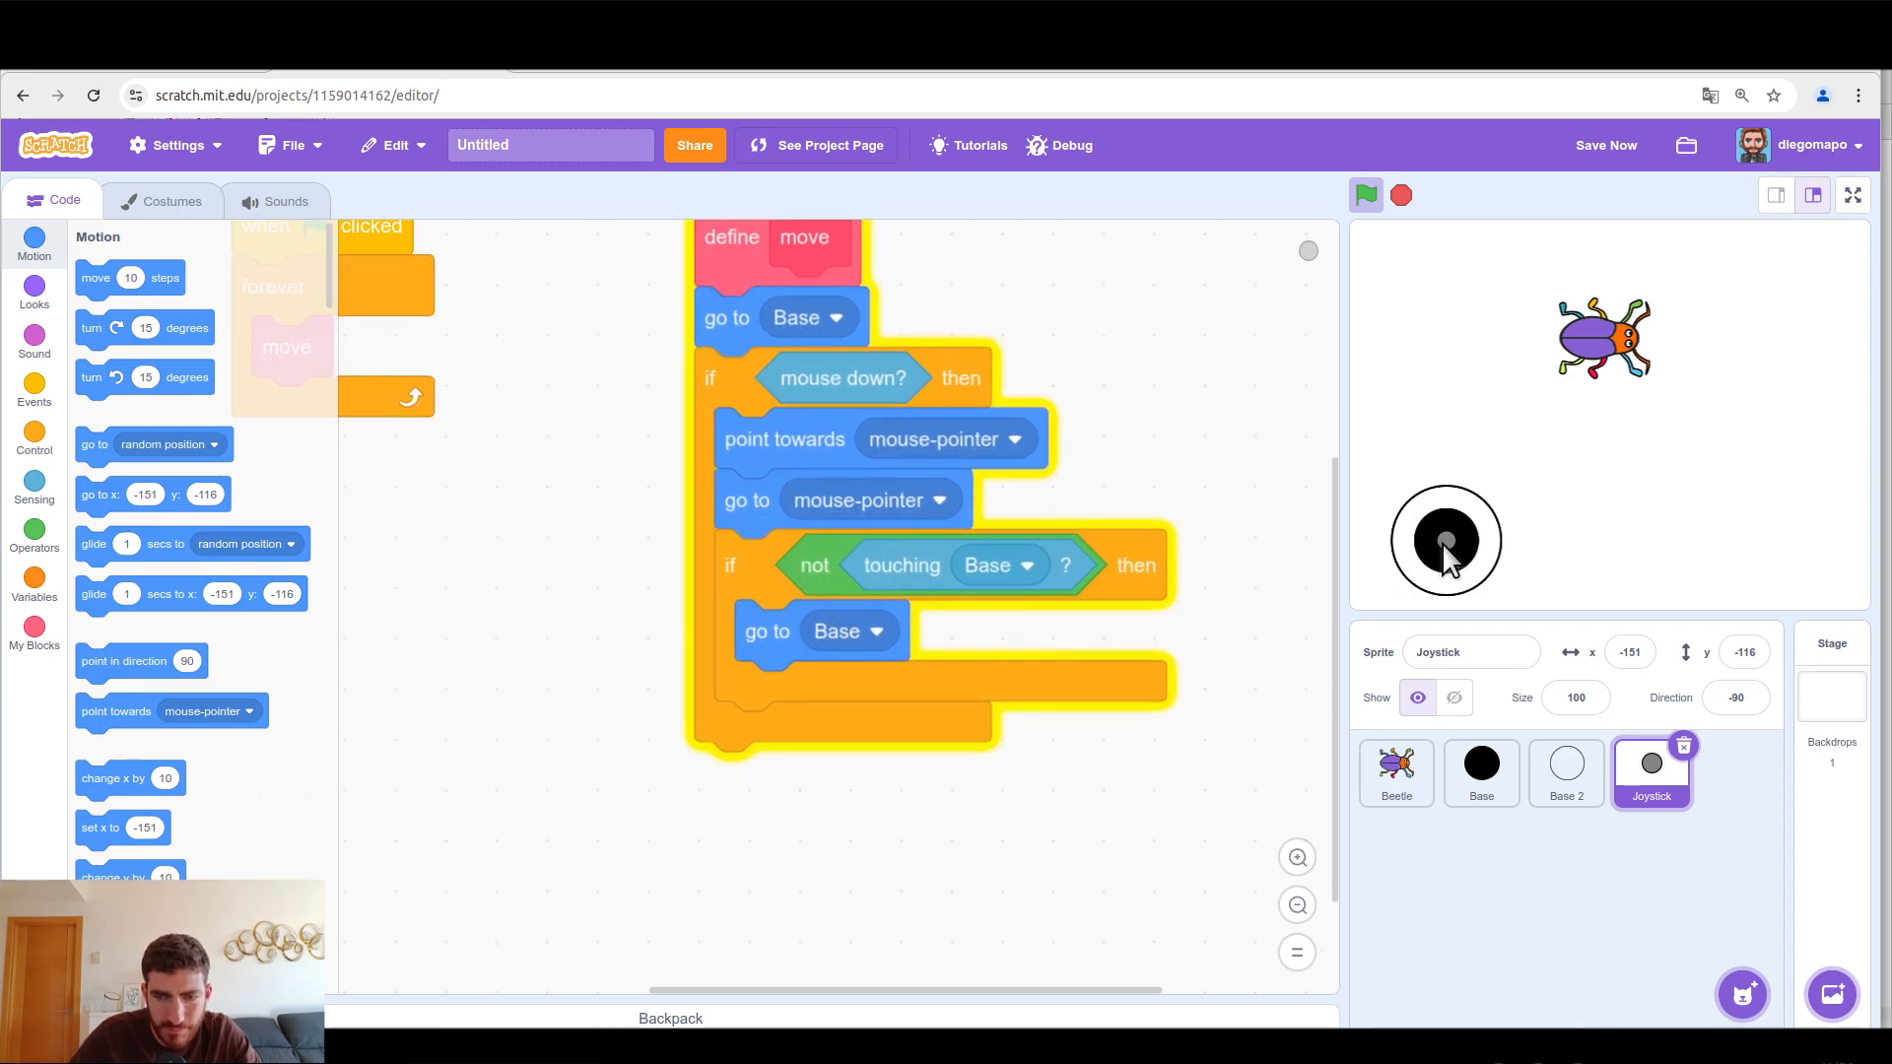
mouse_move(1478, 537)
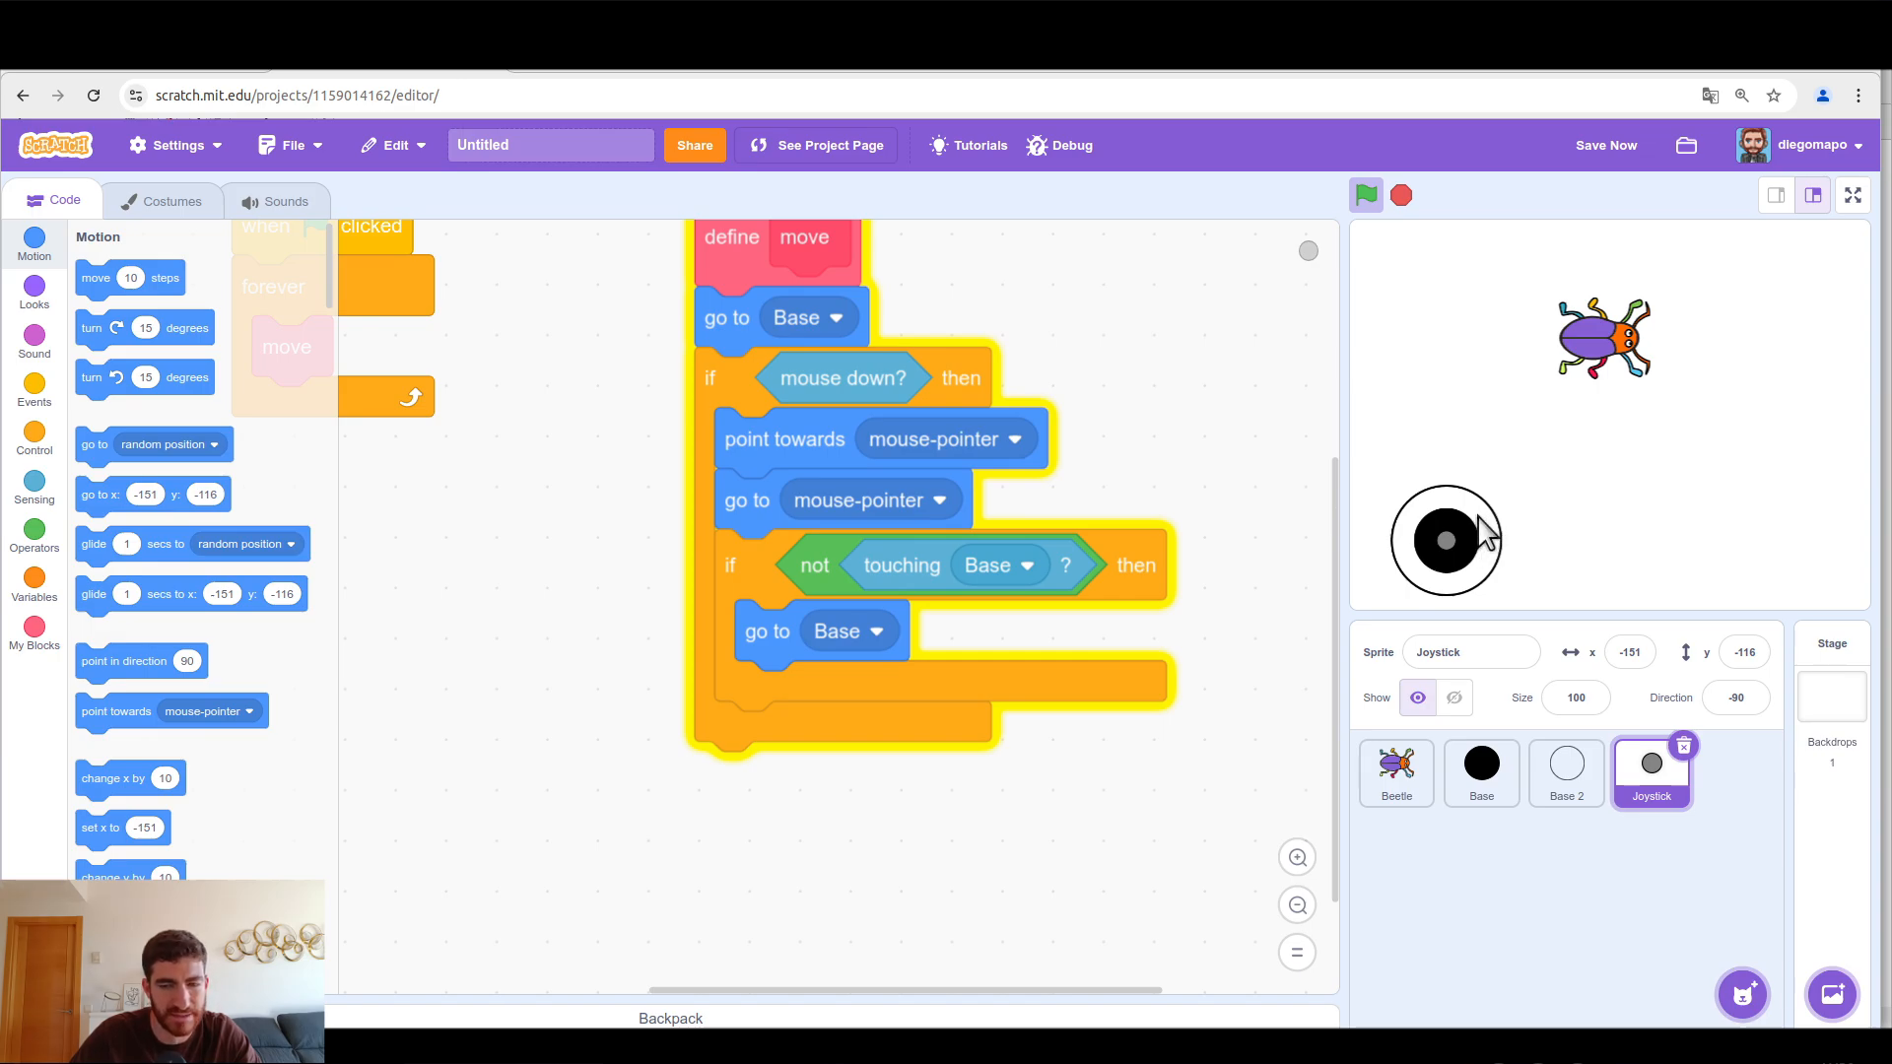
mouse_move(1447, 555)
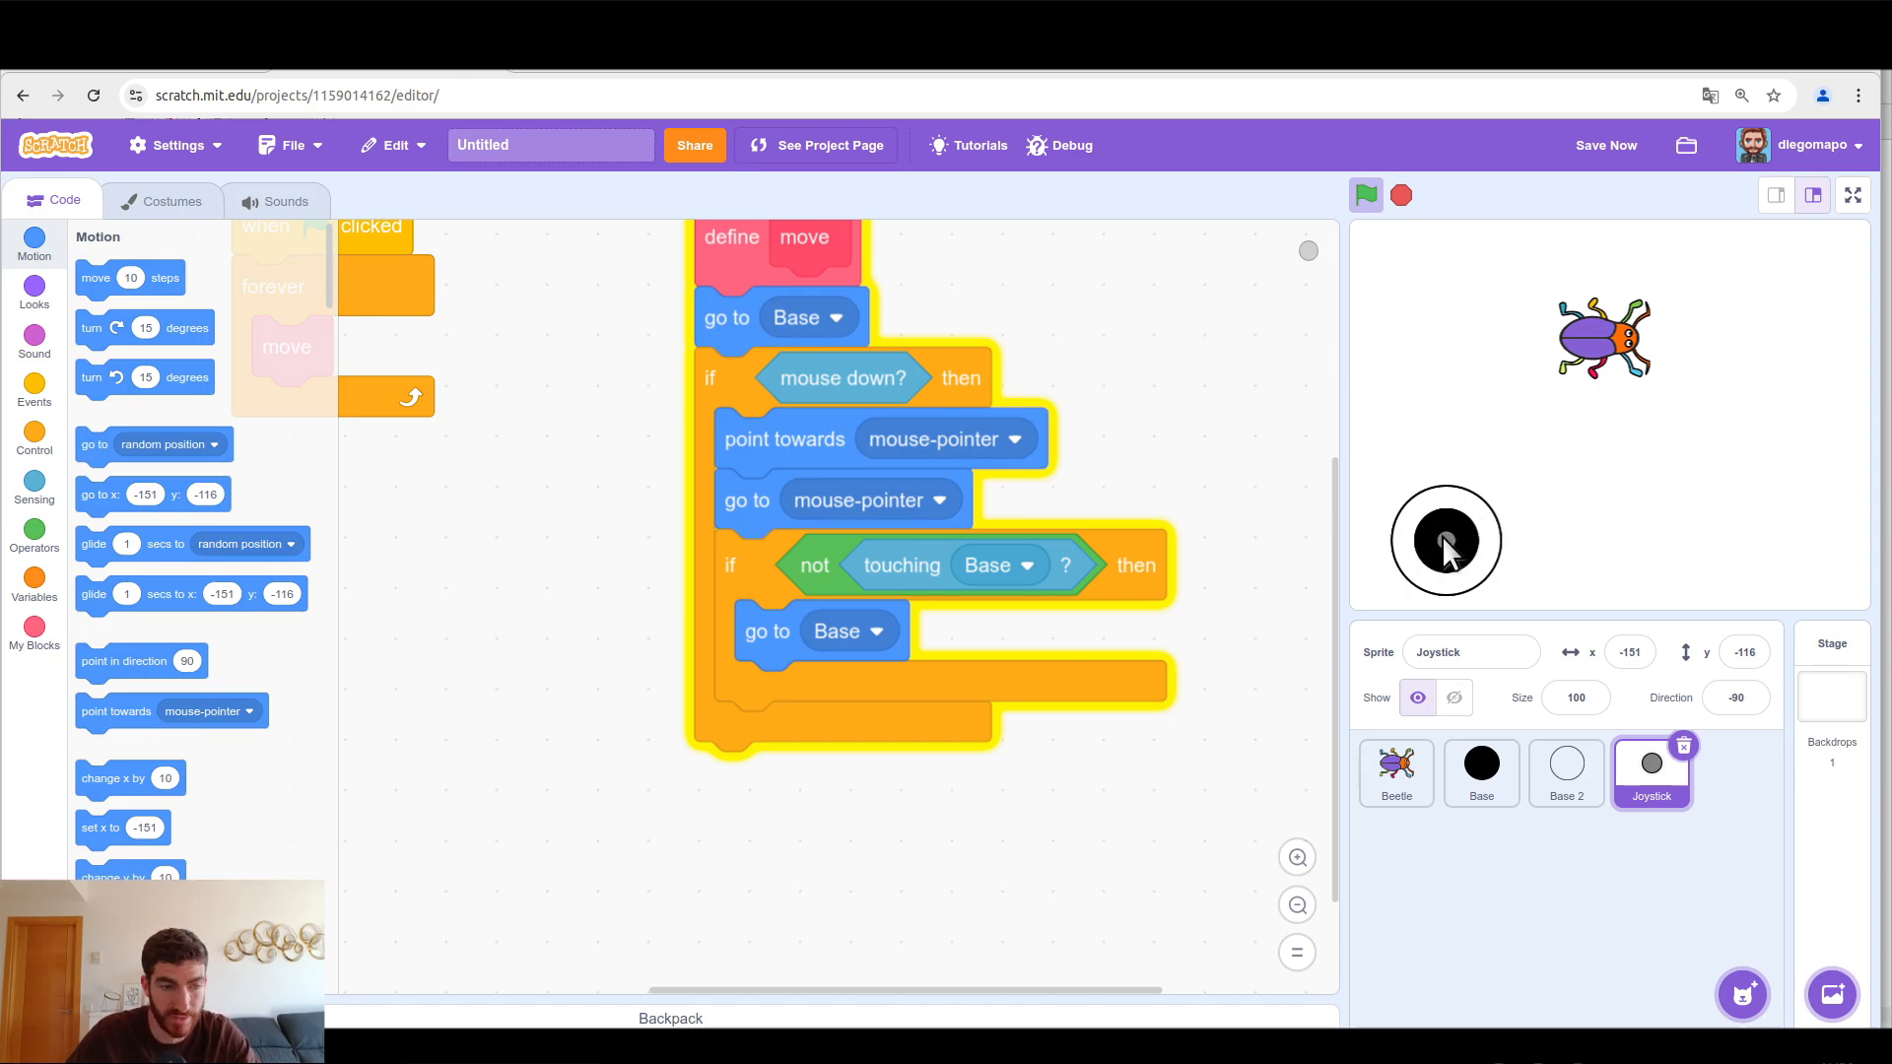
Step: Snap a 'repeat until not touching Base' loop moving 1 step below 'go to Base'
drag(129, 278, 640, 886)
text(1)
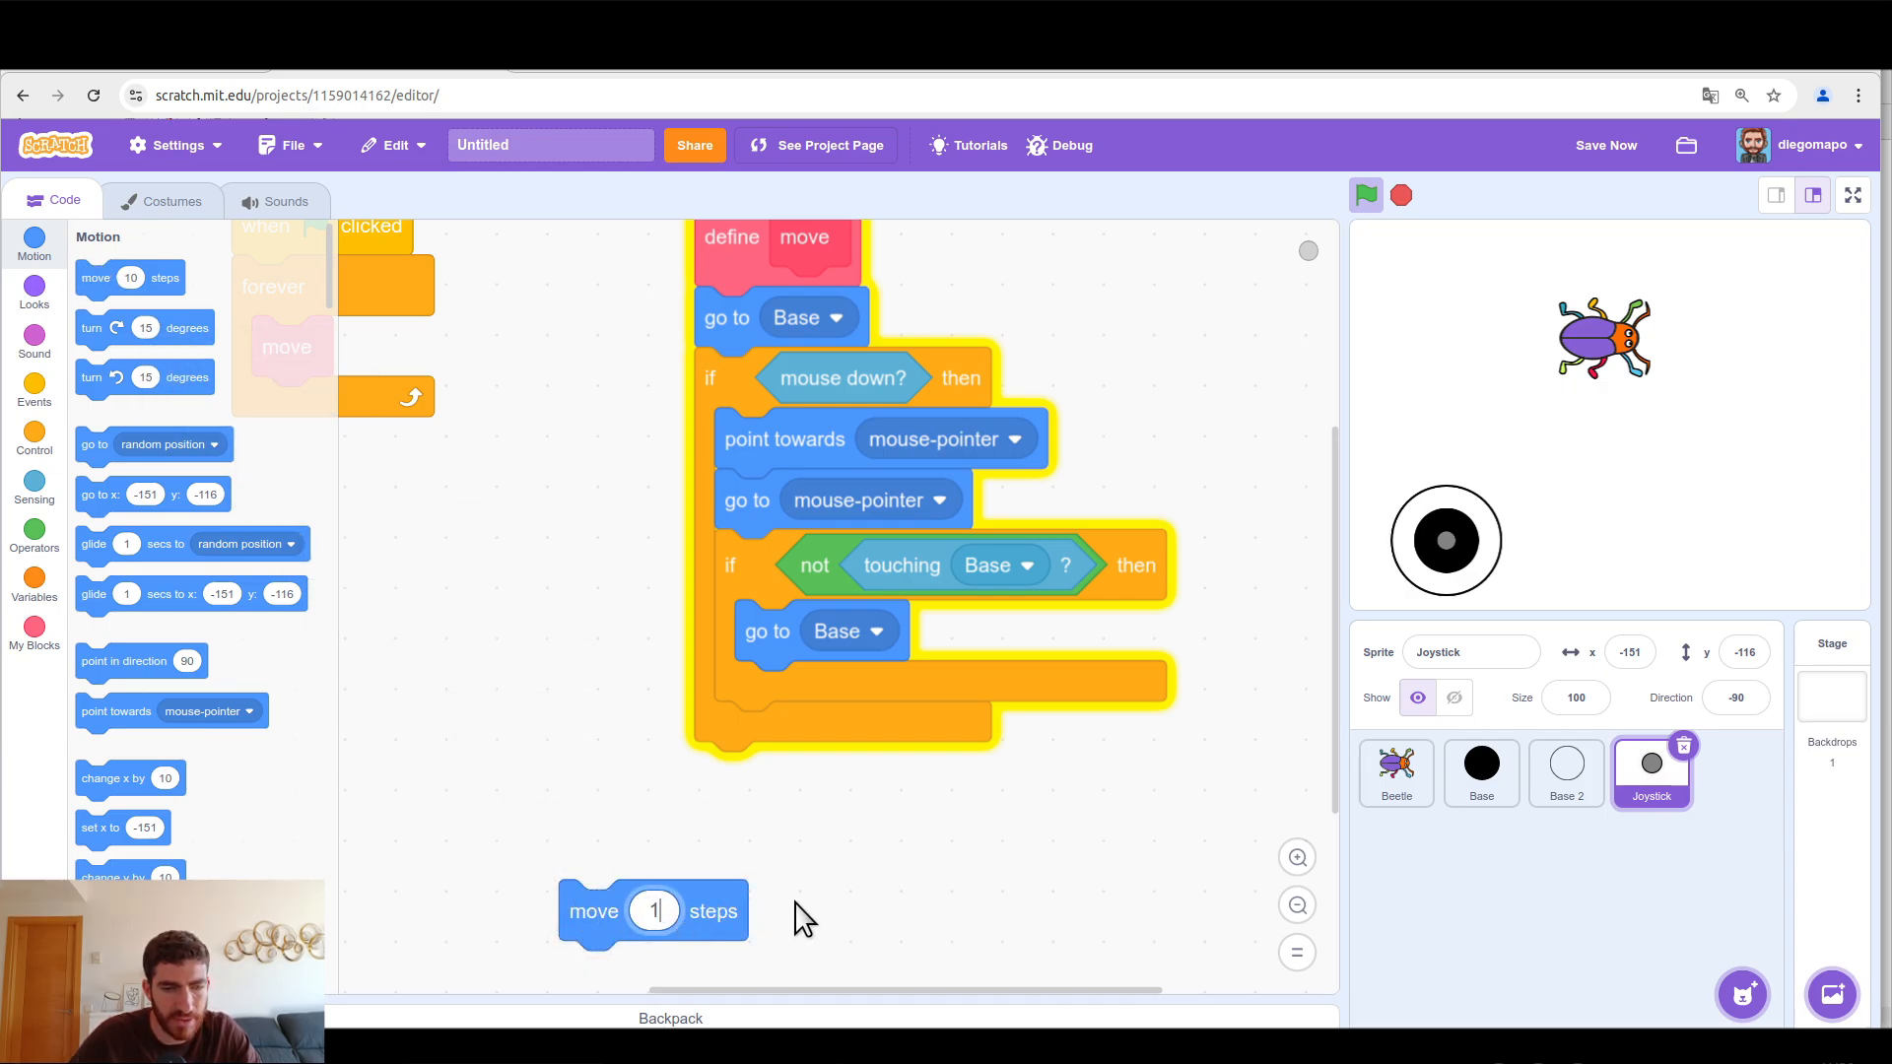
click(34, 437)
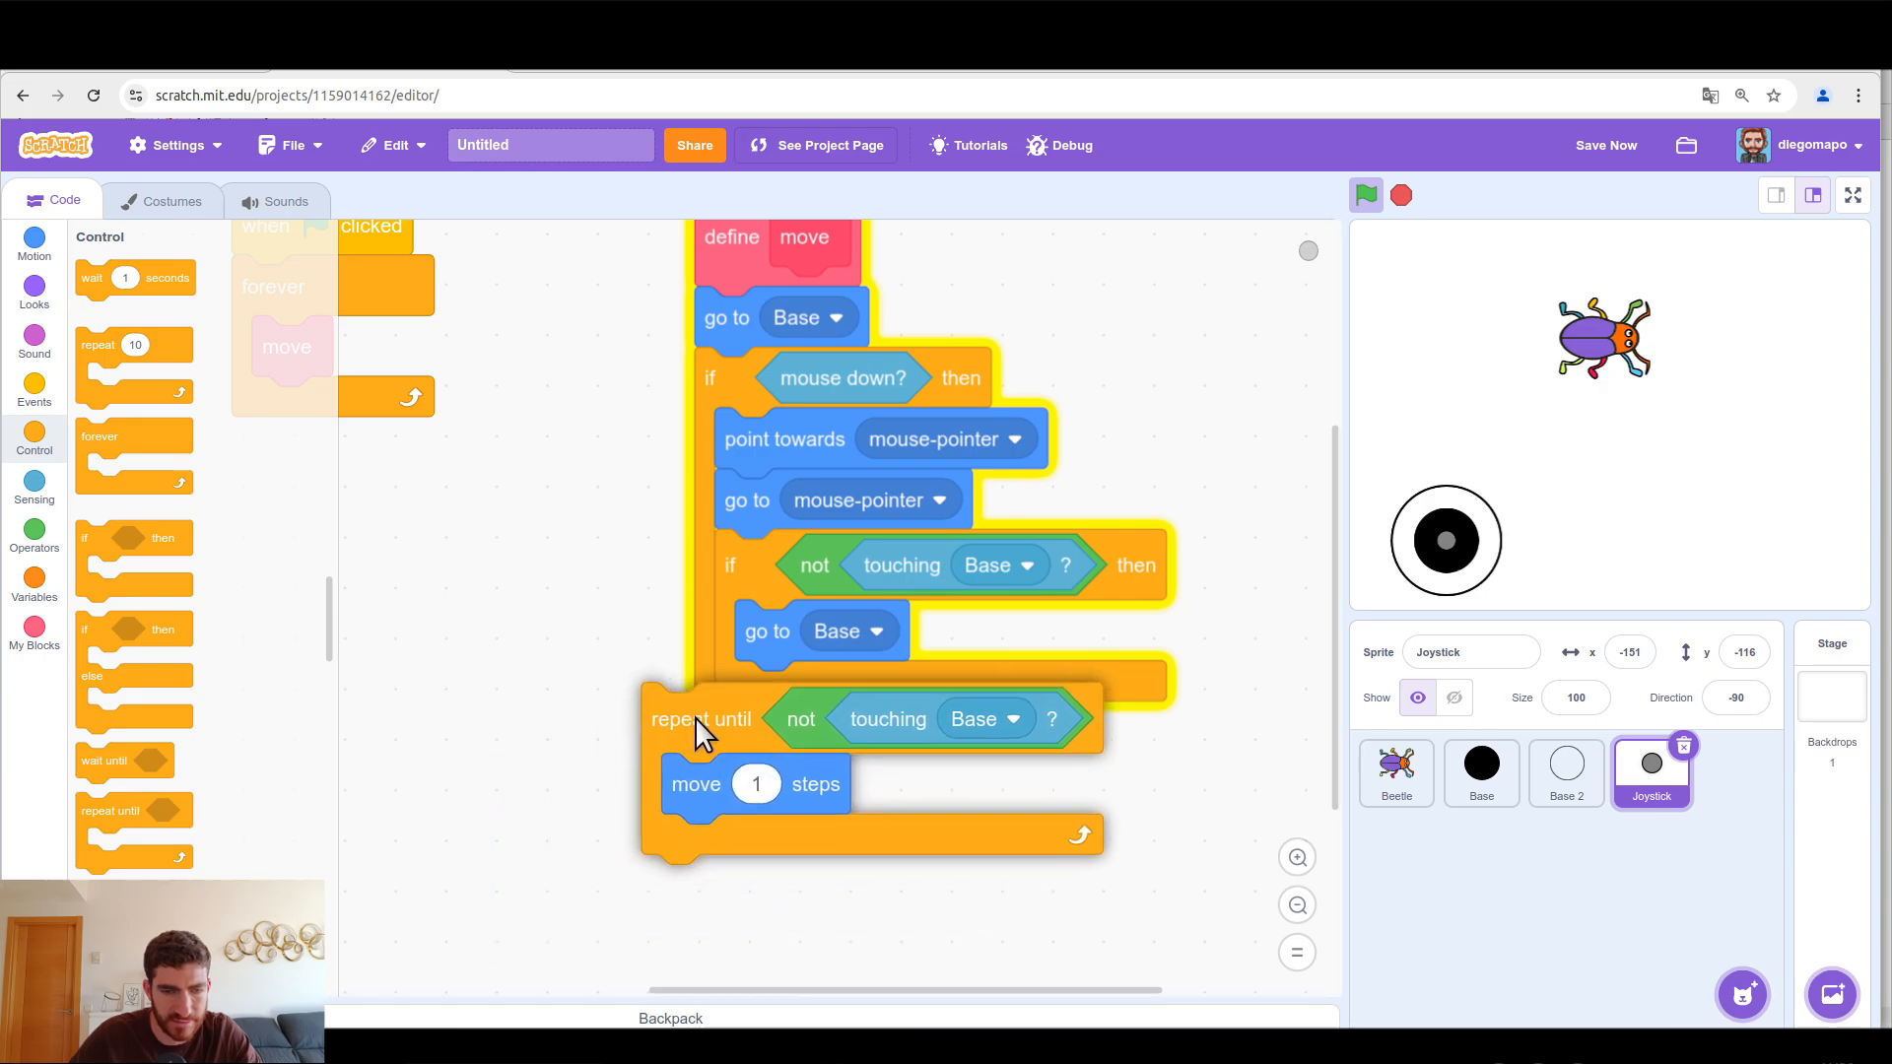
drag(701, 718, 790, 696)
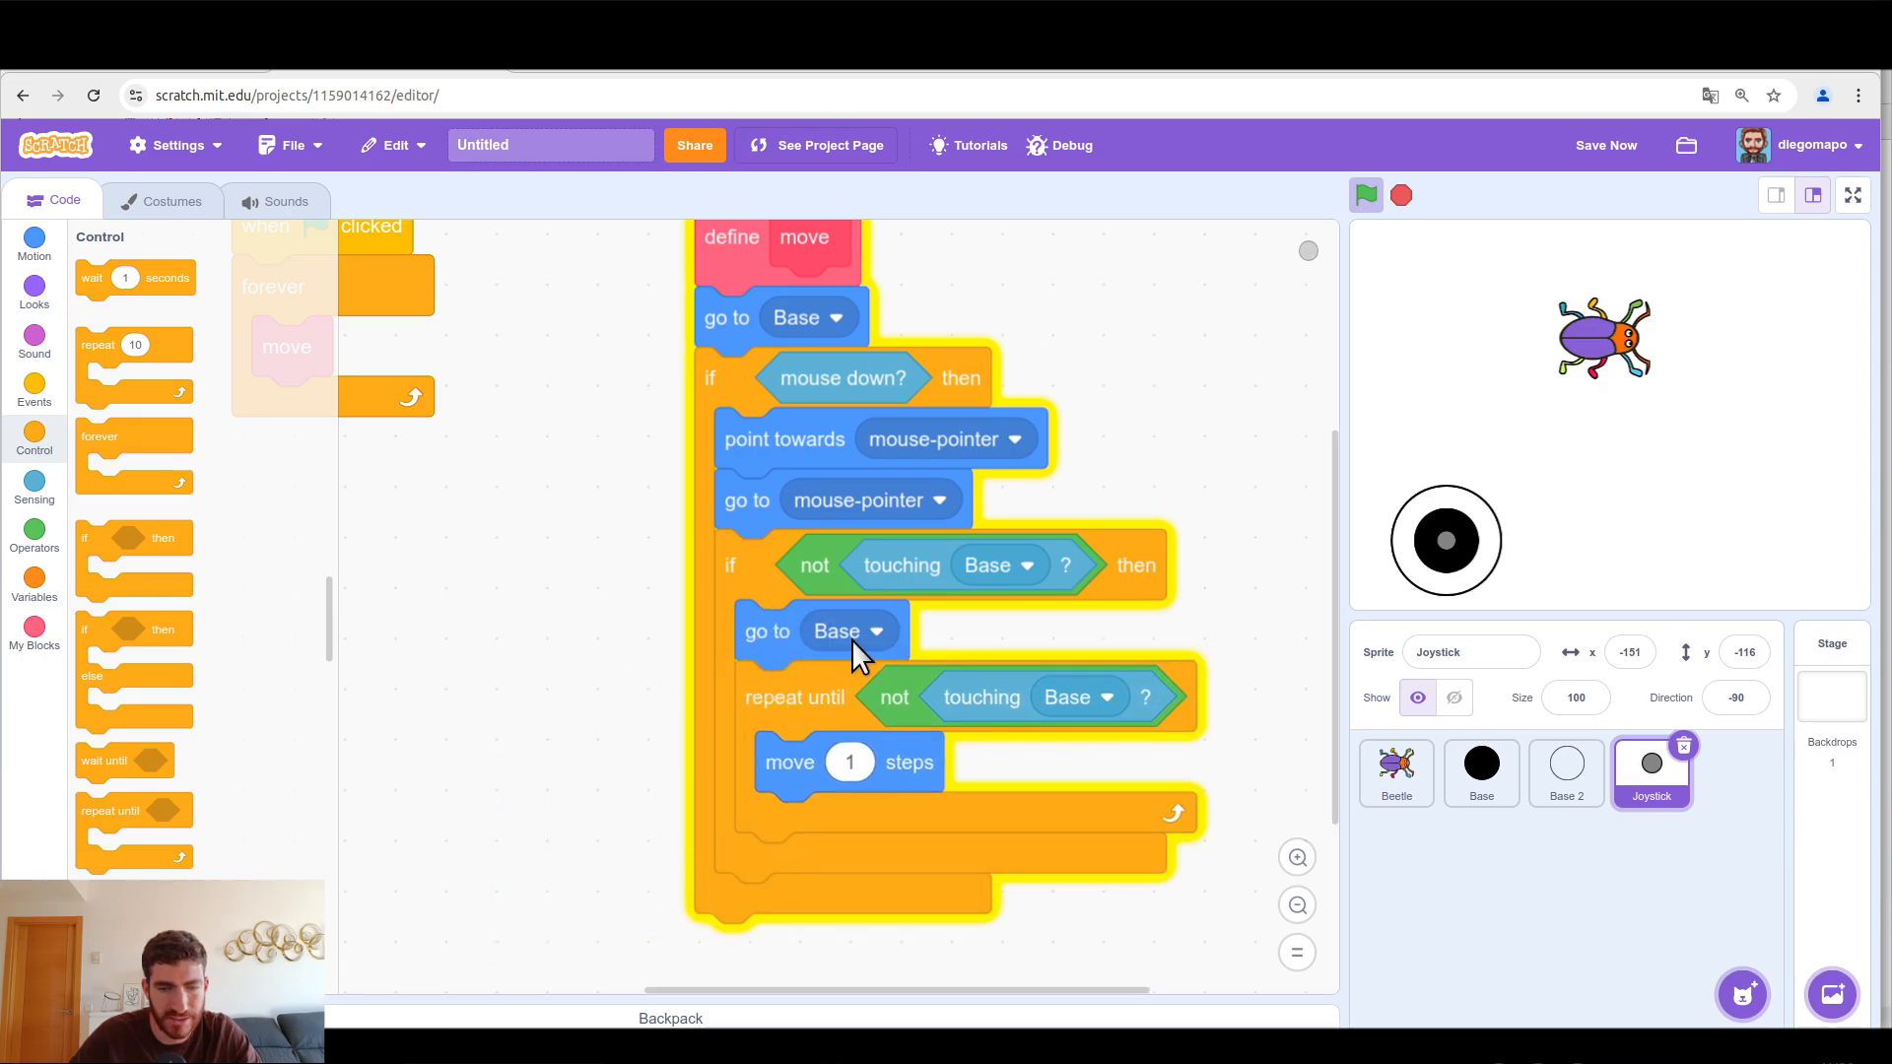
mouse_move(875, 645)
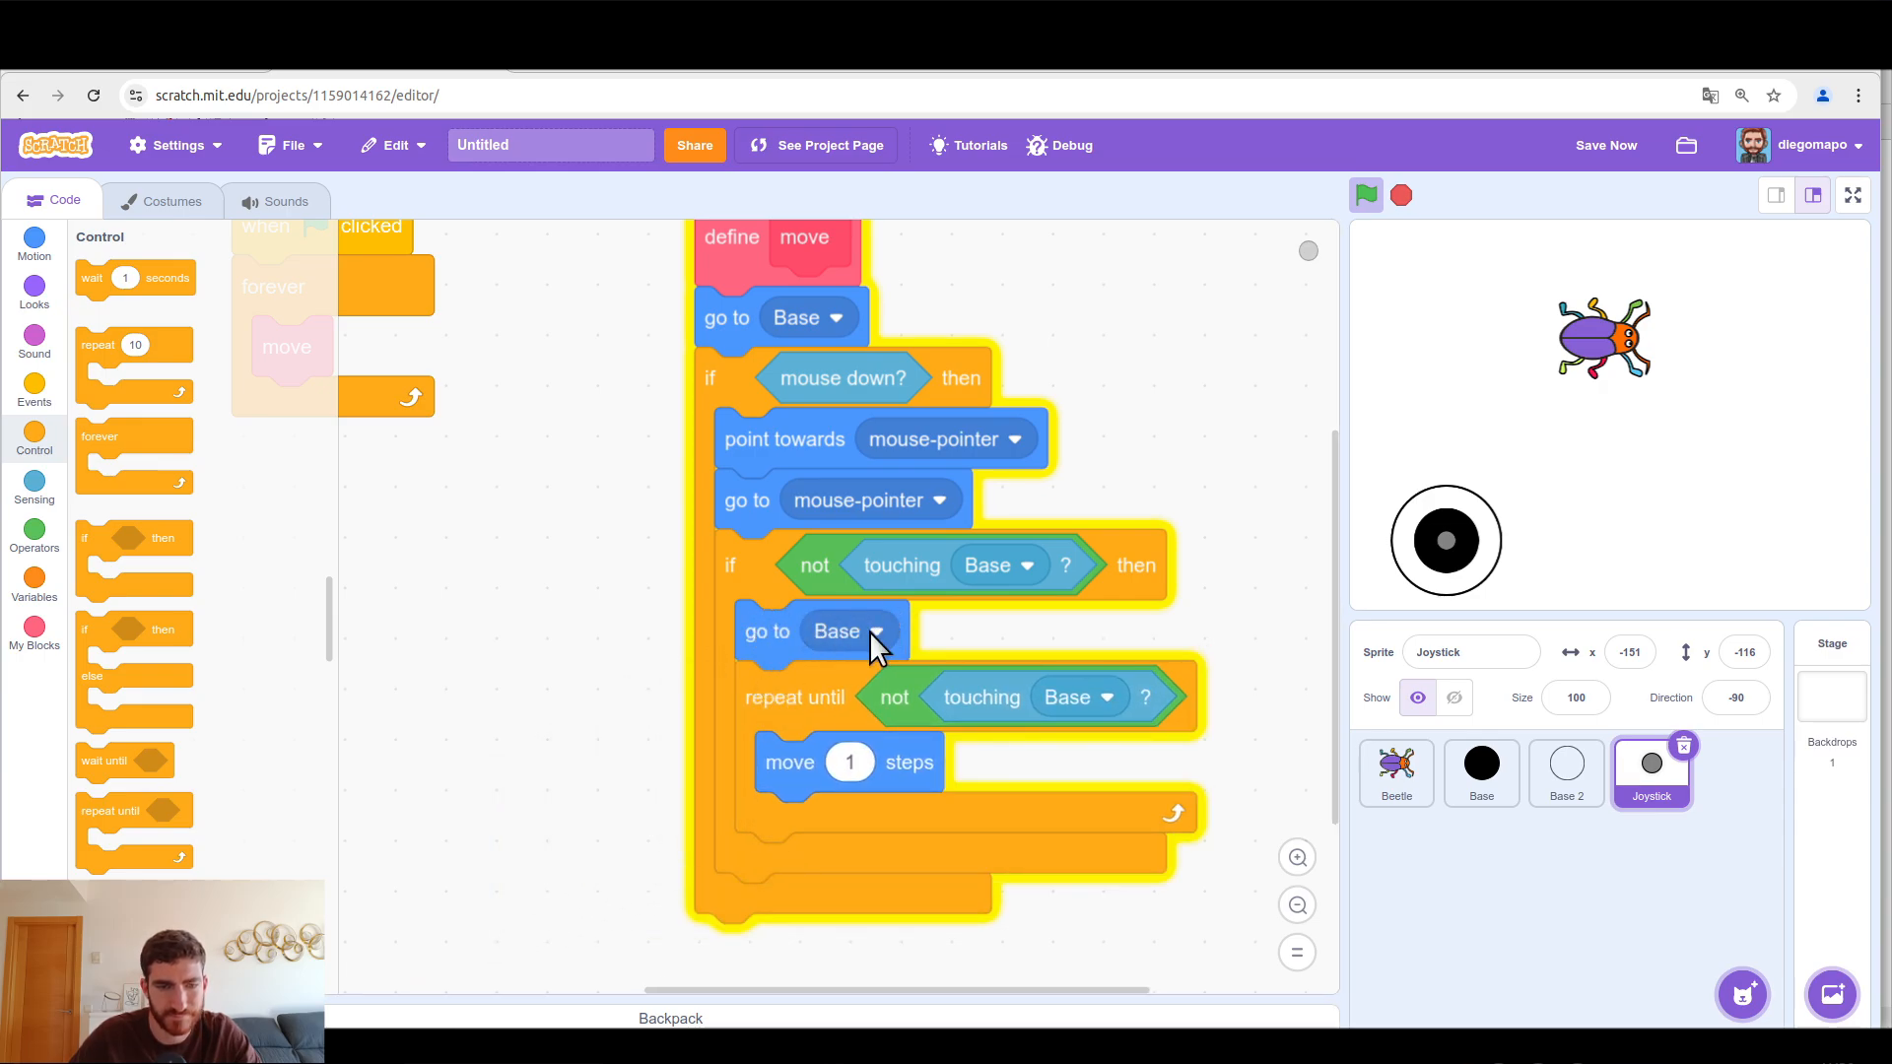
click(1853, 194)
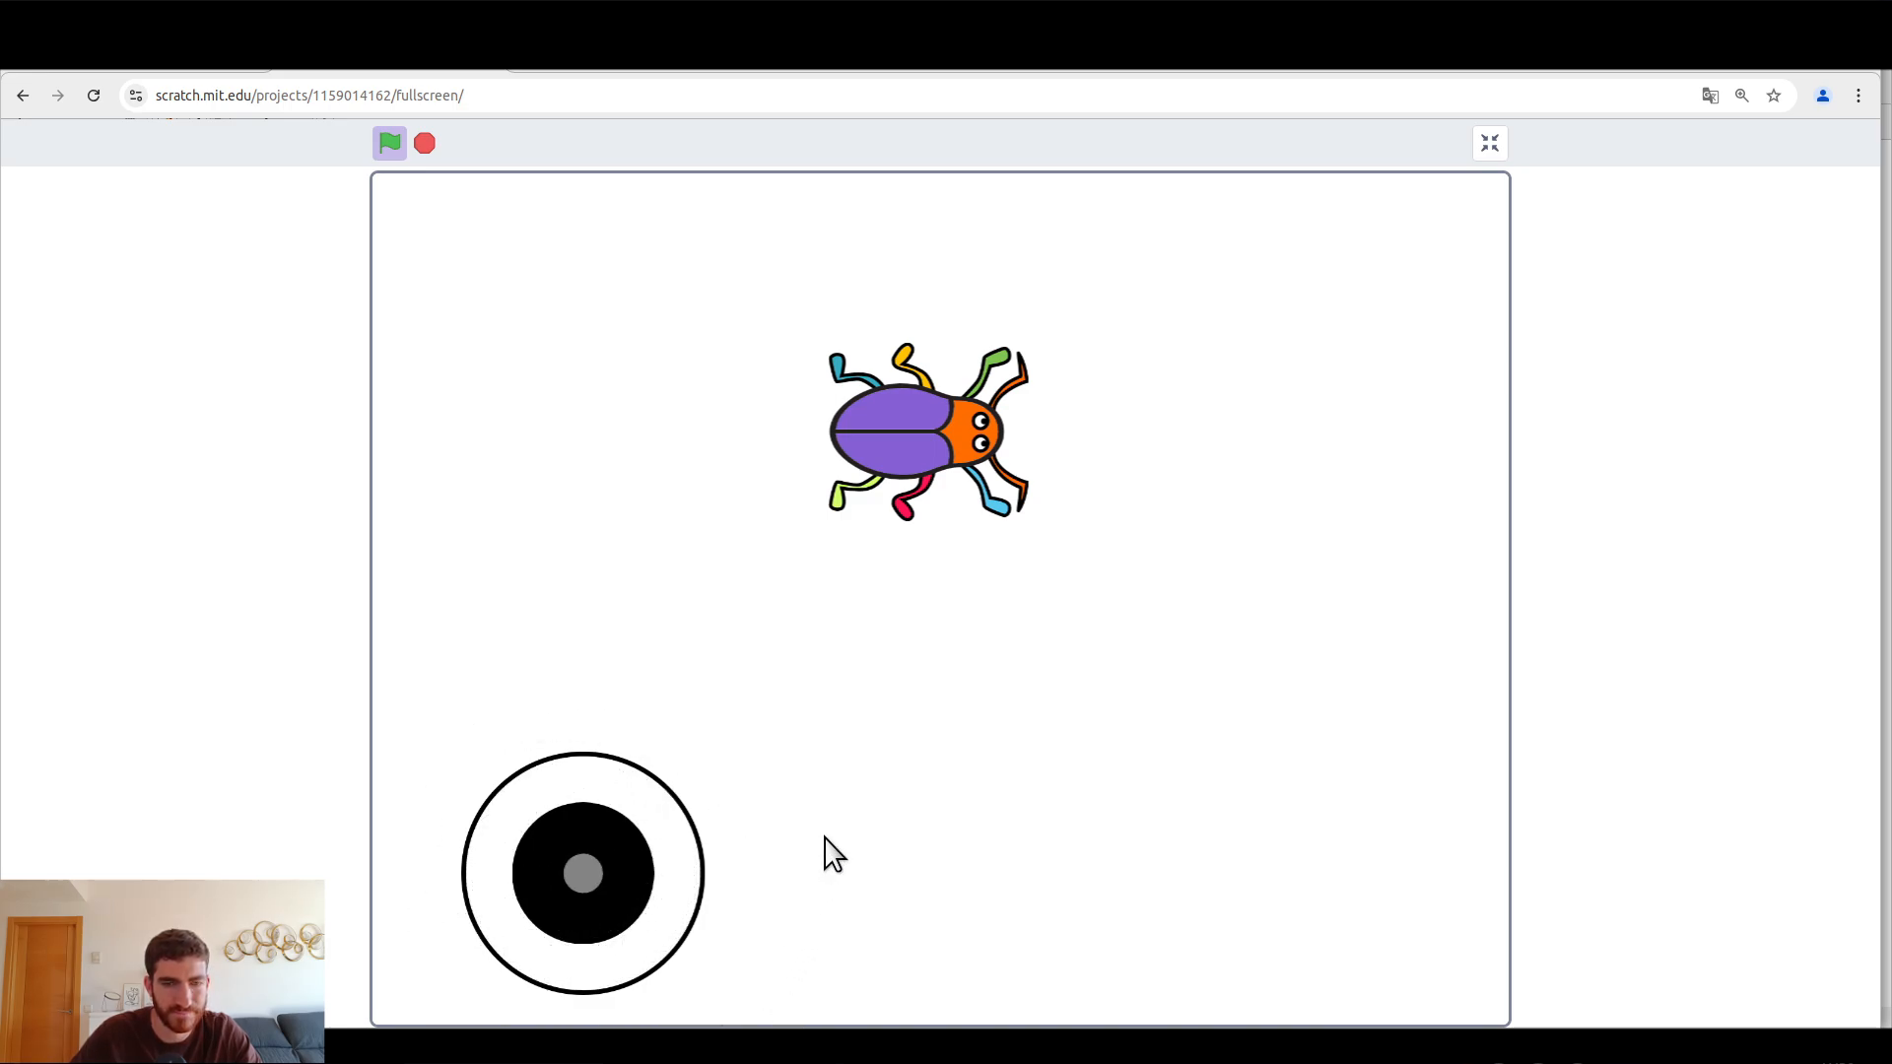
Step: Run the project full screen to test the joystick
click(1489, 142)
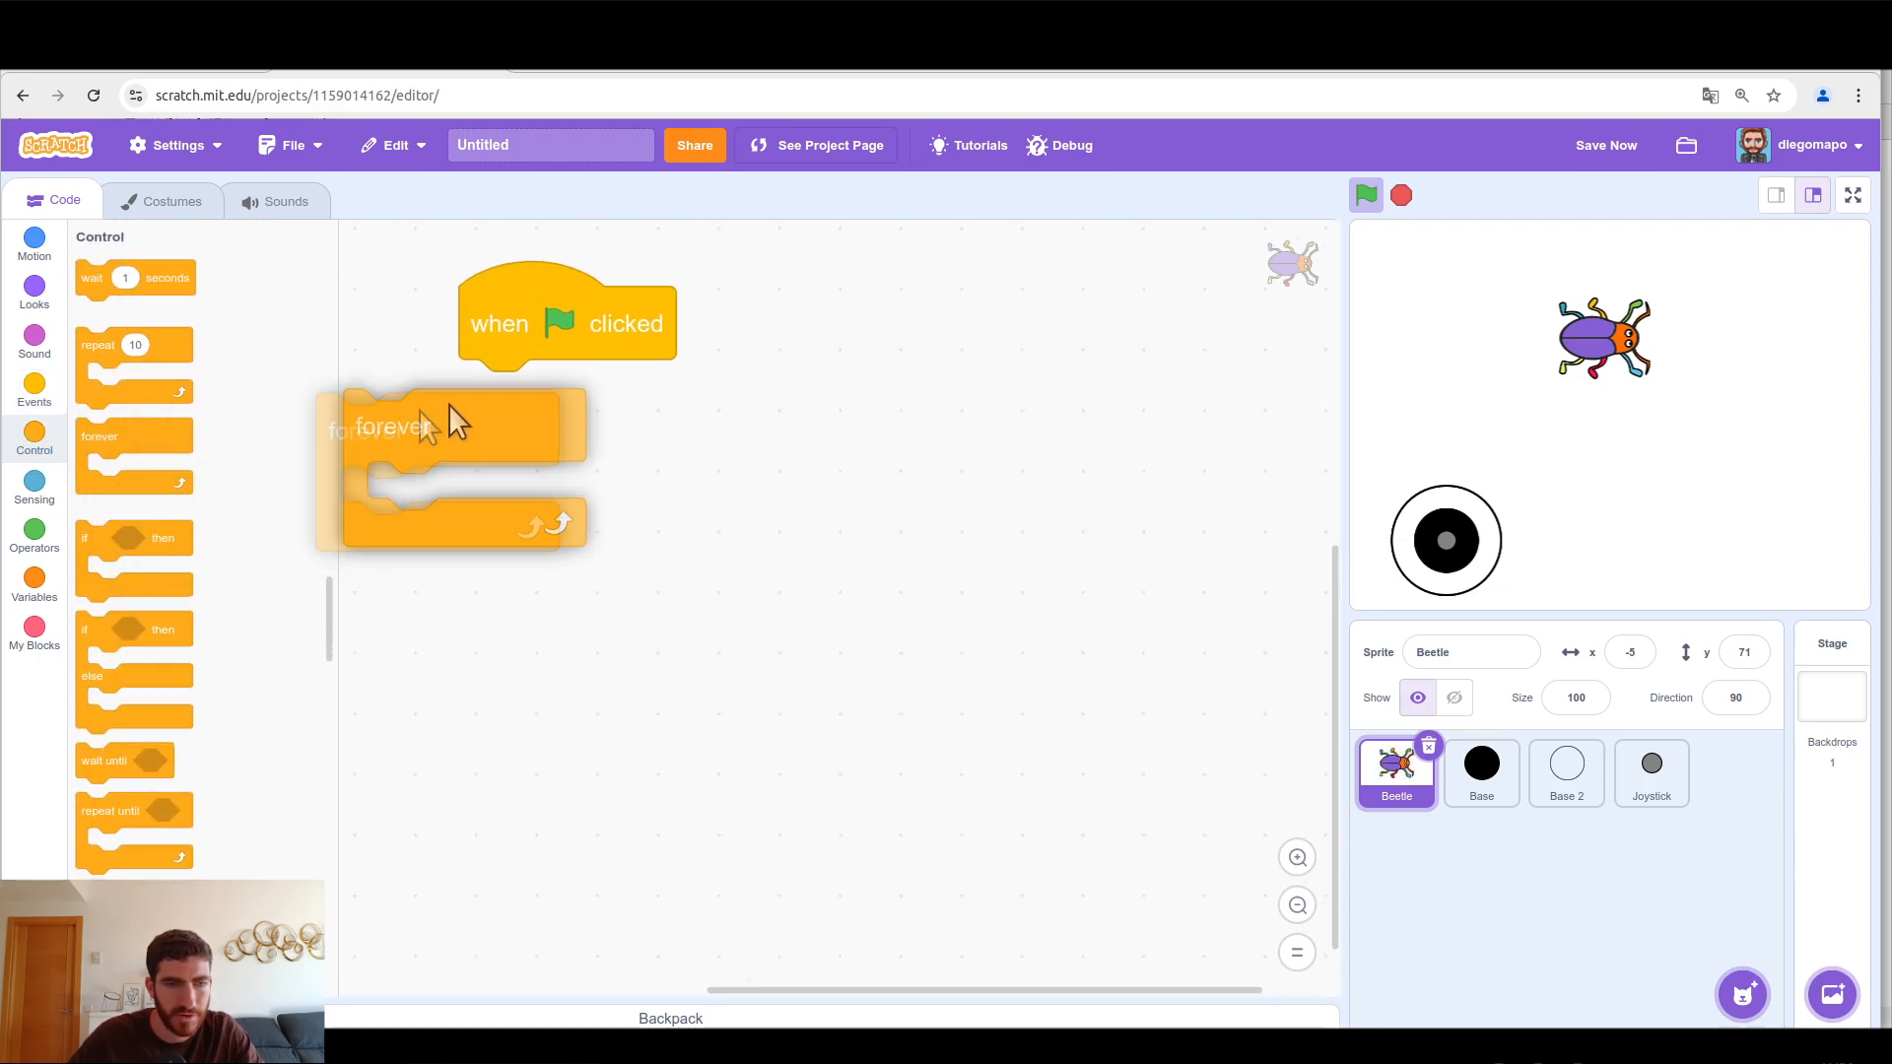
Step: In the Beetle's forever loop, point in Joystick's direction and move 3 steps while mouse down
drag(423, 423, 506, 398)
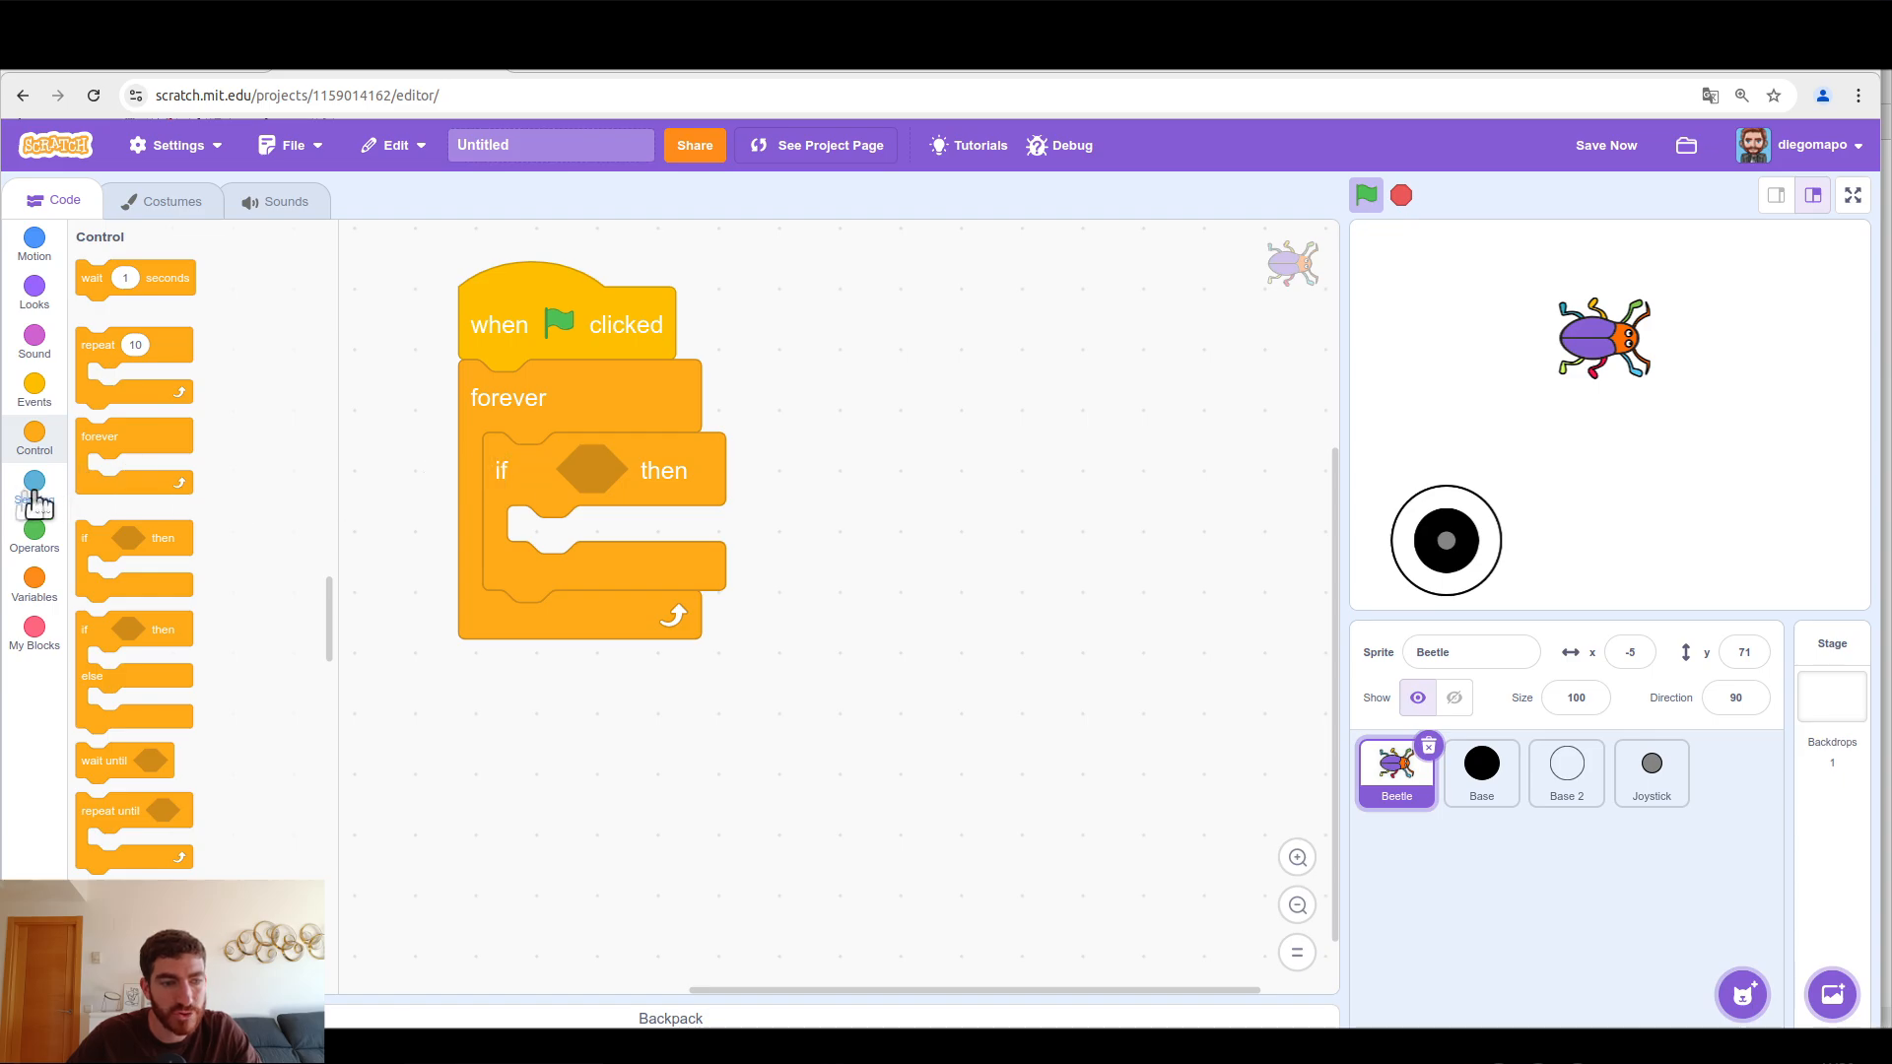
click(33, 491)
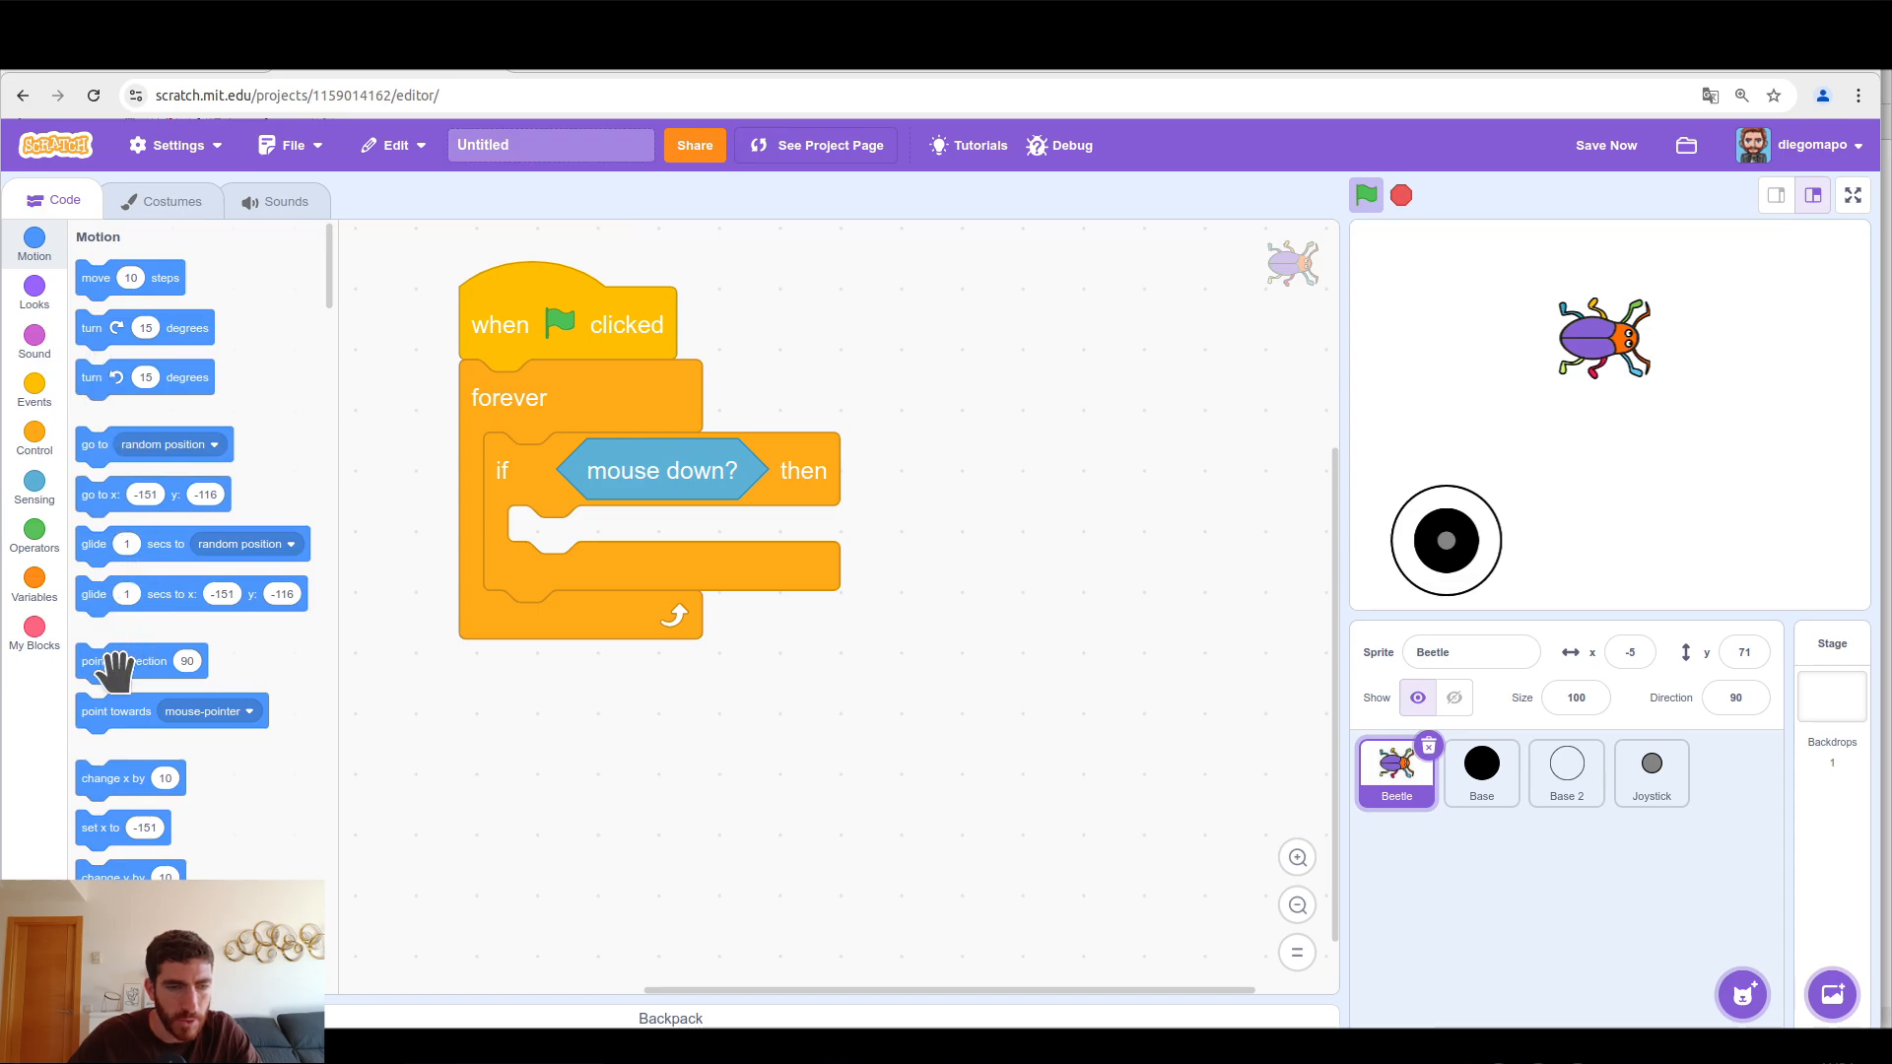
drag(141, 661, 644, 542)
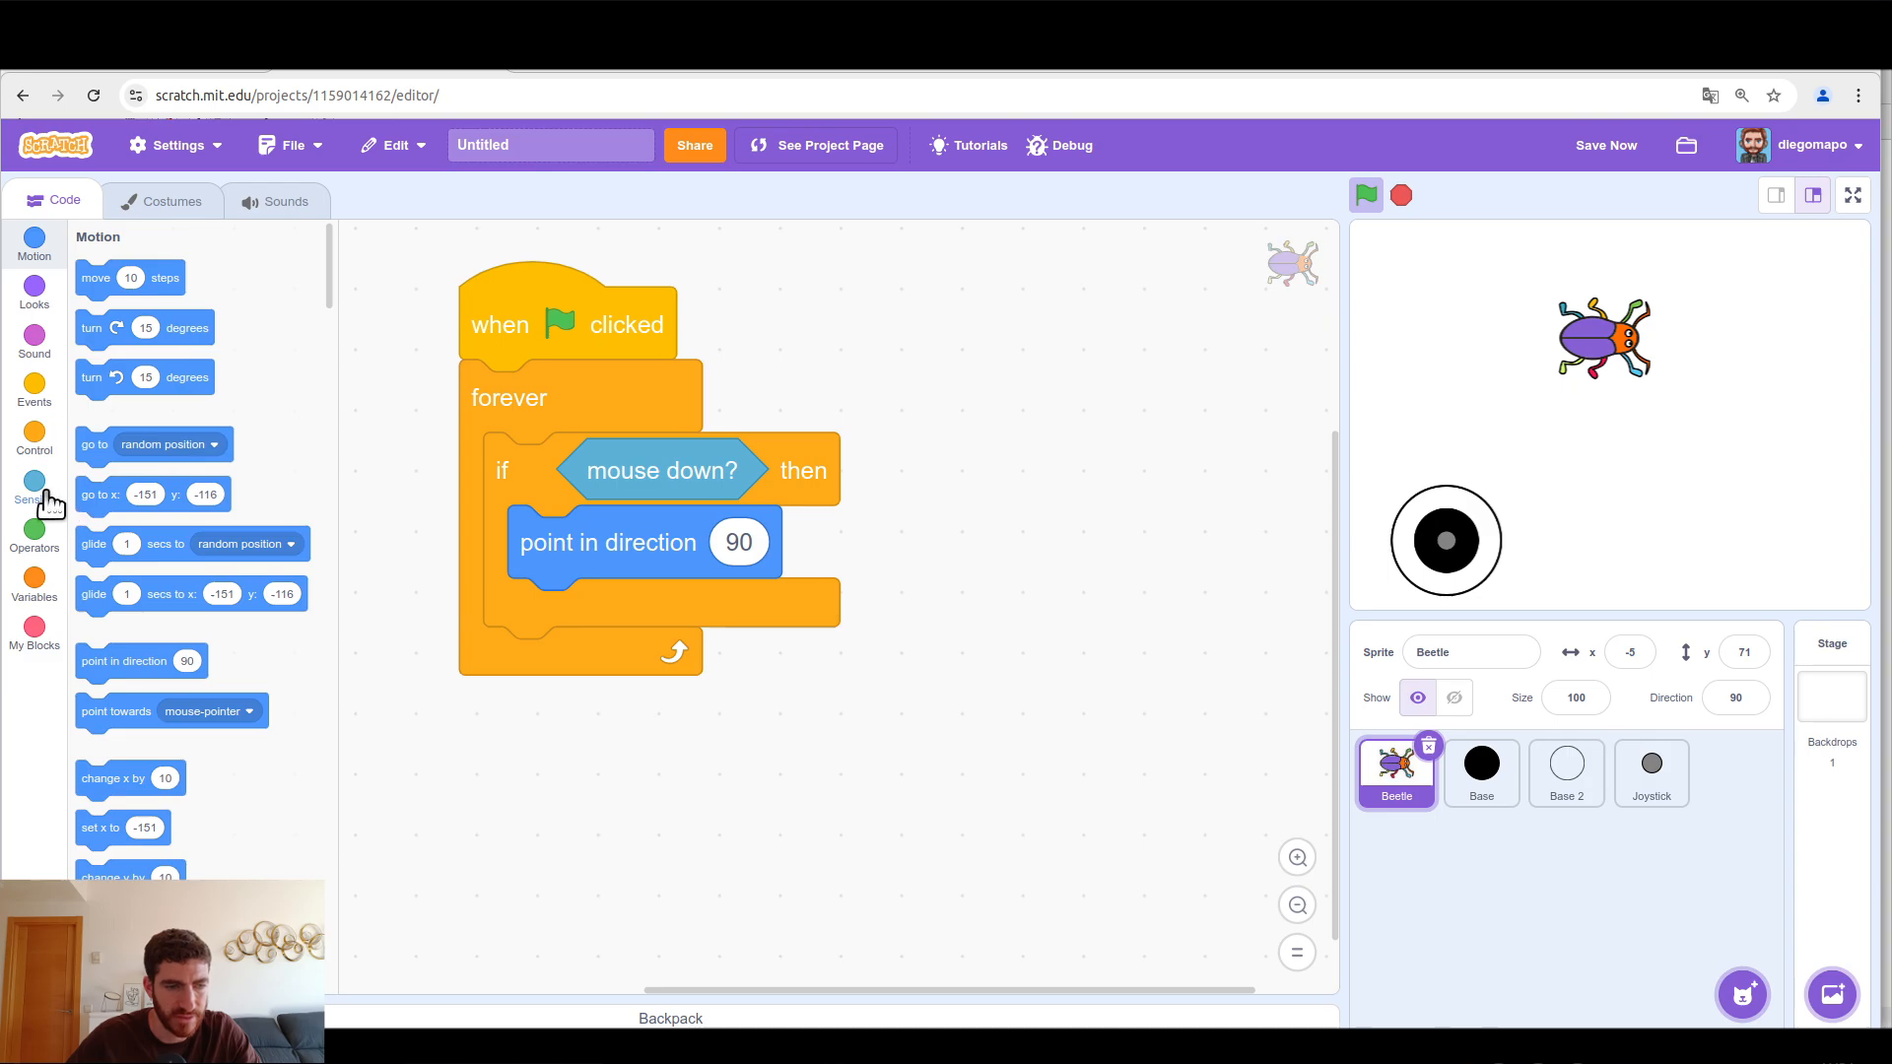
click(34, 489)
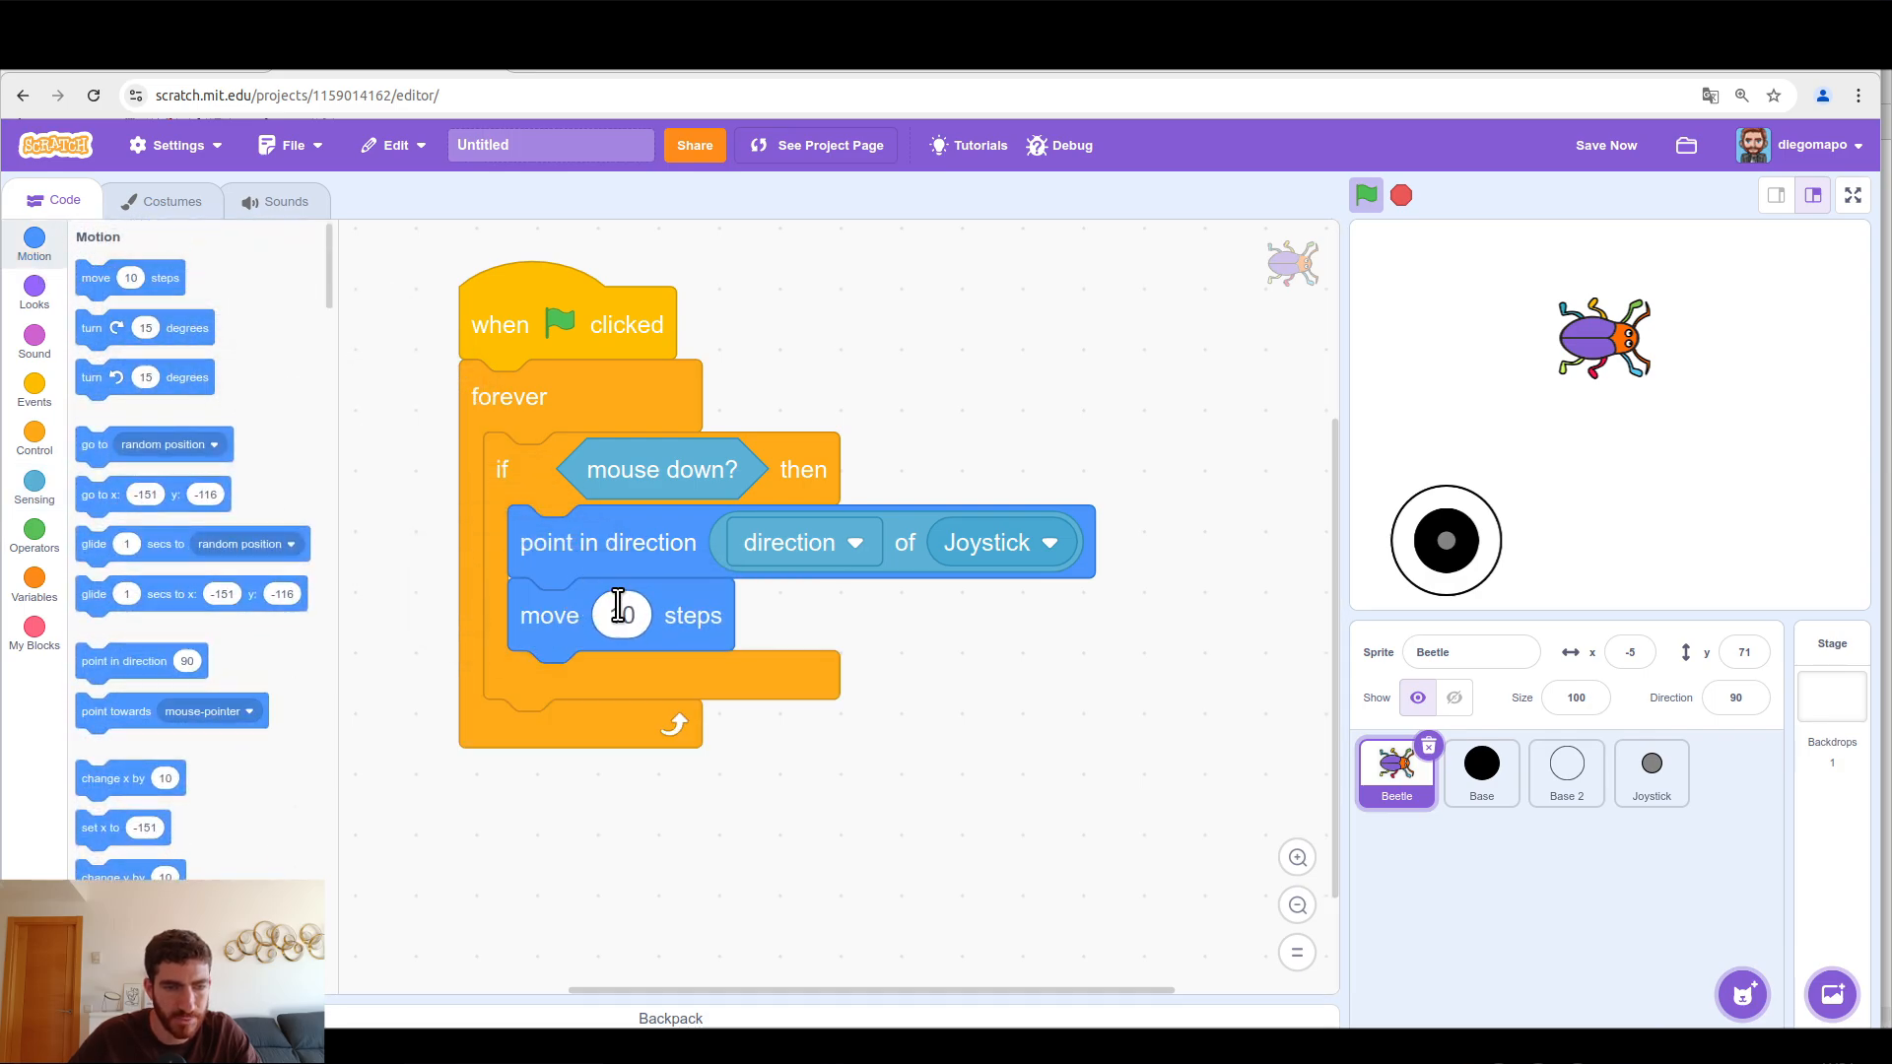
text(3)
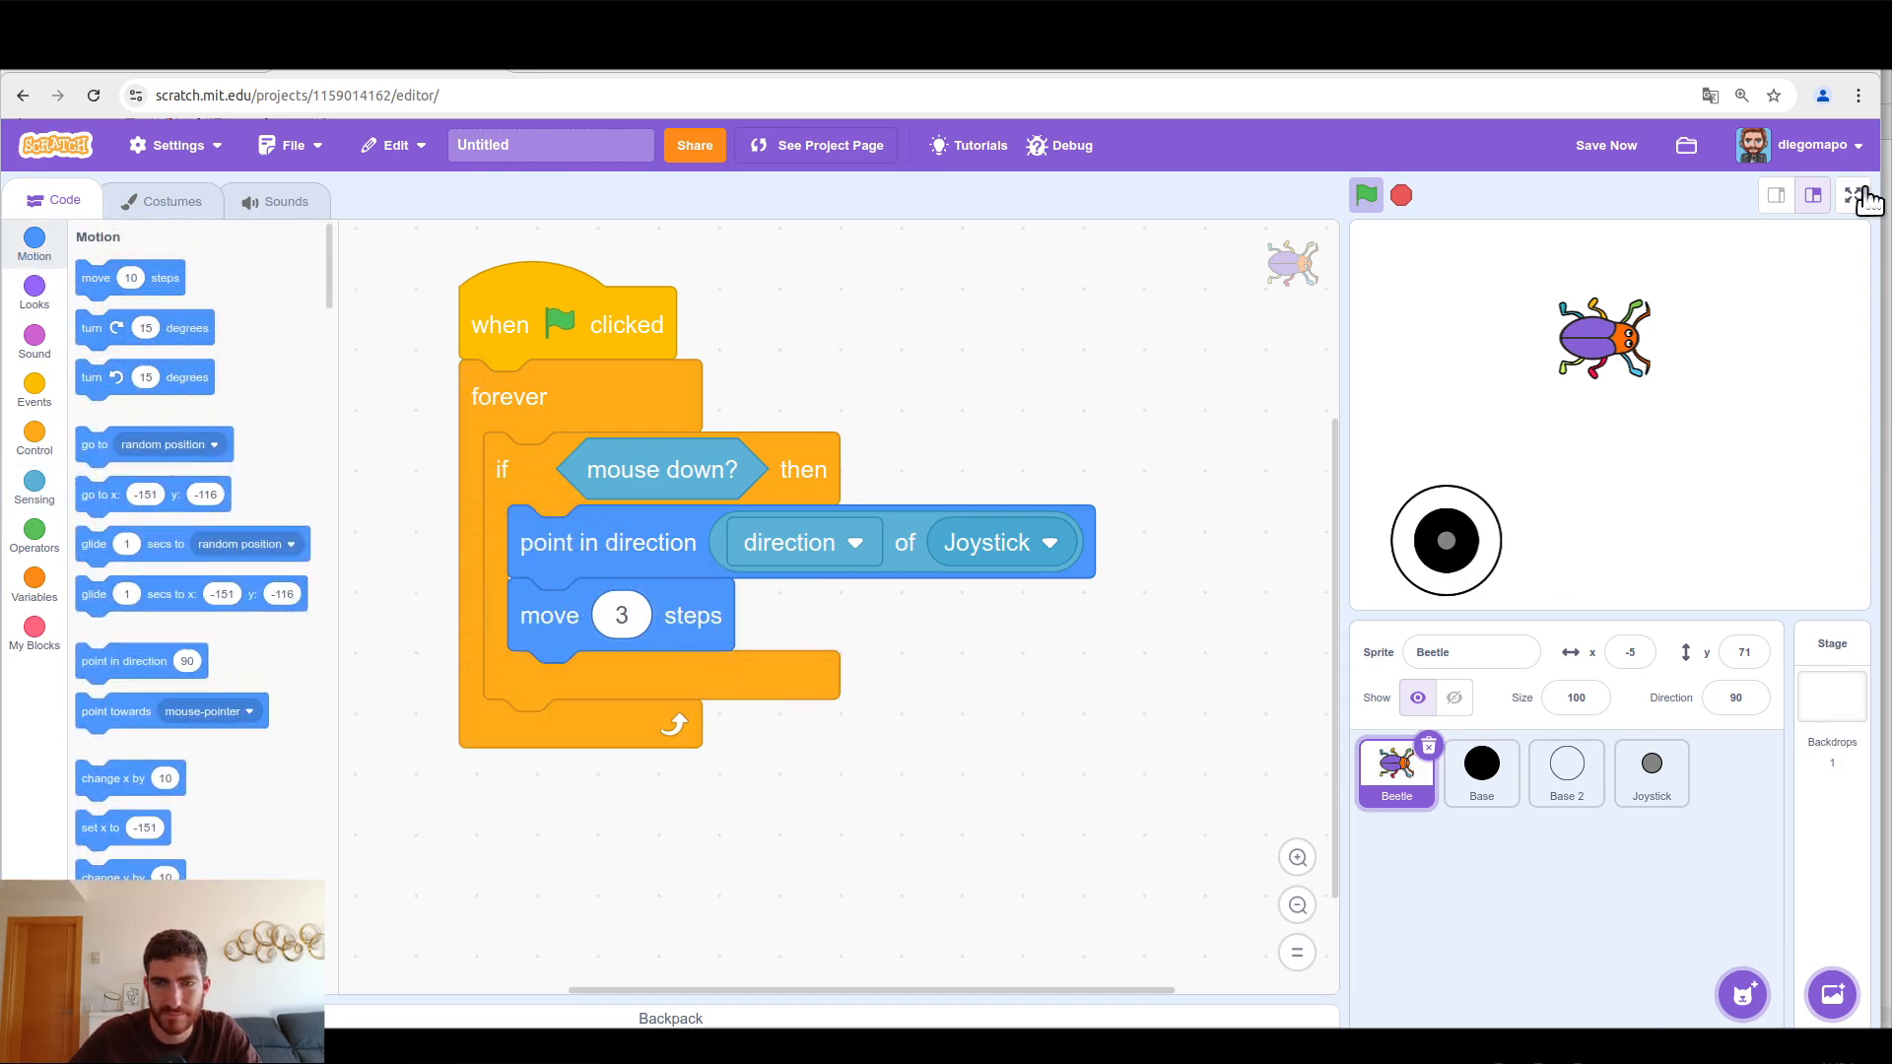
Step: Drag the joystick knob full screen to steer the beetle, then exit full screen
click(1861, 195)
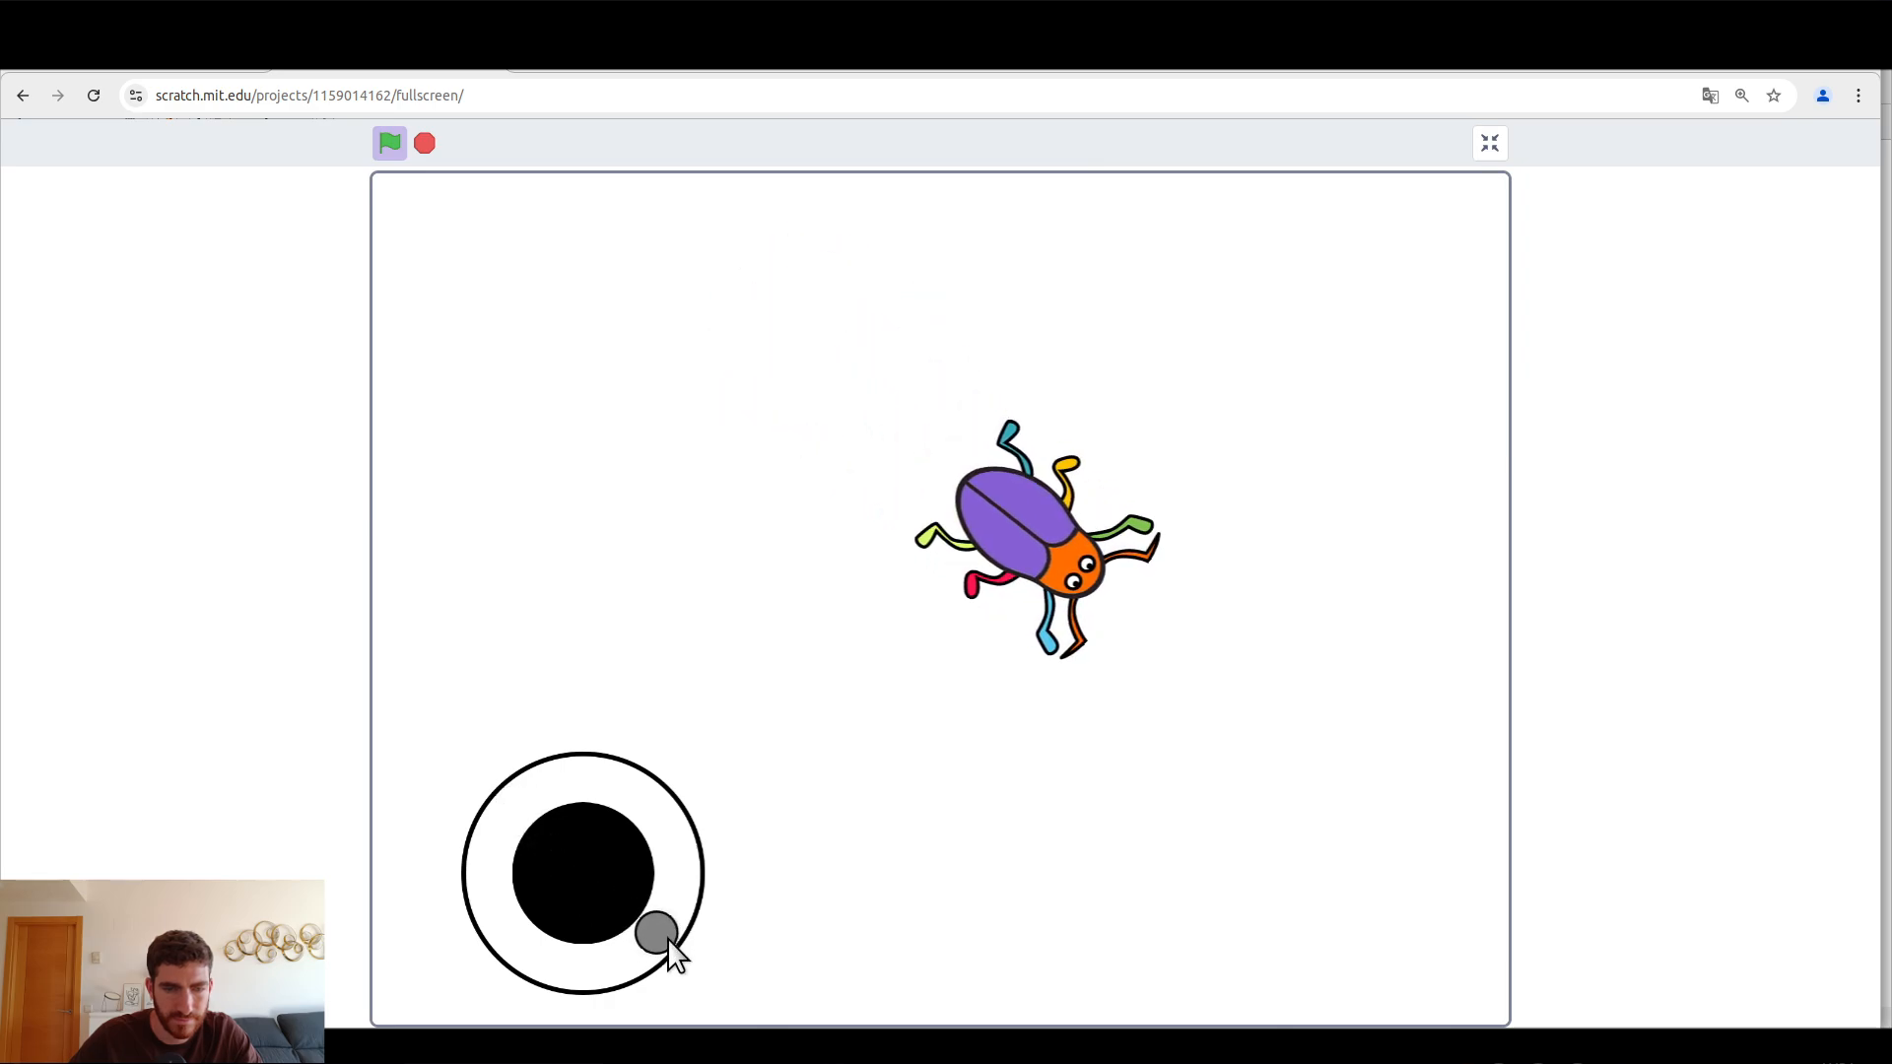
drag(656, 936, 604, 778)
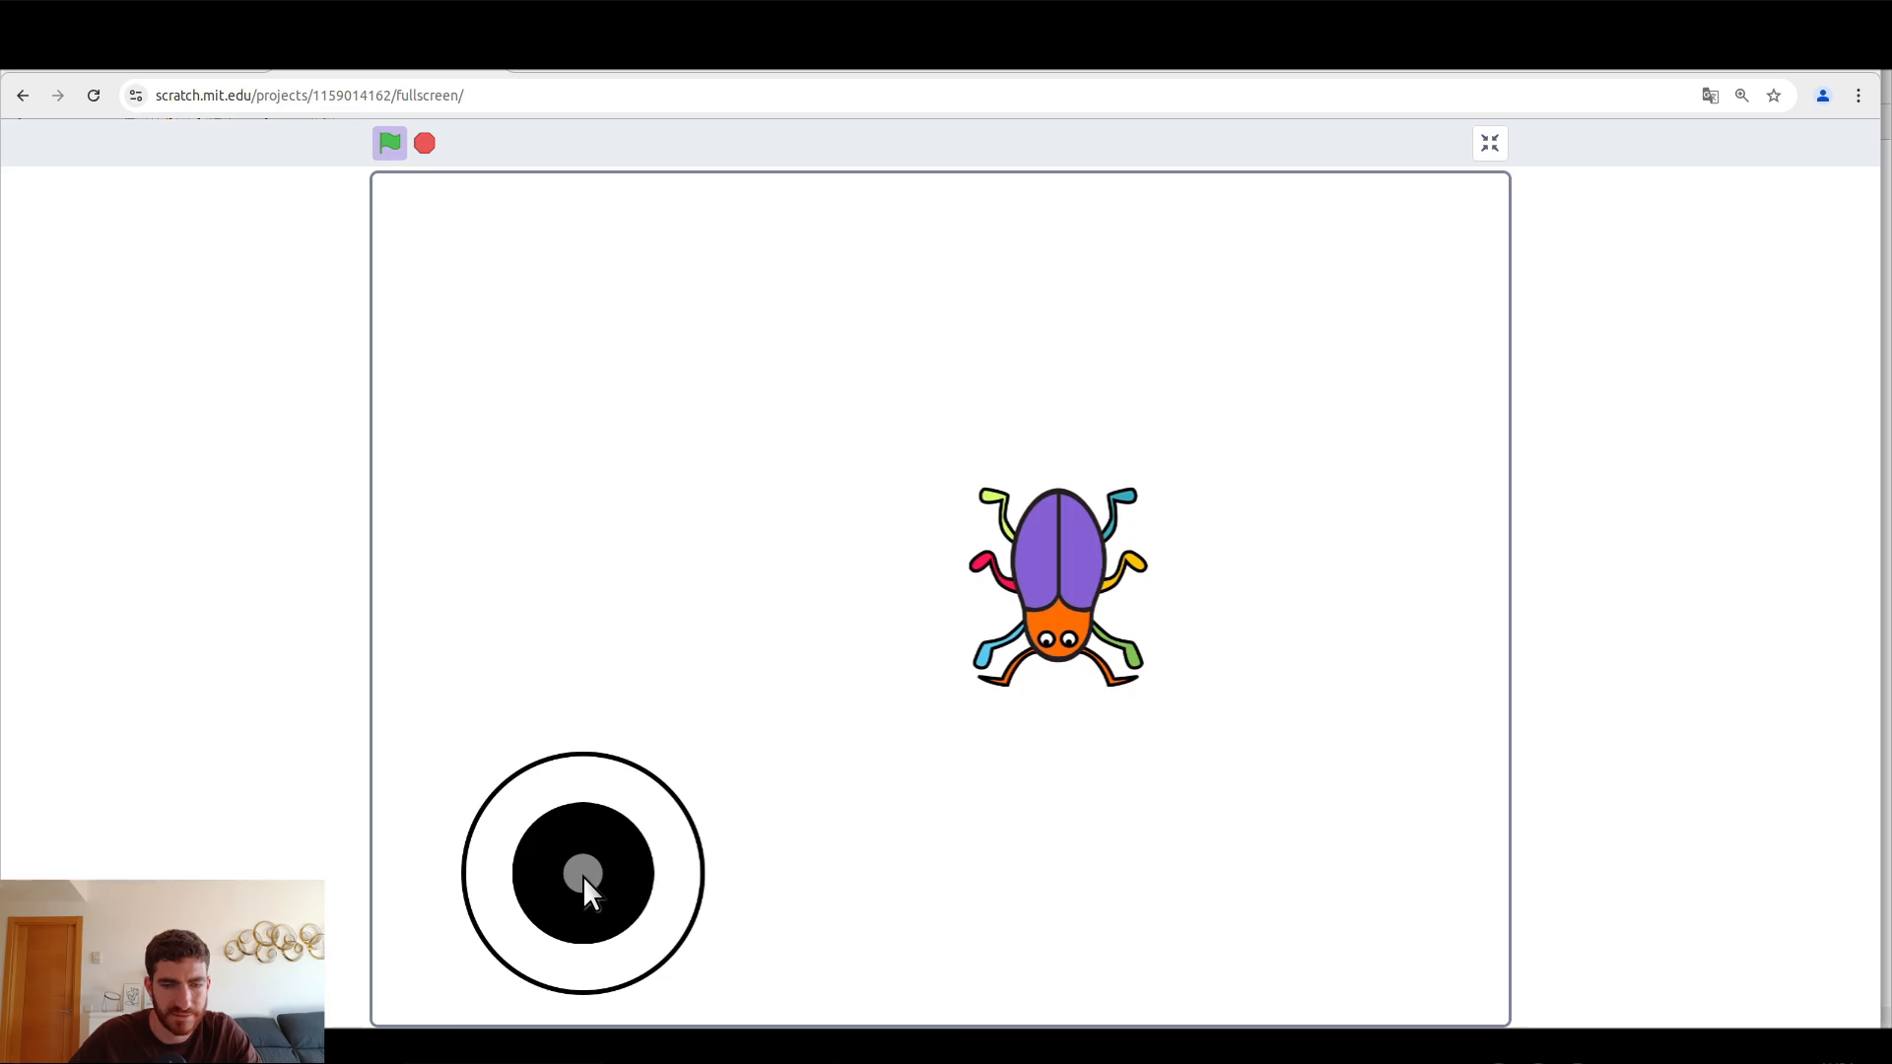
click(1488, 142)
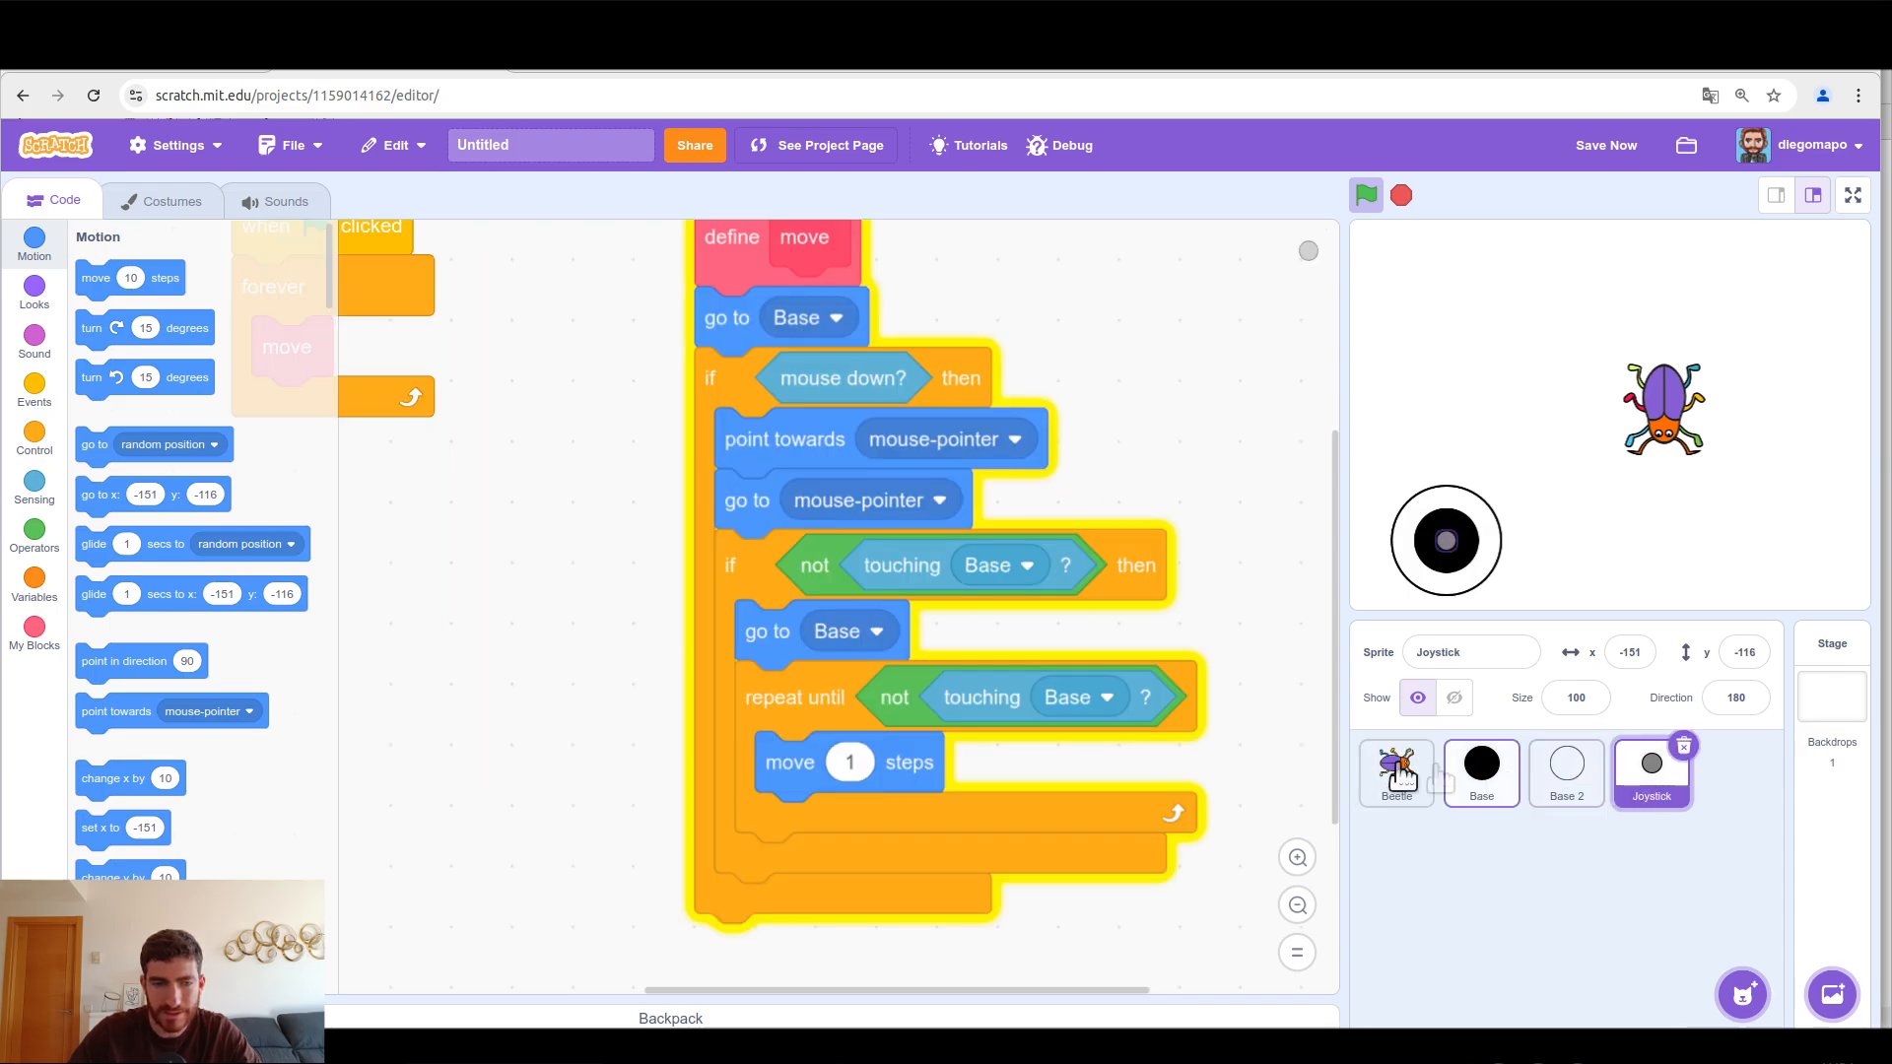
Step: Create a 'distance to base' variable and set it to Sensing's distance to Base
click(33, 587)
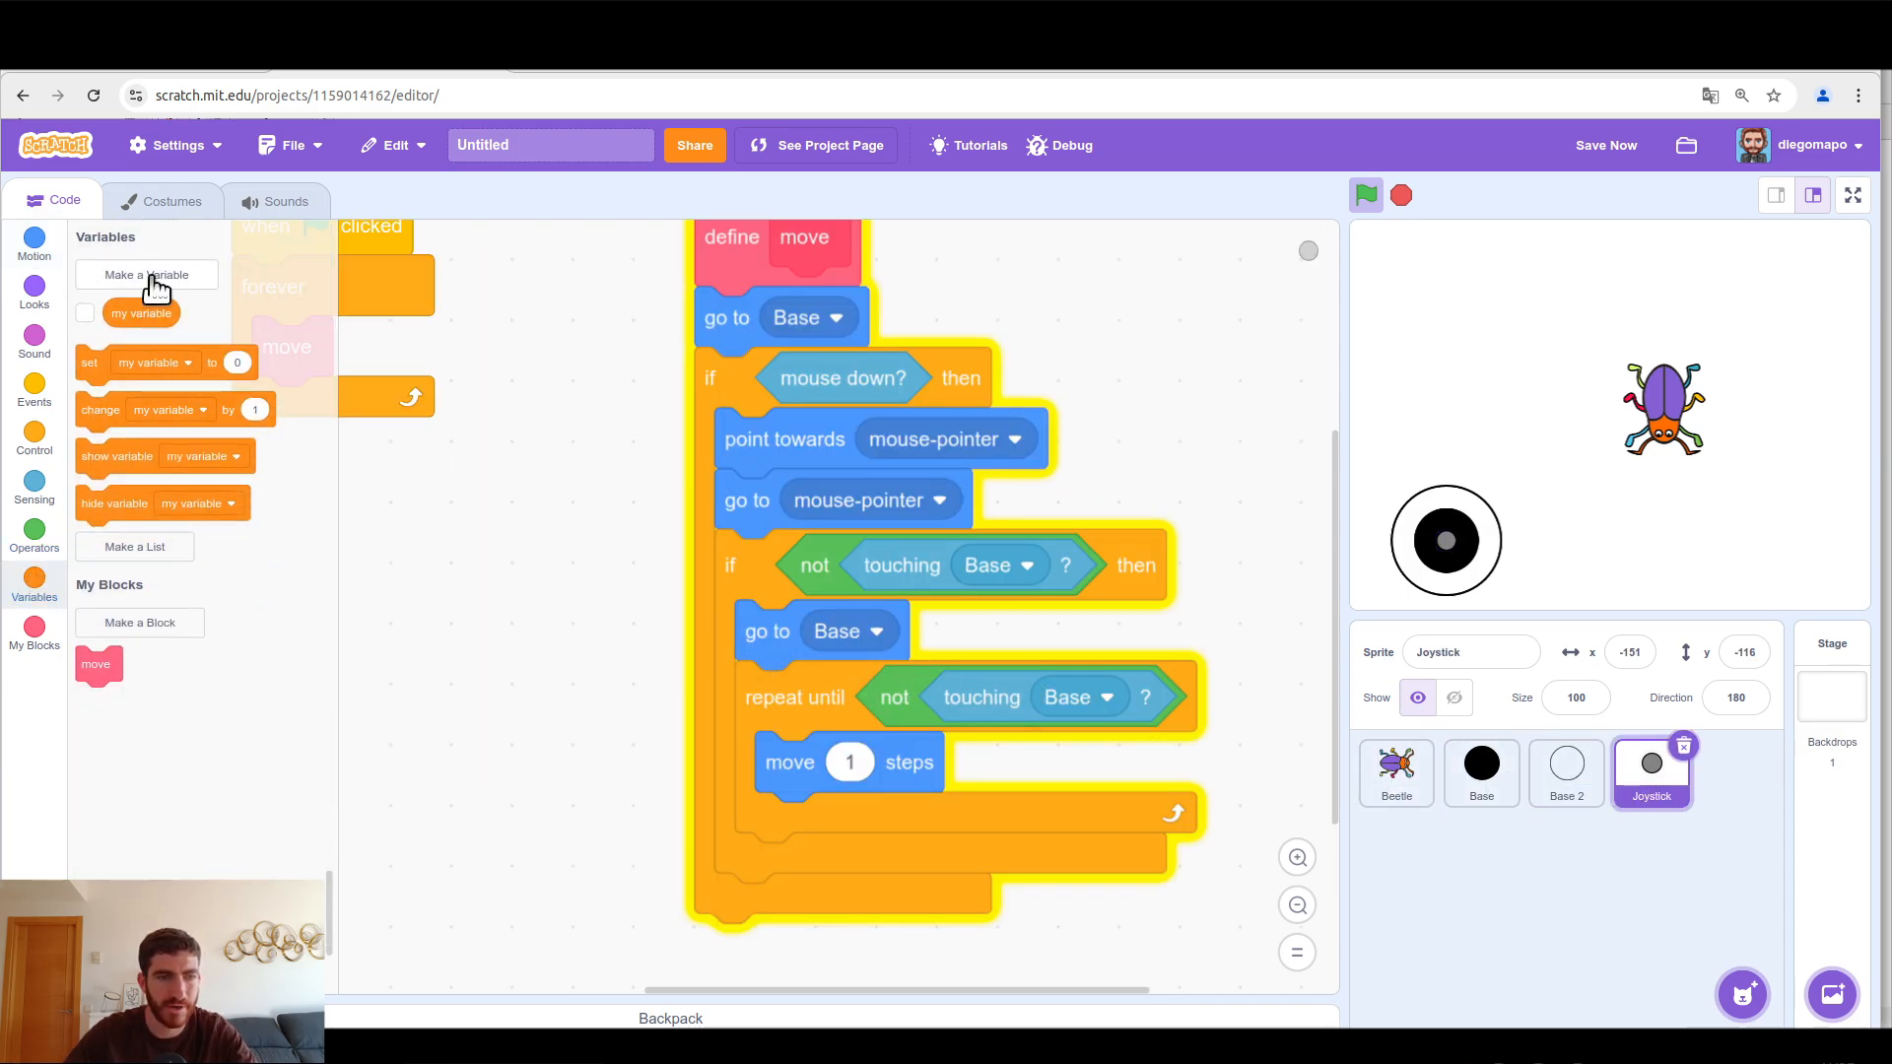
click(147, 274)
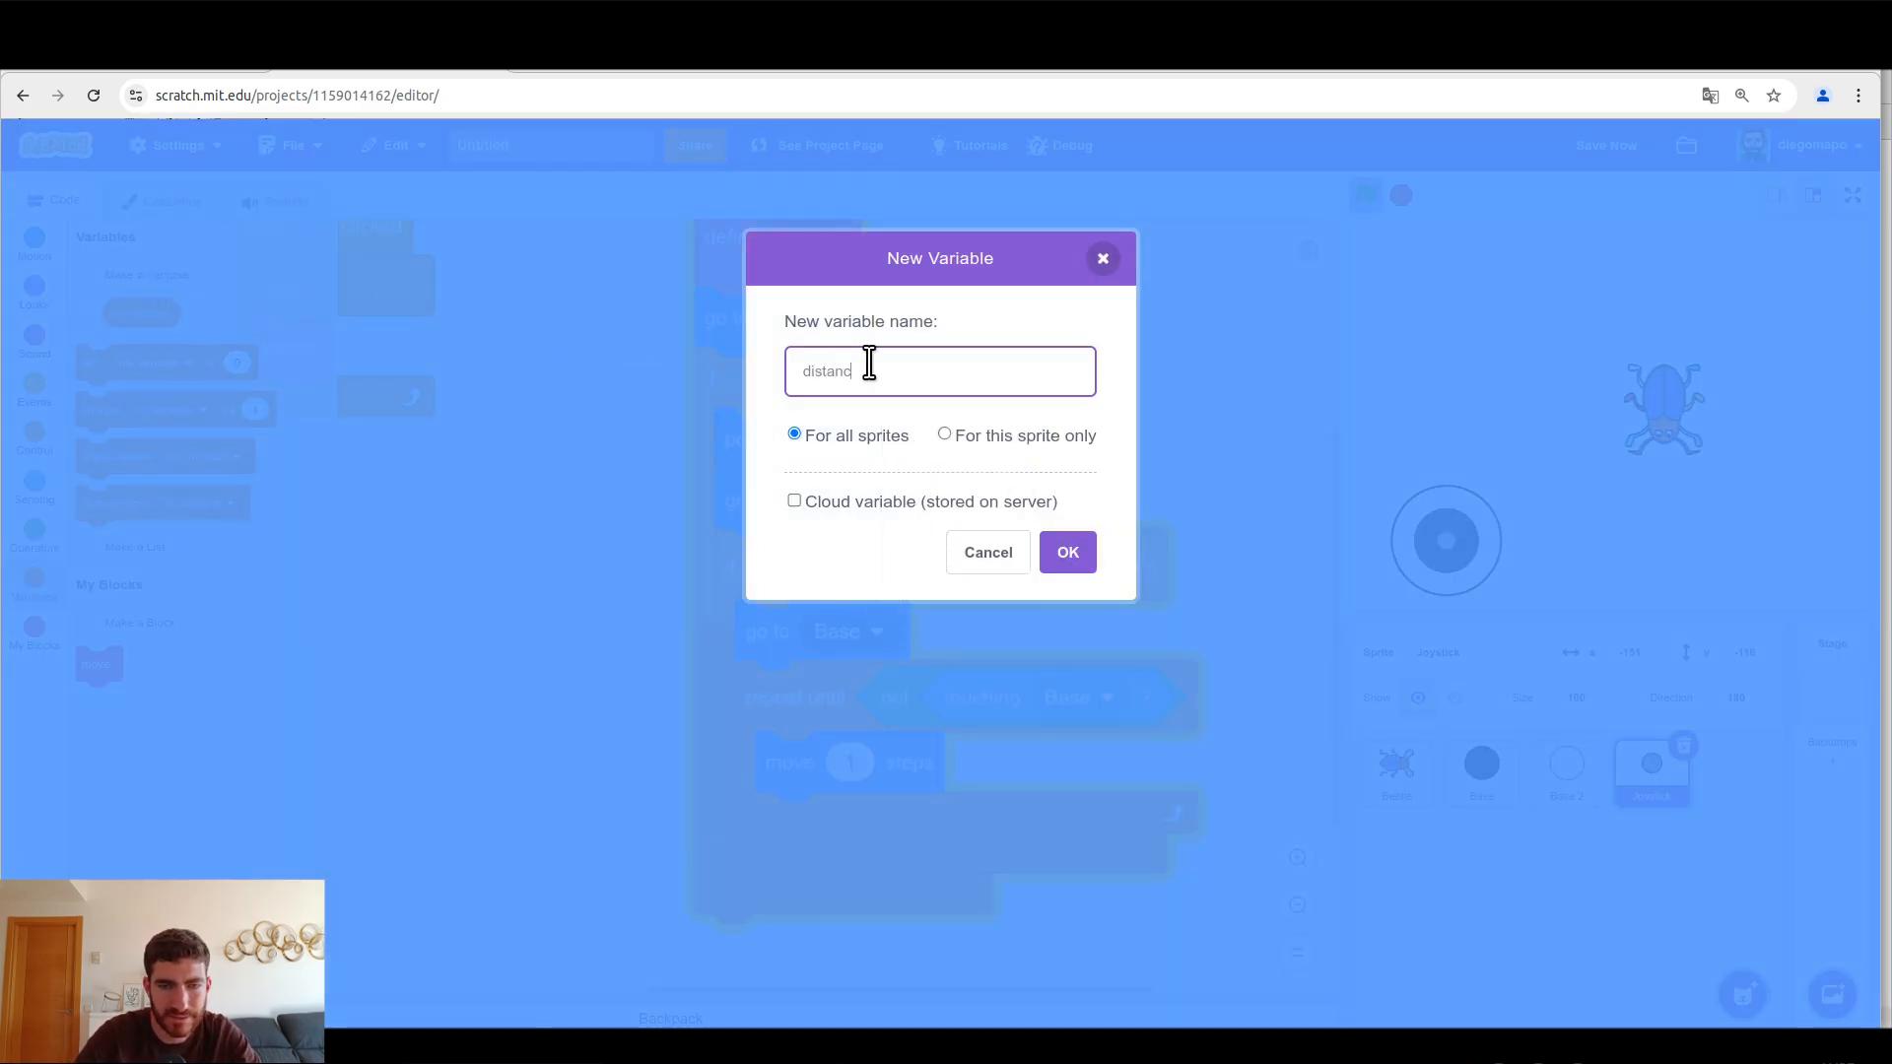
click(1065, 552)
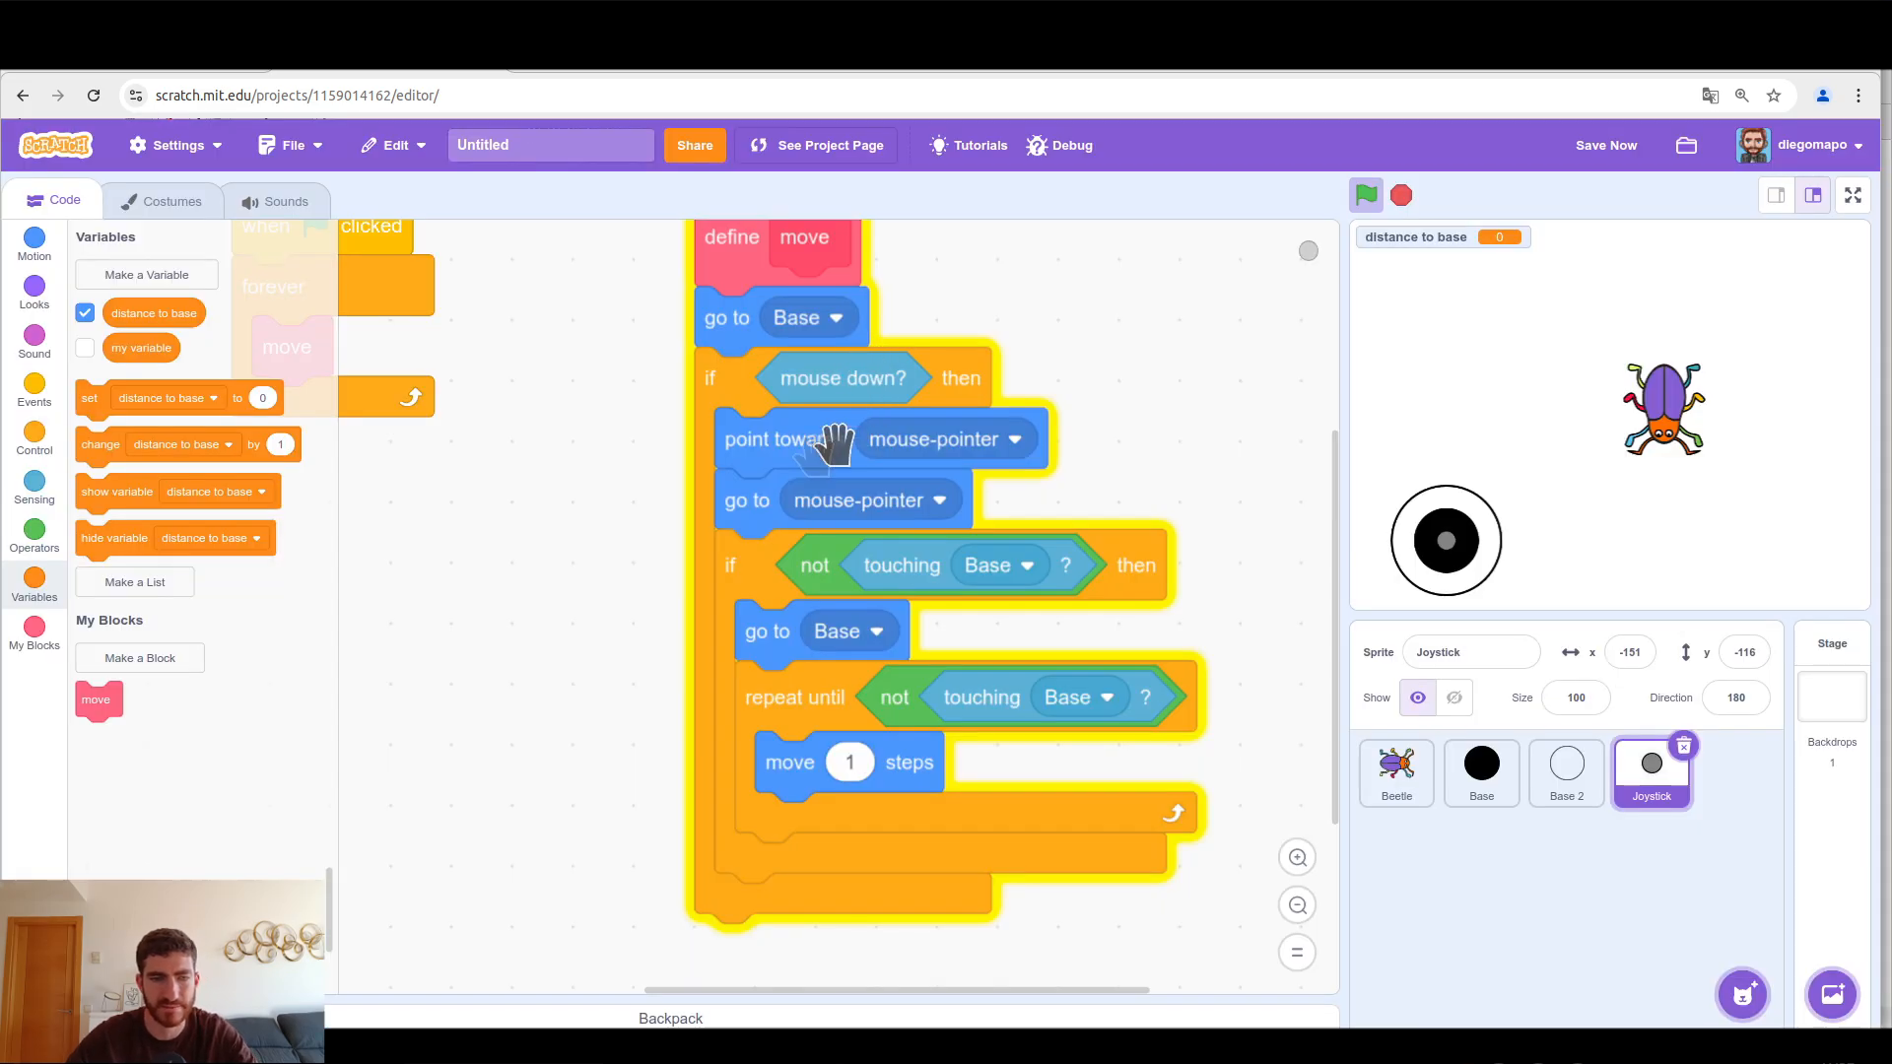
scroll(down, 3)
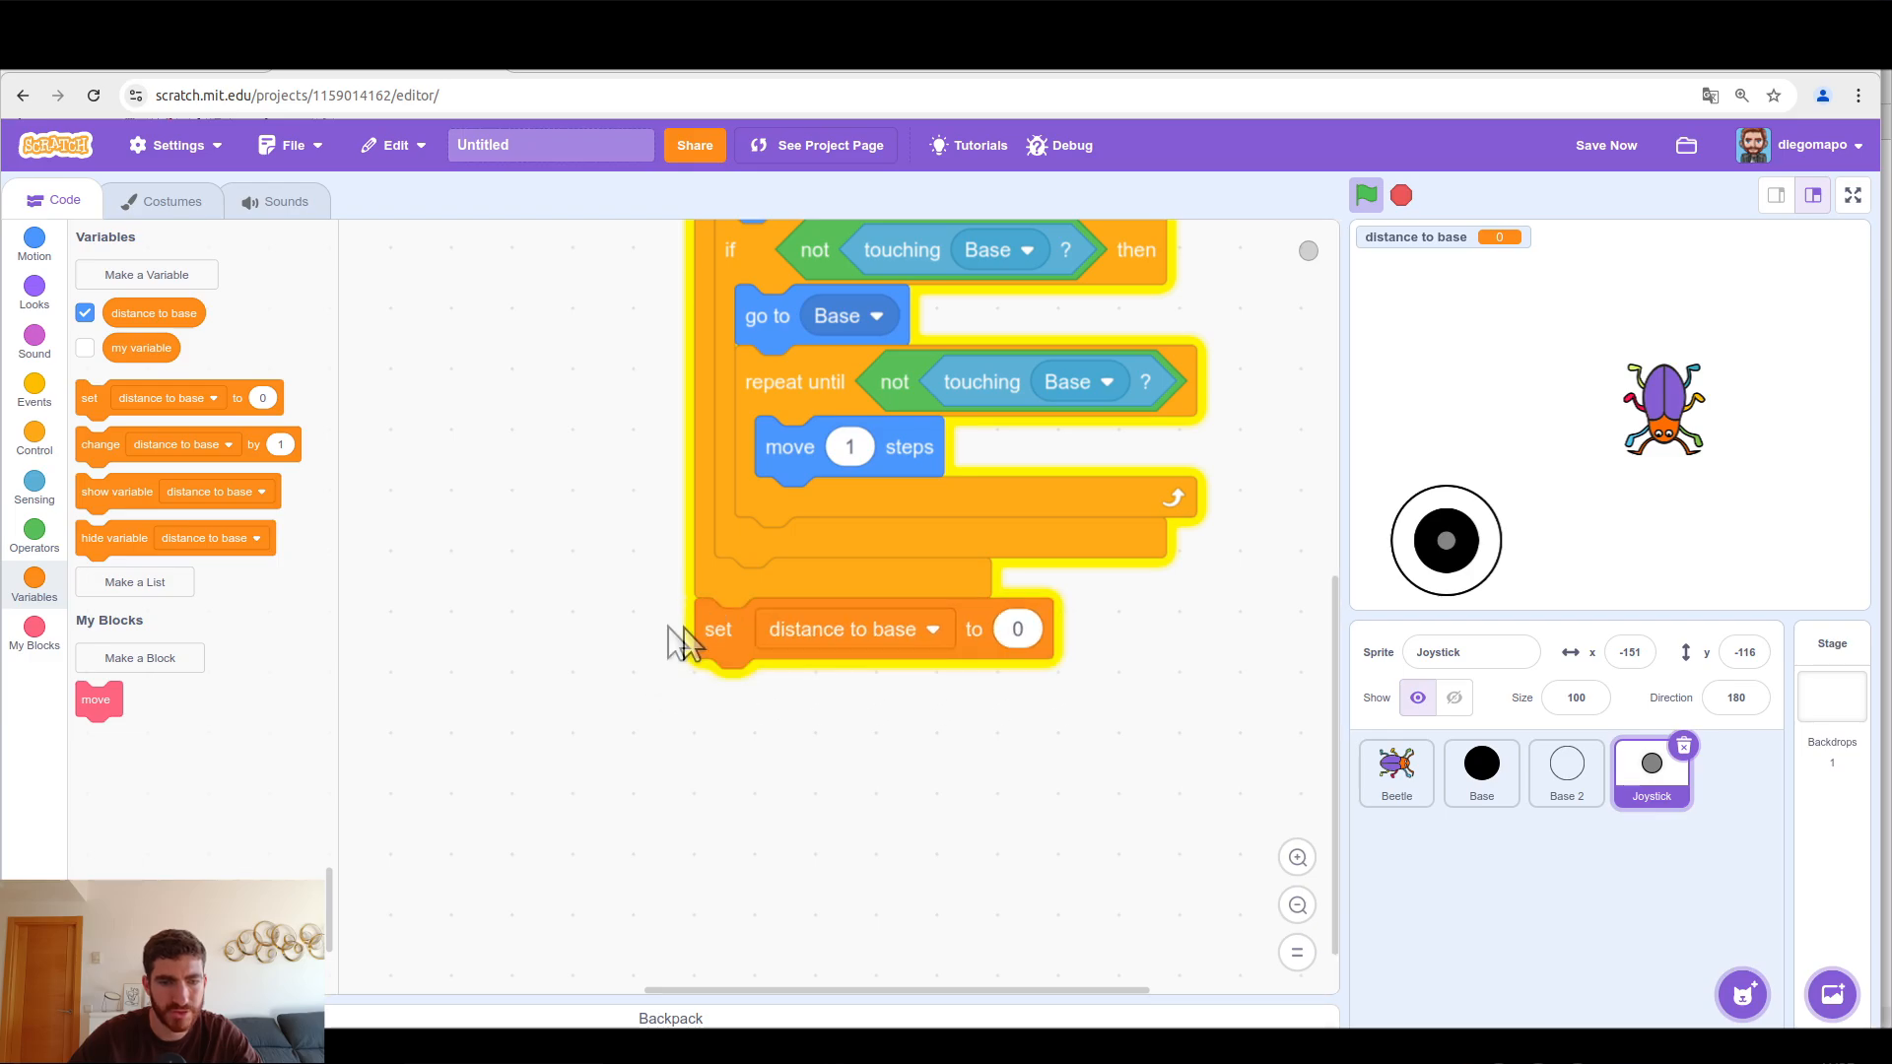
click(34, 489)
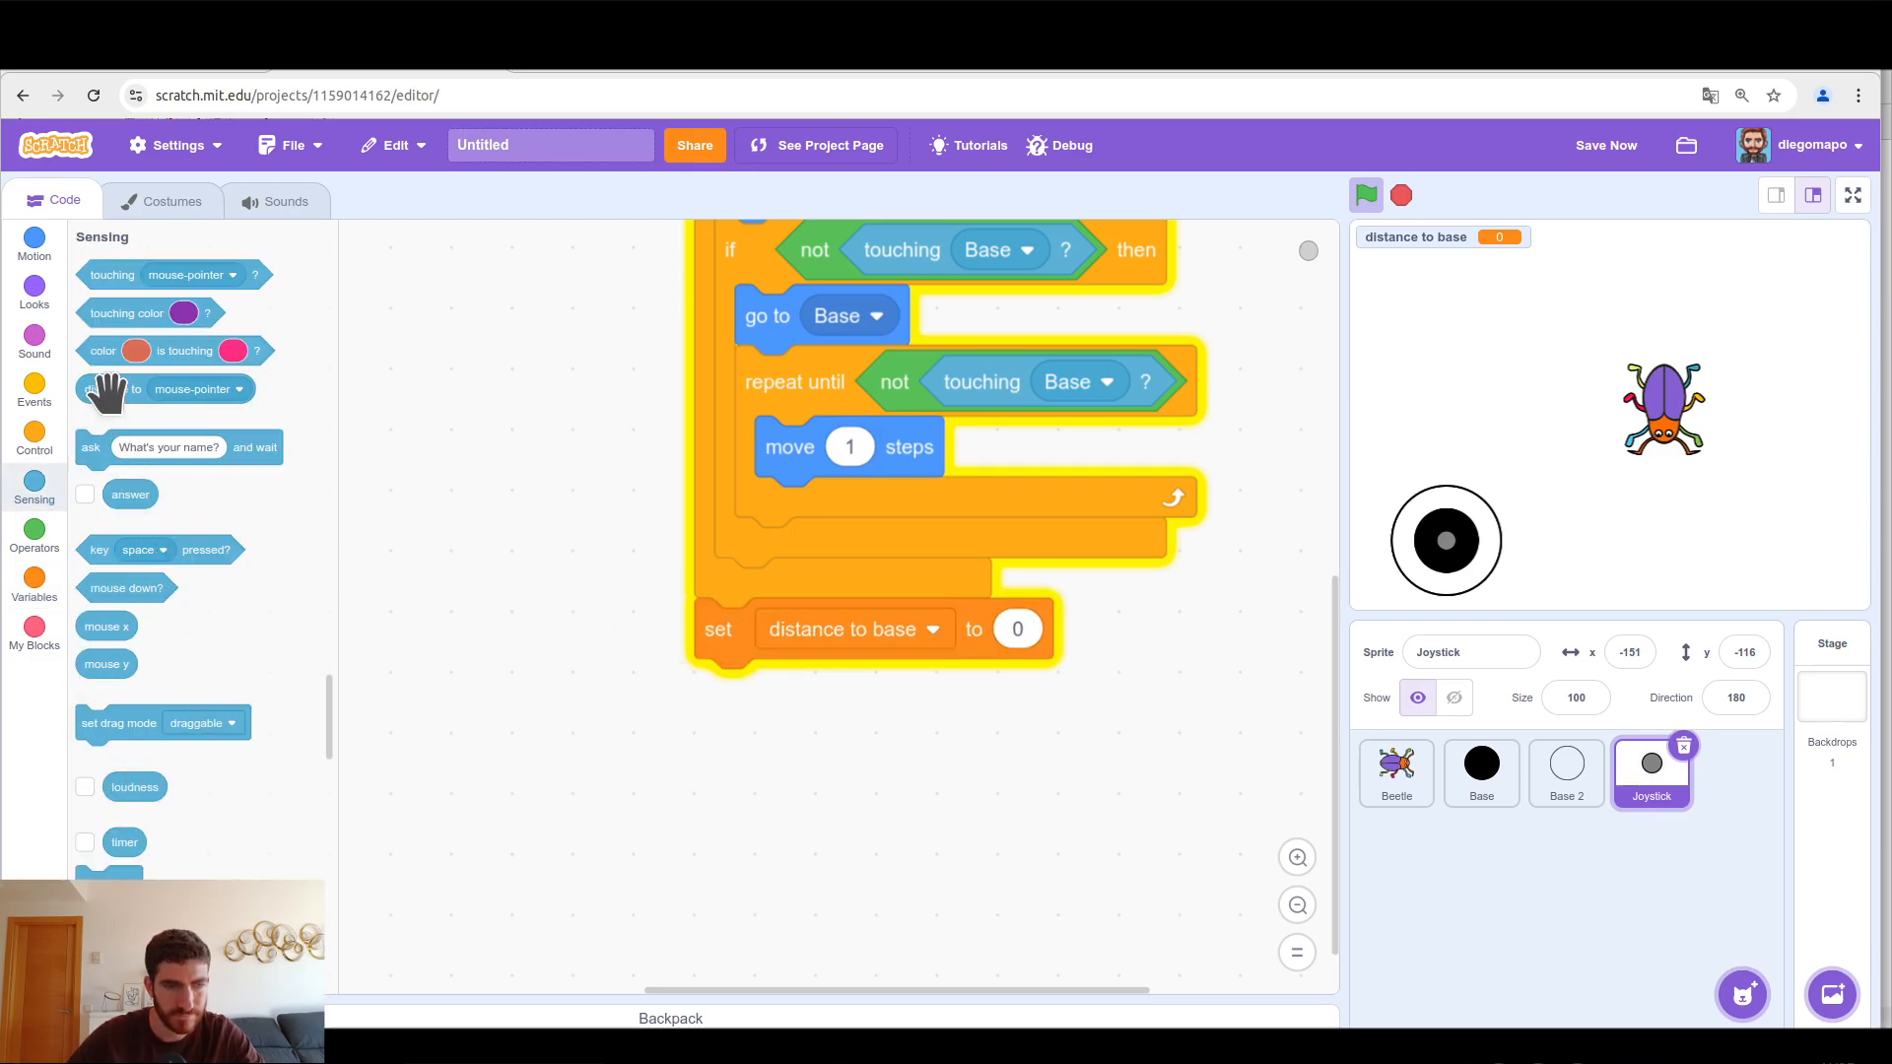
drag(145, 388, 1063, 628)
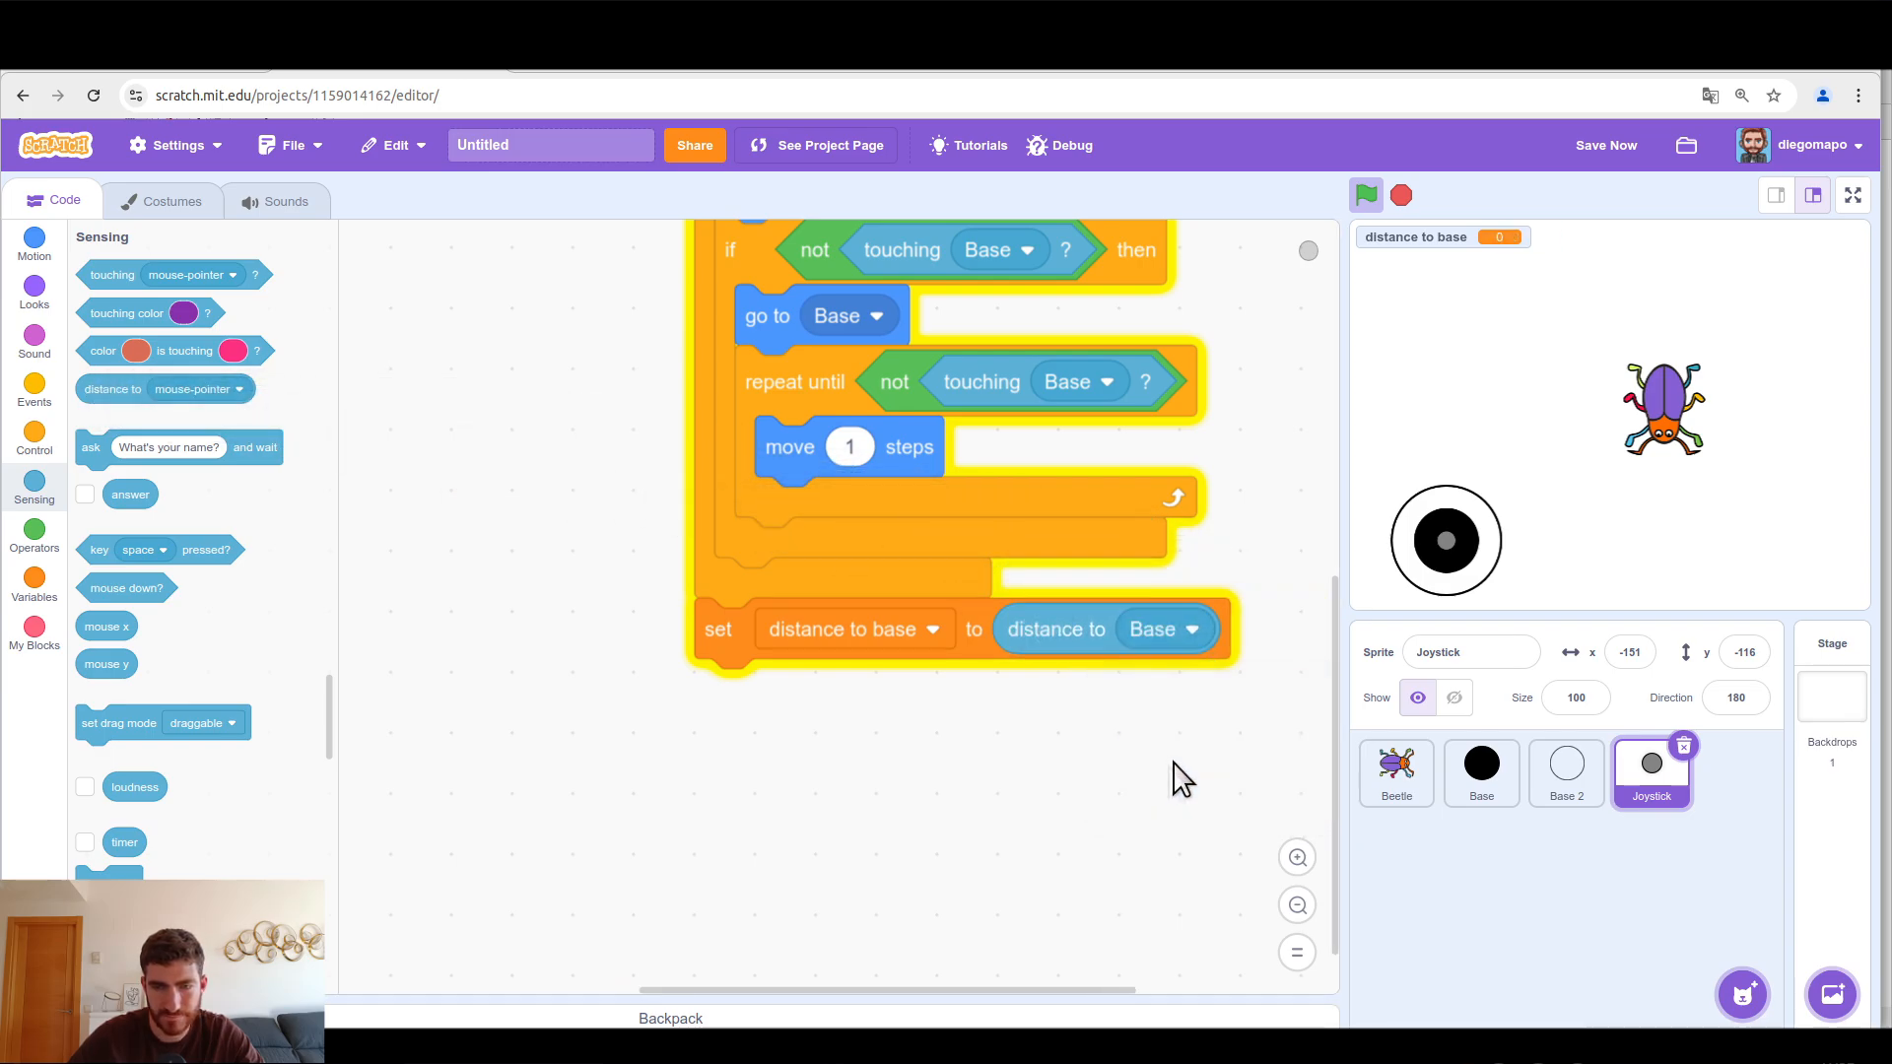
click(1850, 195)
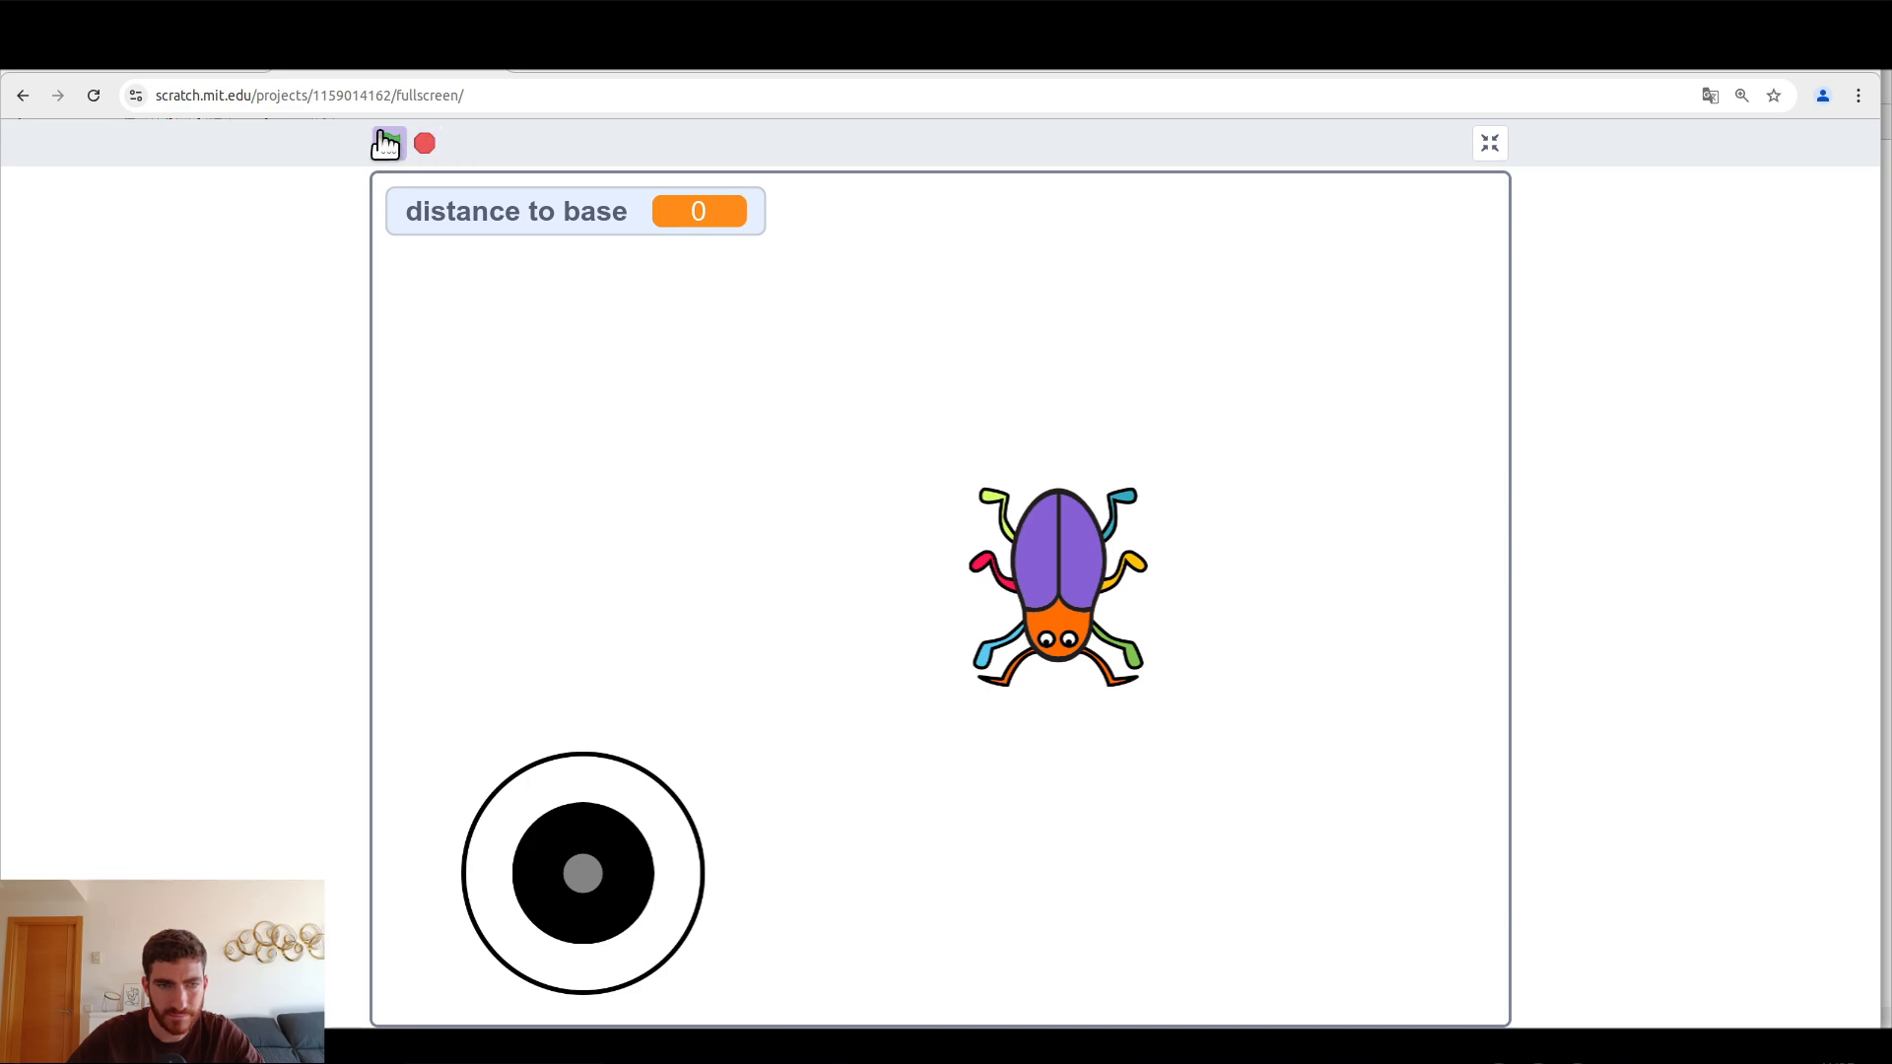
Step: Test with the green flag, with distance to base reading 40, then leave full screen
click(388, 142)
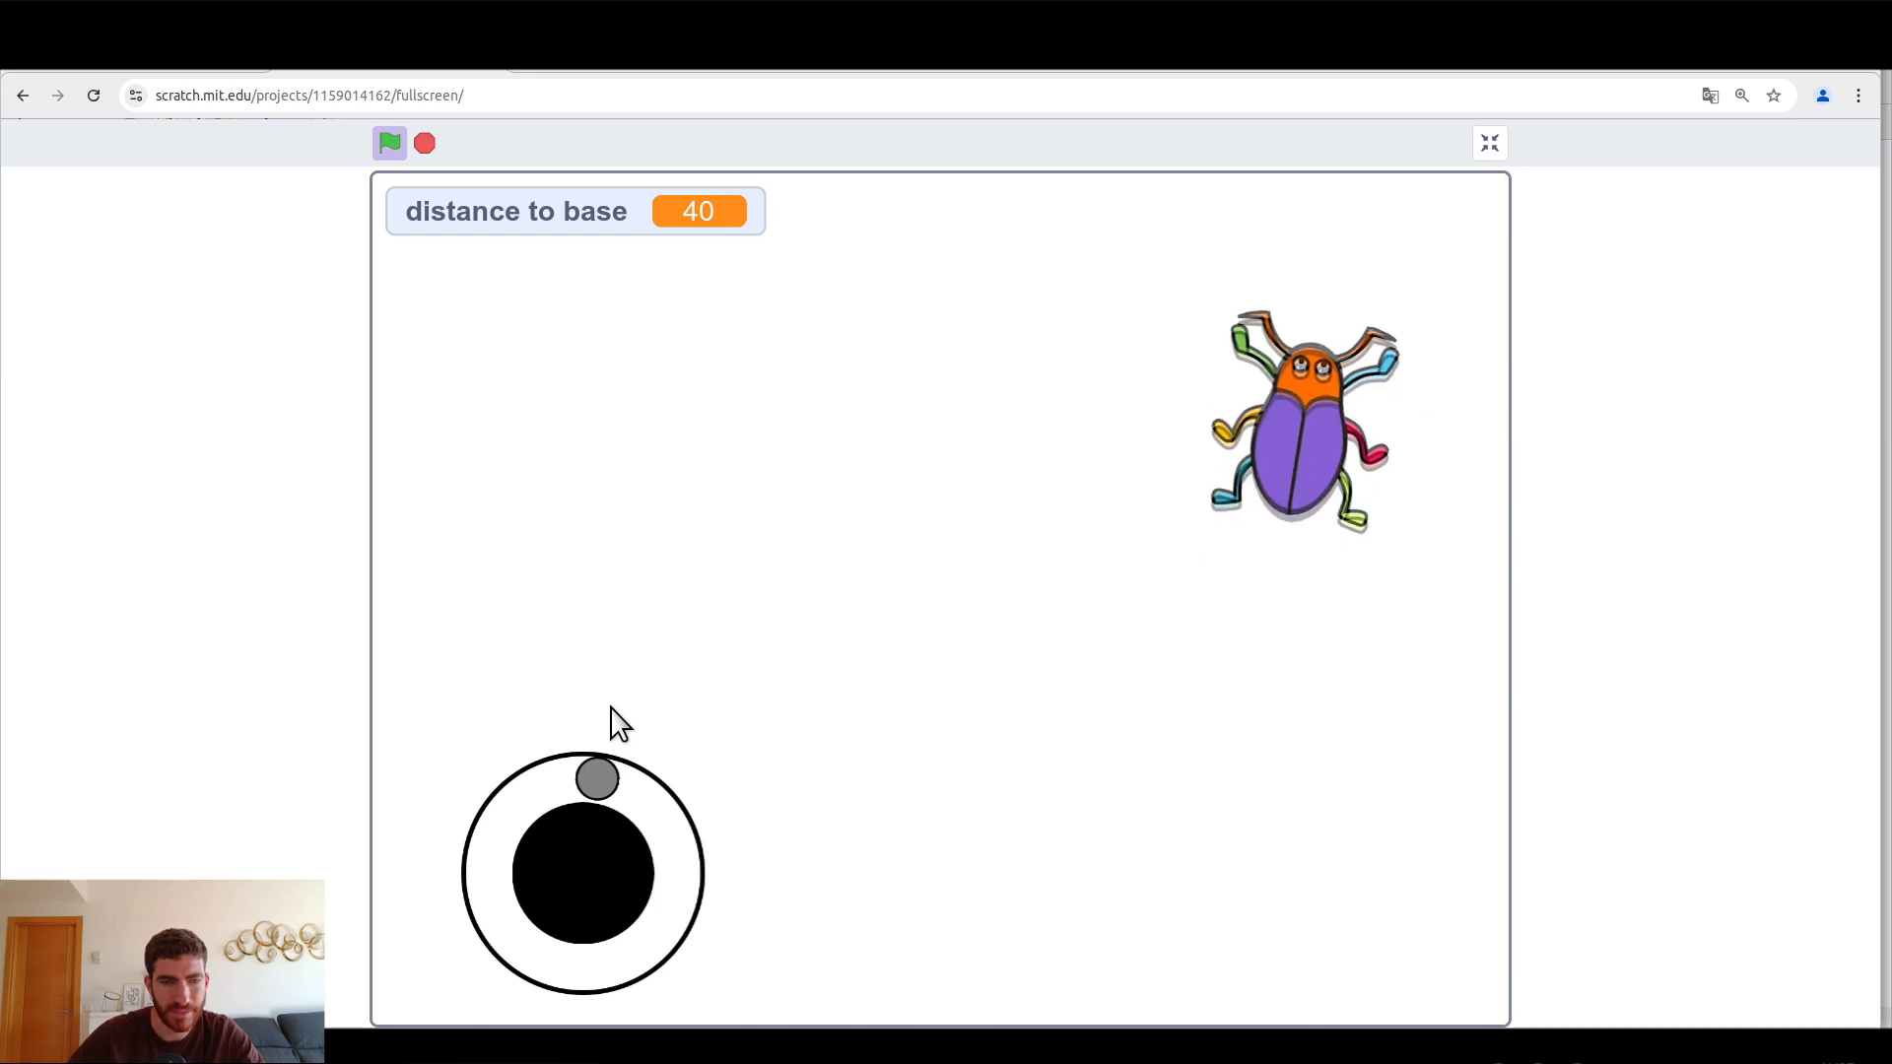
click(1488, 142)
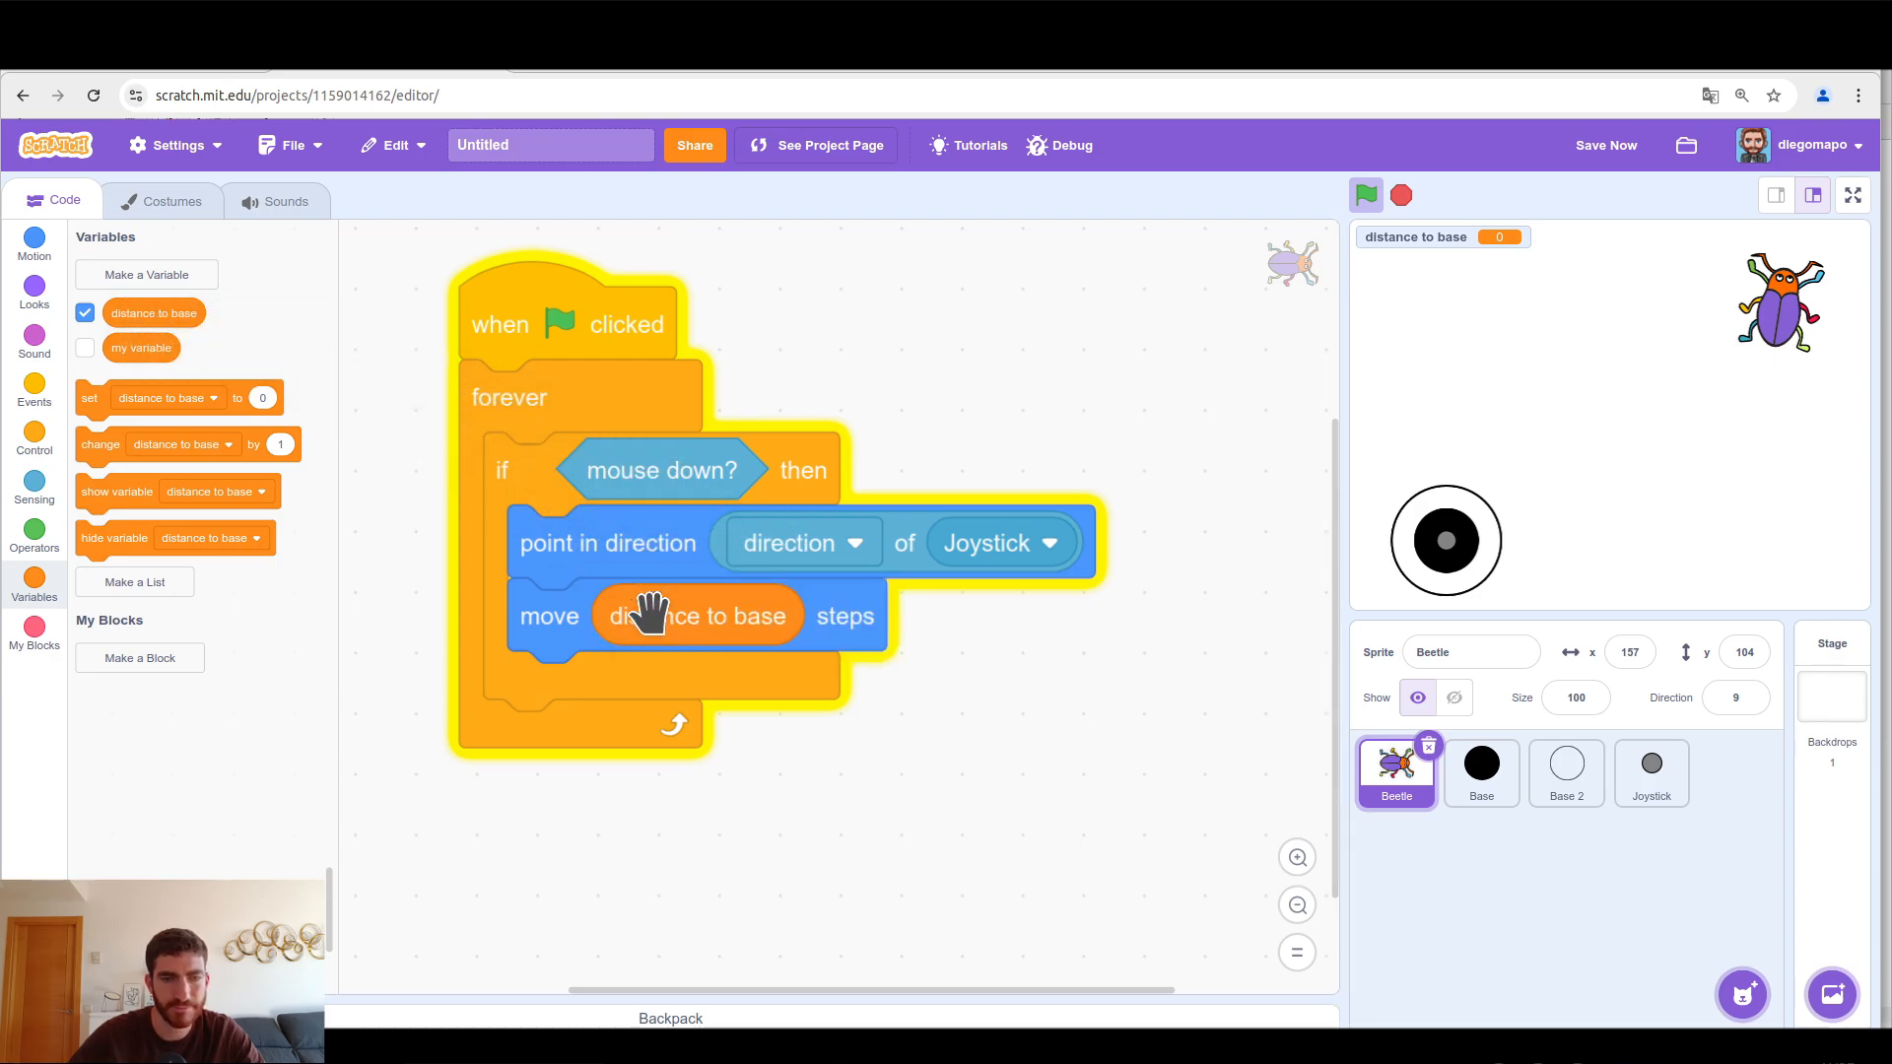
mouse_move(1502, 521)
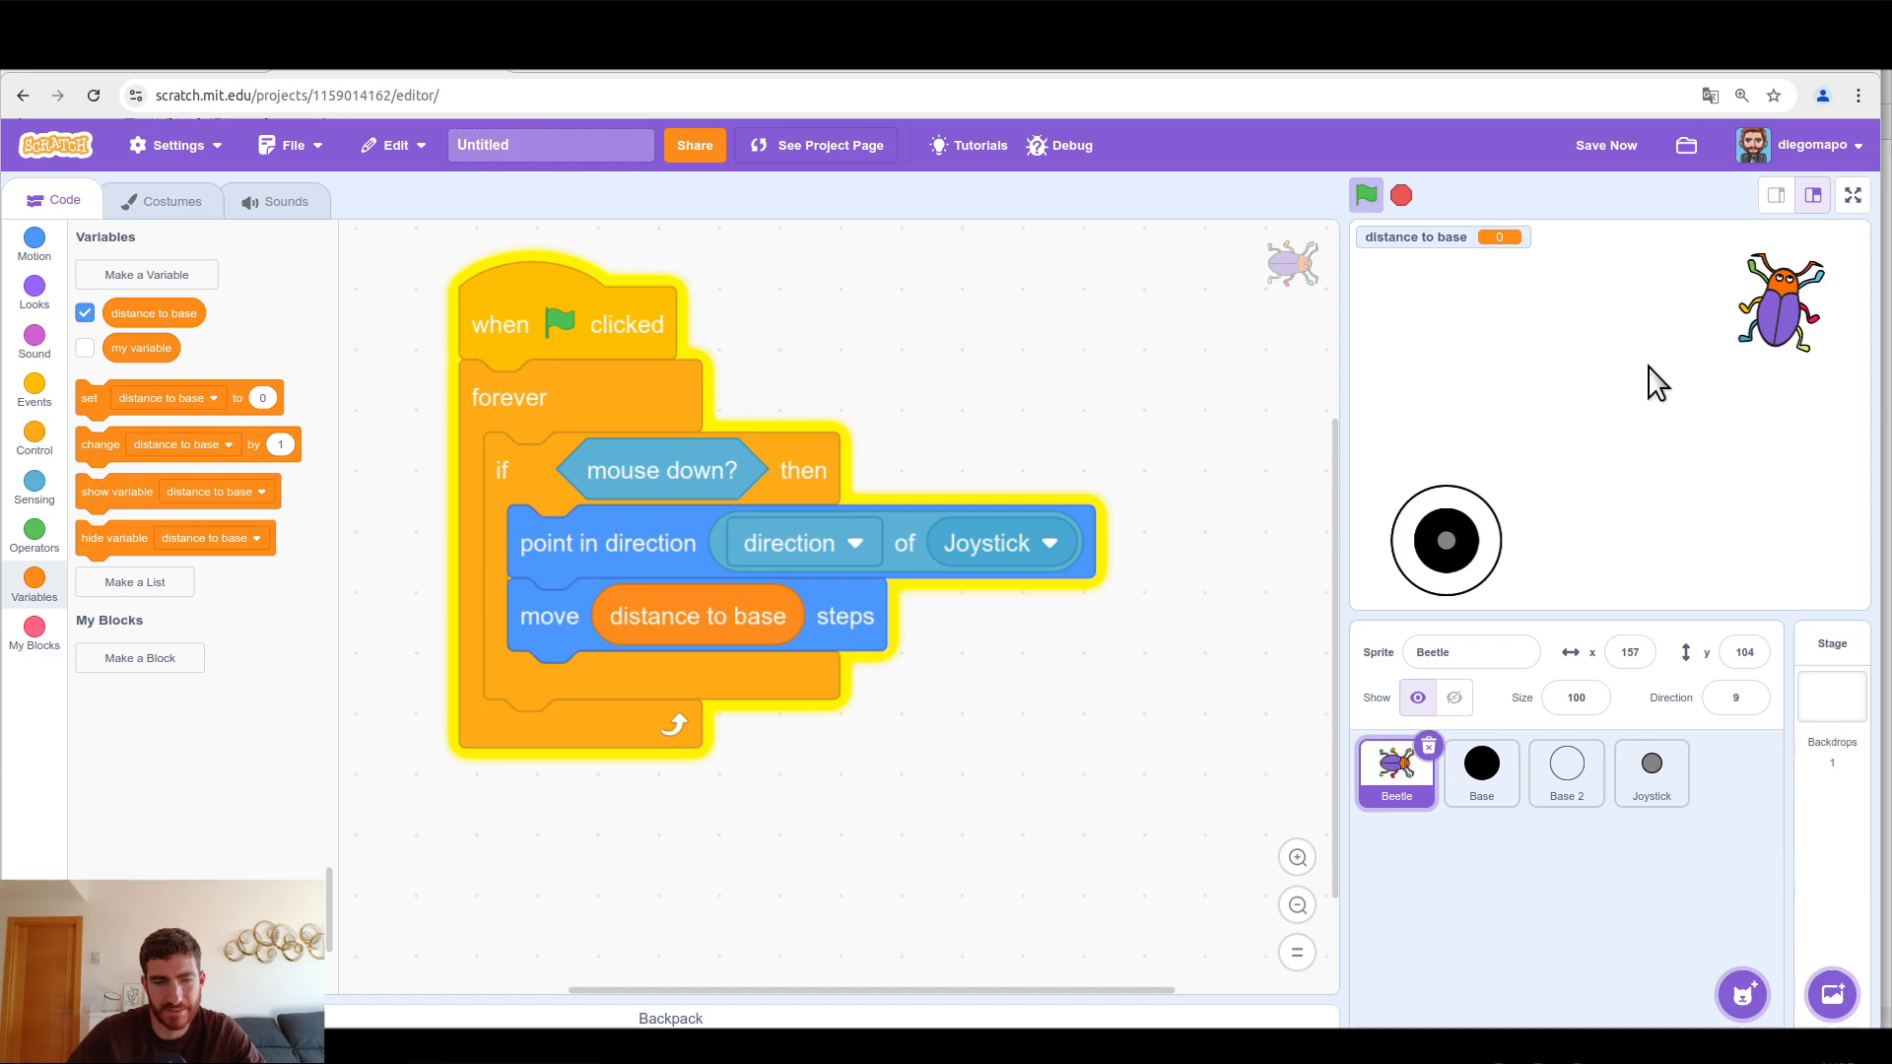
Step: Build distance to base ÷ 7 for the Beetle's move steps and go full screen
click(33, 535)
text(7)
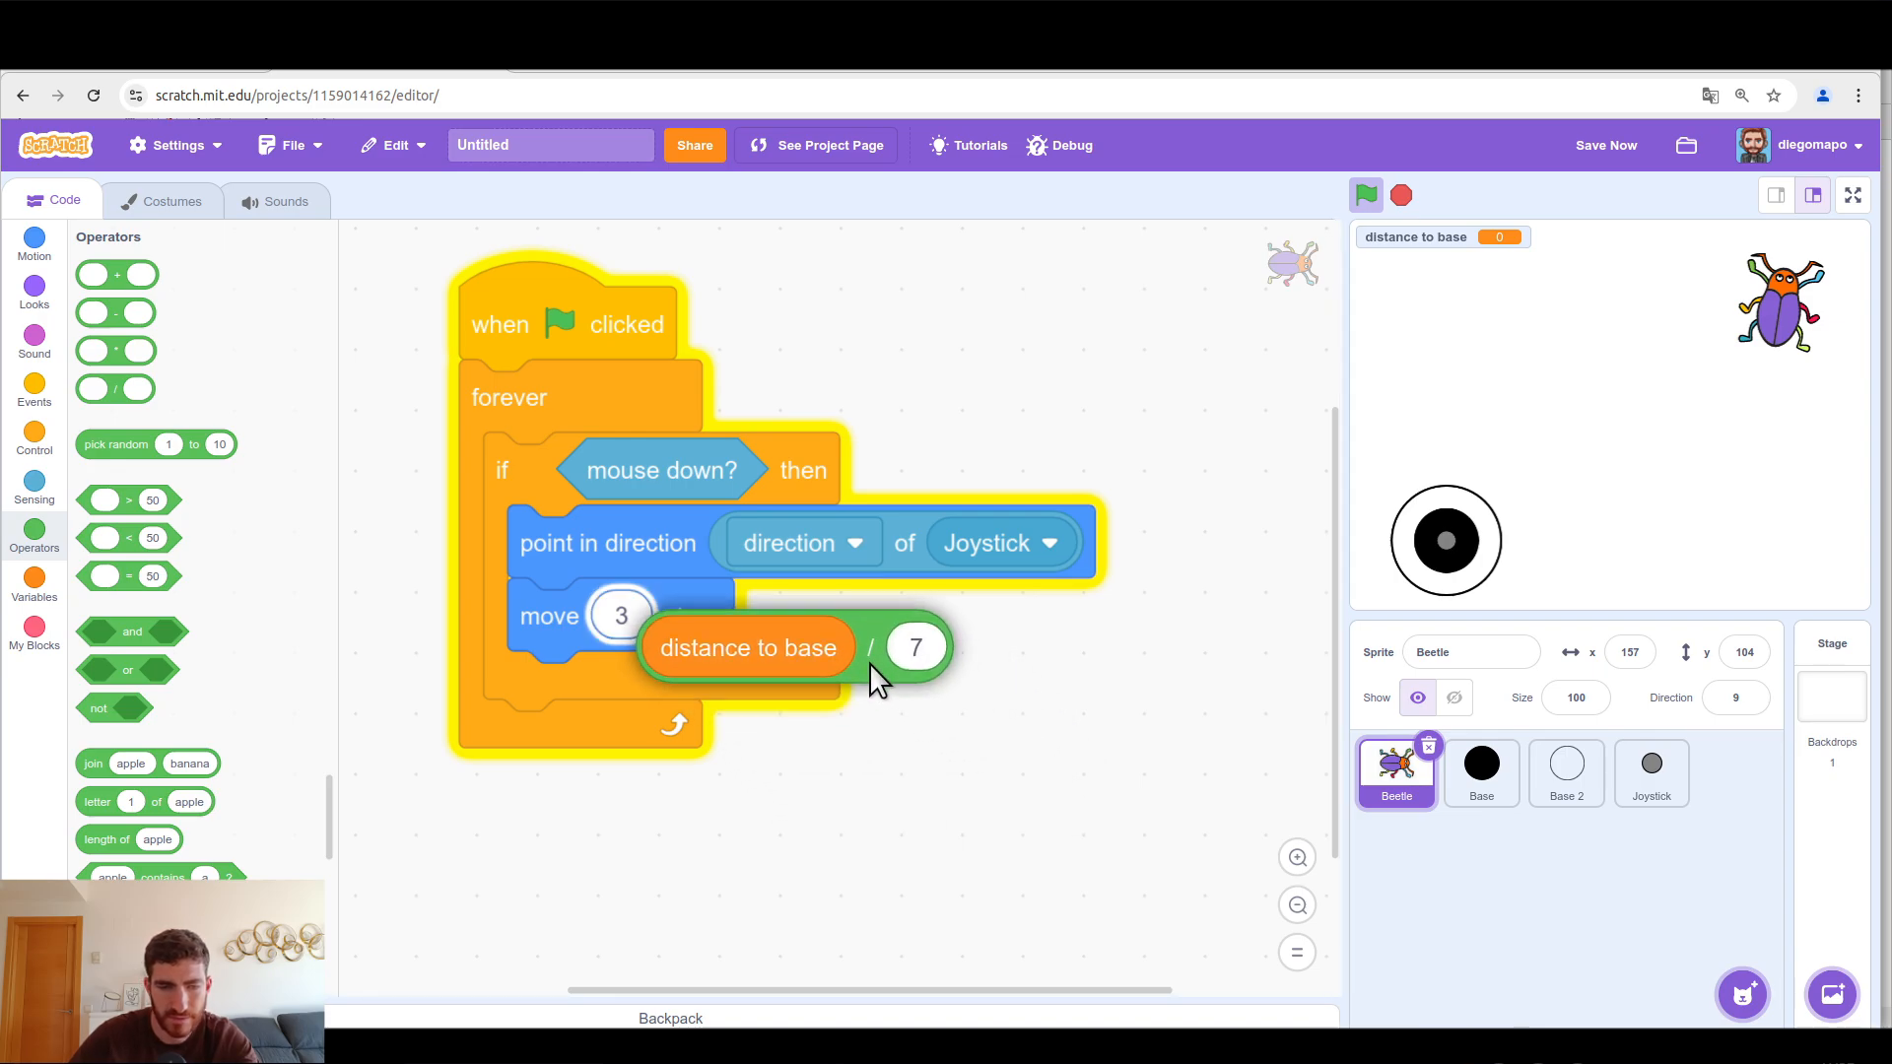
click(1851, 194)
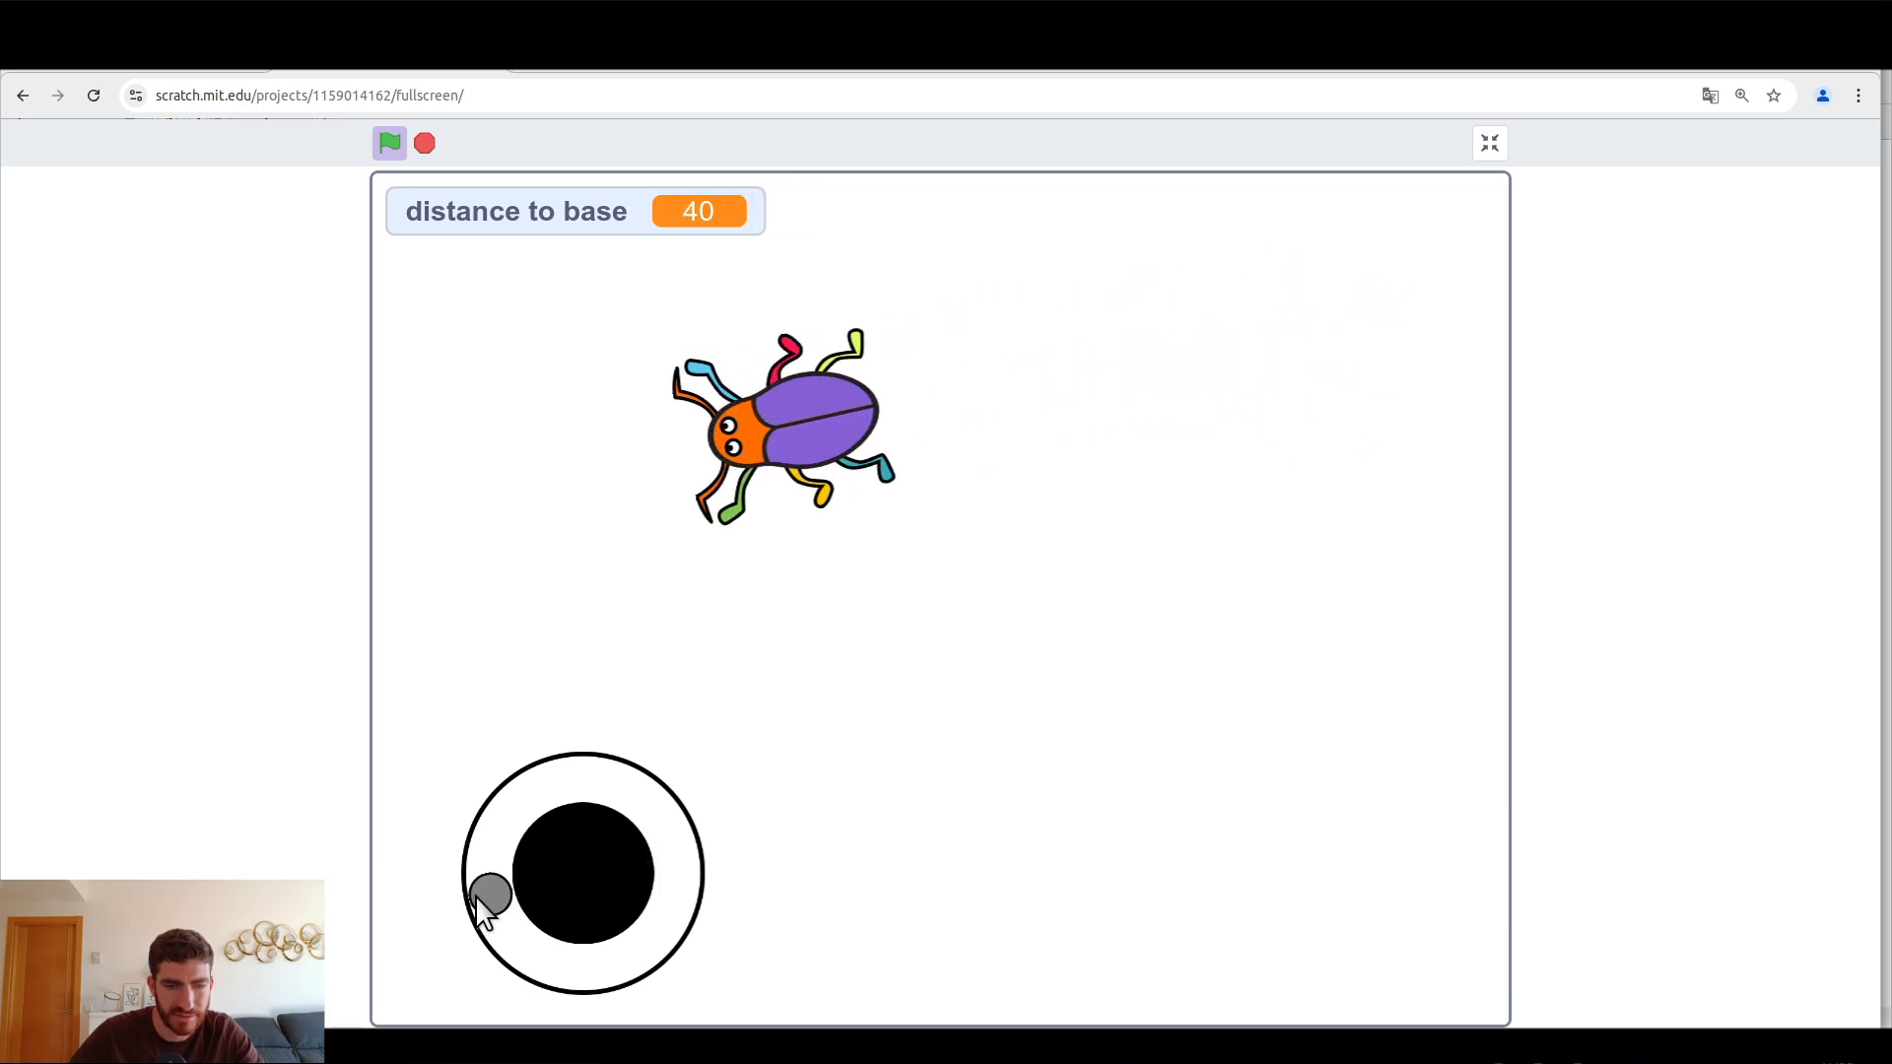
Step: Steer the beetle with the joystick full screen, then return to the editor
drag(489, 899, 670, 886)
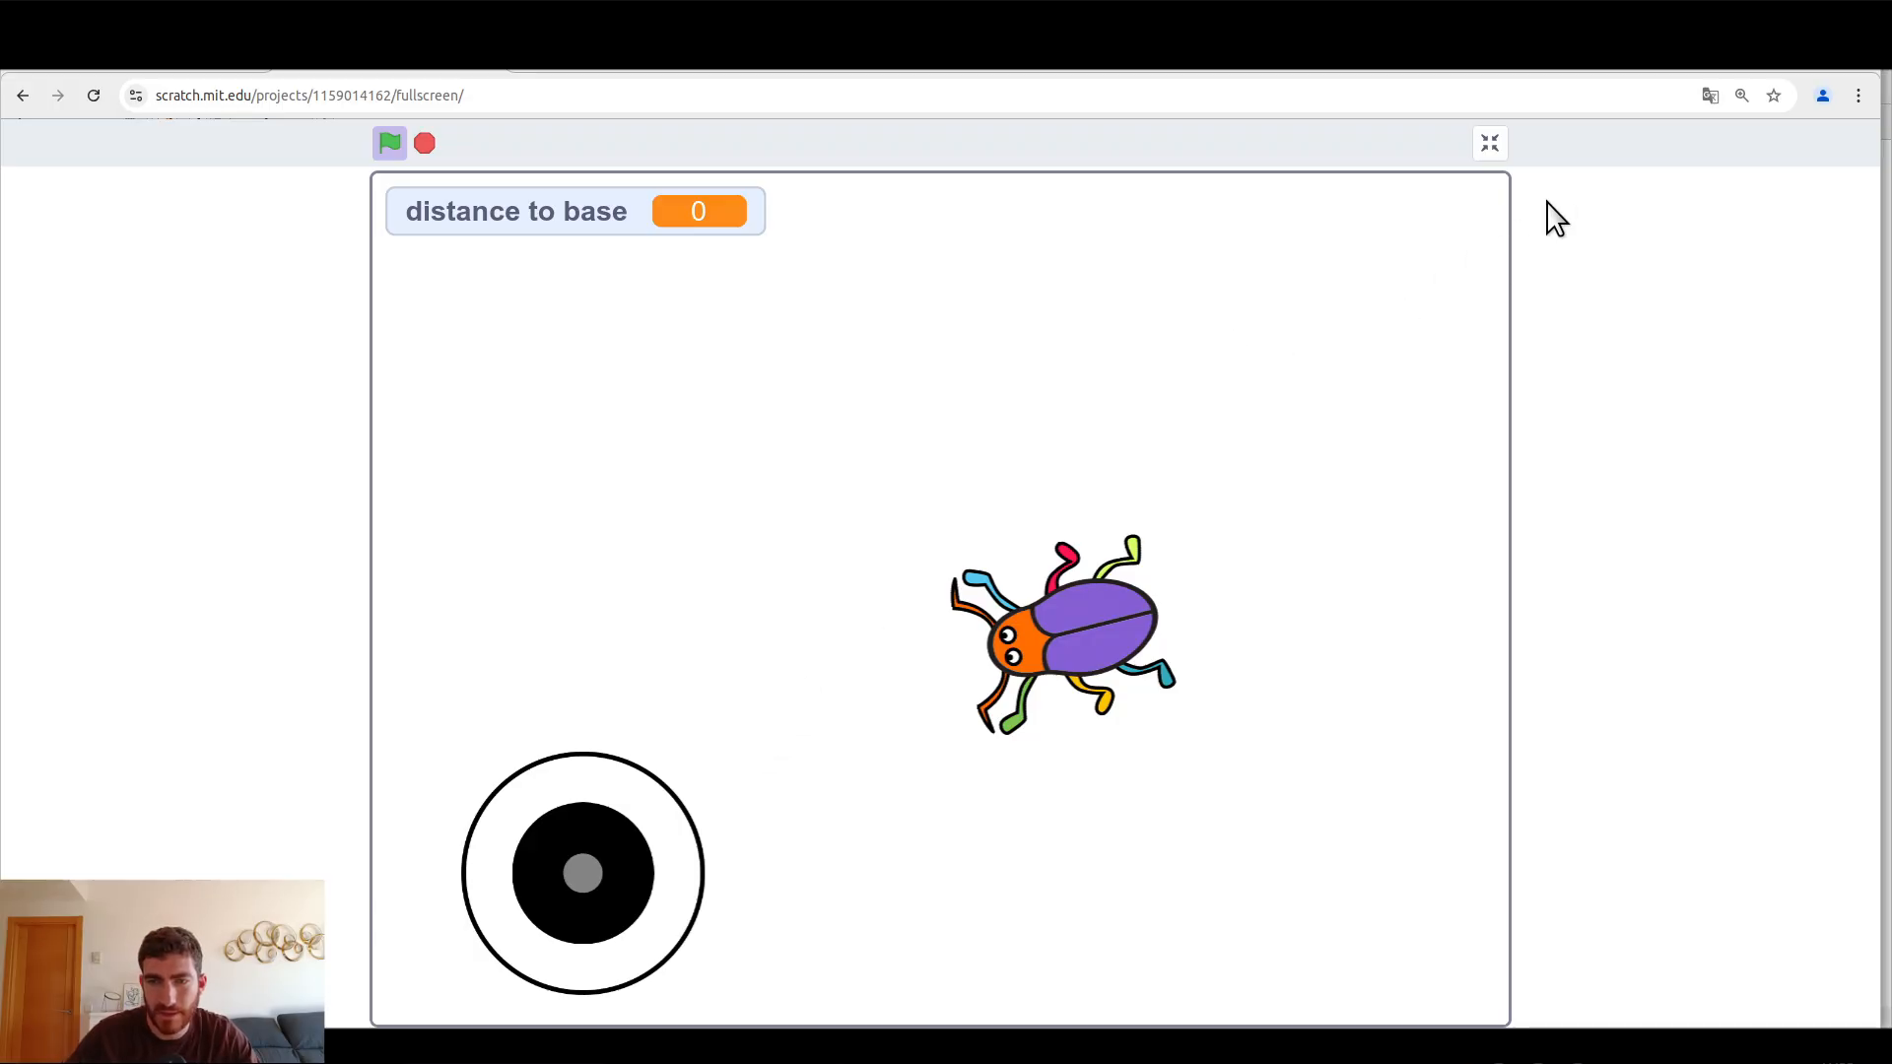
click(1489, 142)
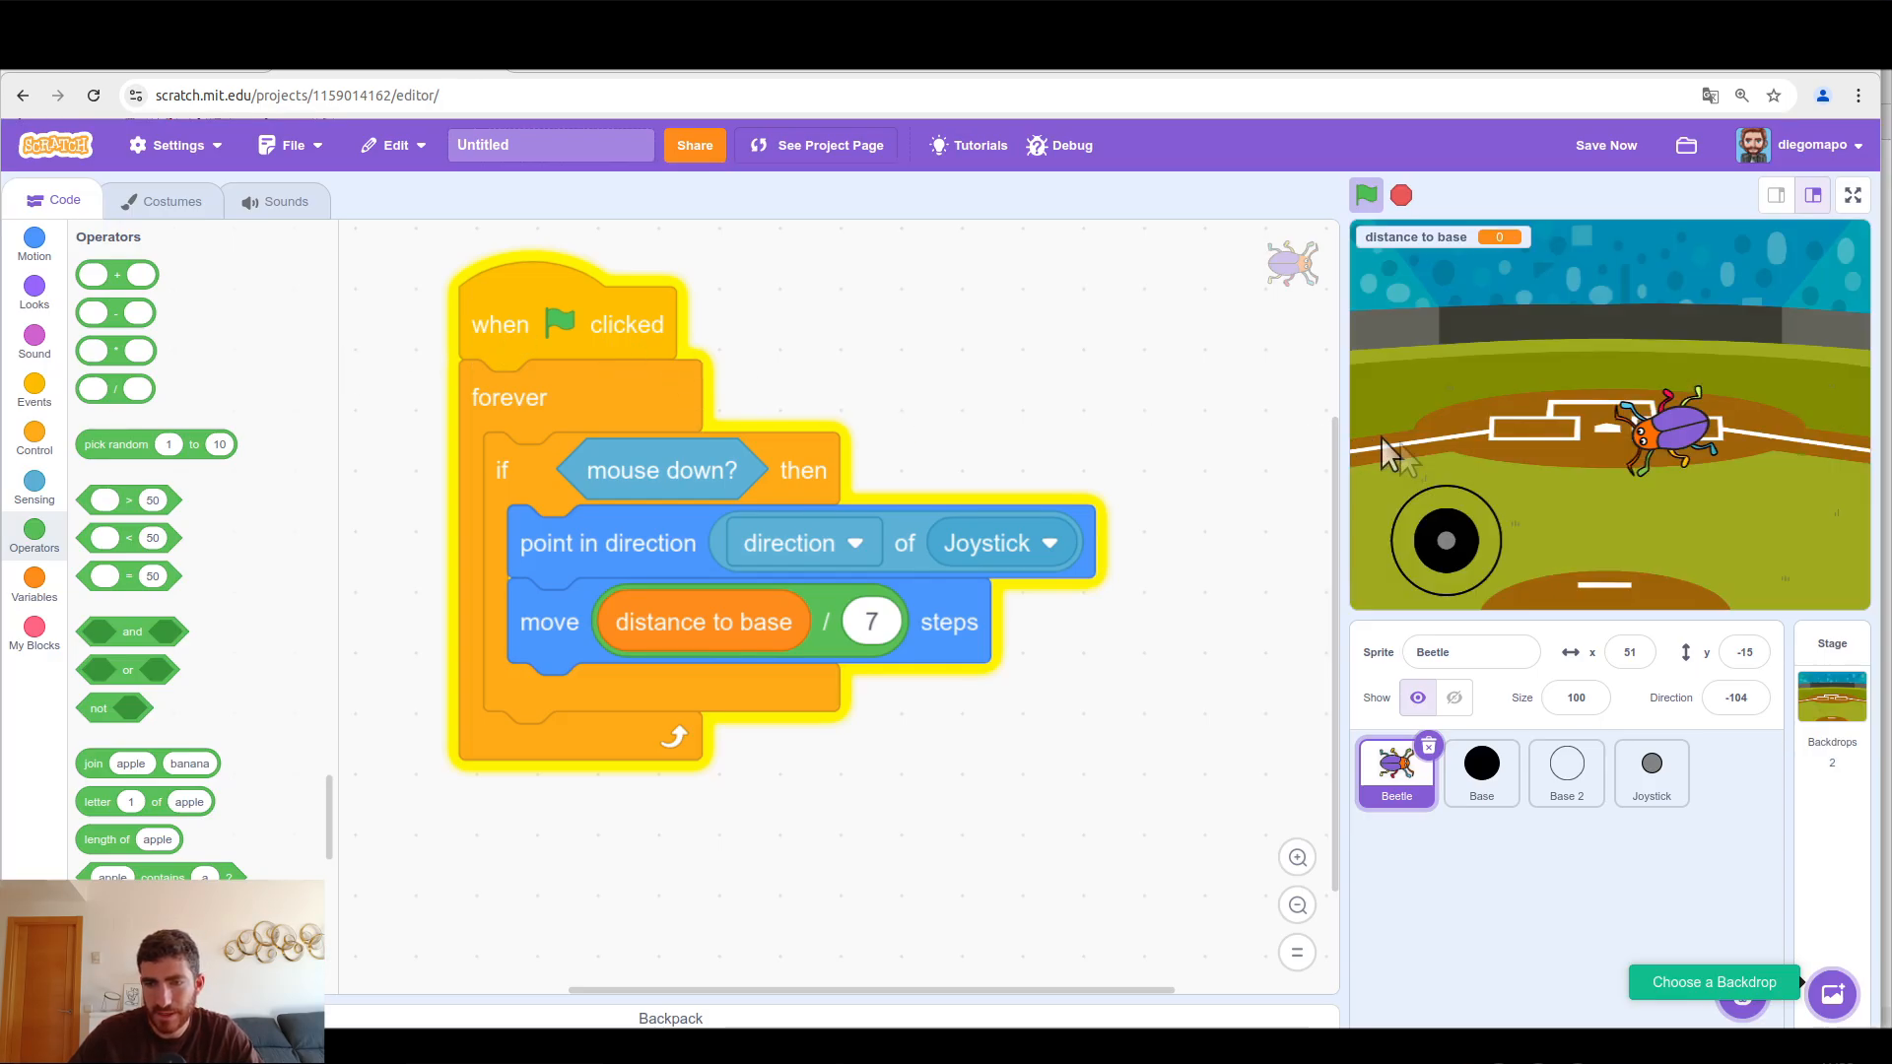
mouse_move(1478, 543)
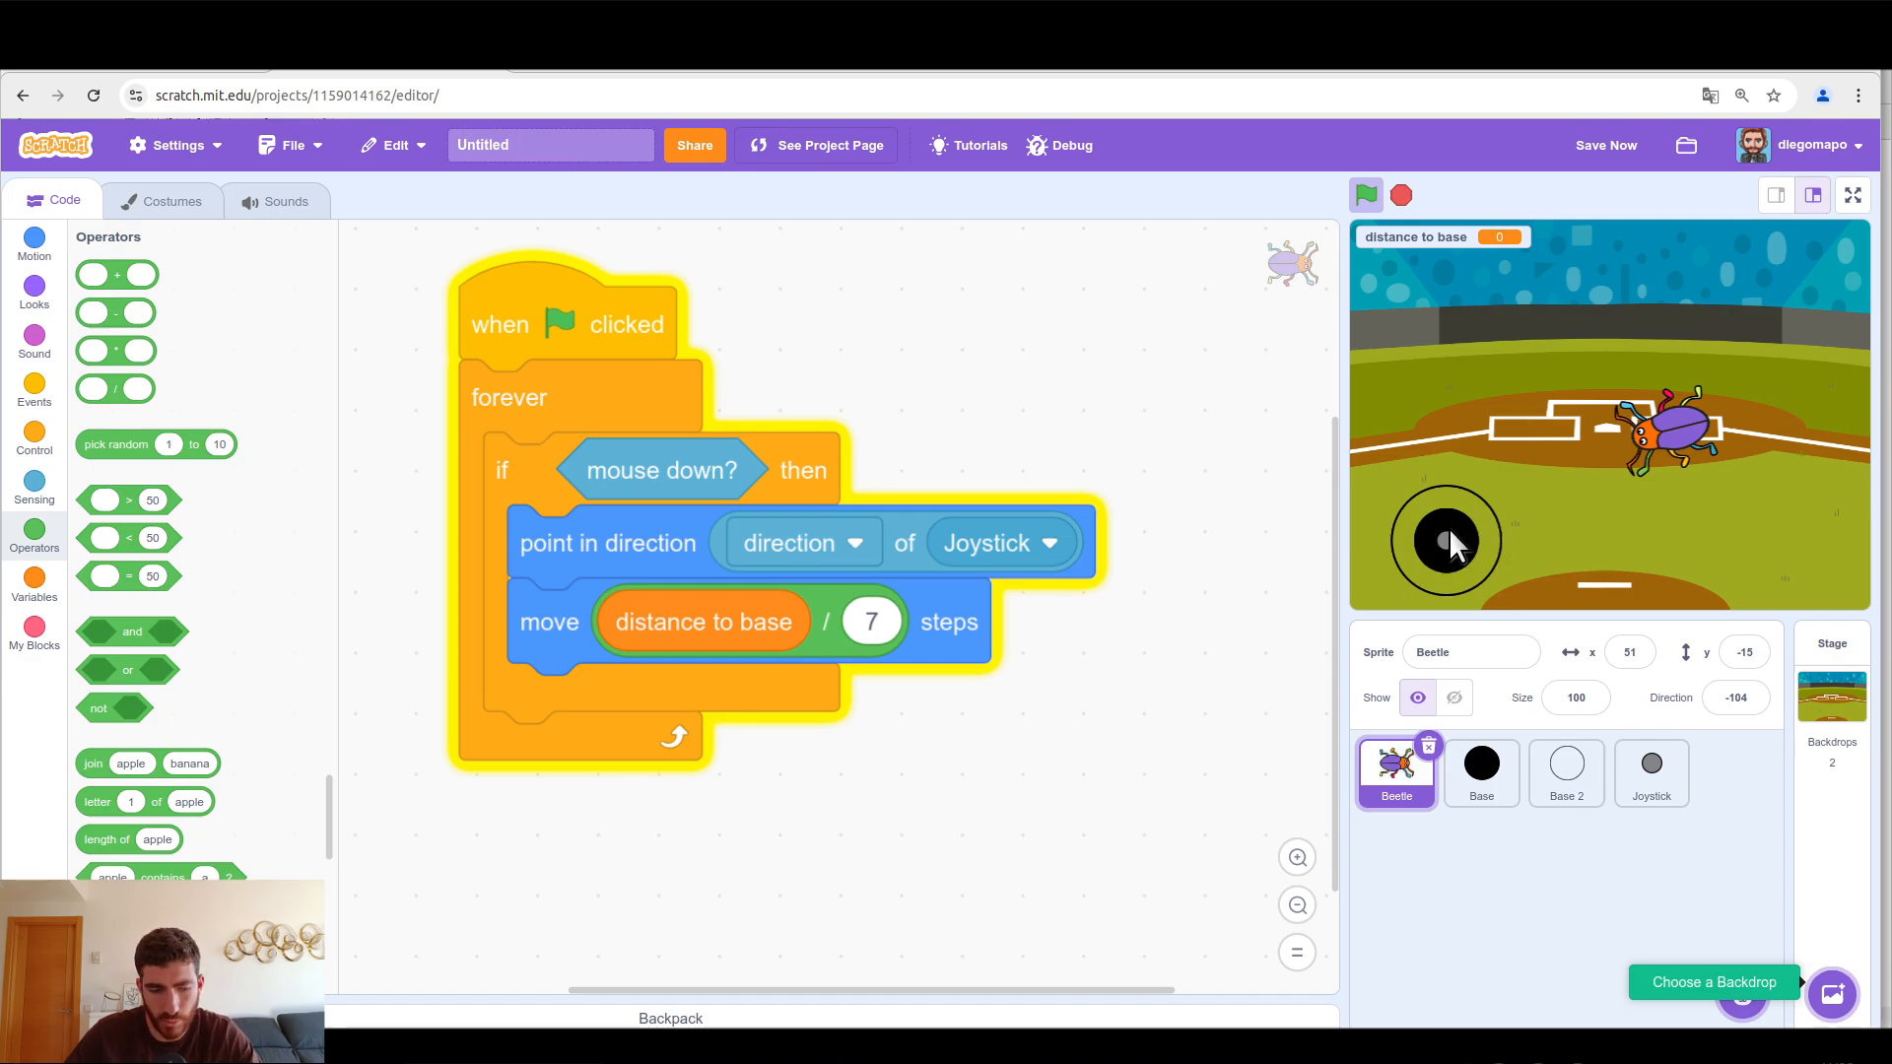
Step: Add 'set ghost effect to 50' to the Base sprite's green-flag script
click(33, 290)
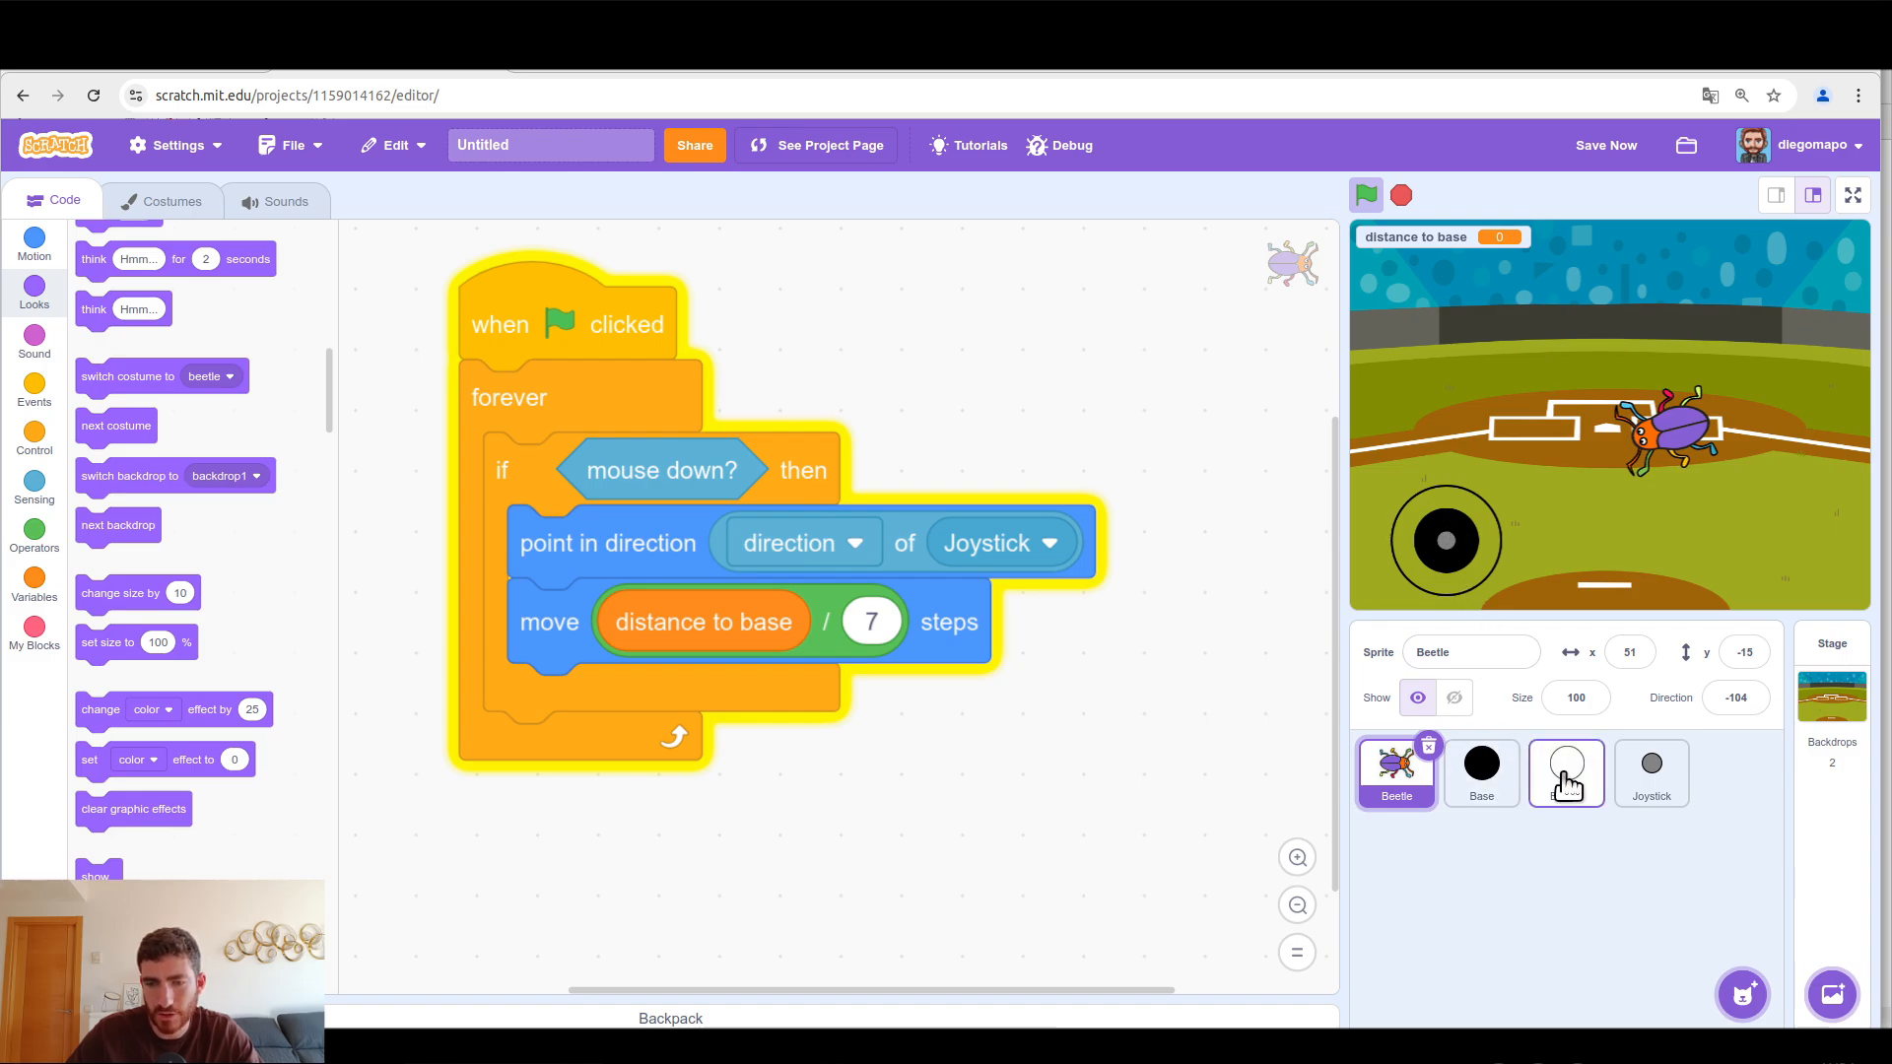
click(1480, 772)
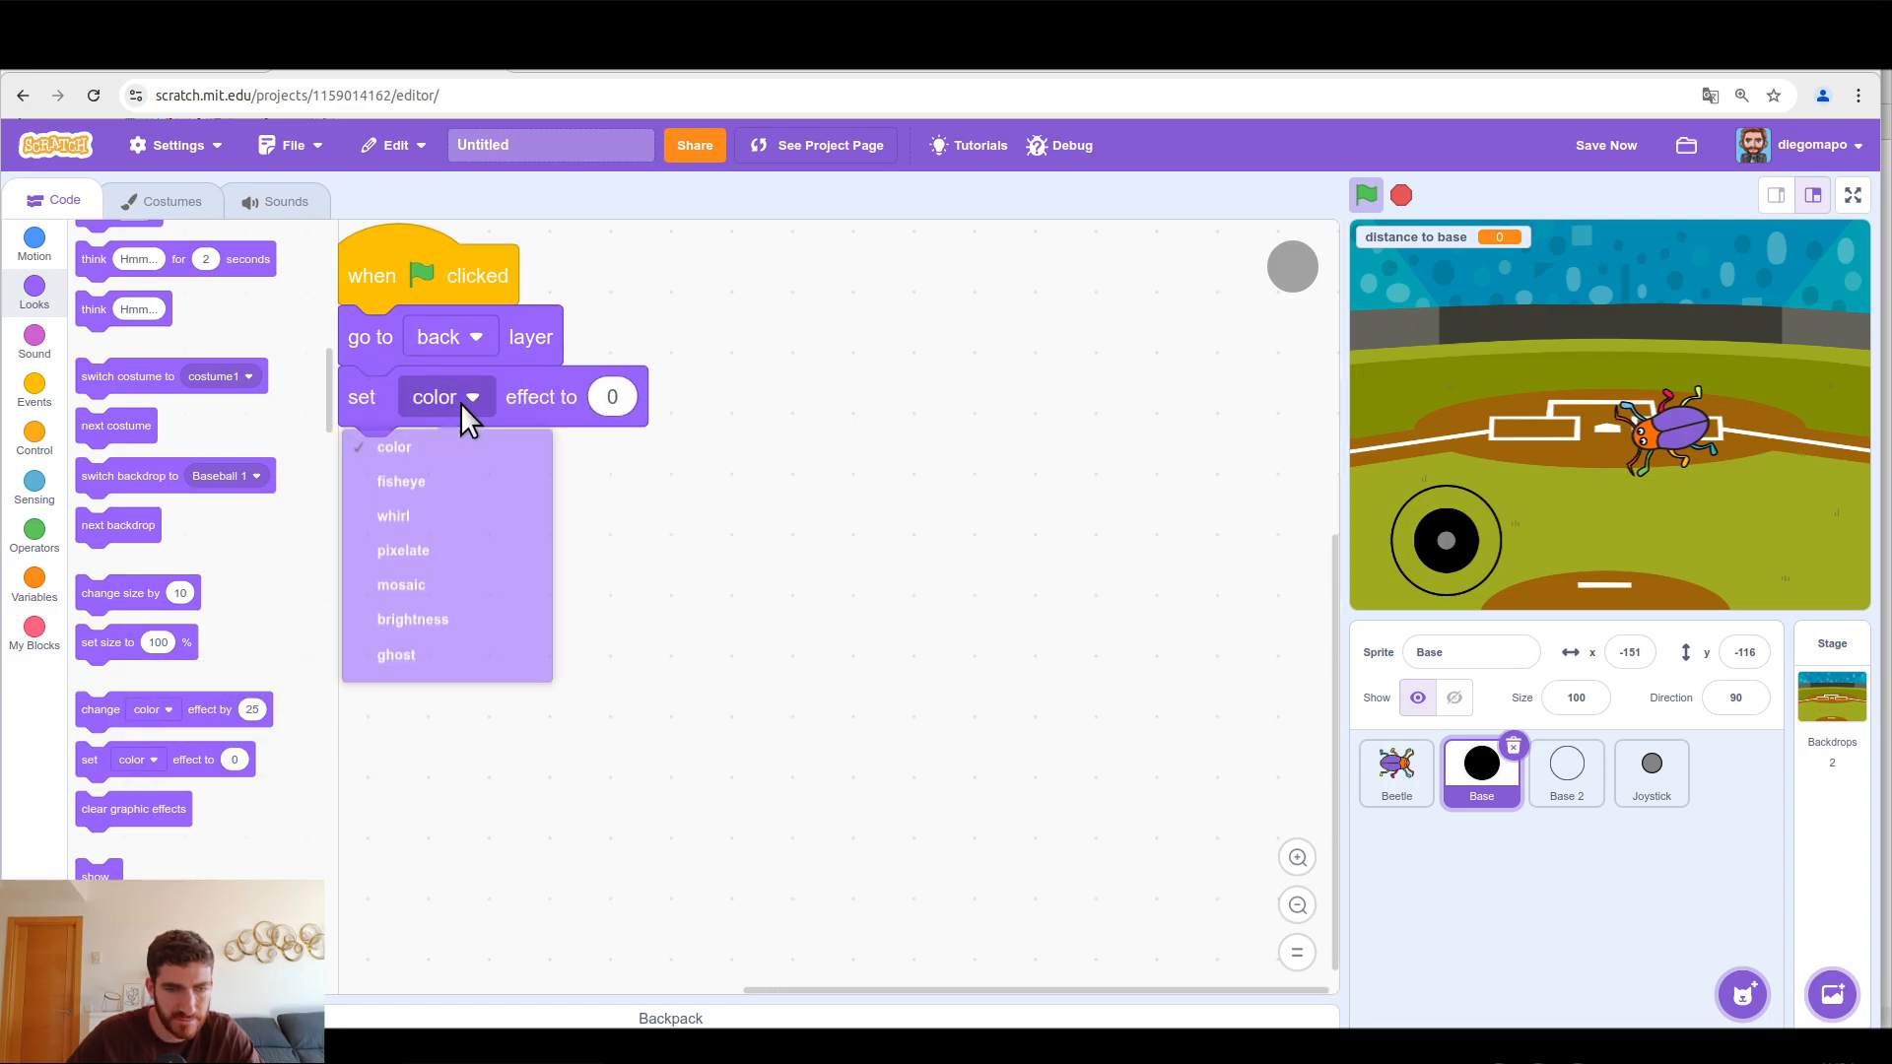
click(396, 656)
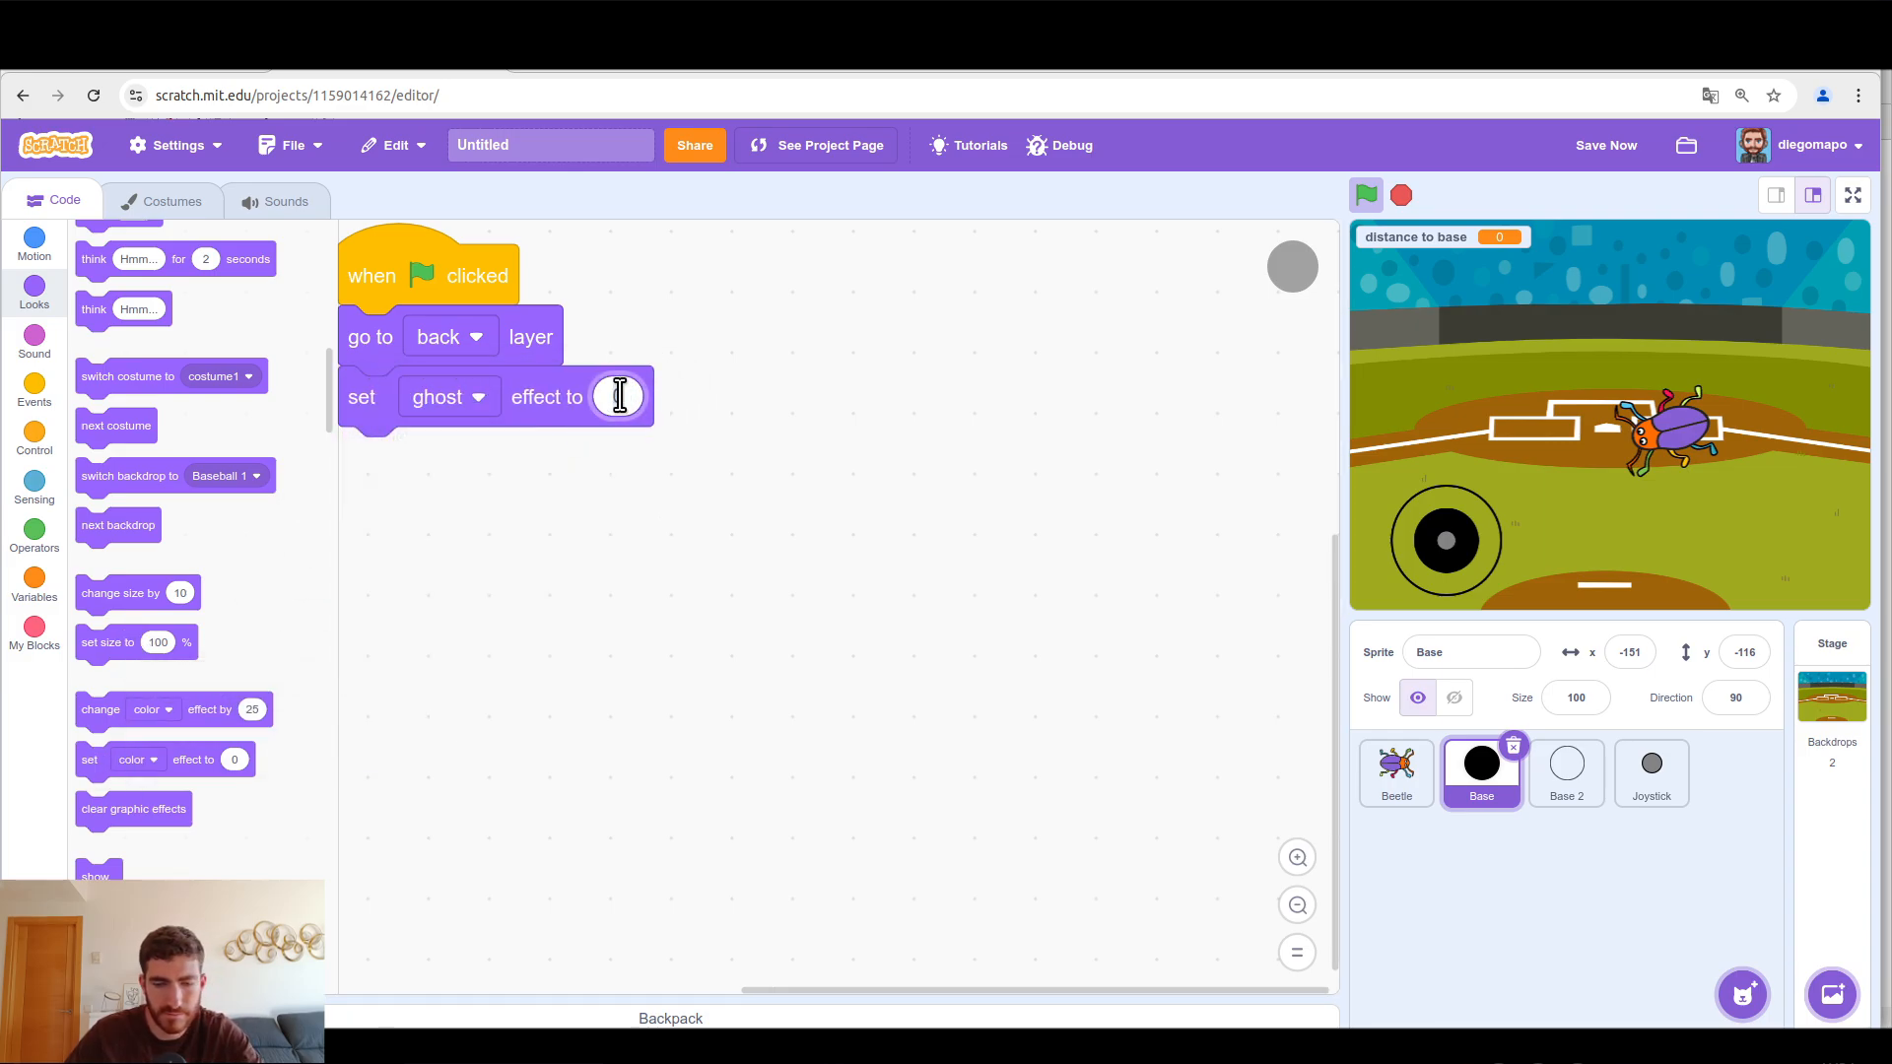
text(50)
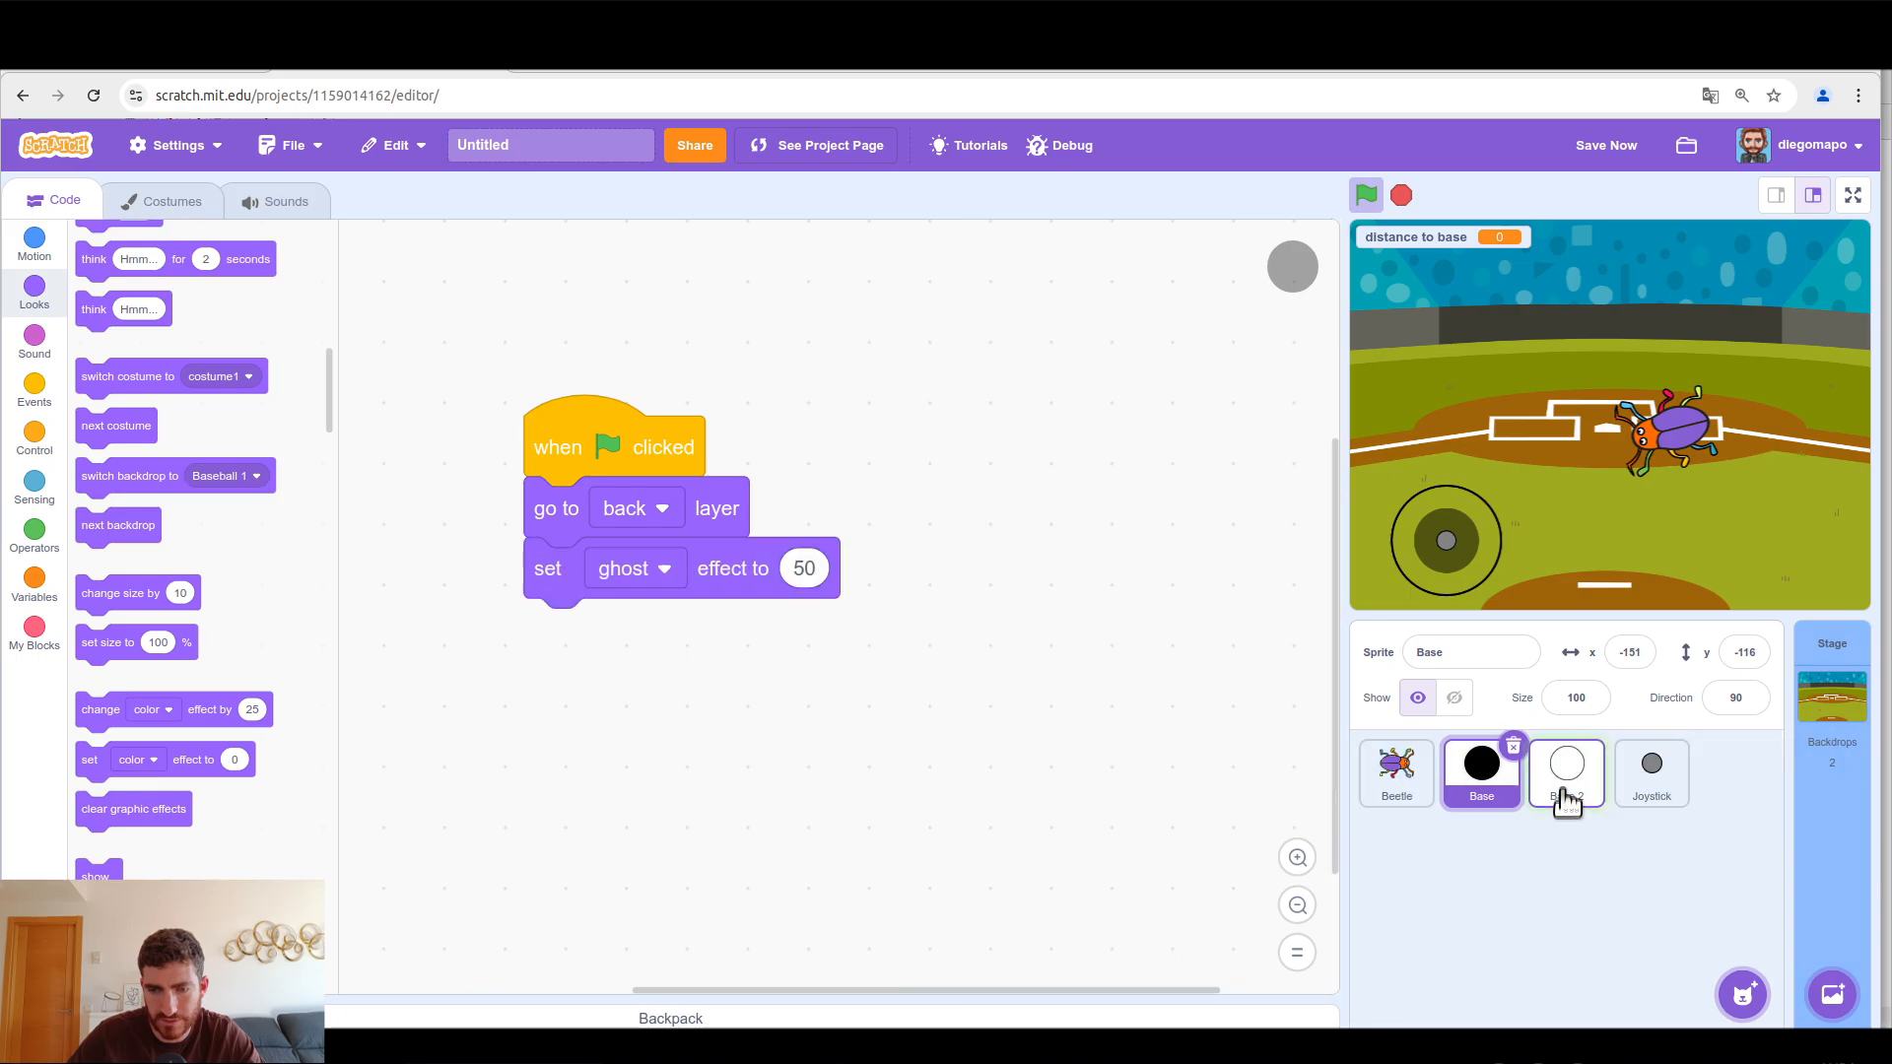
Step: Attach a ghost effect of 50 under Joystick's green-flag start and view full screen
click(1565, 773)
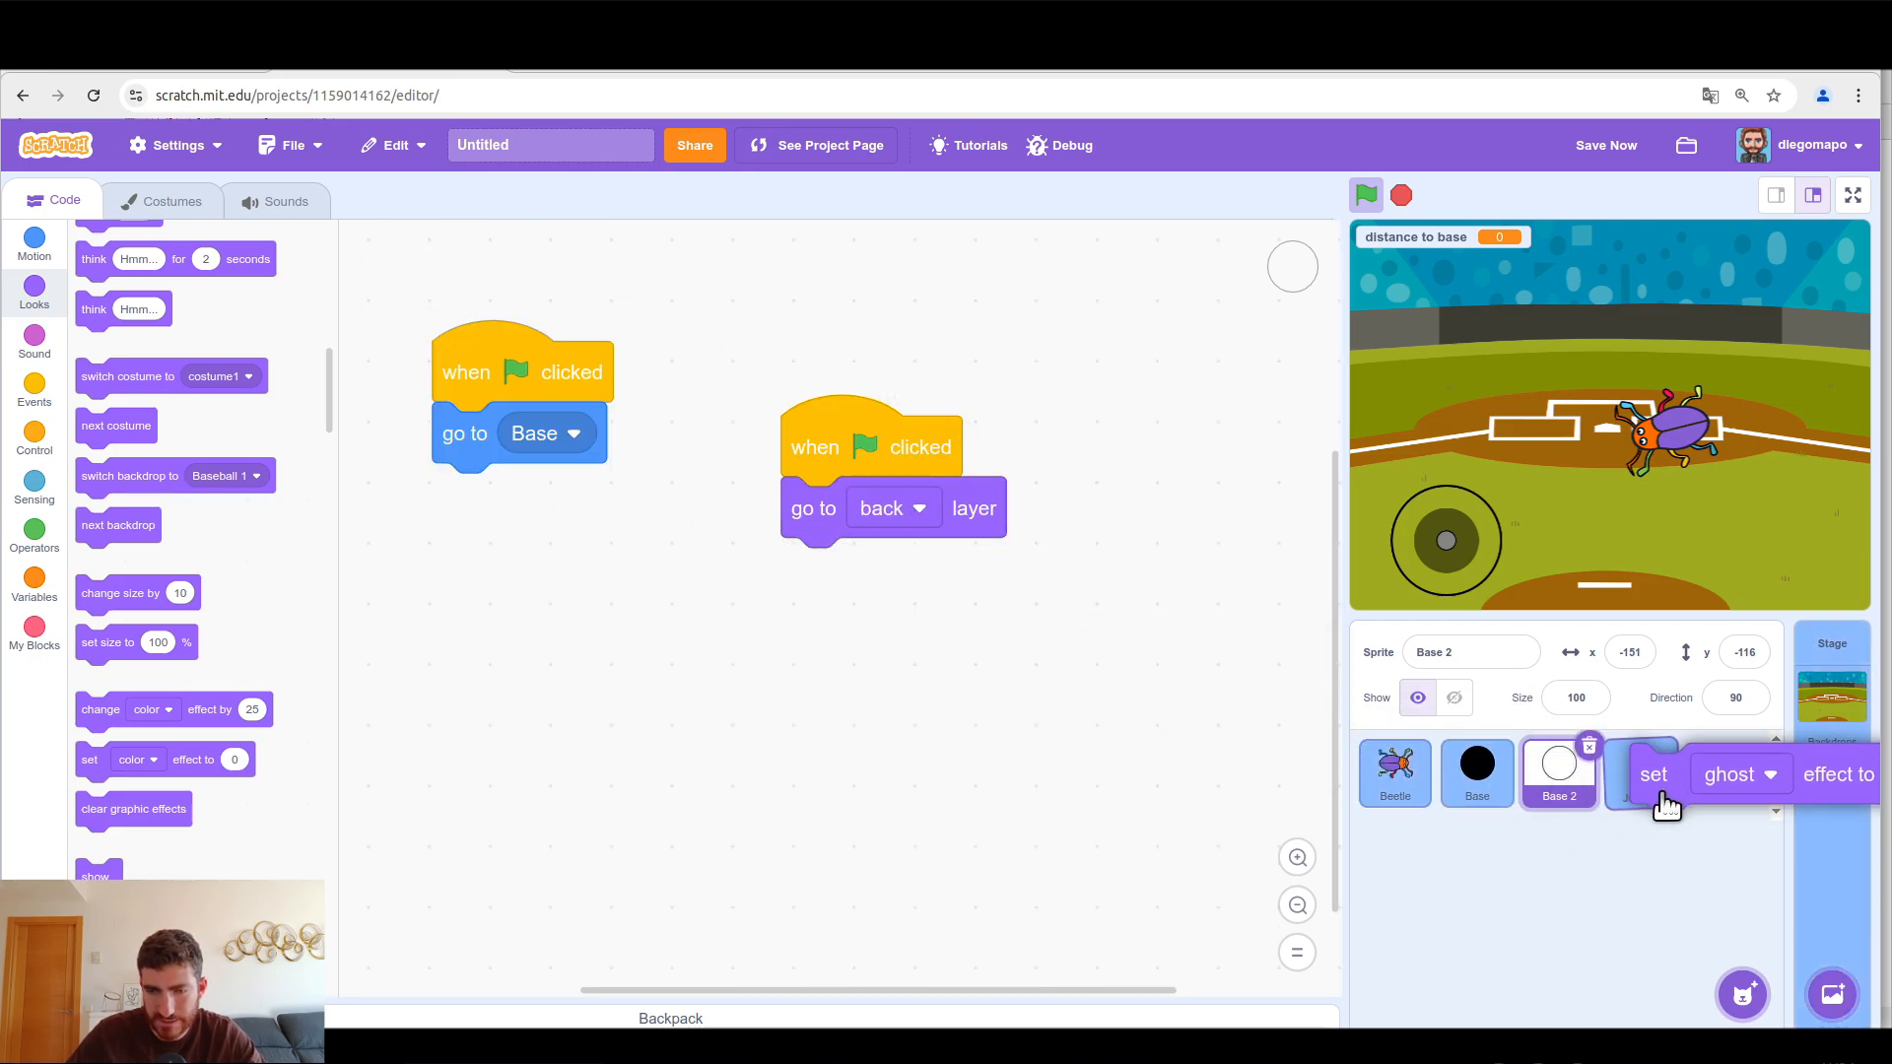
click(1650, 774)
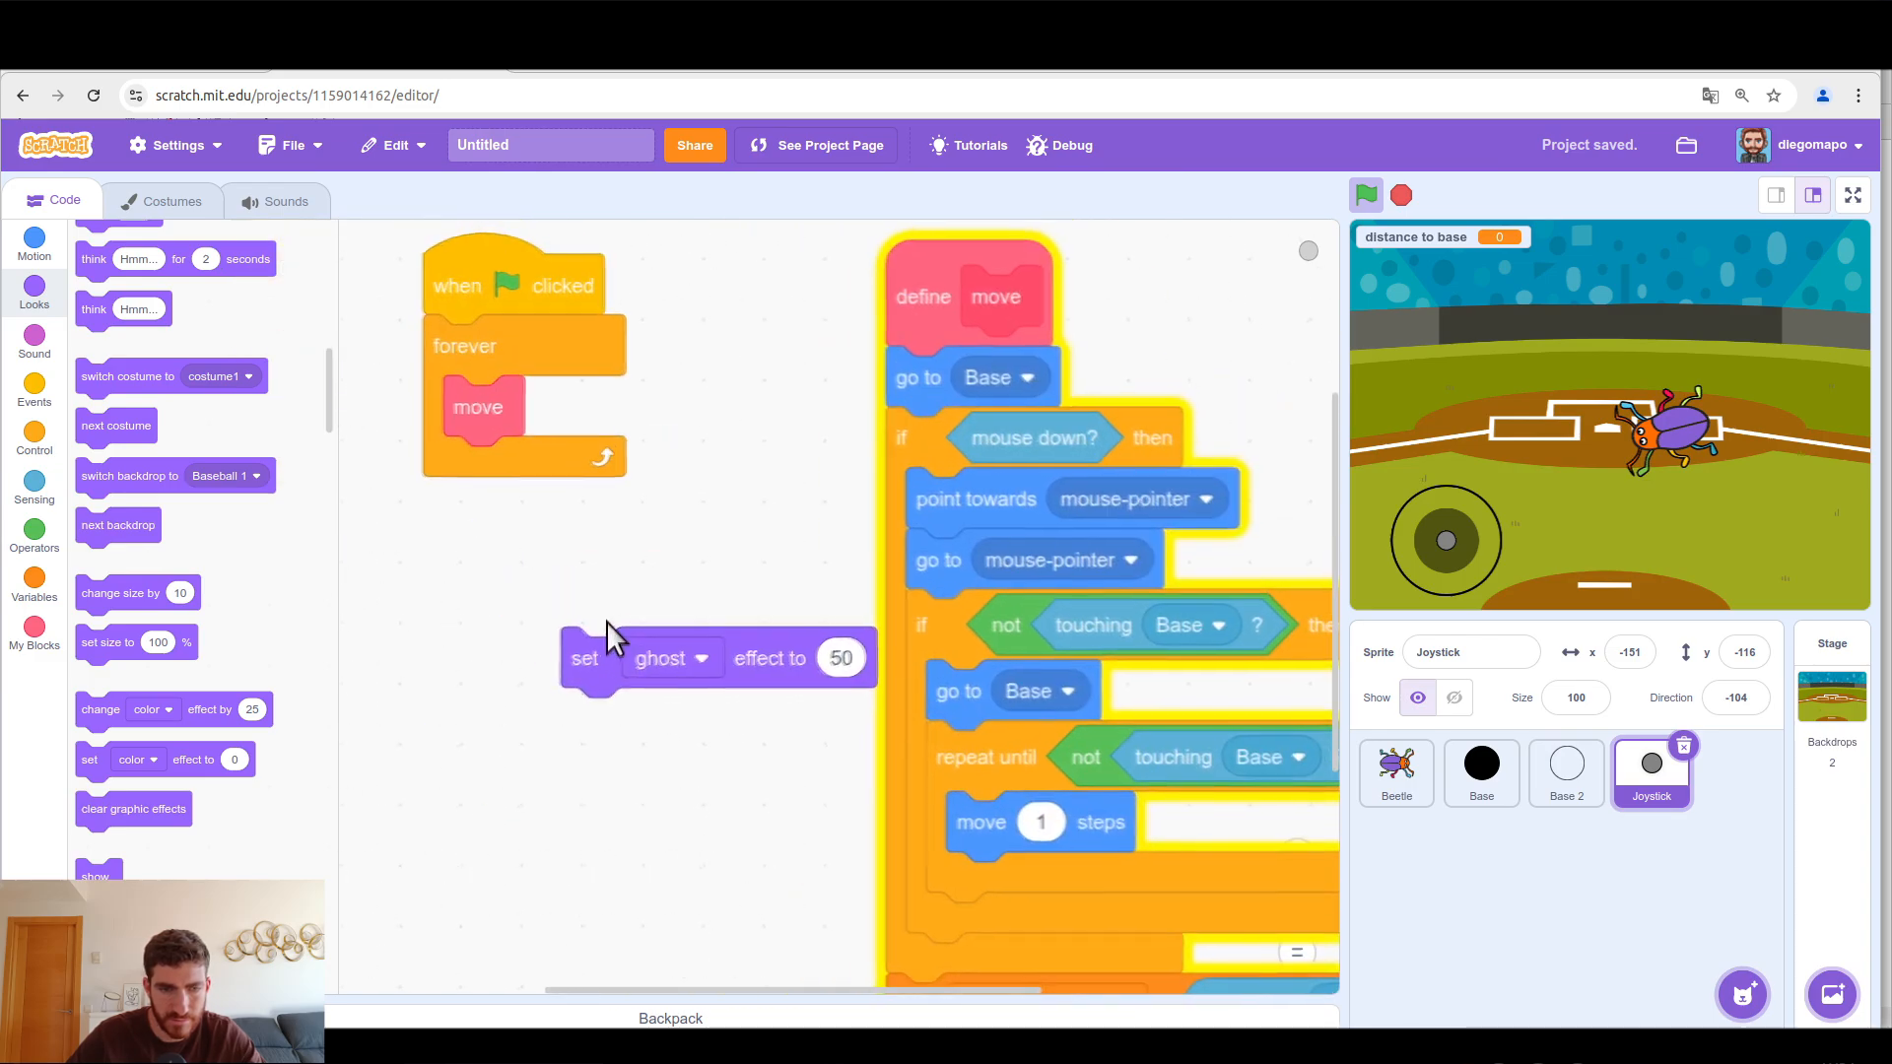
drag(585, 657, 446, 348)
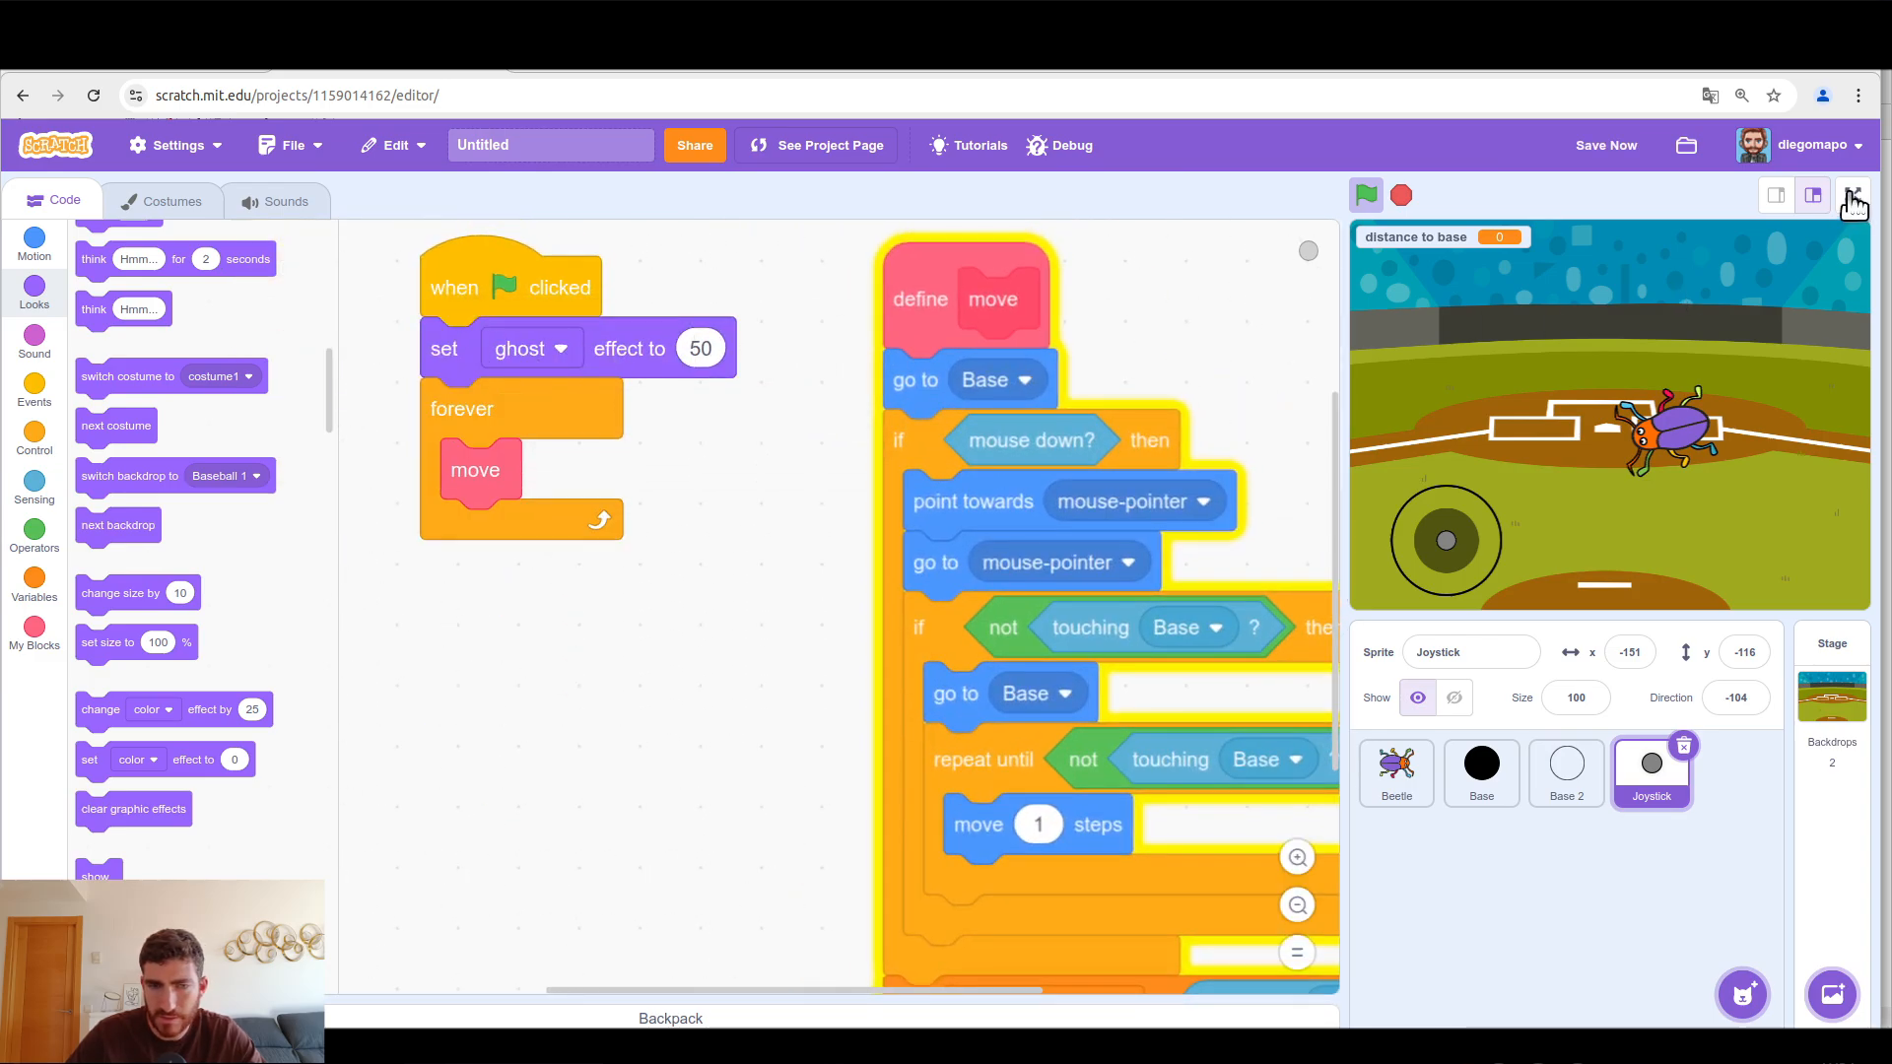
click(1855, 195)
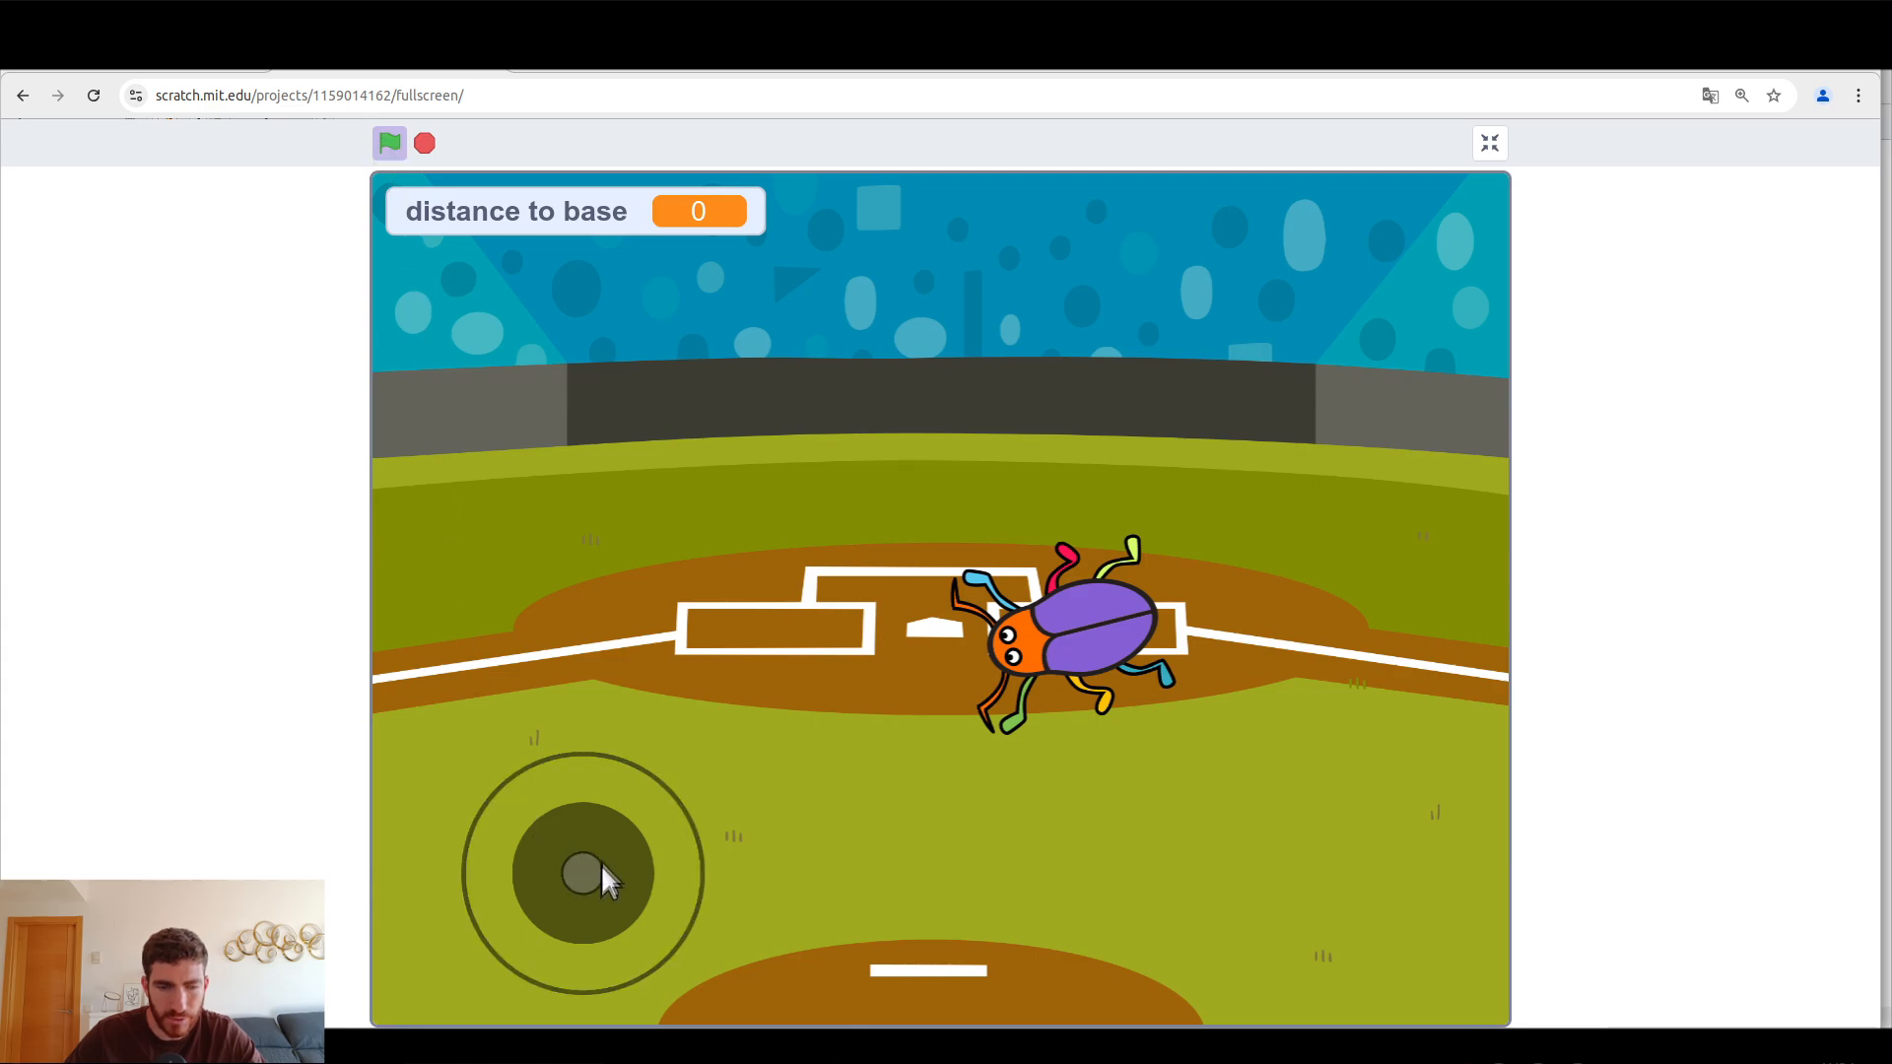